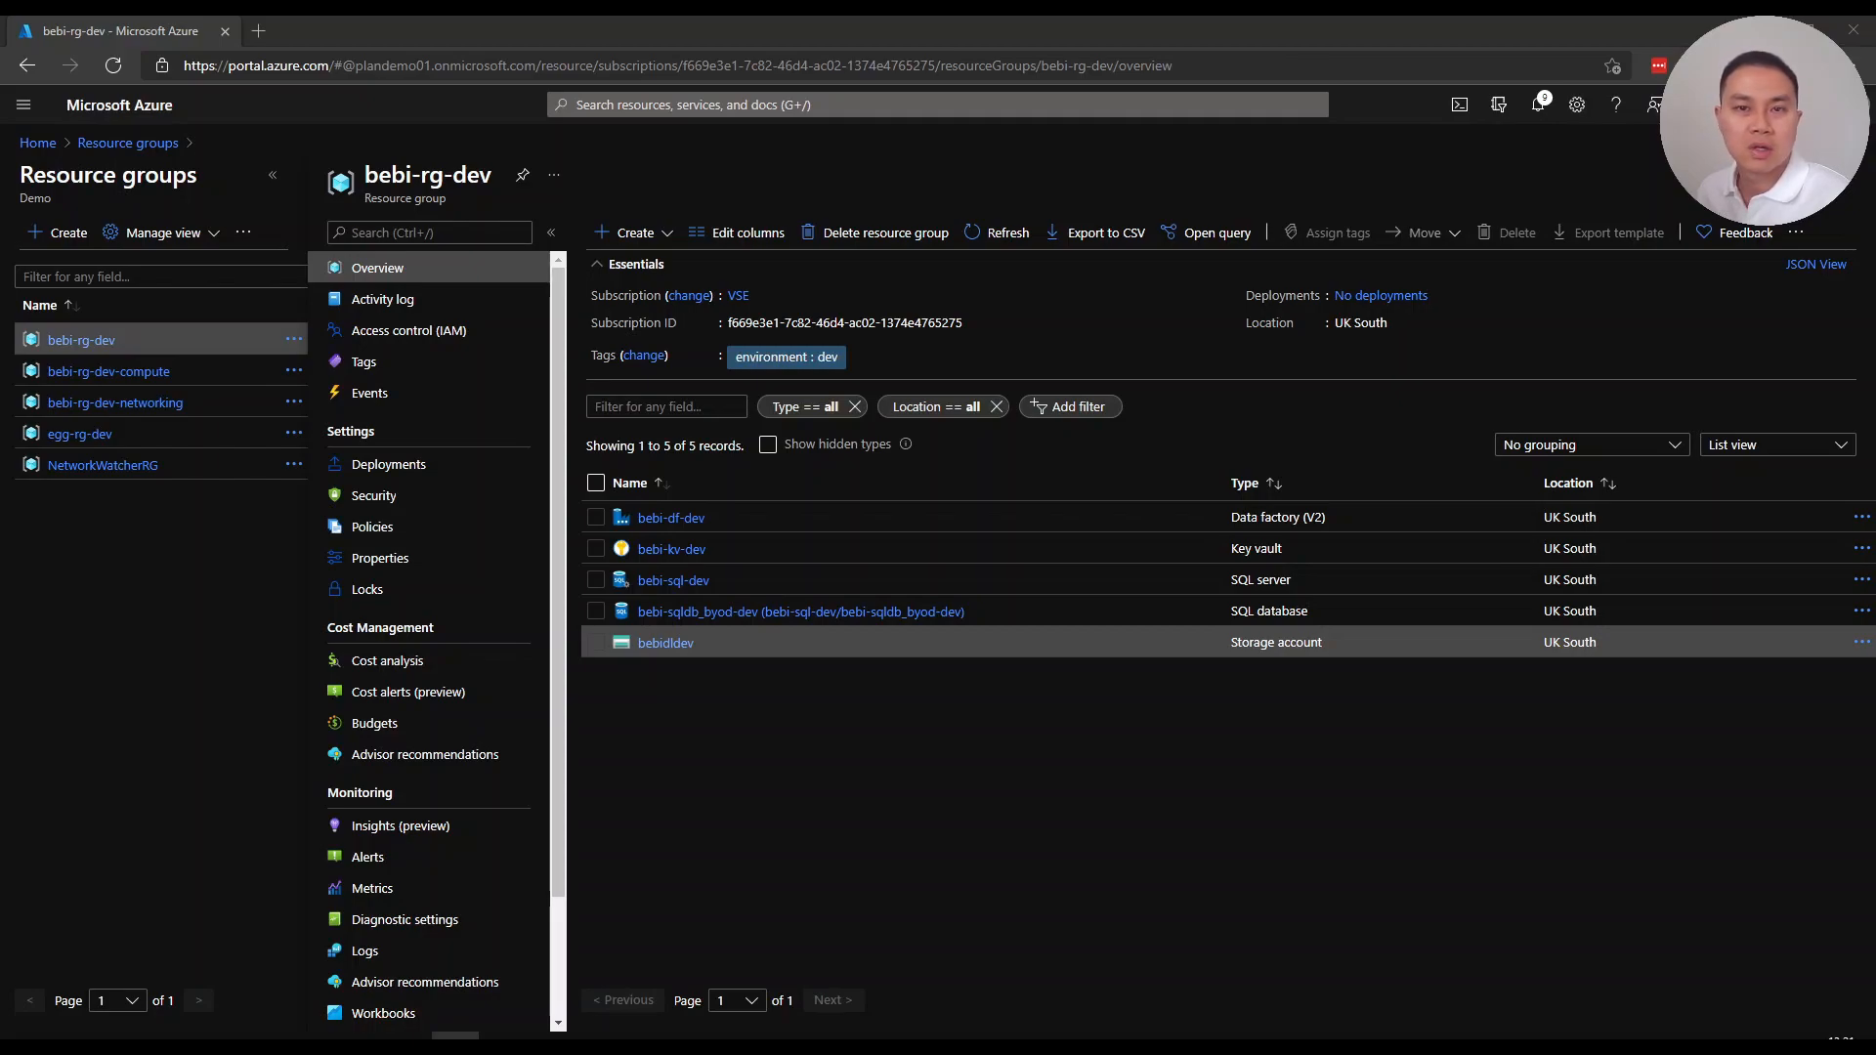
mouse_move(213, 579)
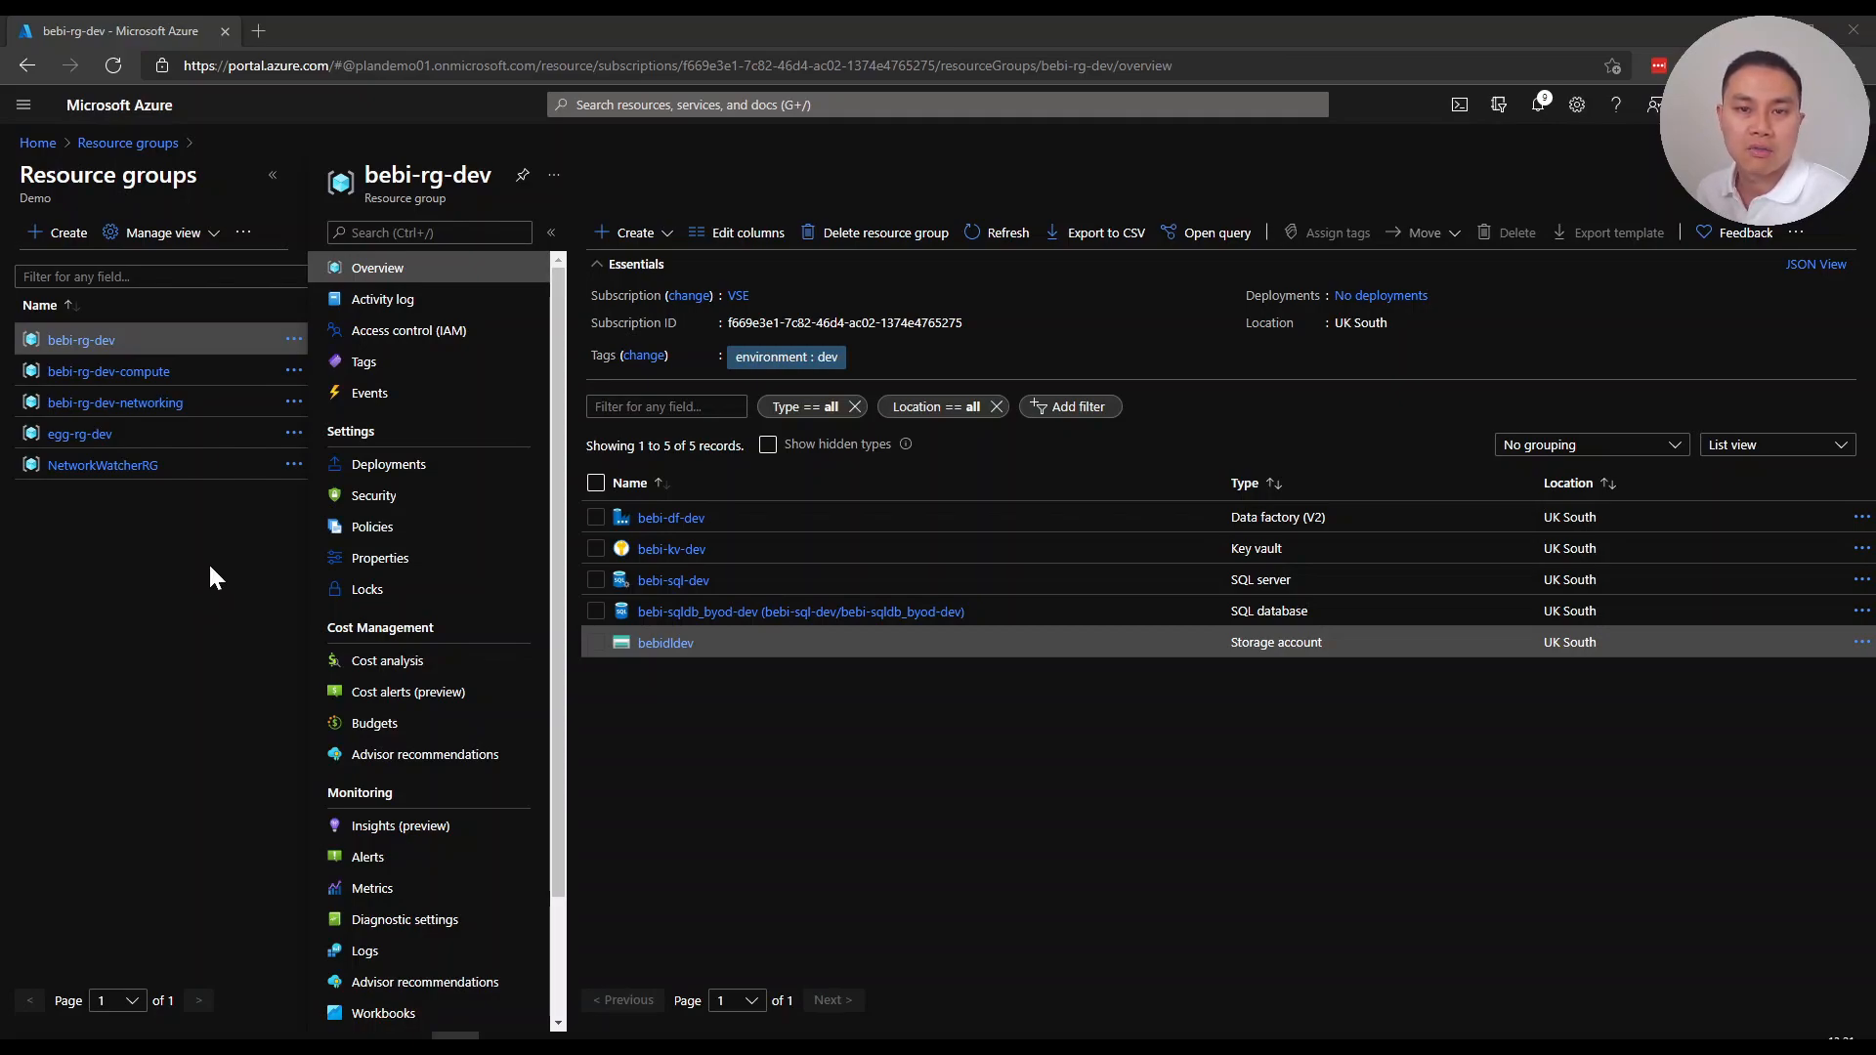
mouse_move(671, 516)
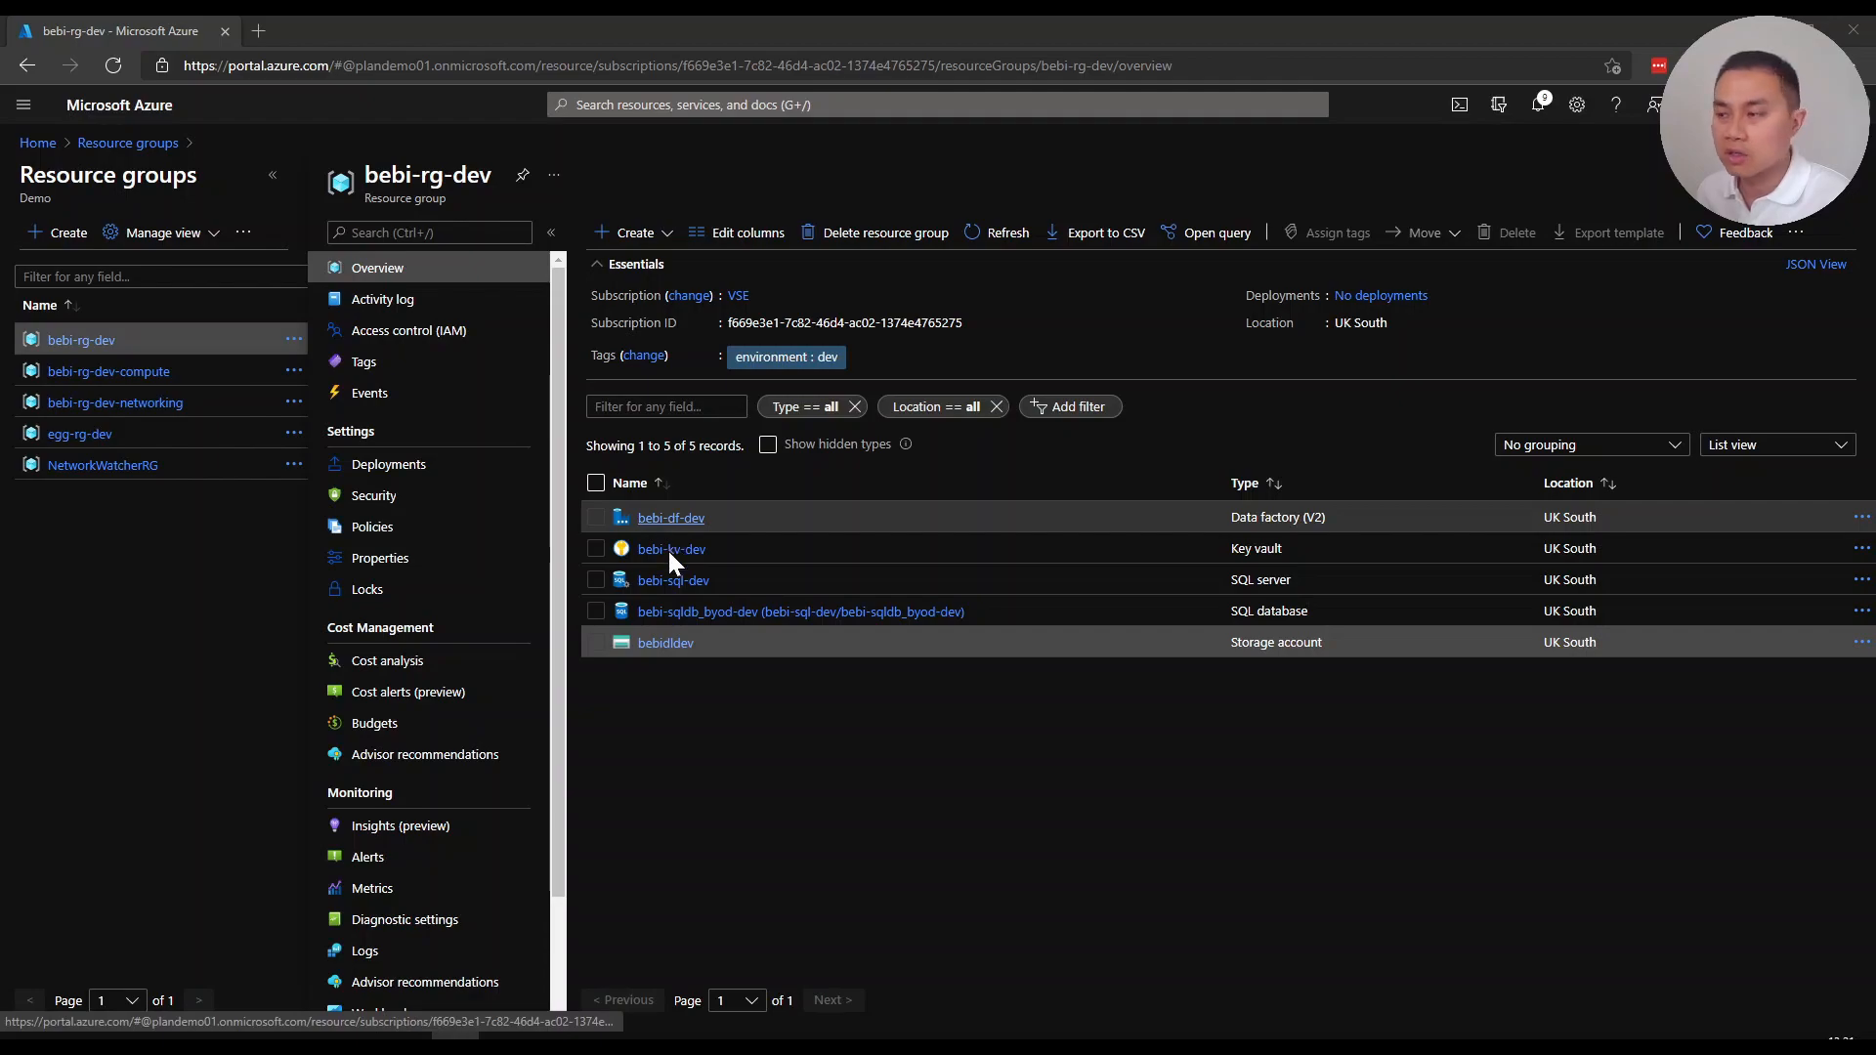
mouse_move(678, 612)
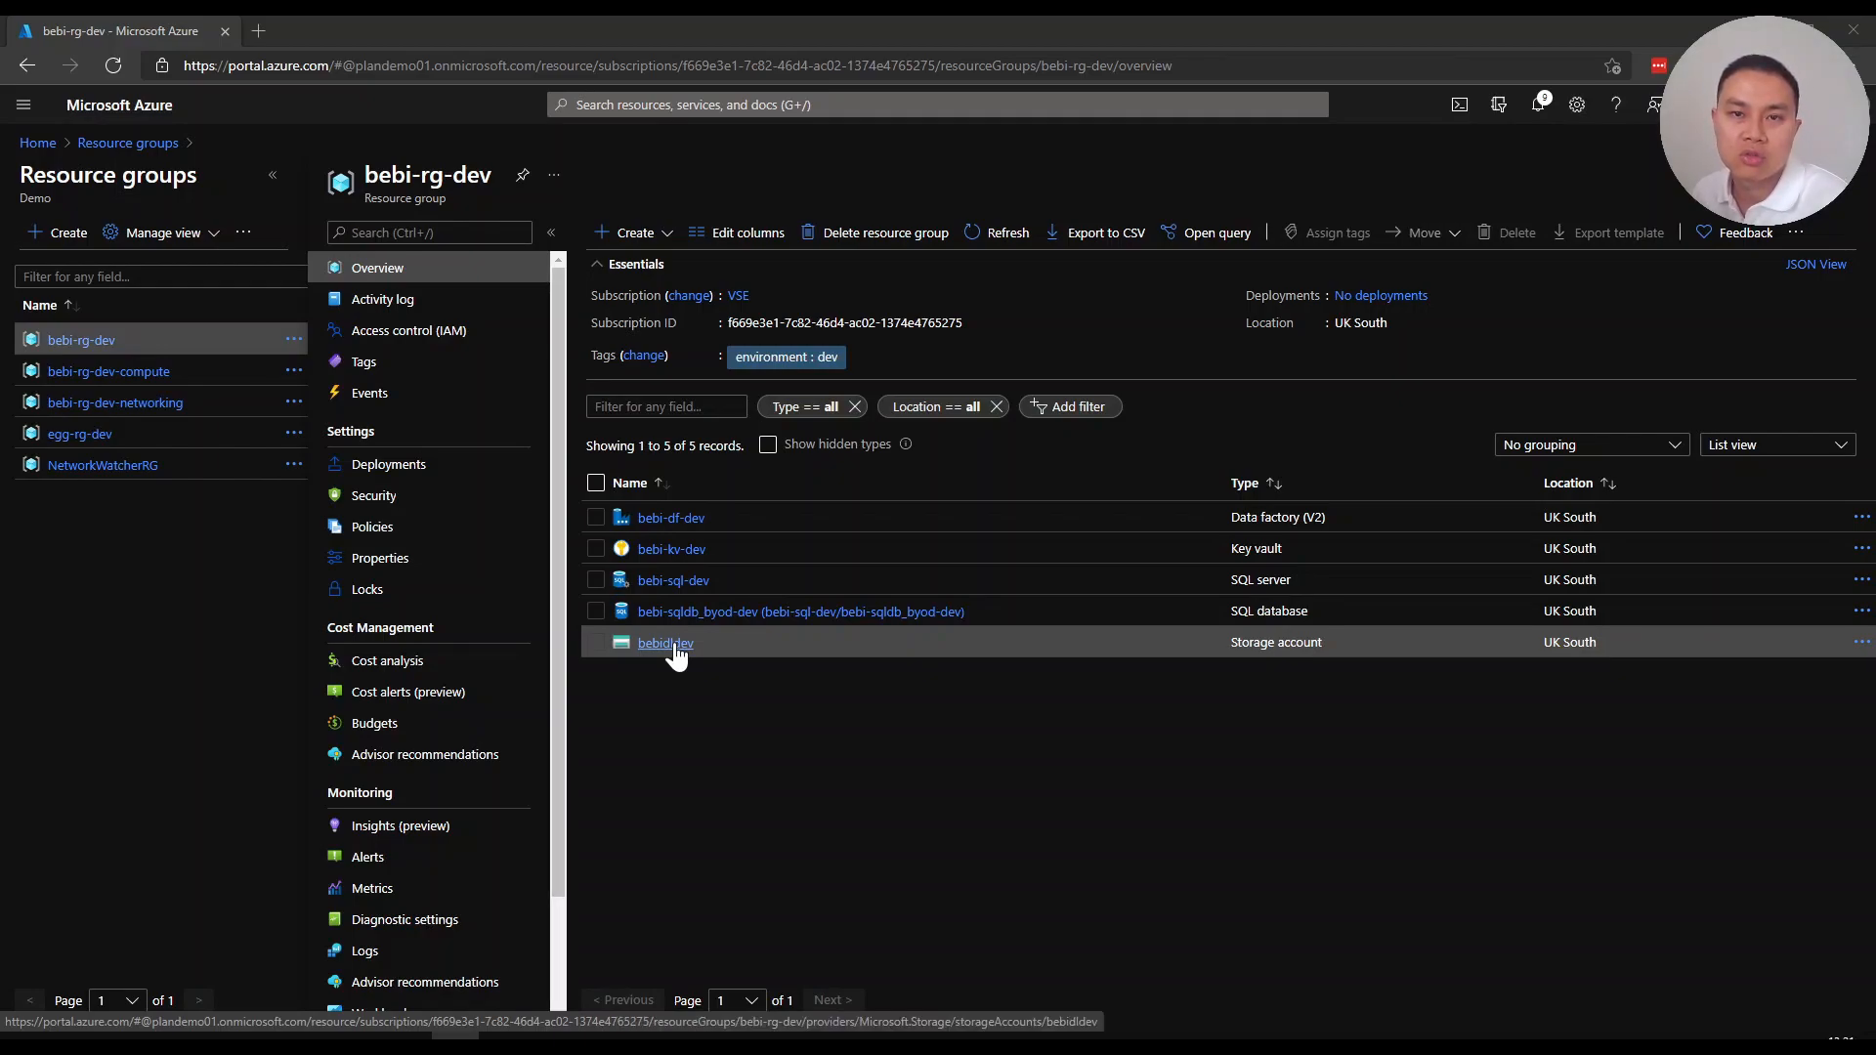
mouse_move(684, 686)
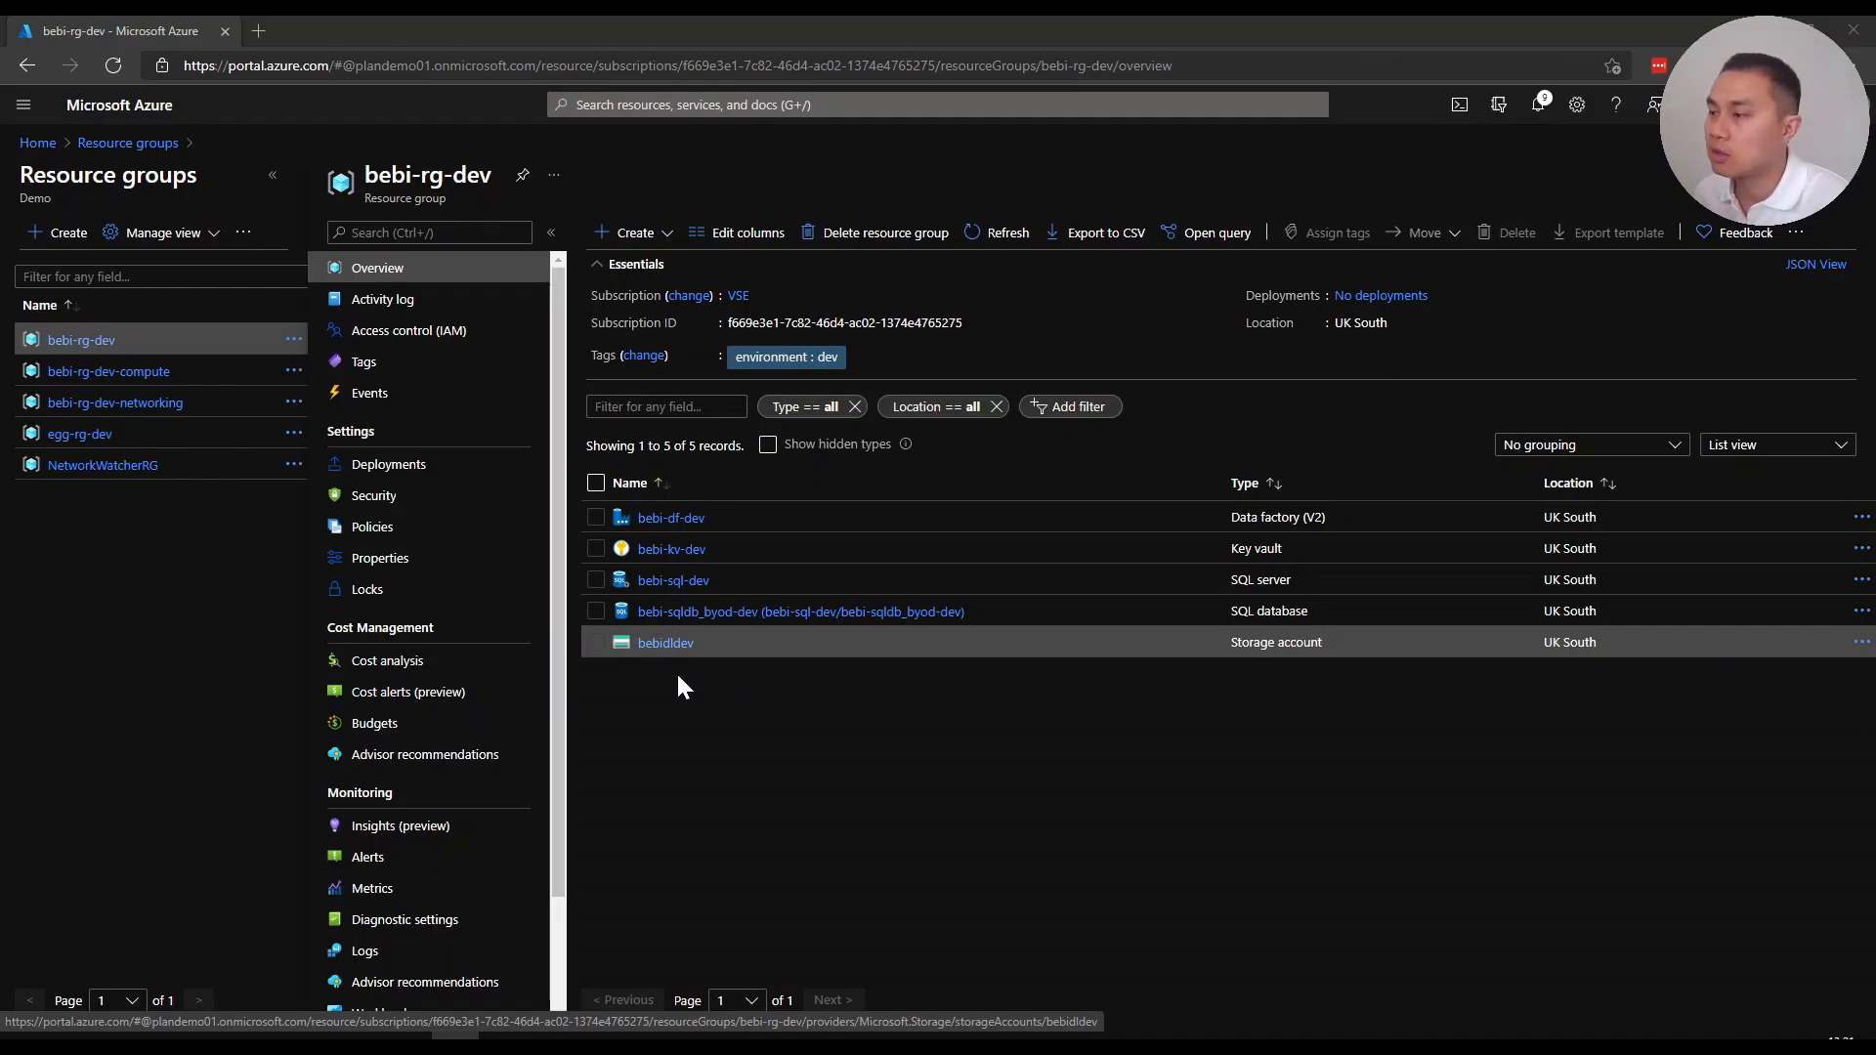
mouse_move(665, 643)
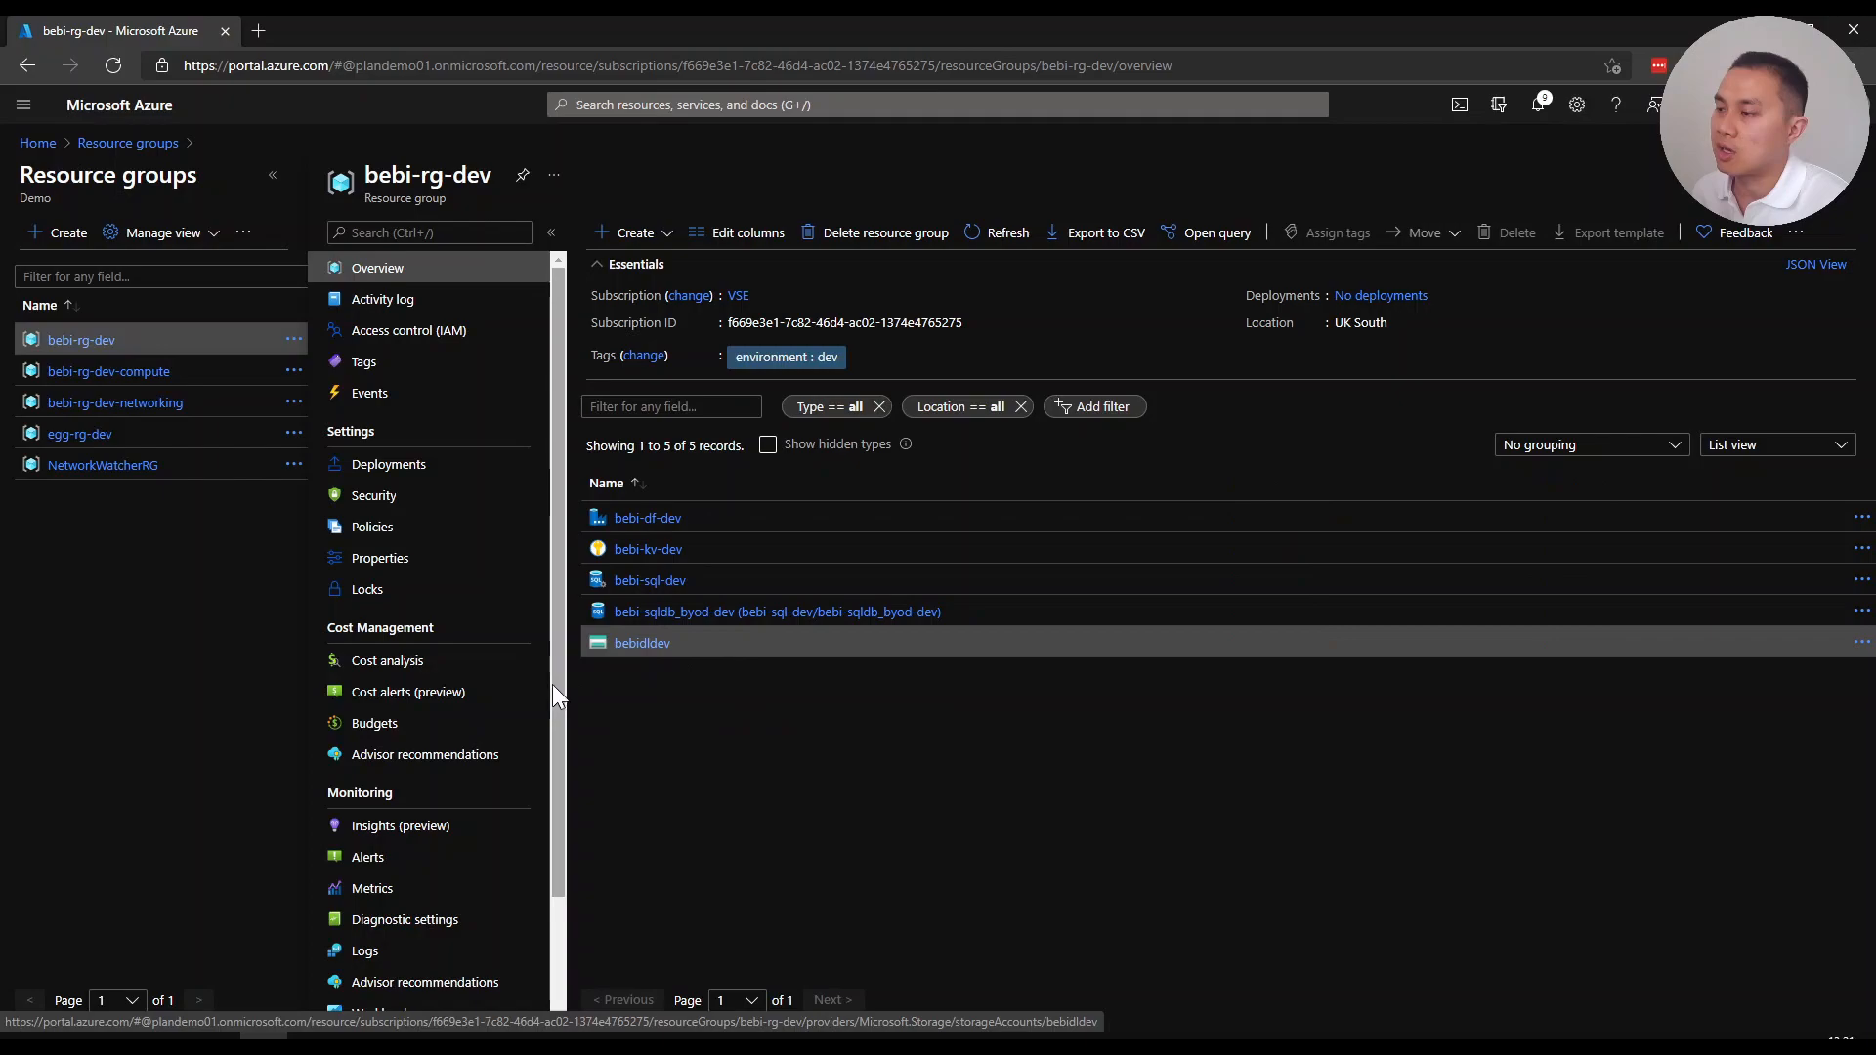
In bebidldev's Access Control, start a role assignment with Storage Blob Data Contributor
left_click(643, 643)
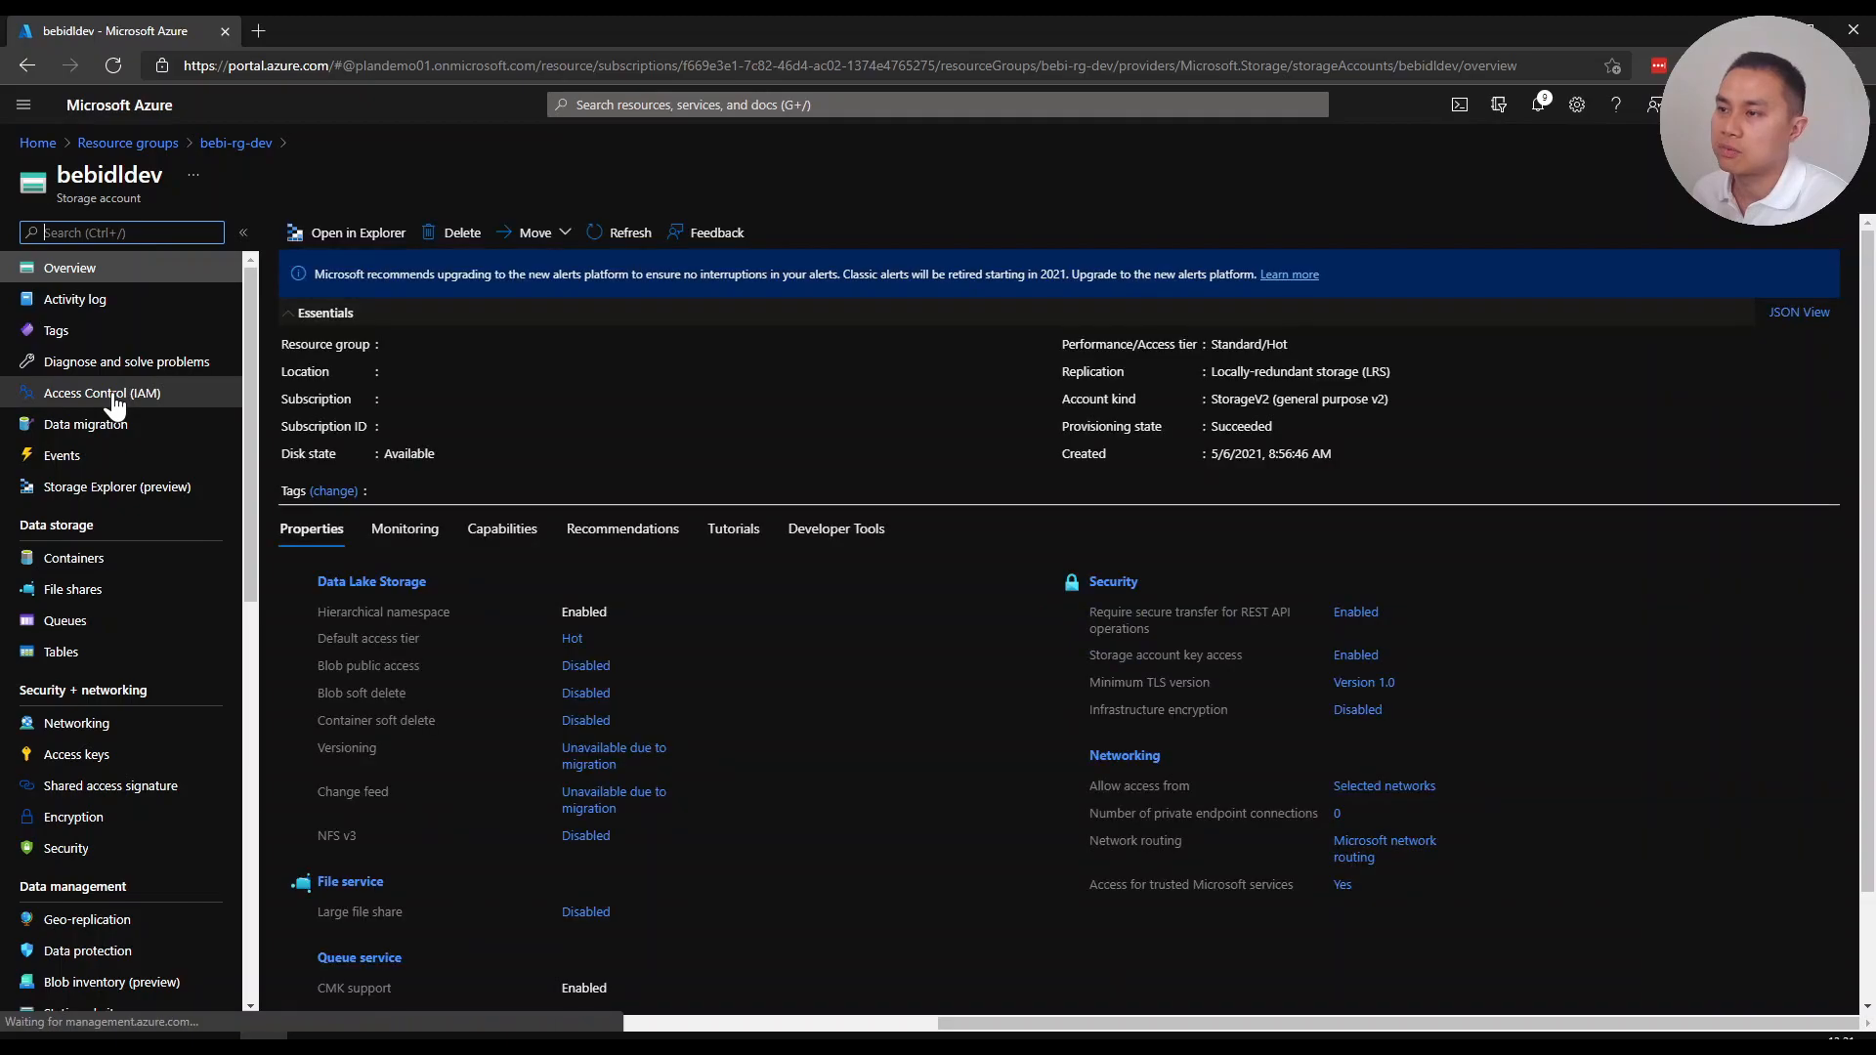
left_click(100, 393)
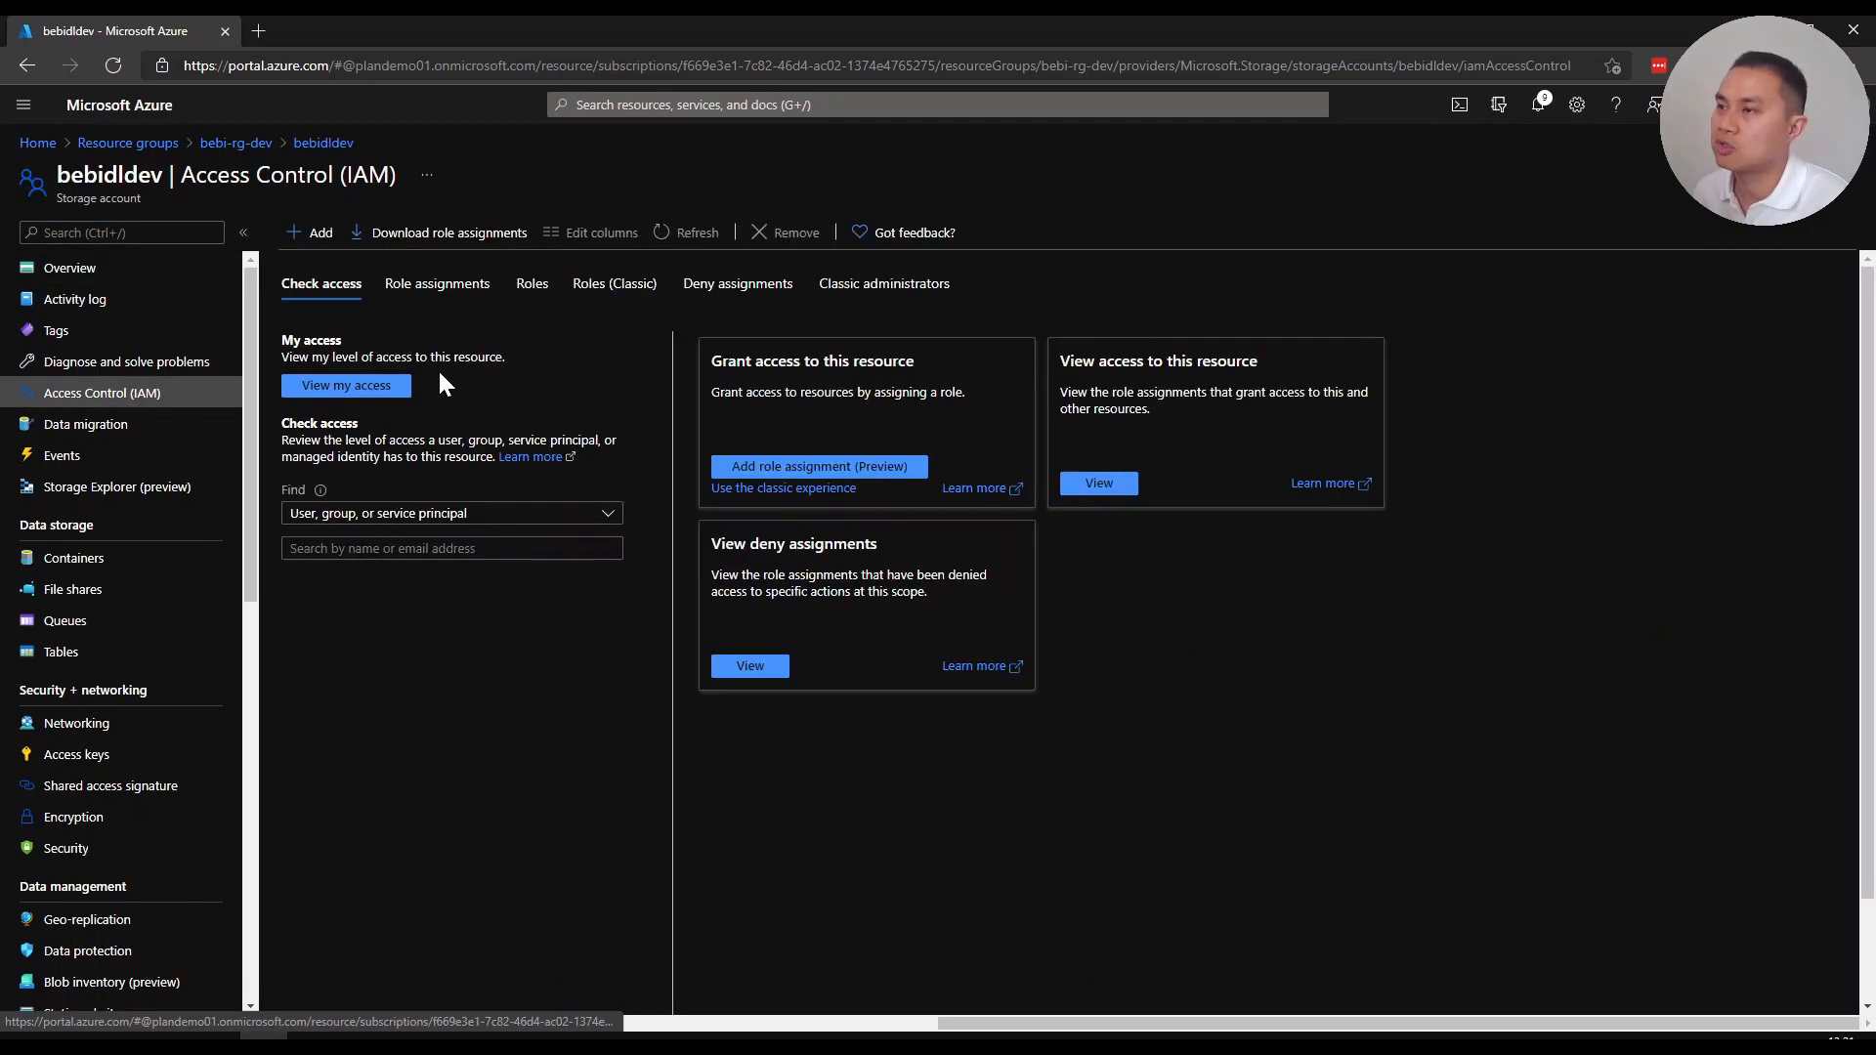
left_click(310, 233)
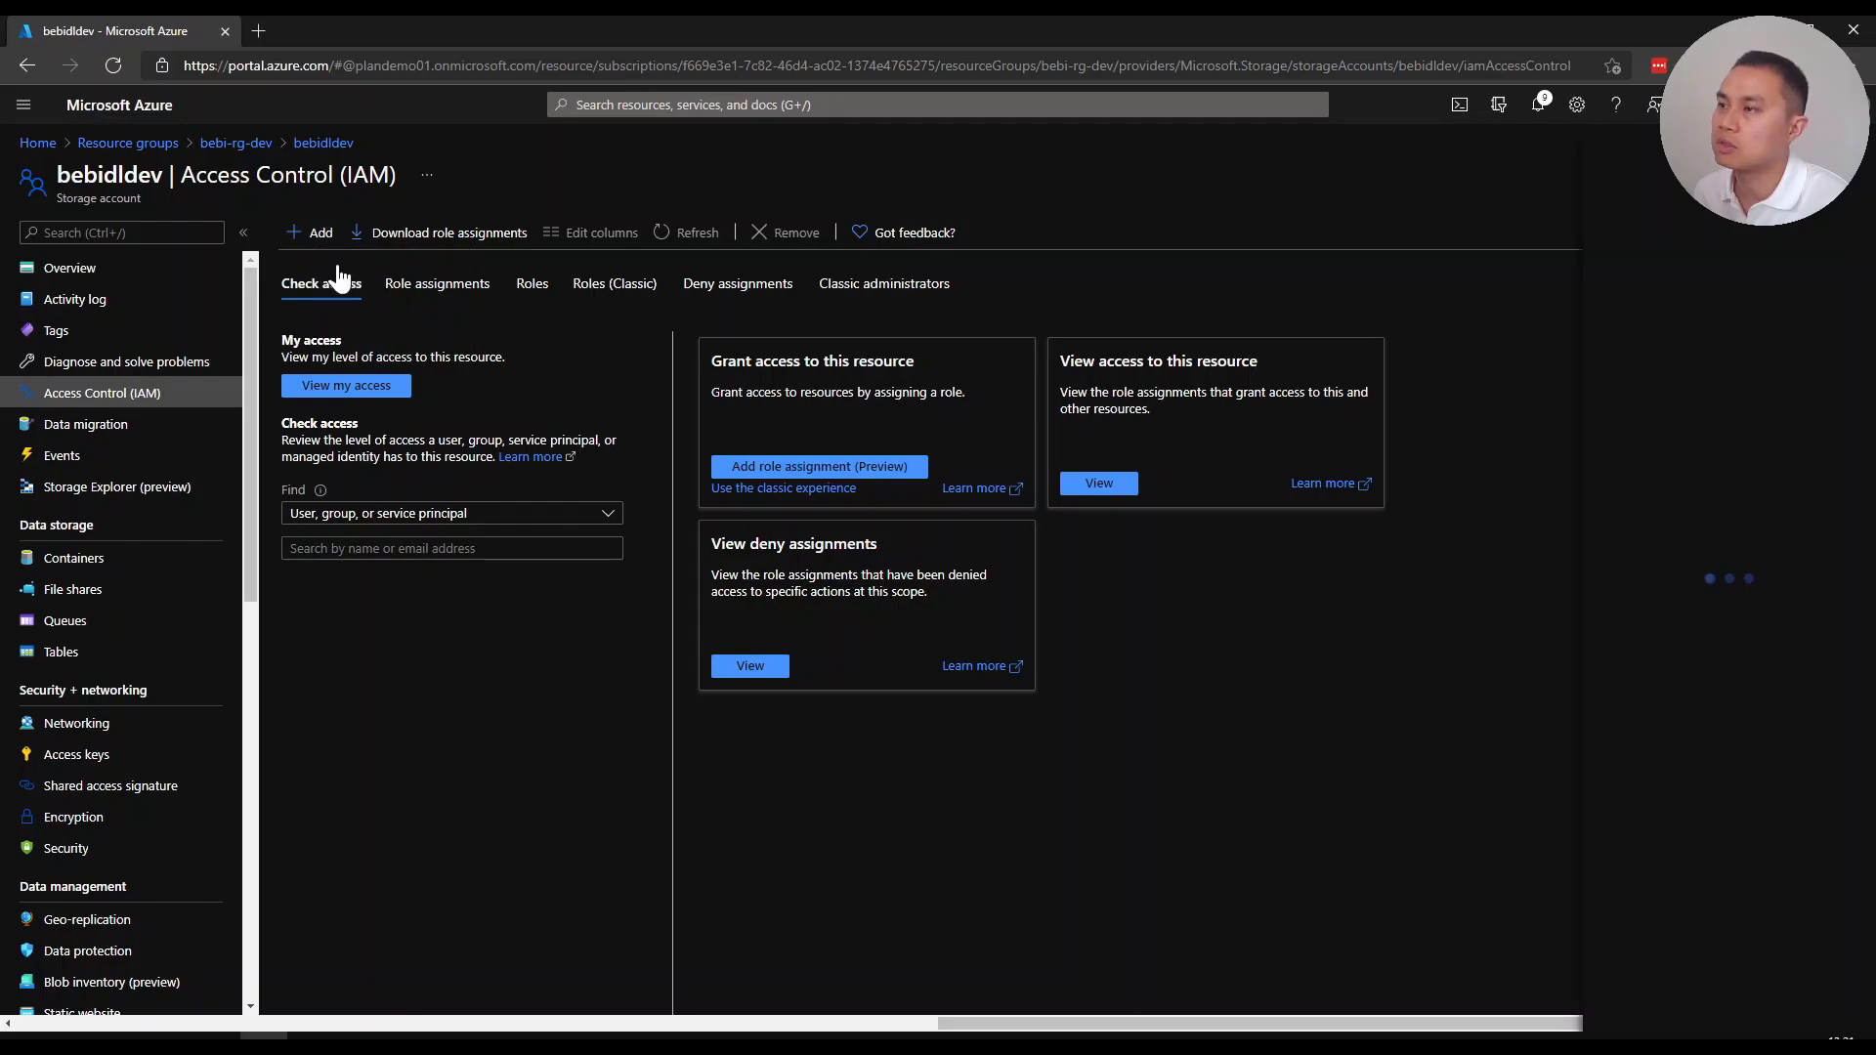
left_click(819, 467)
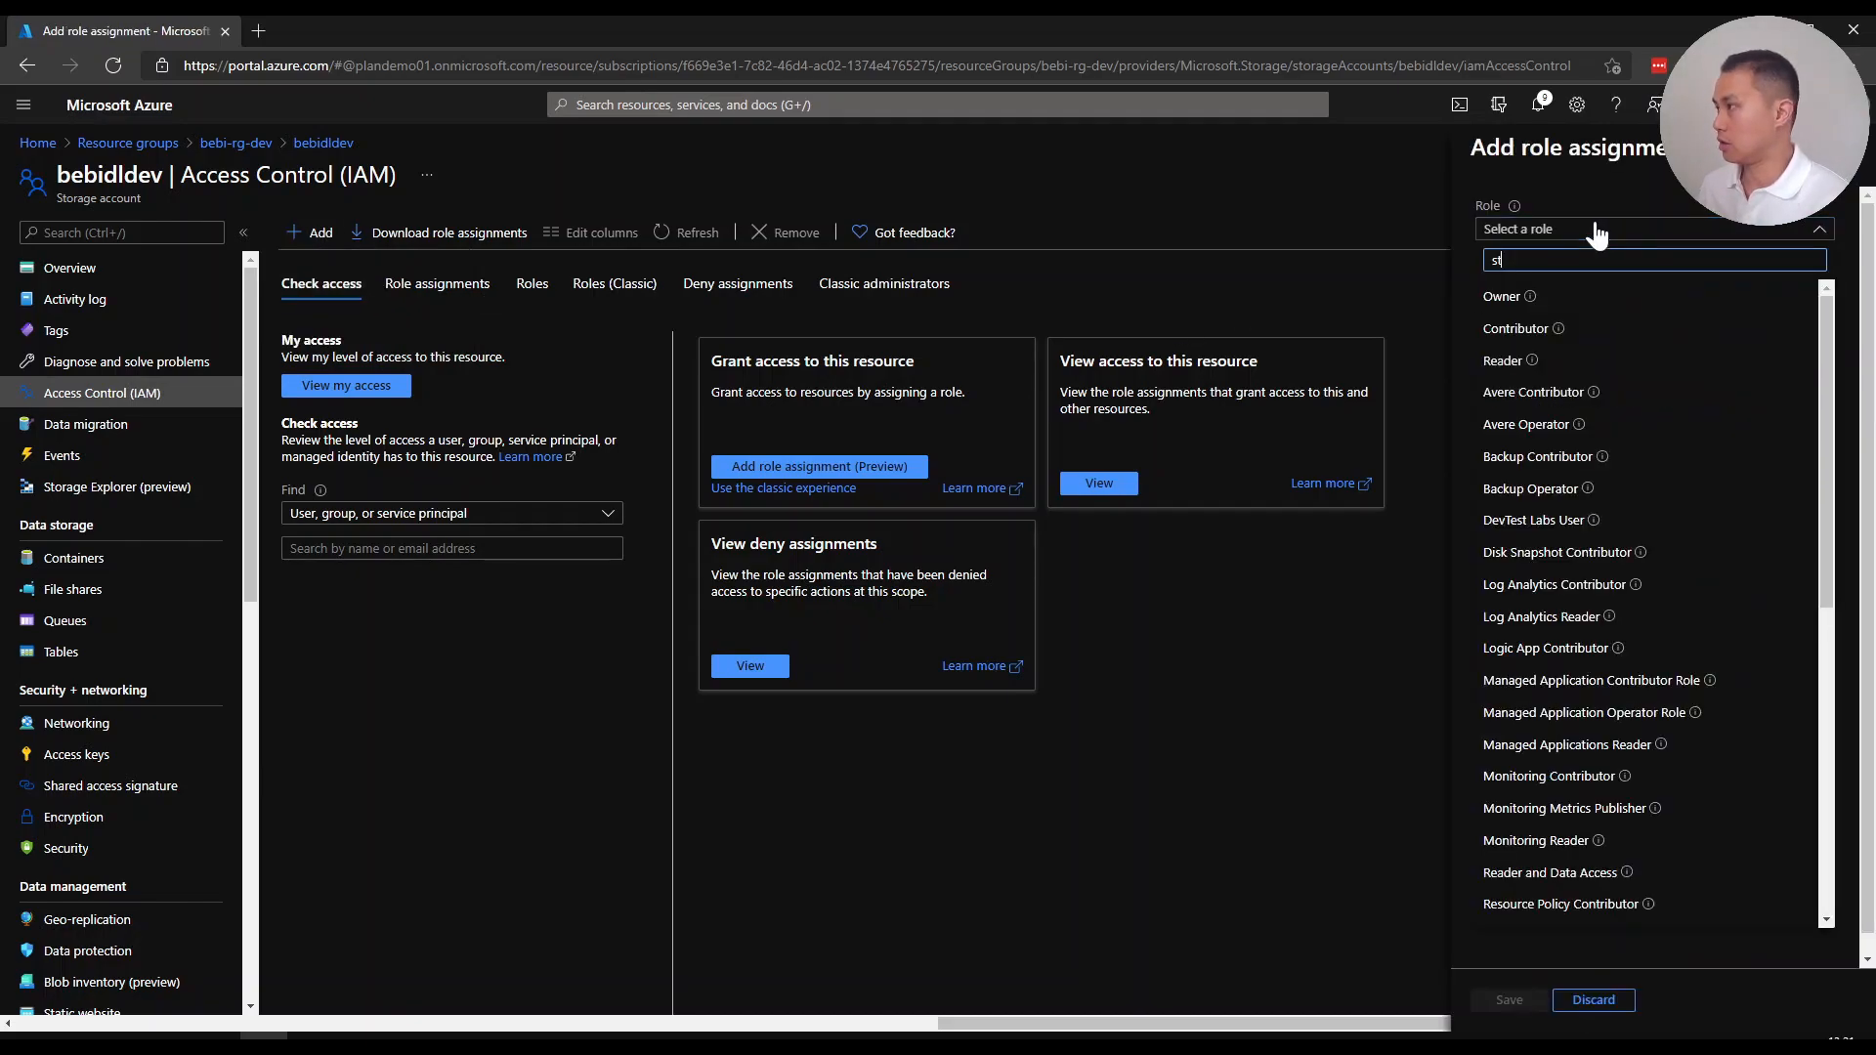
type("t")
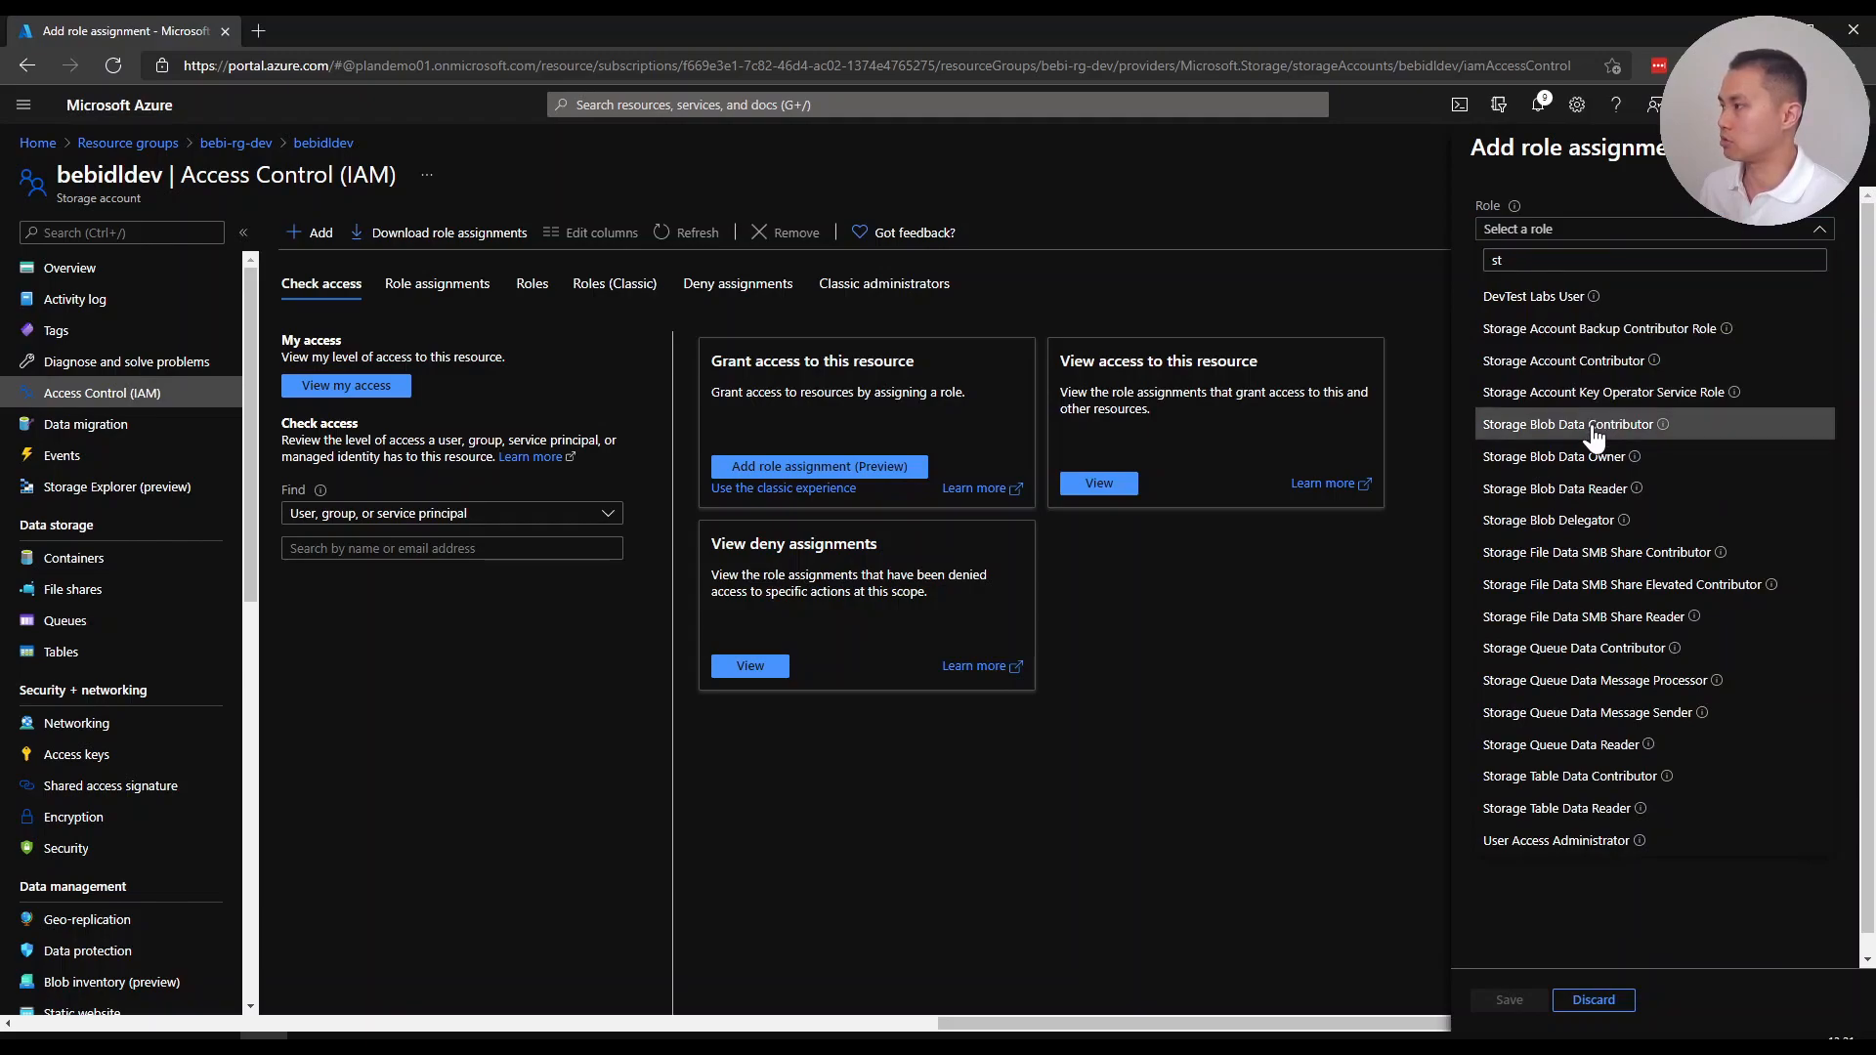
left_click(1567, 424)
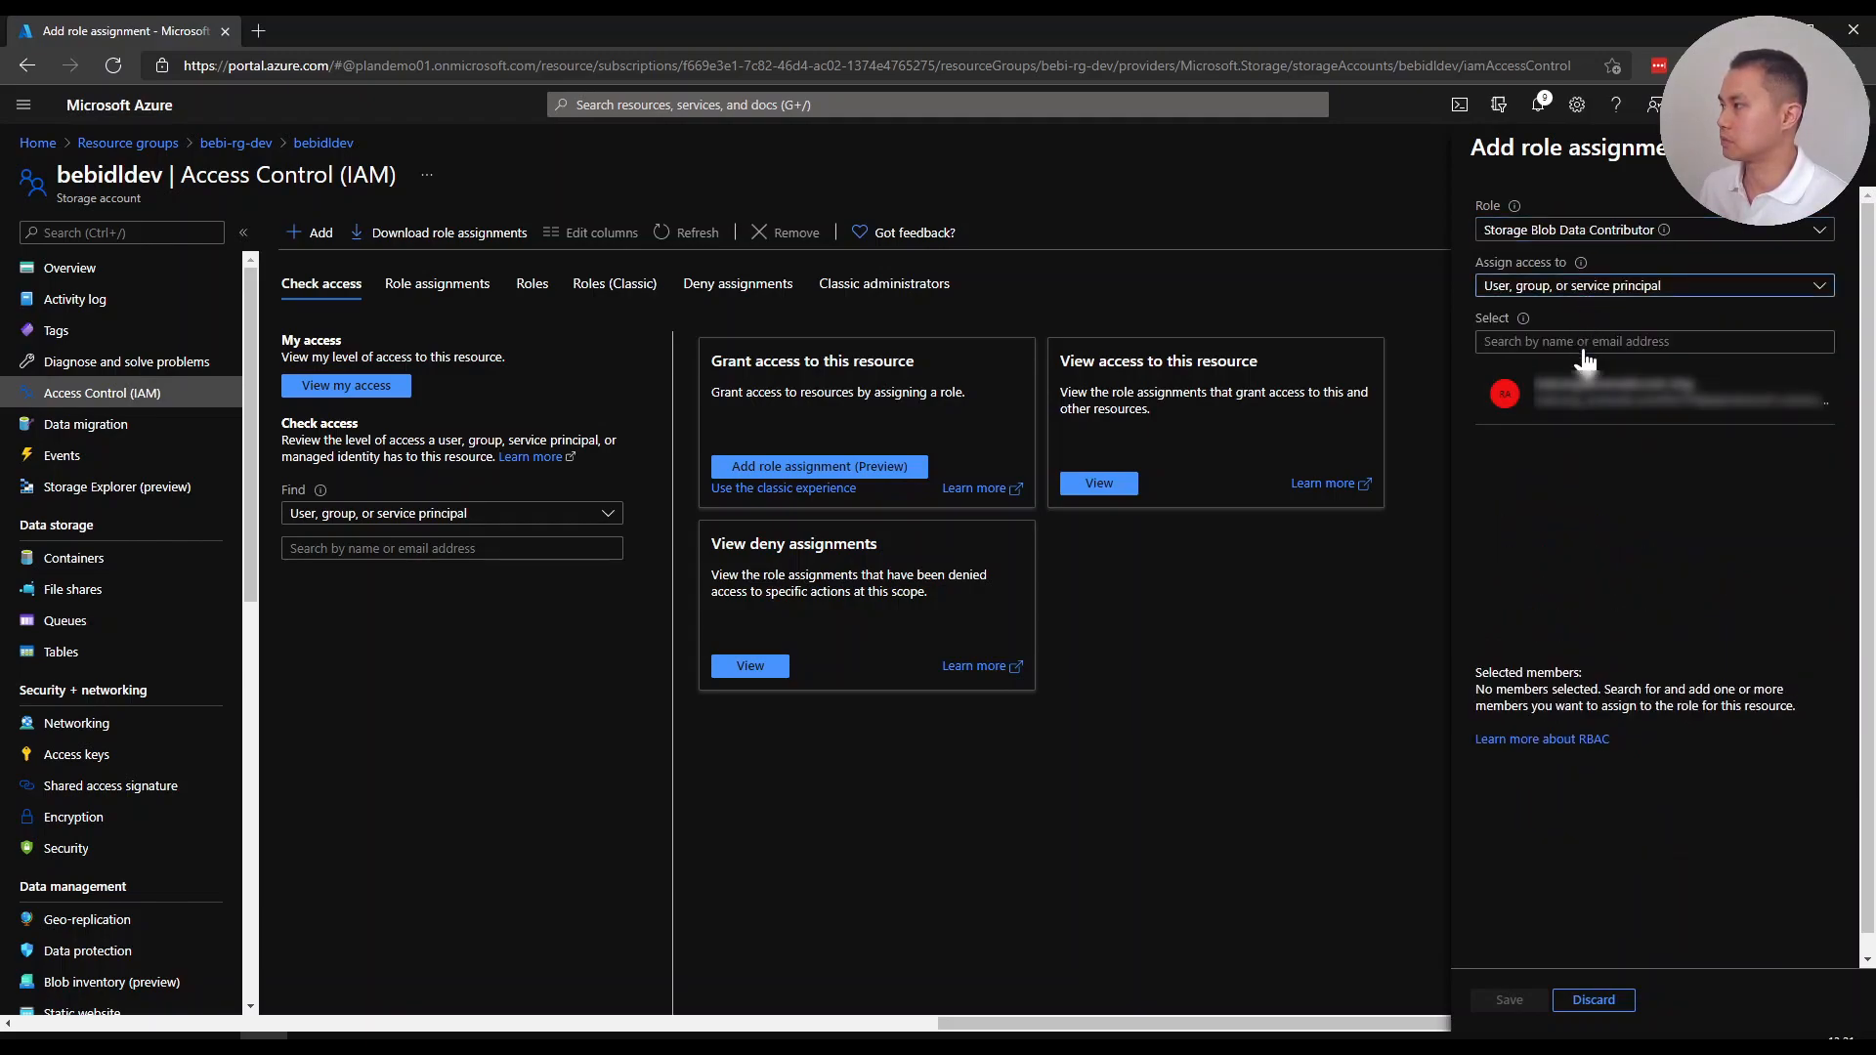
Assign the role to data factory bebi-df-dev and save the assignment
left_click(1651, 286)
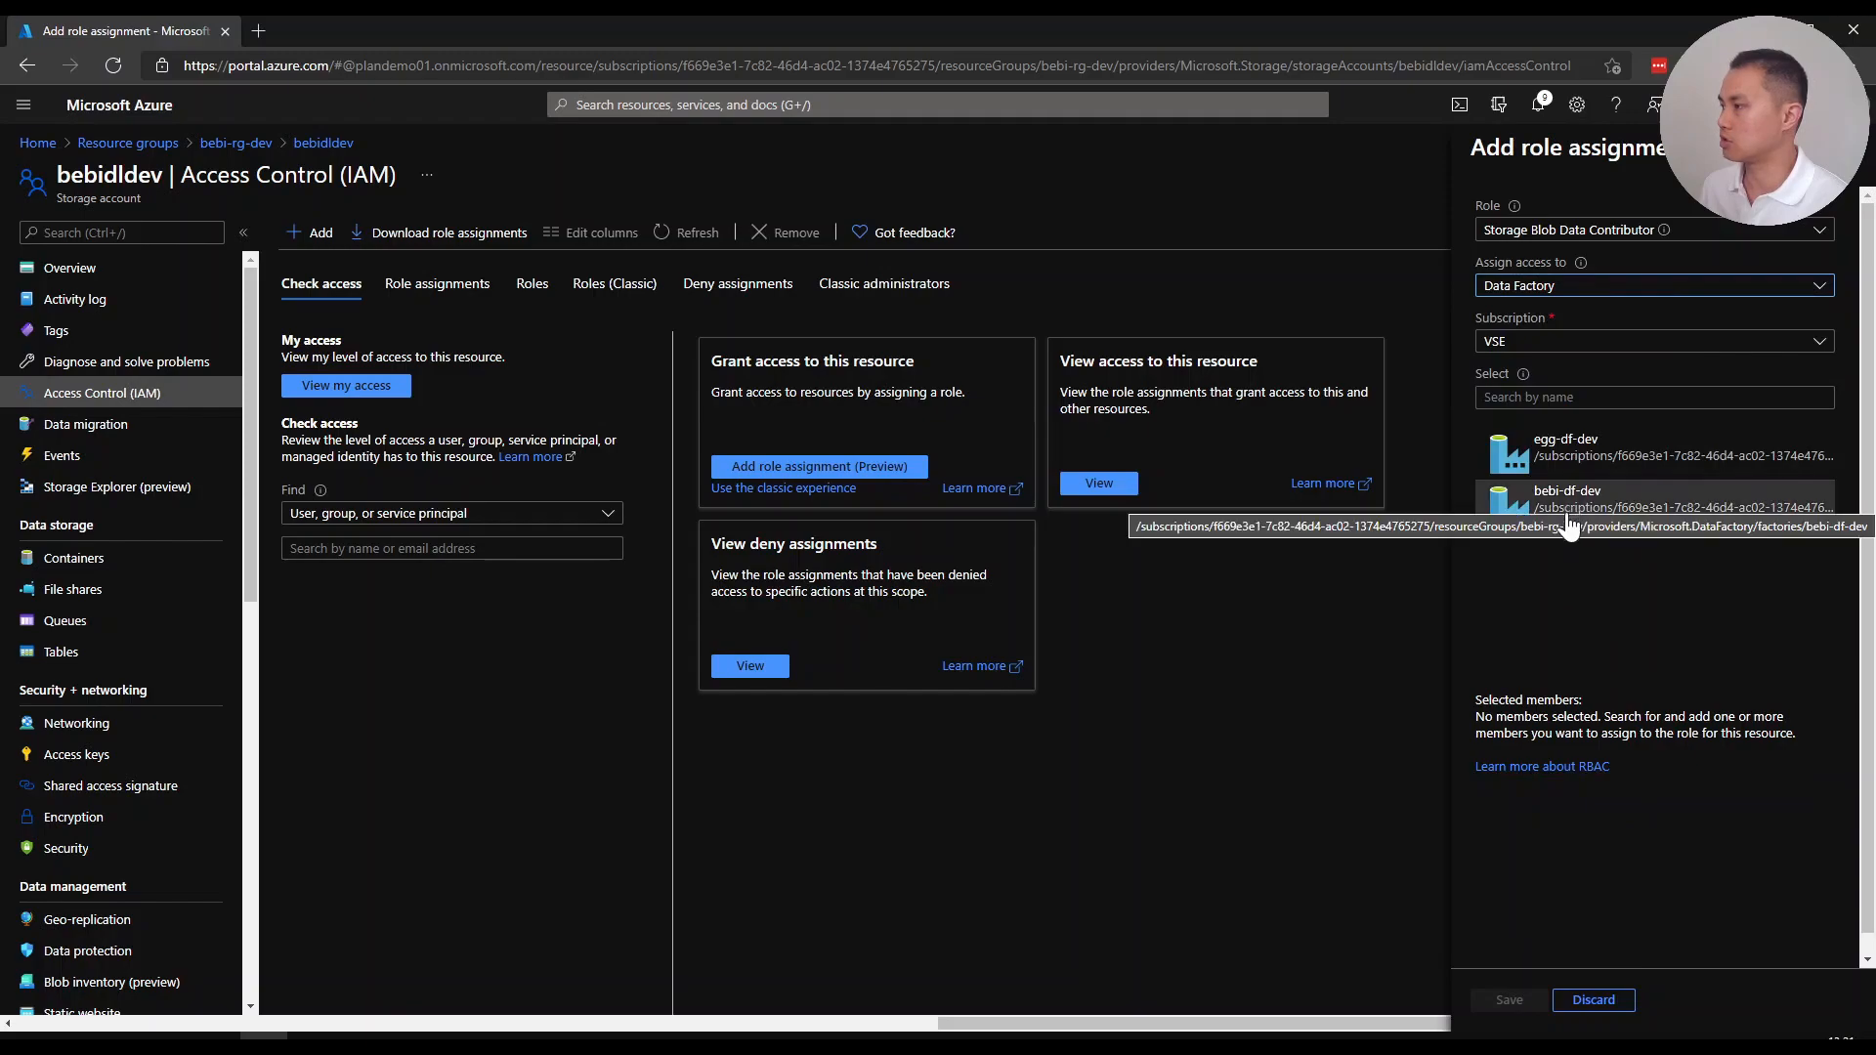
mouse_move(1538, 637)
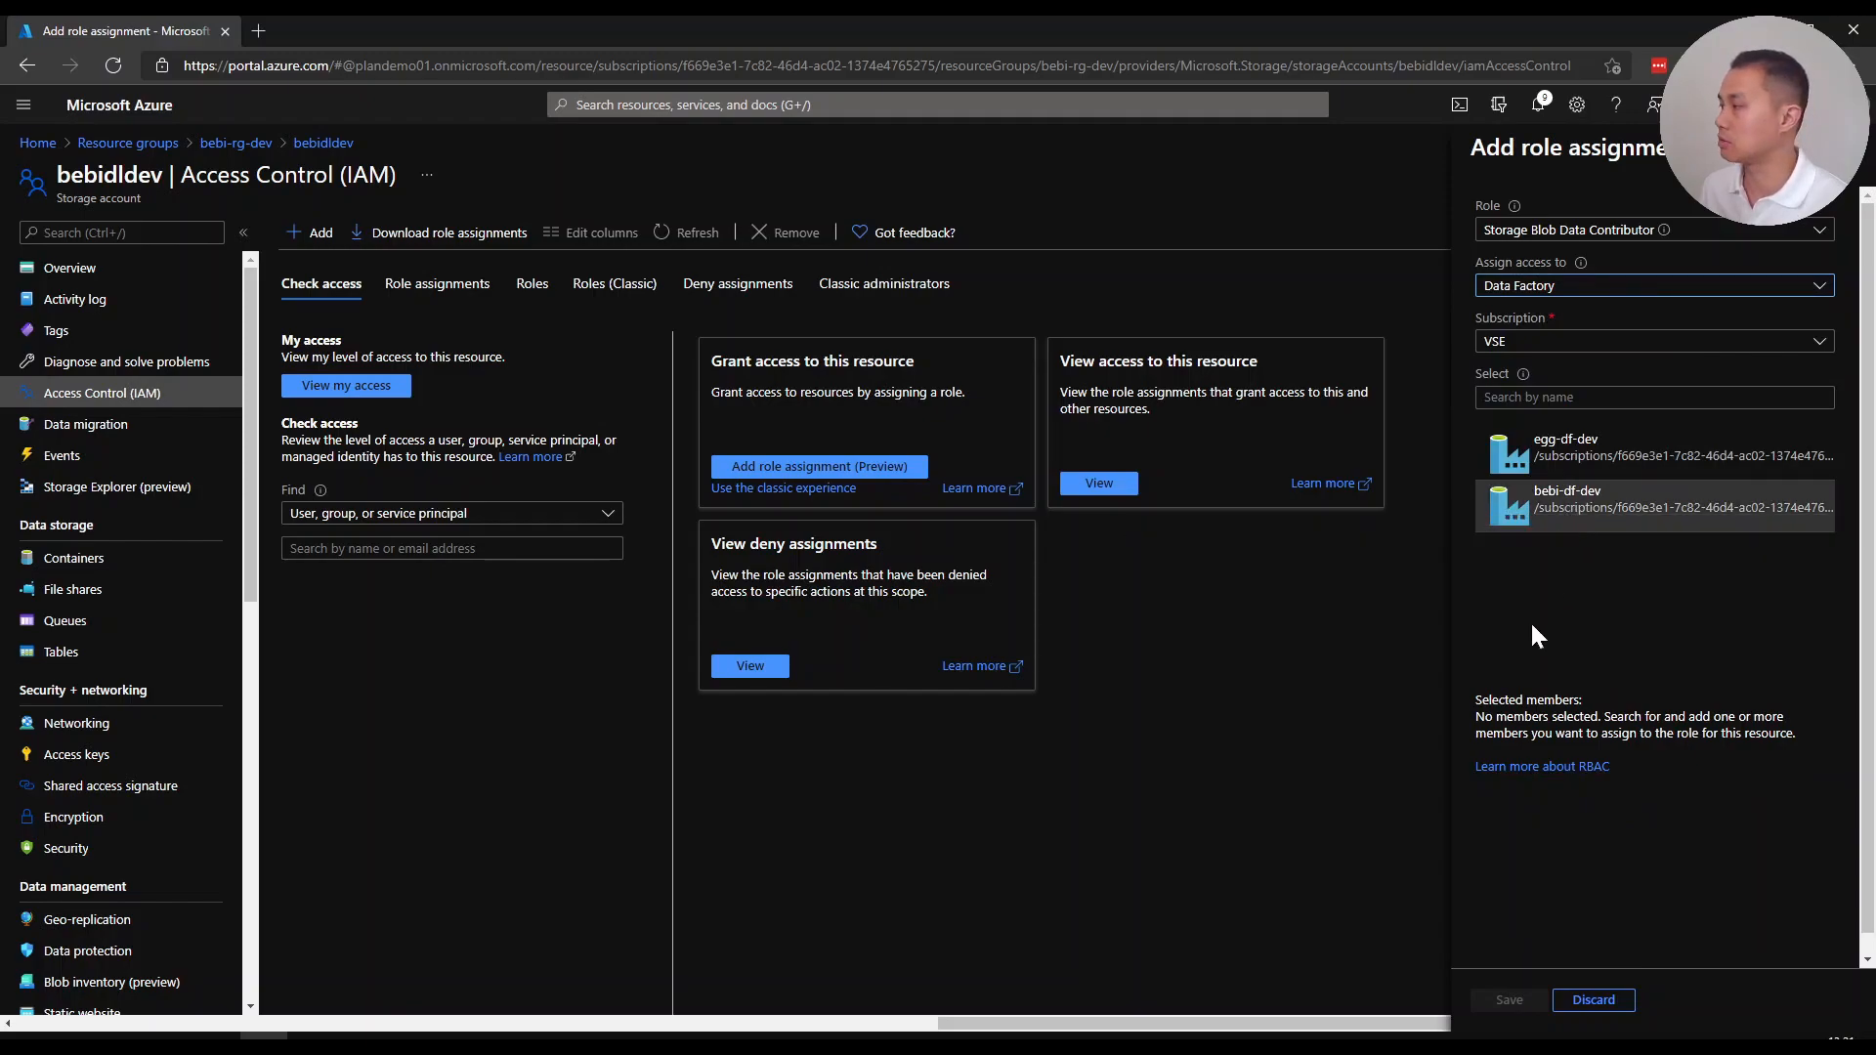
left_click(1655, 507)
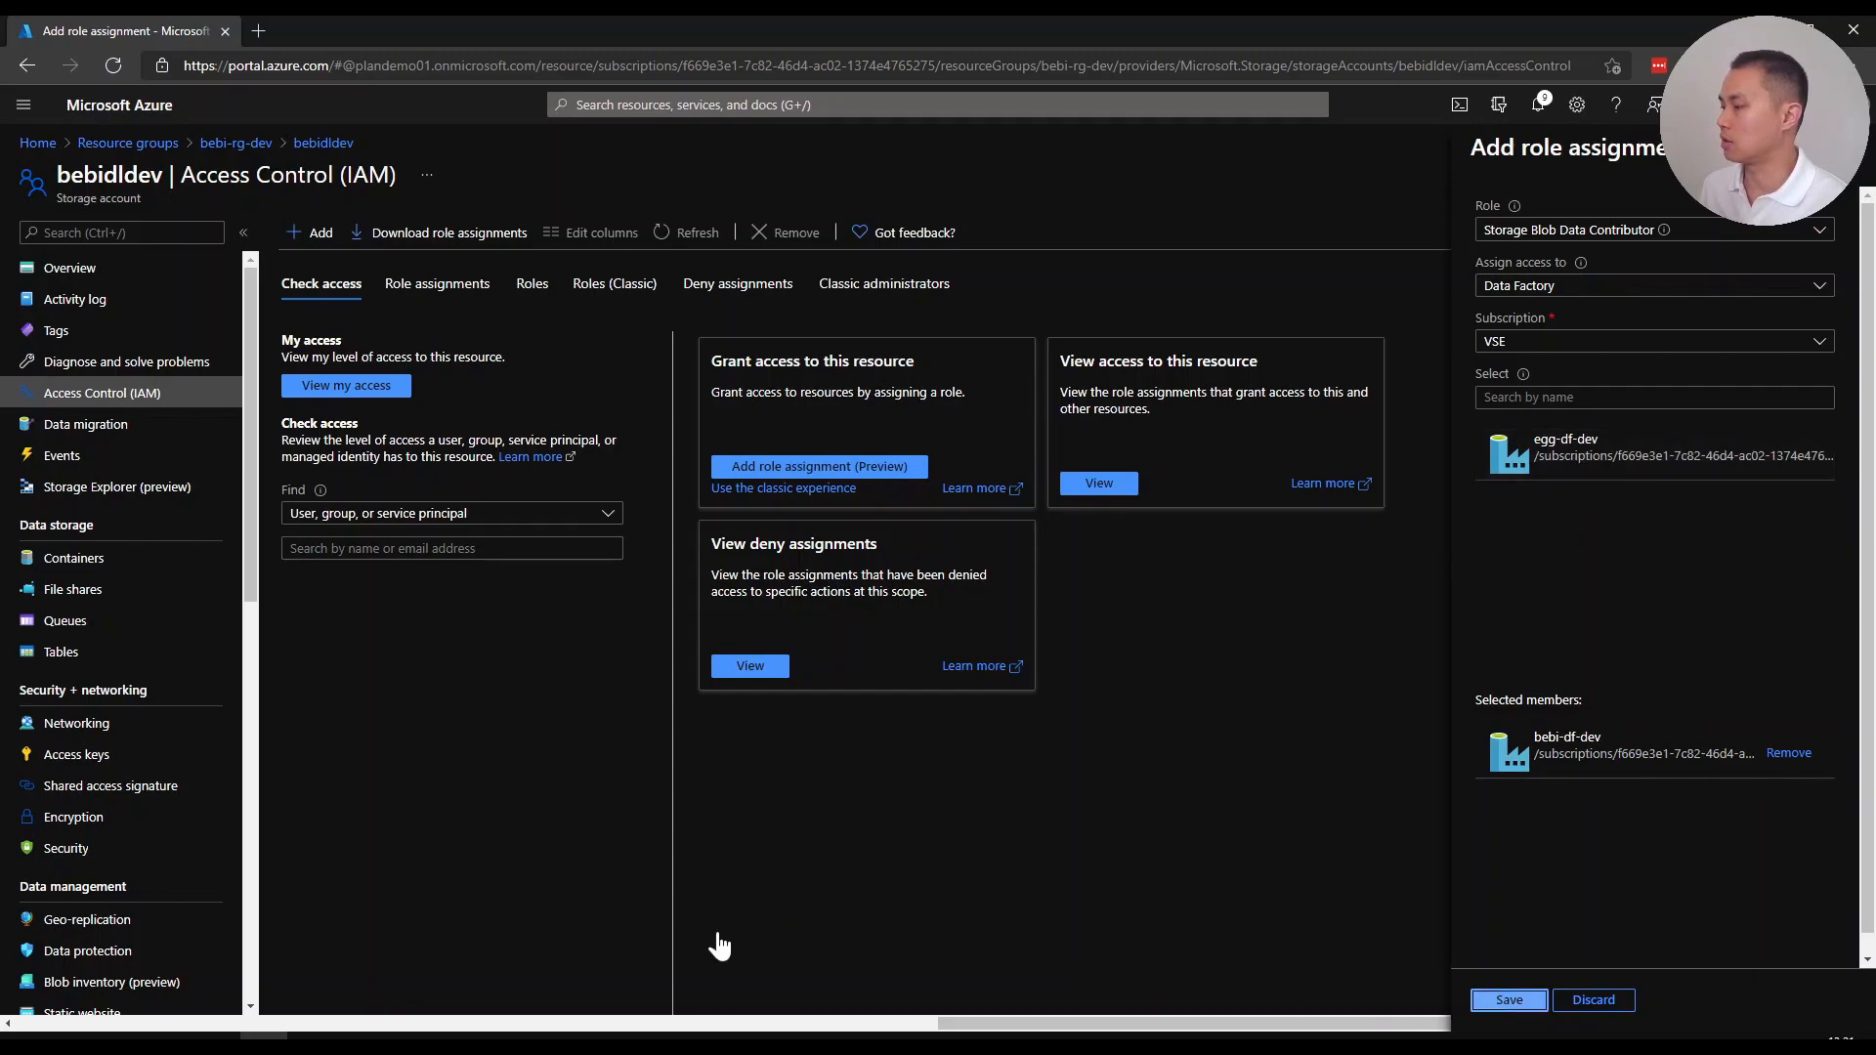
left_click(1507, 998)
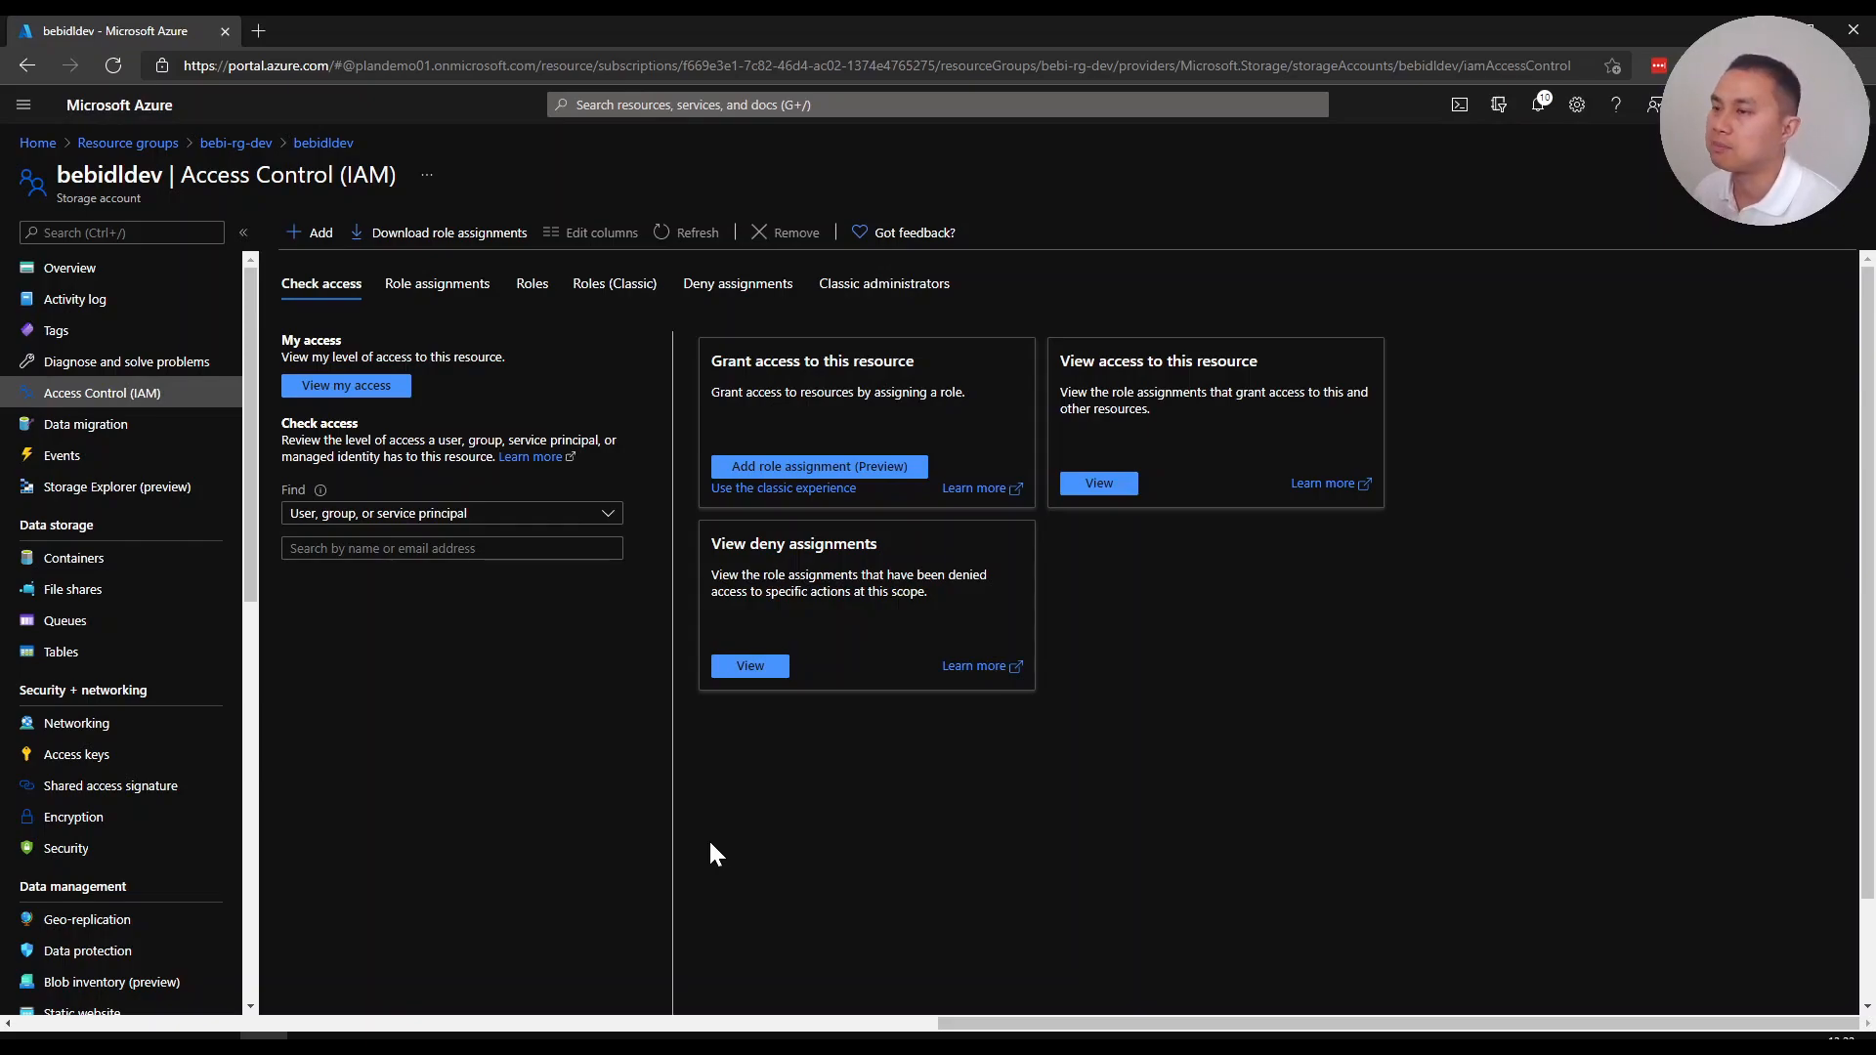
mouse_move(150, 728)
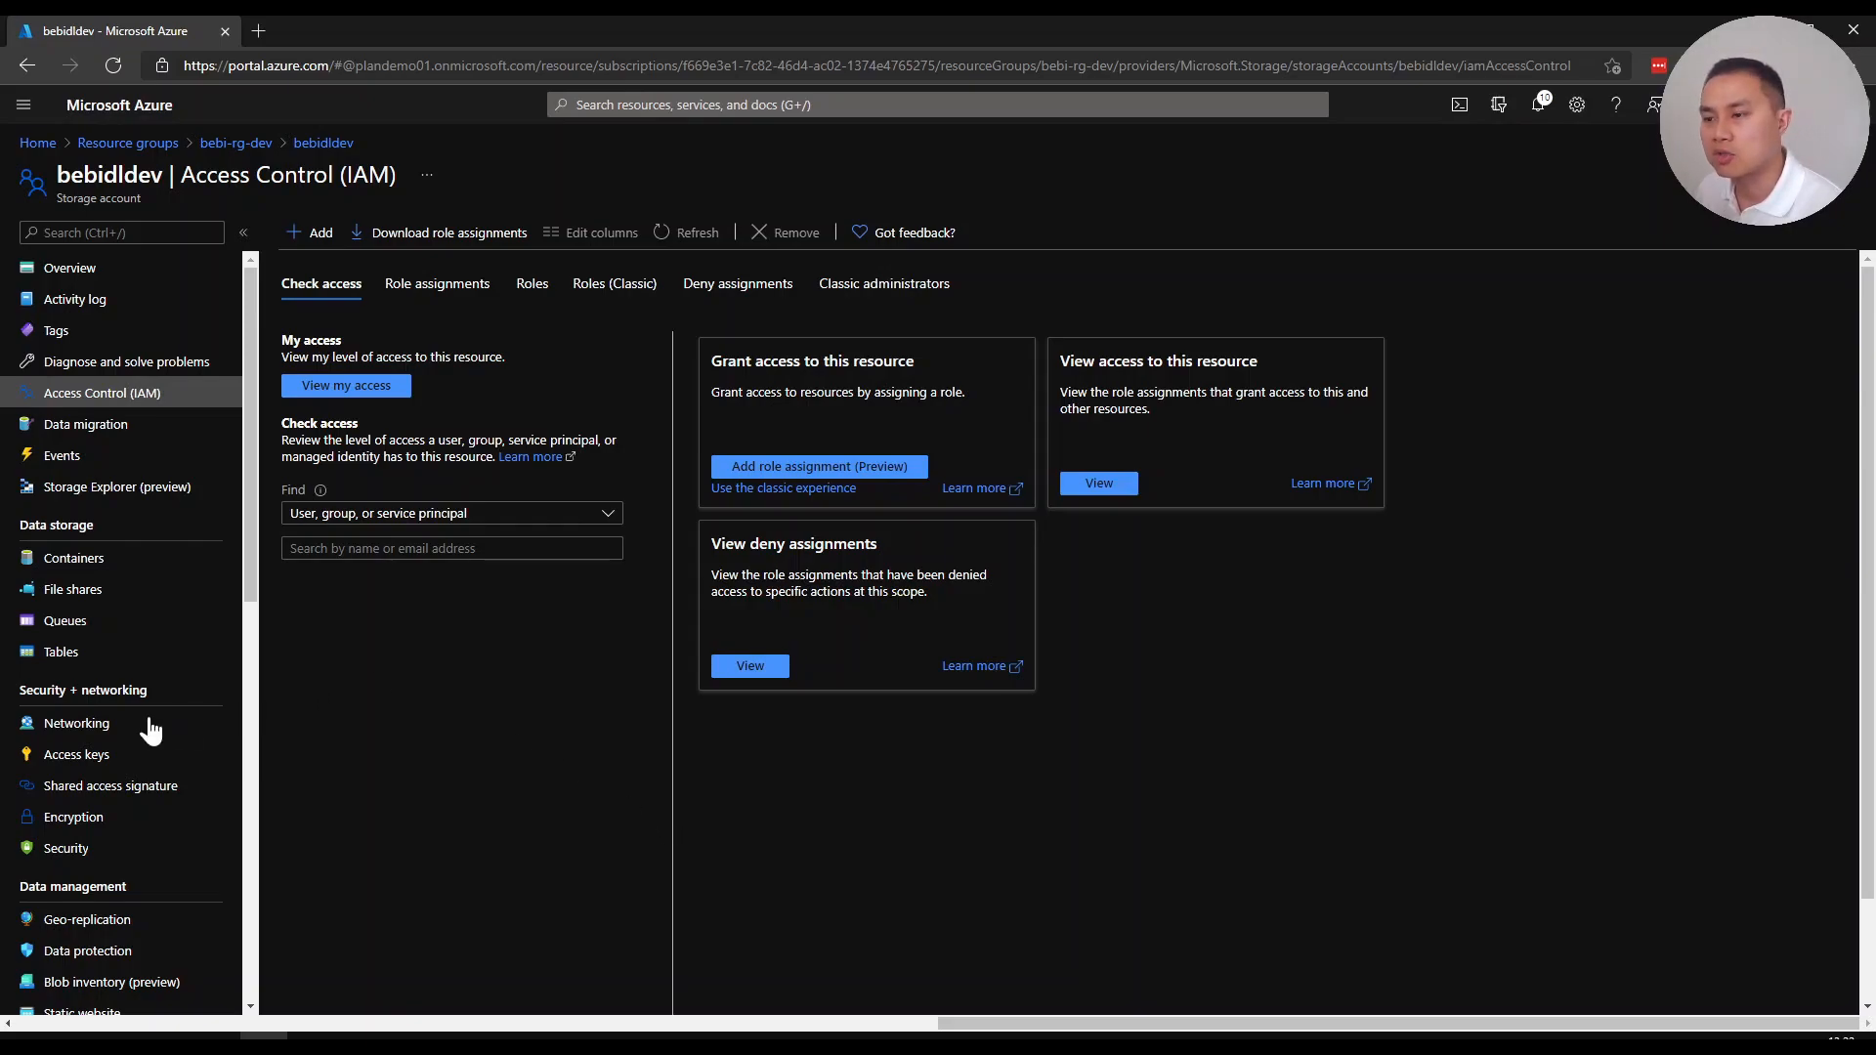
Review bebidldev Networking for the trusted Microsoft services exception, then return to bebi-rg-dev
left_click(76, 723)
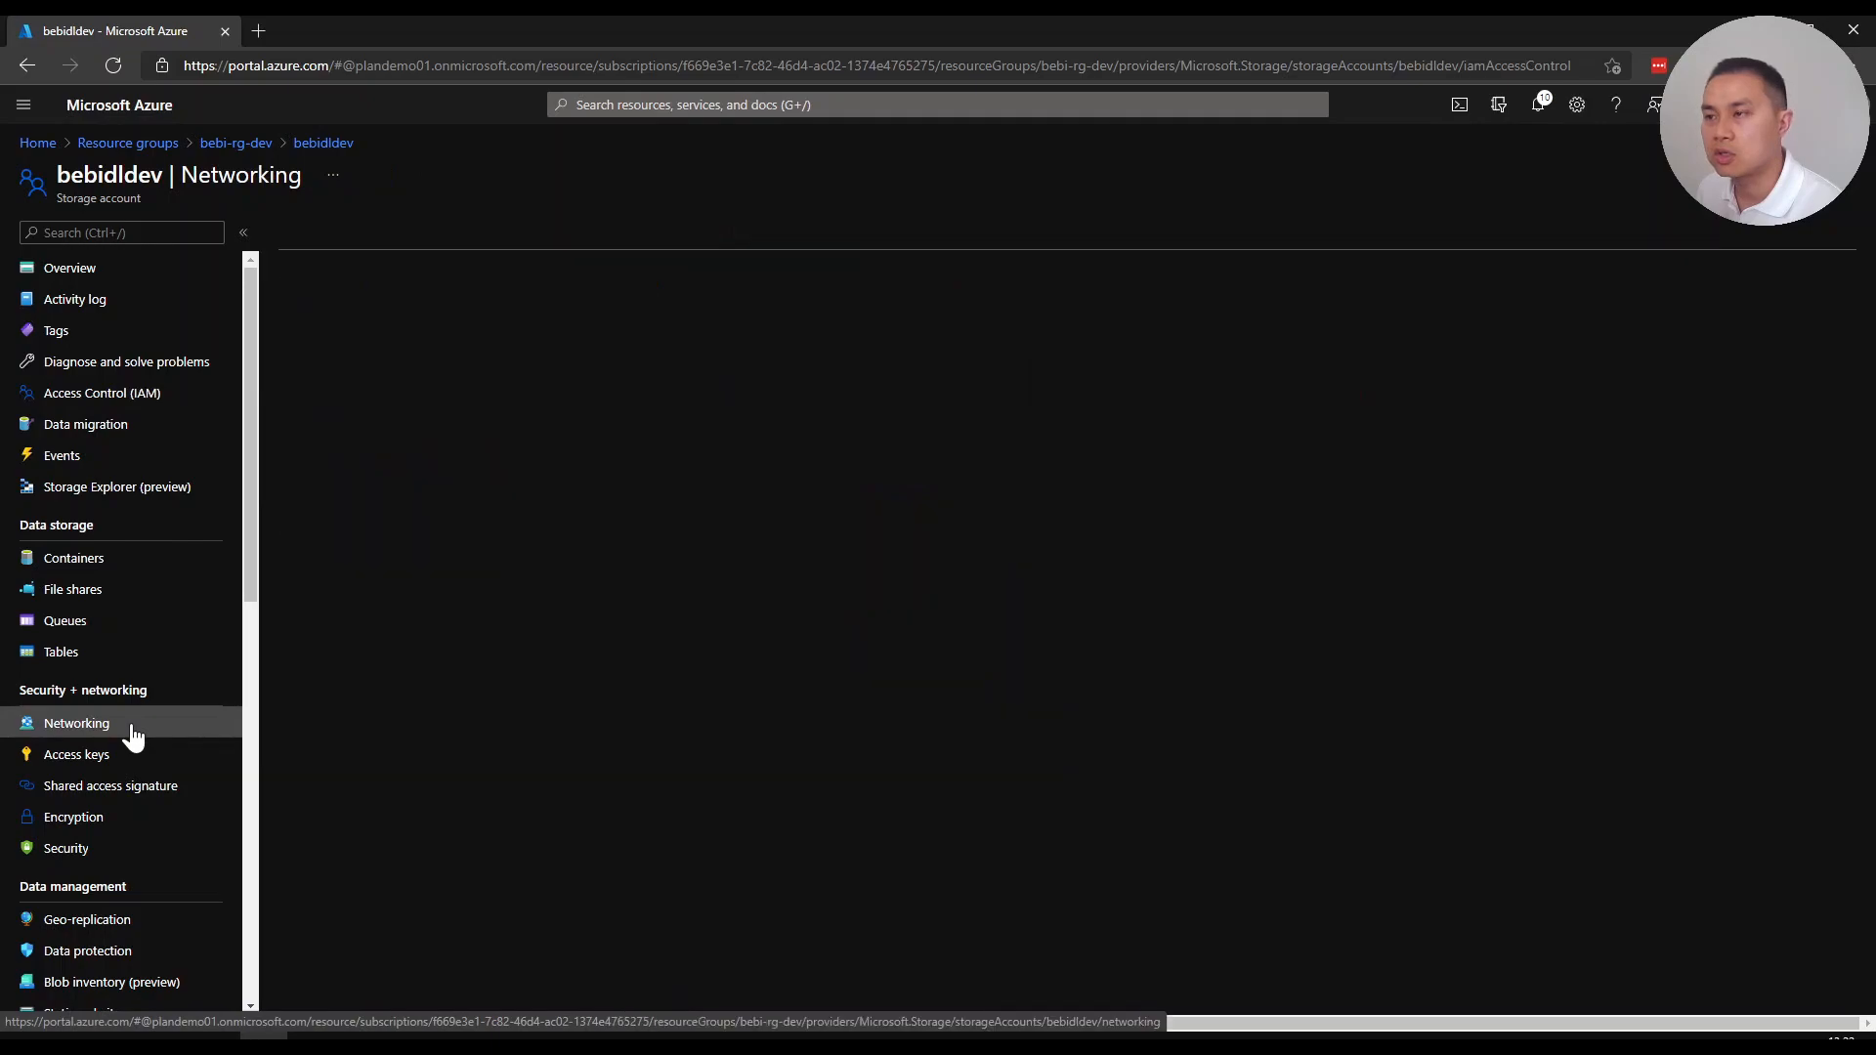
left_click(76, 723)
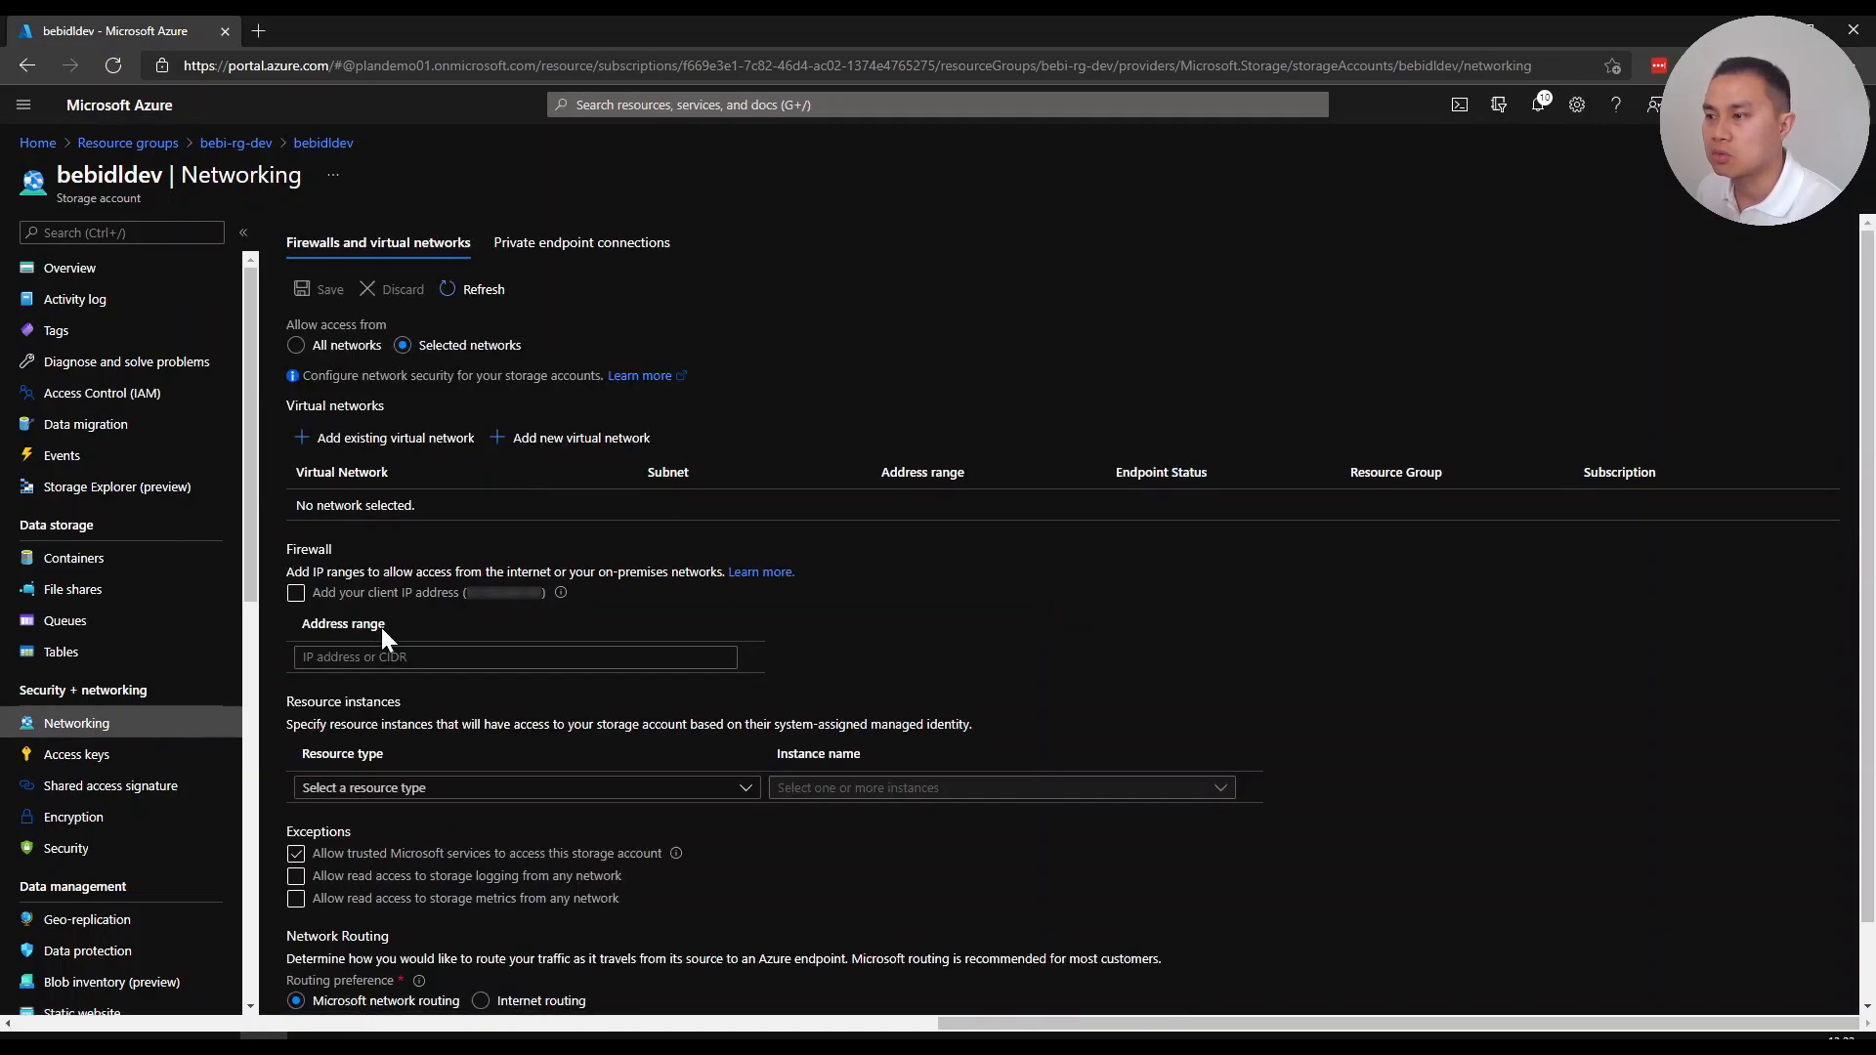
mouse_move(413, 878)
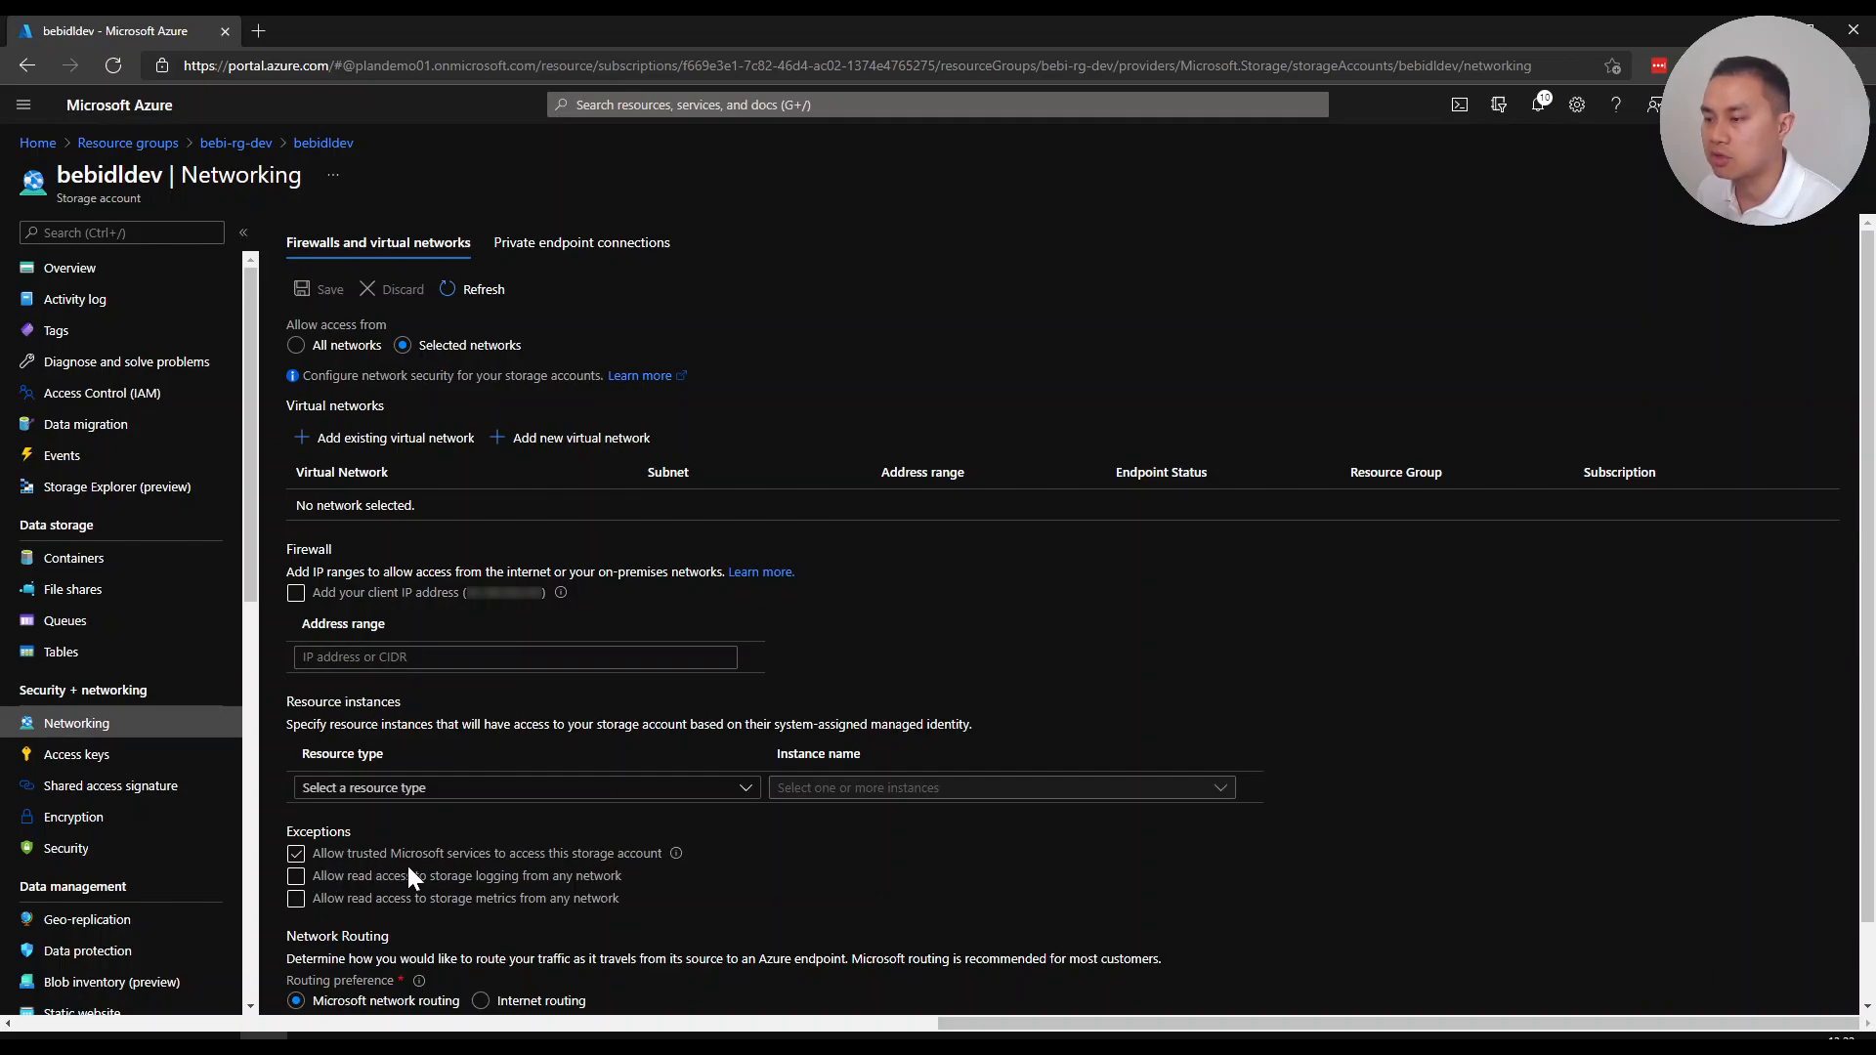
mouse_move(672, 869)
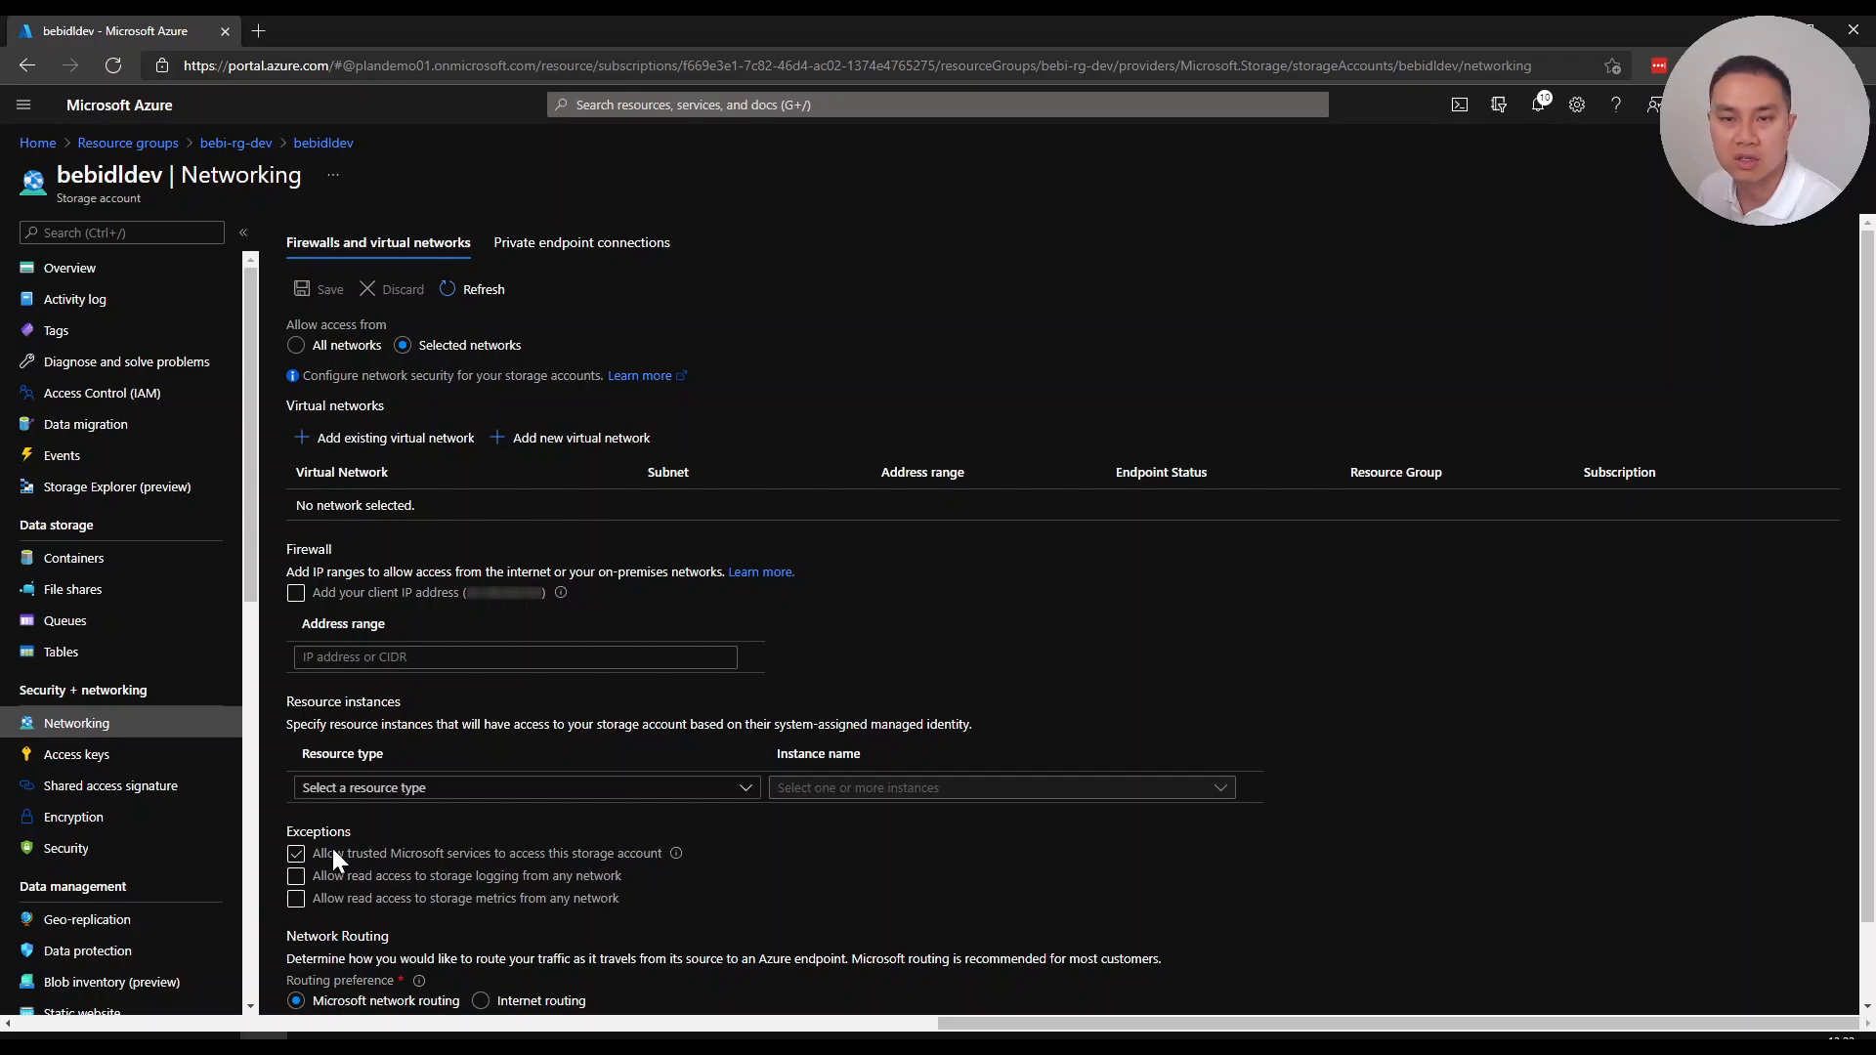
mouse_move(338, 887)
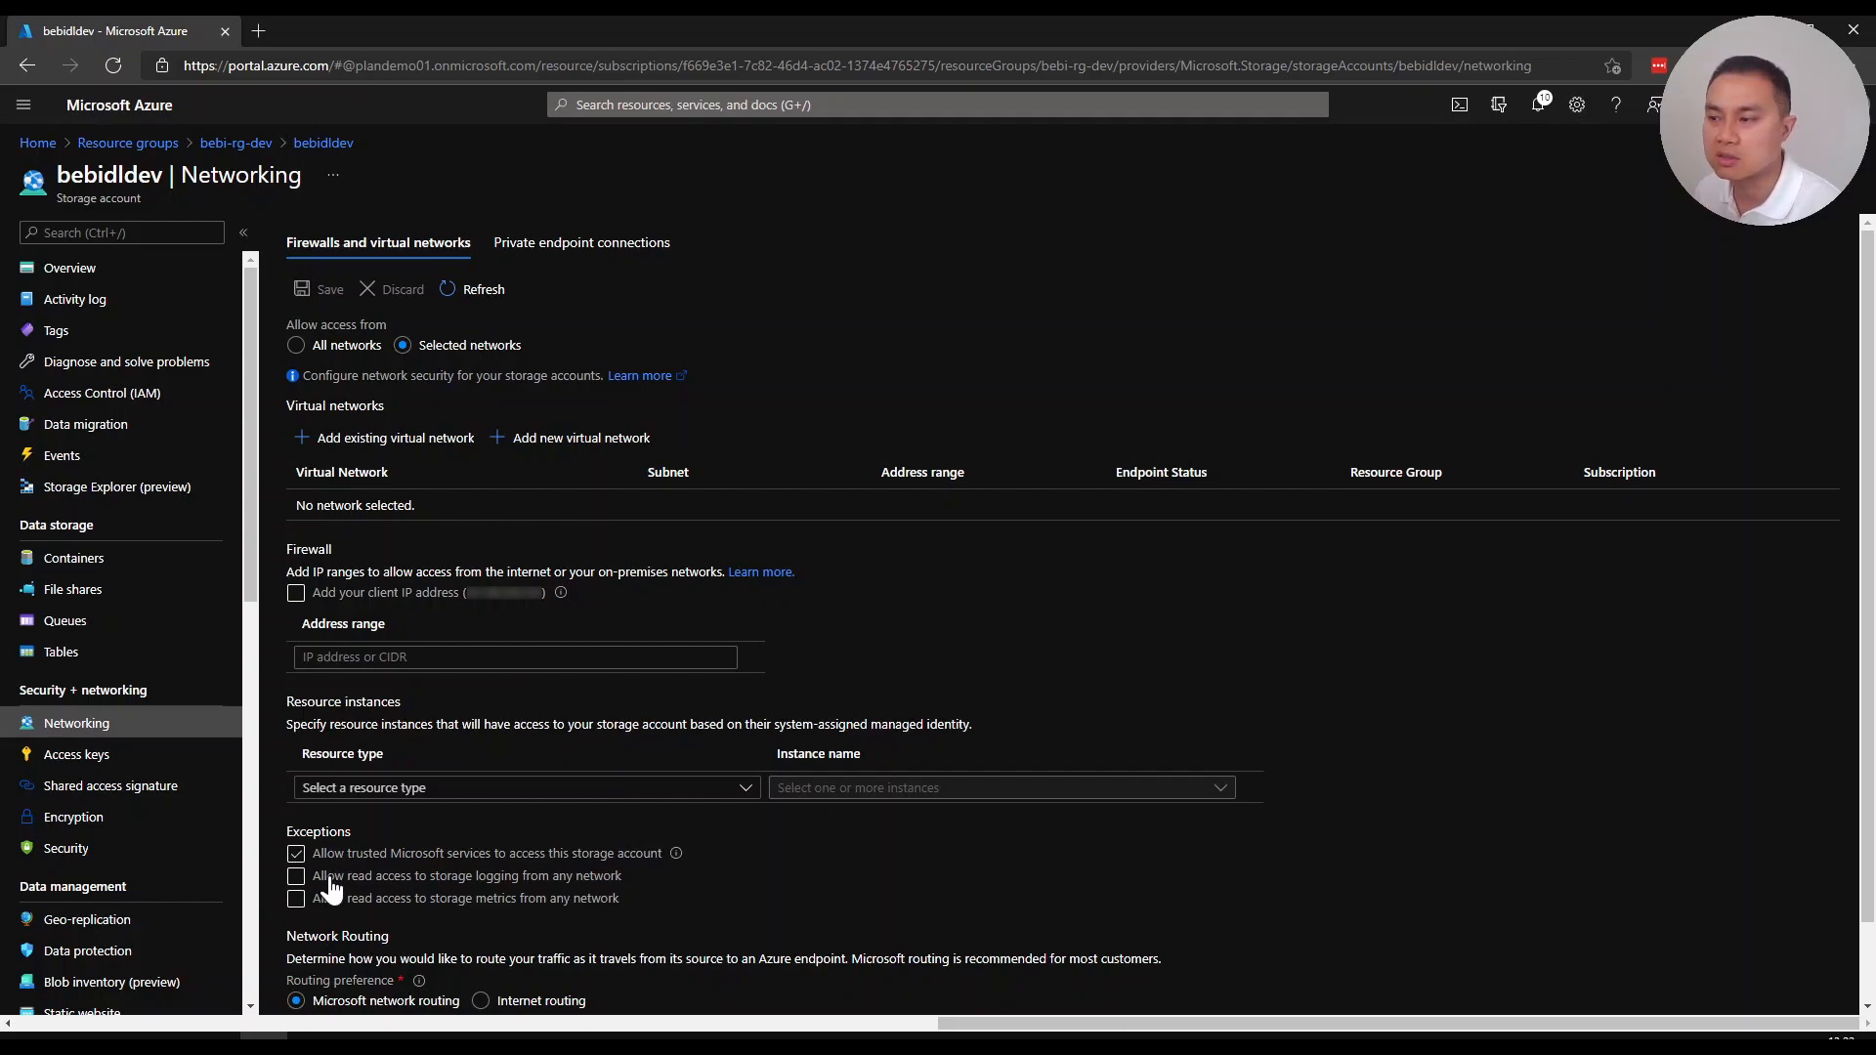
mouse_move(371, 871)
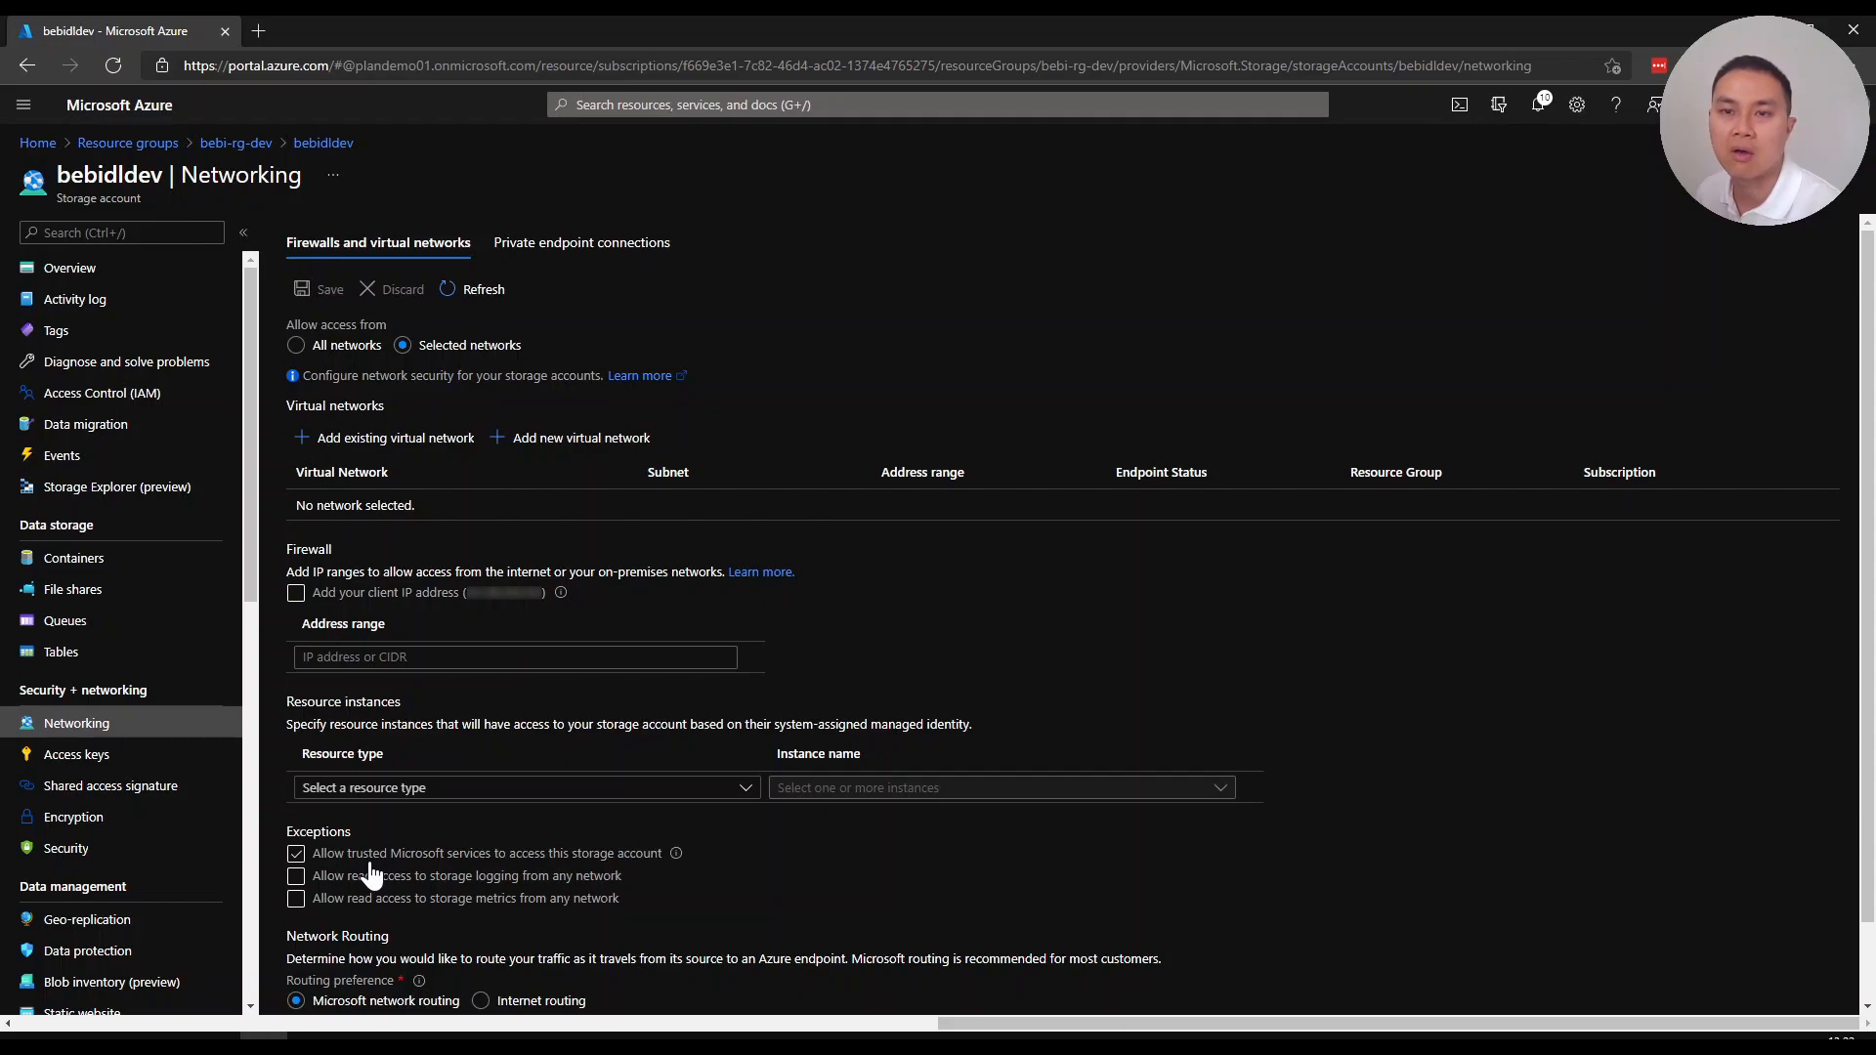
left_click(236, 142)
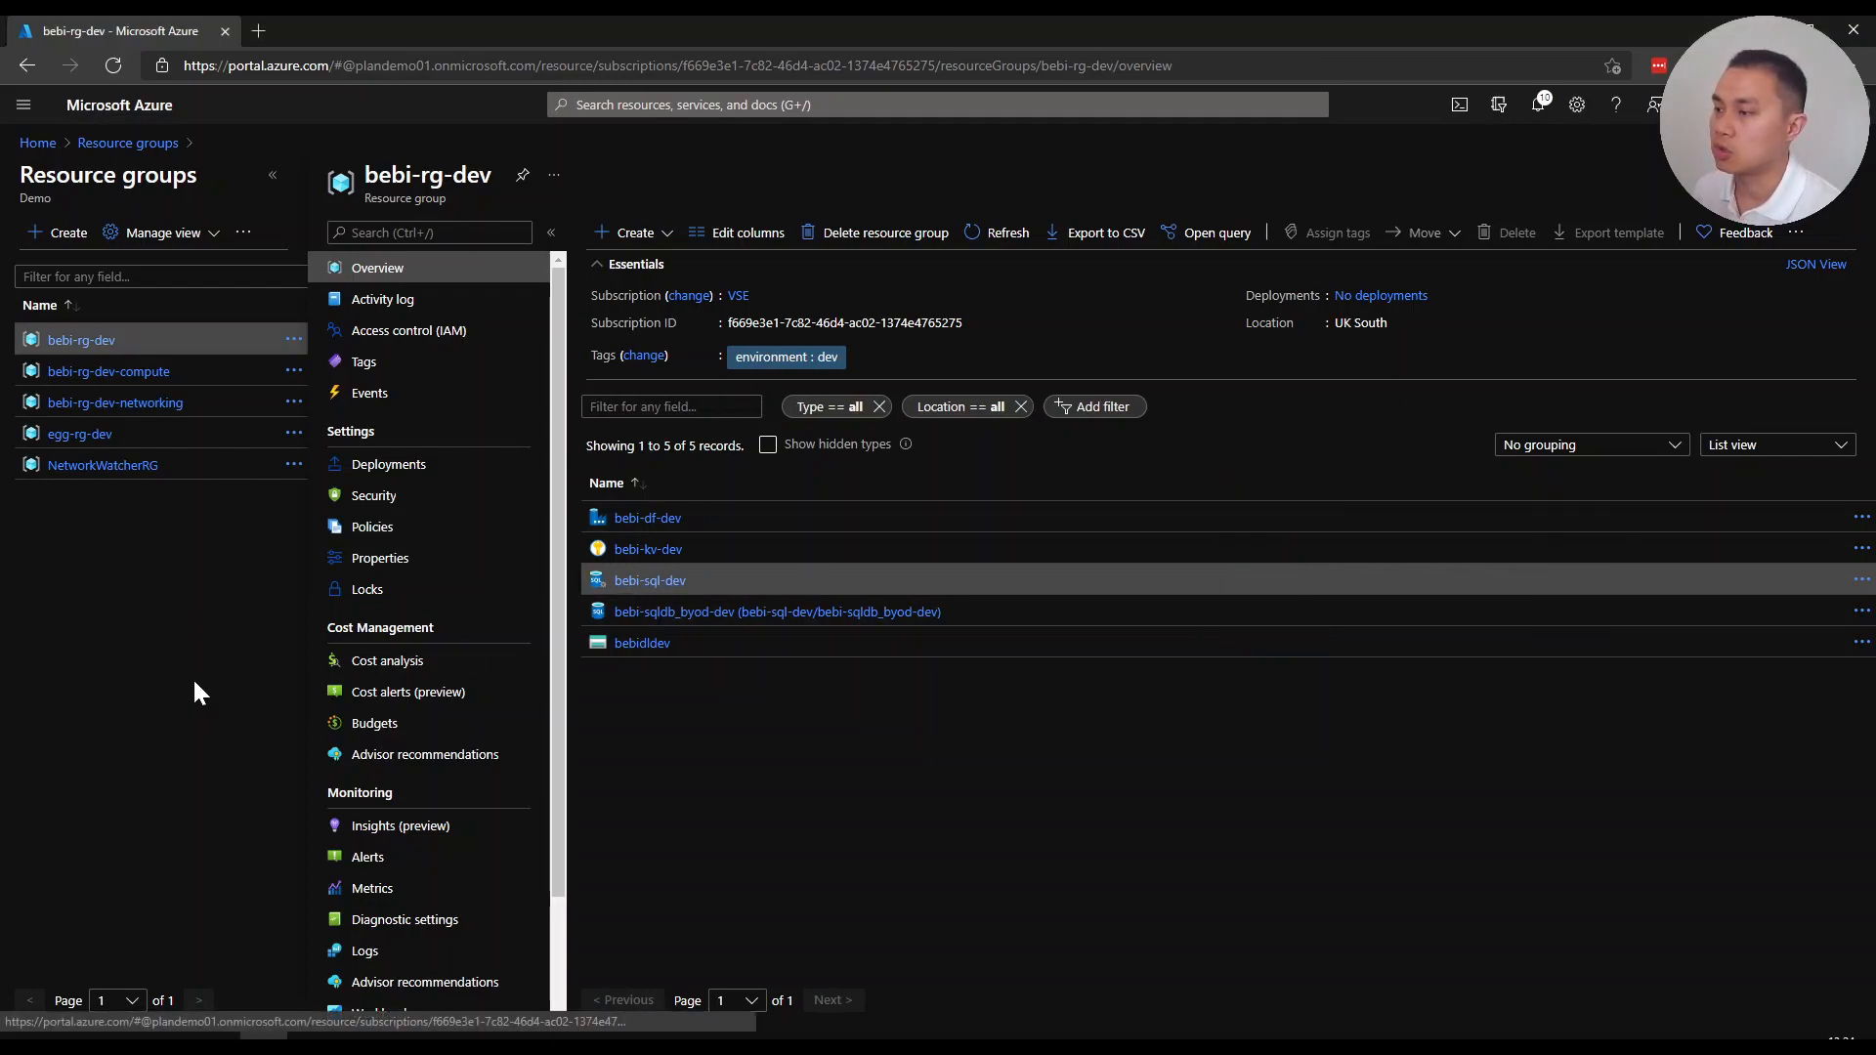
Review bebi-sql-dev's Firewalls and virtual networks, then its Azure Active Directory settings
left_click(649, 581)
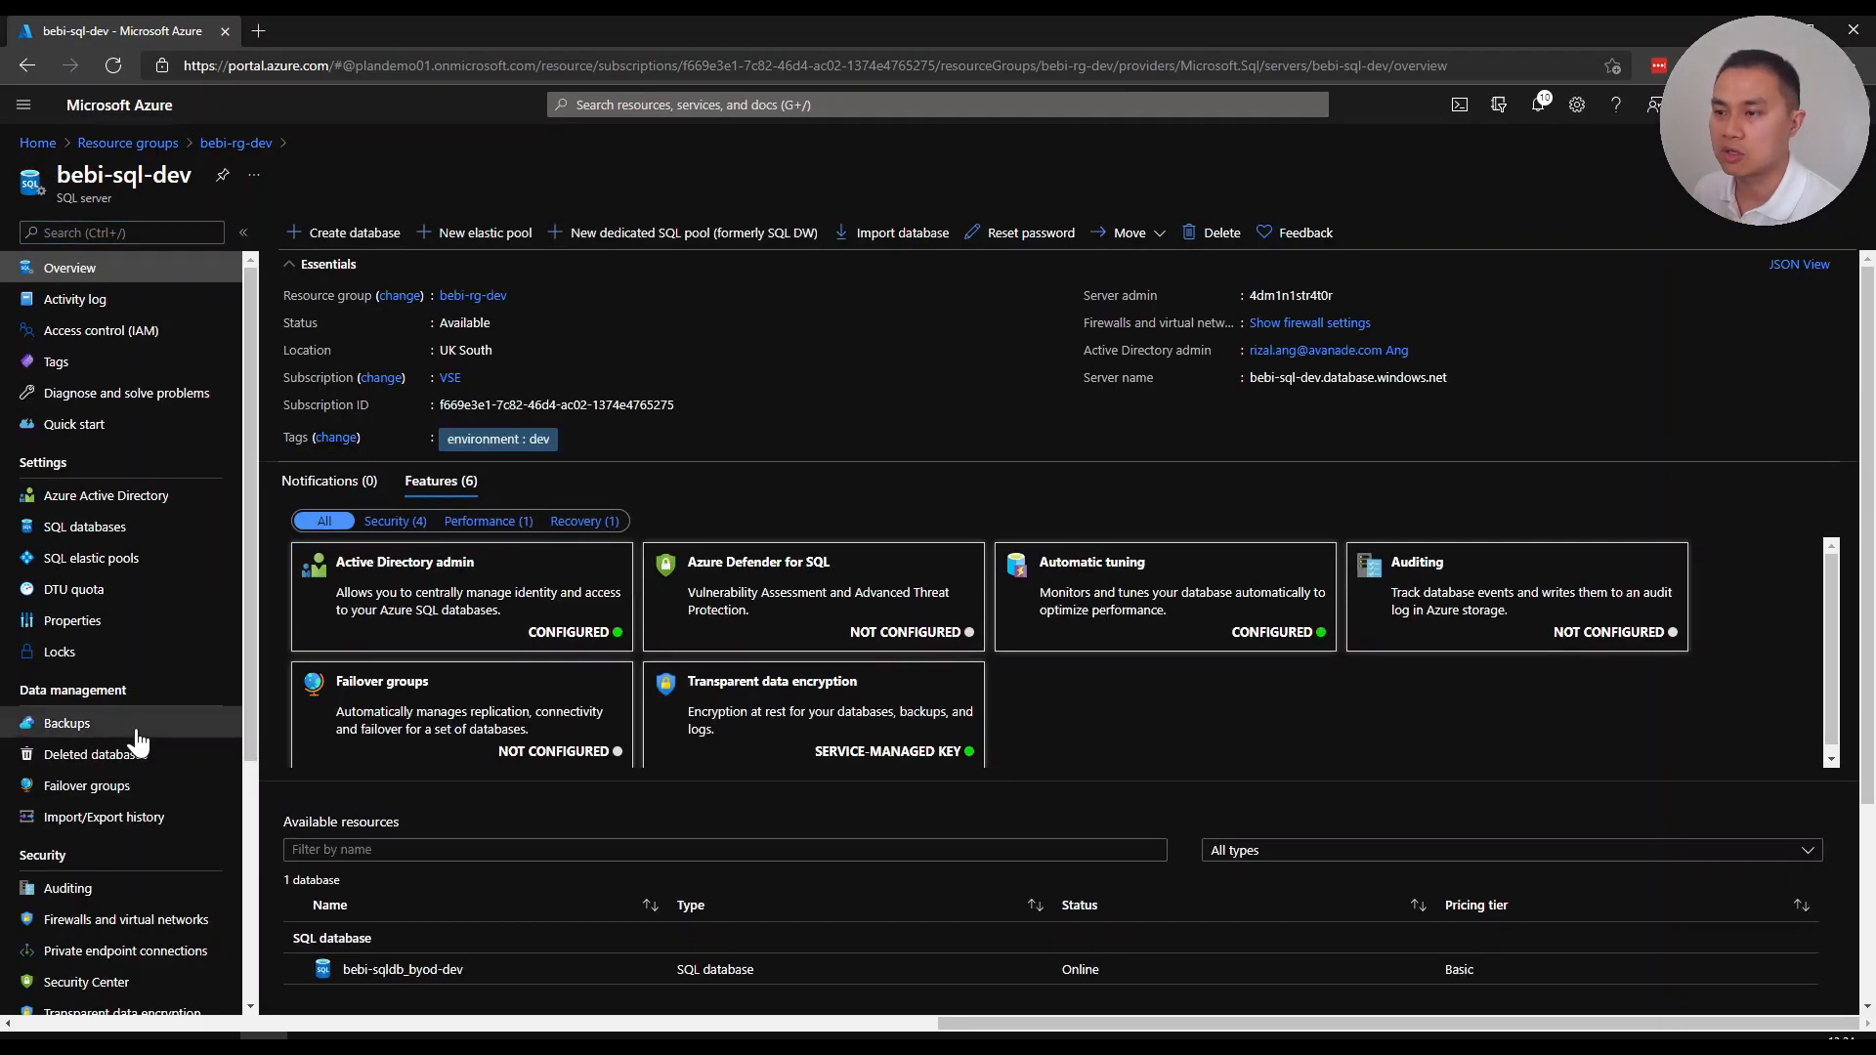
mouse_move(125, 919)
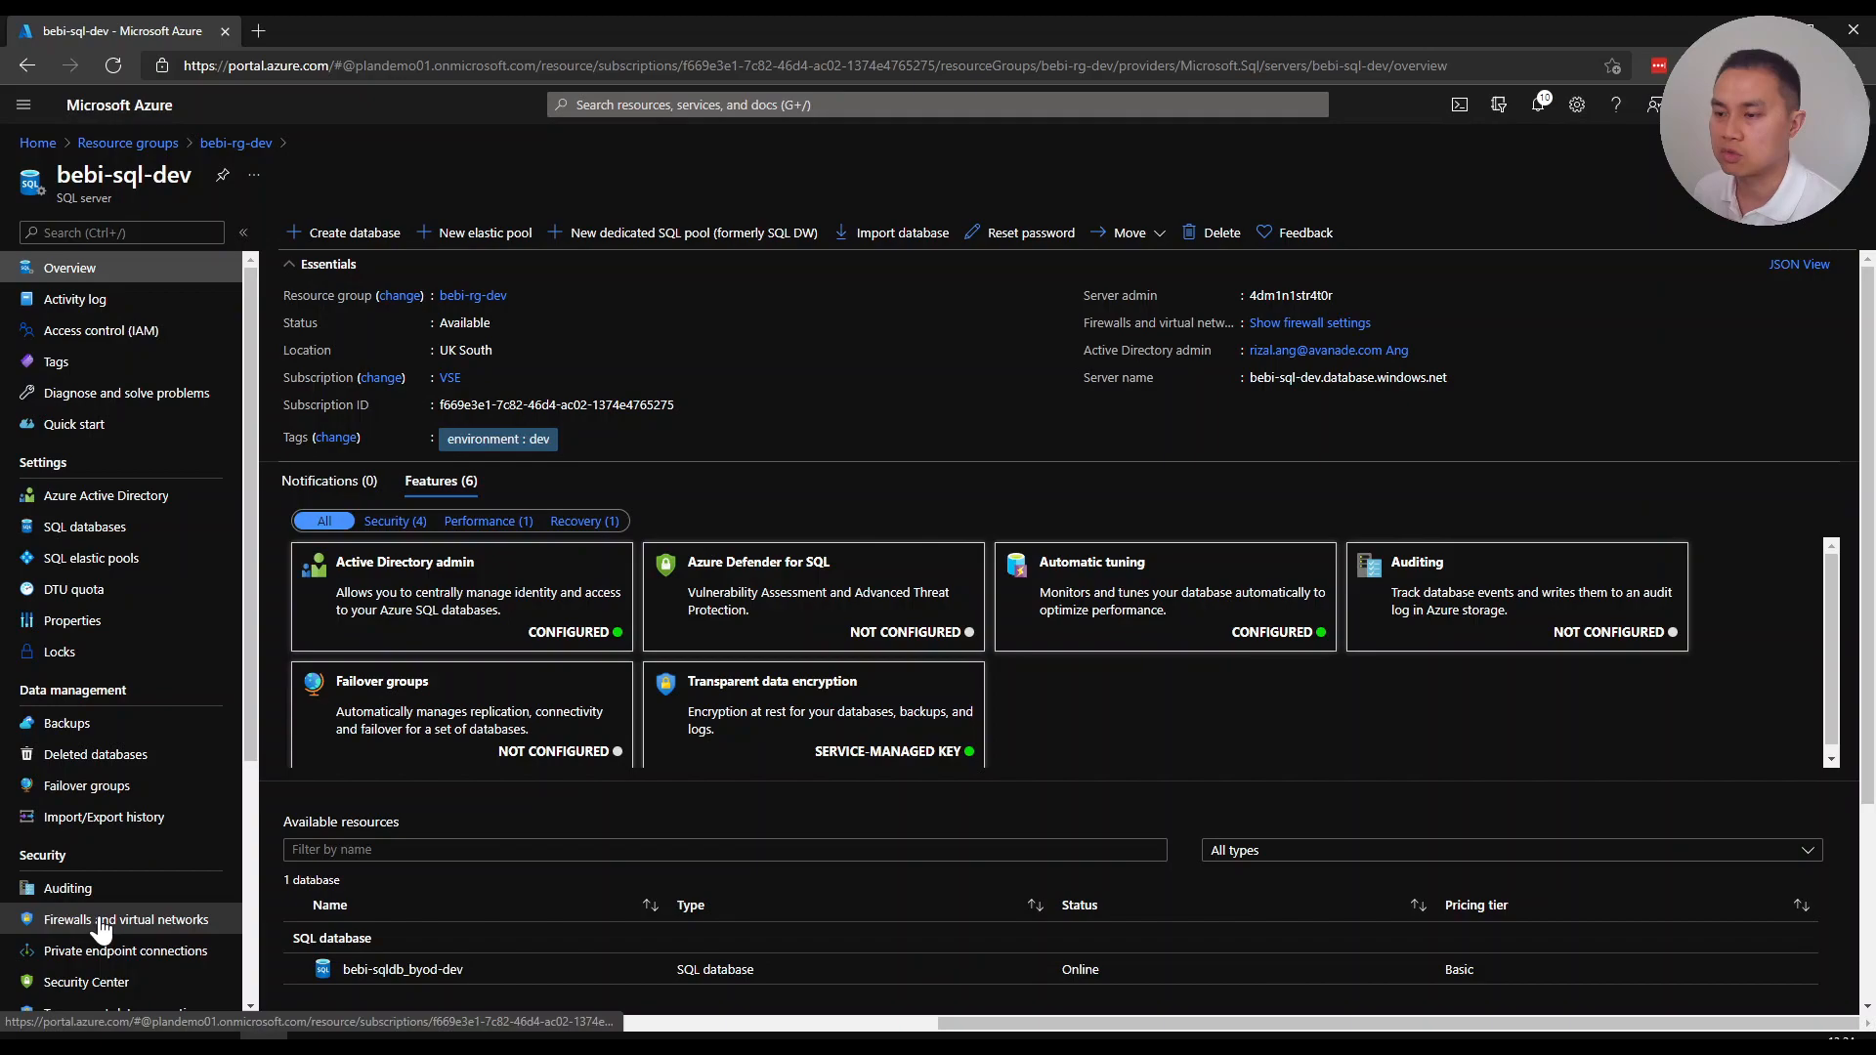
scroll("down", 3)
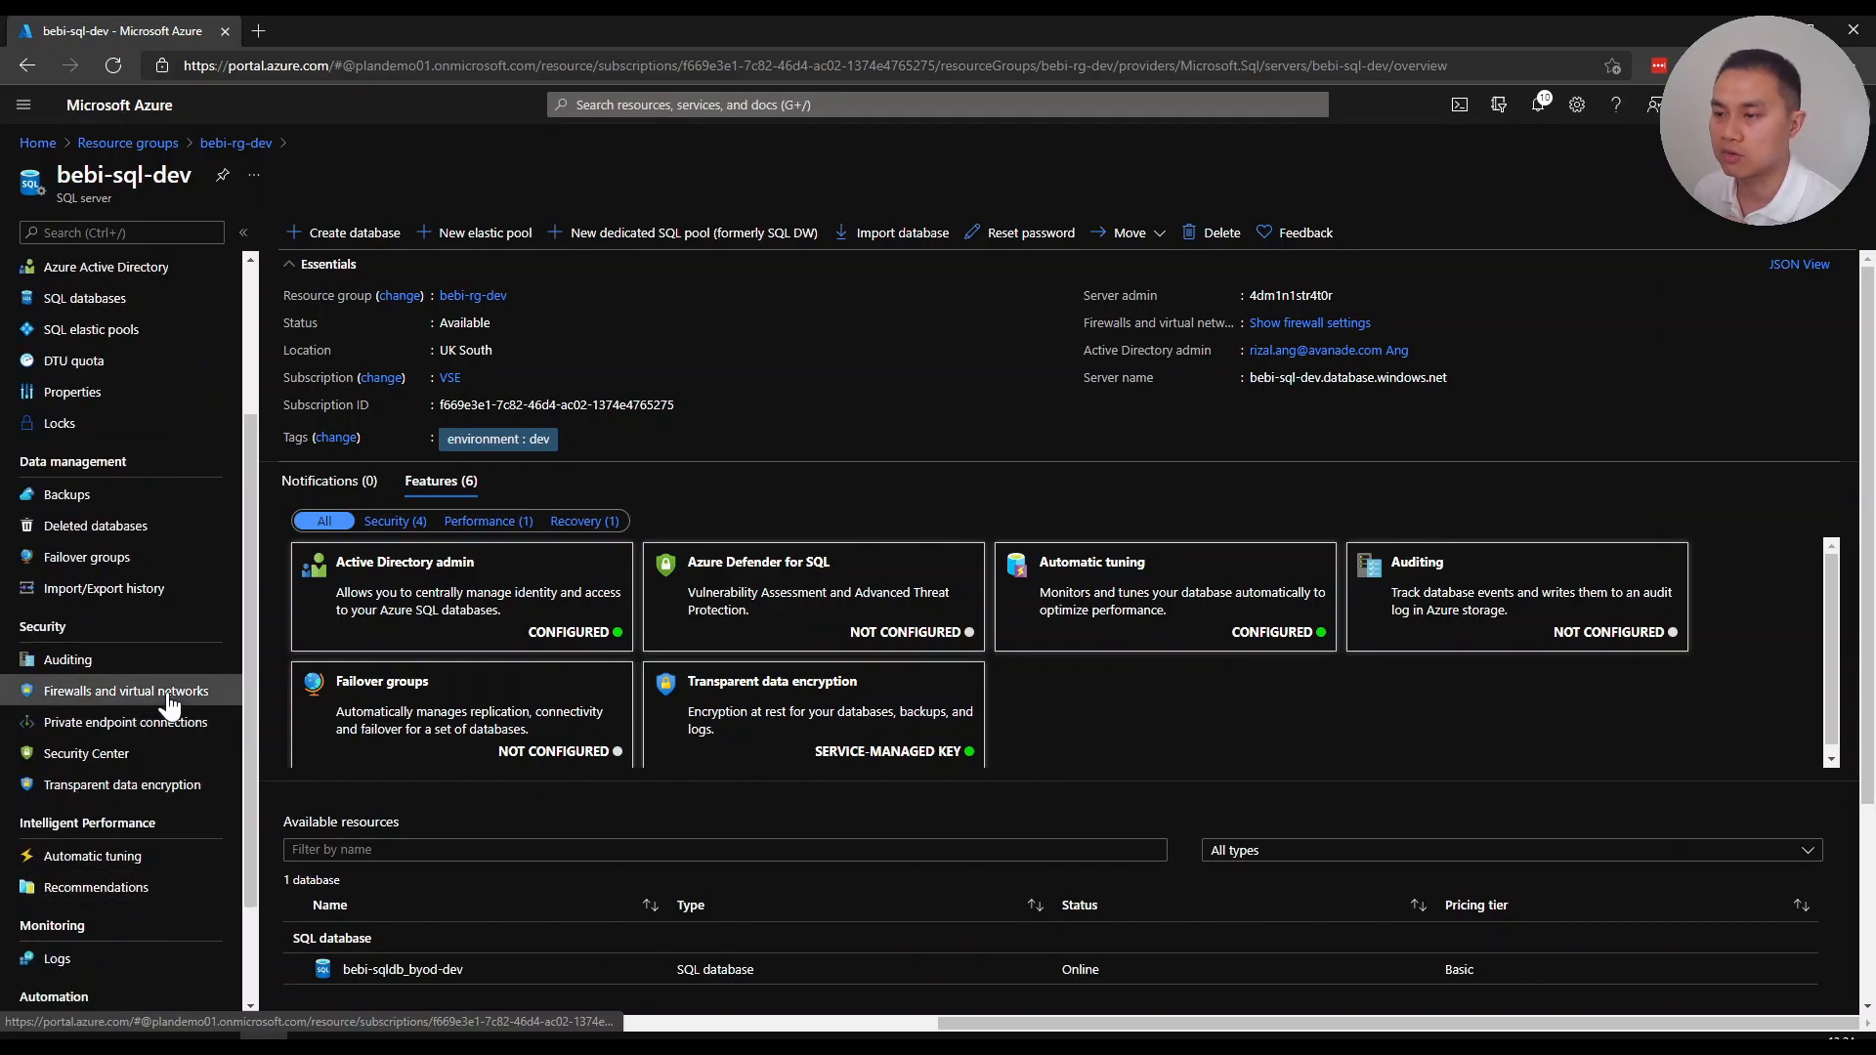
left_click(125, 689)
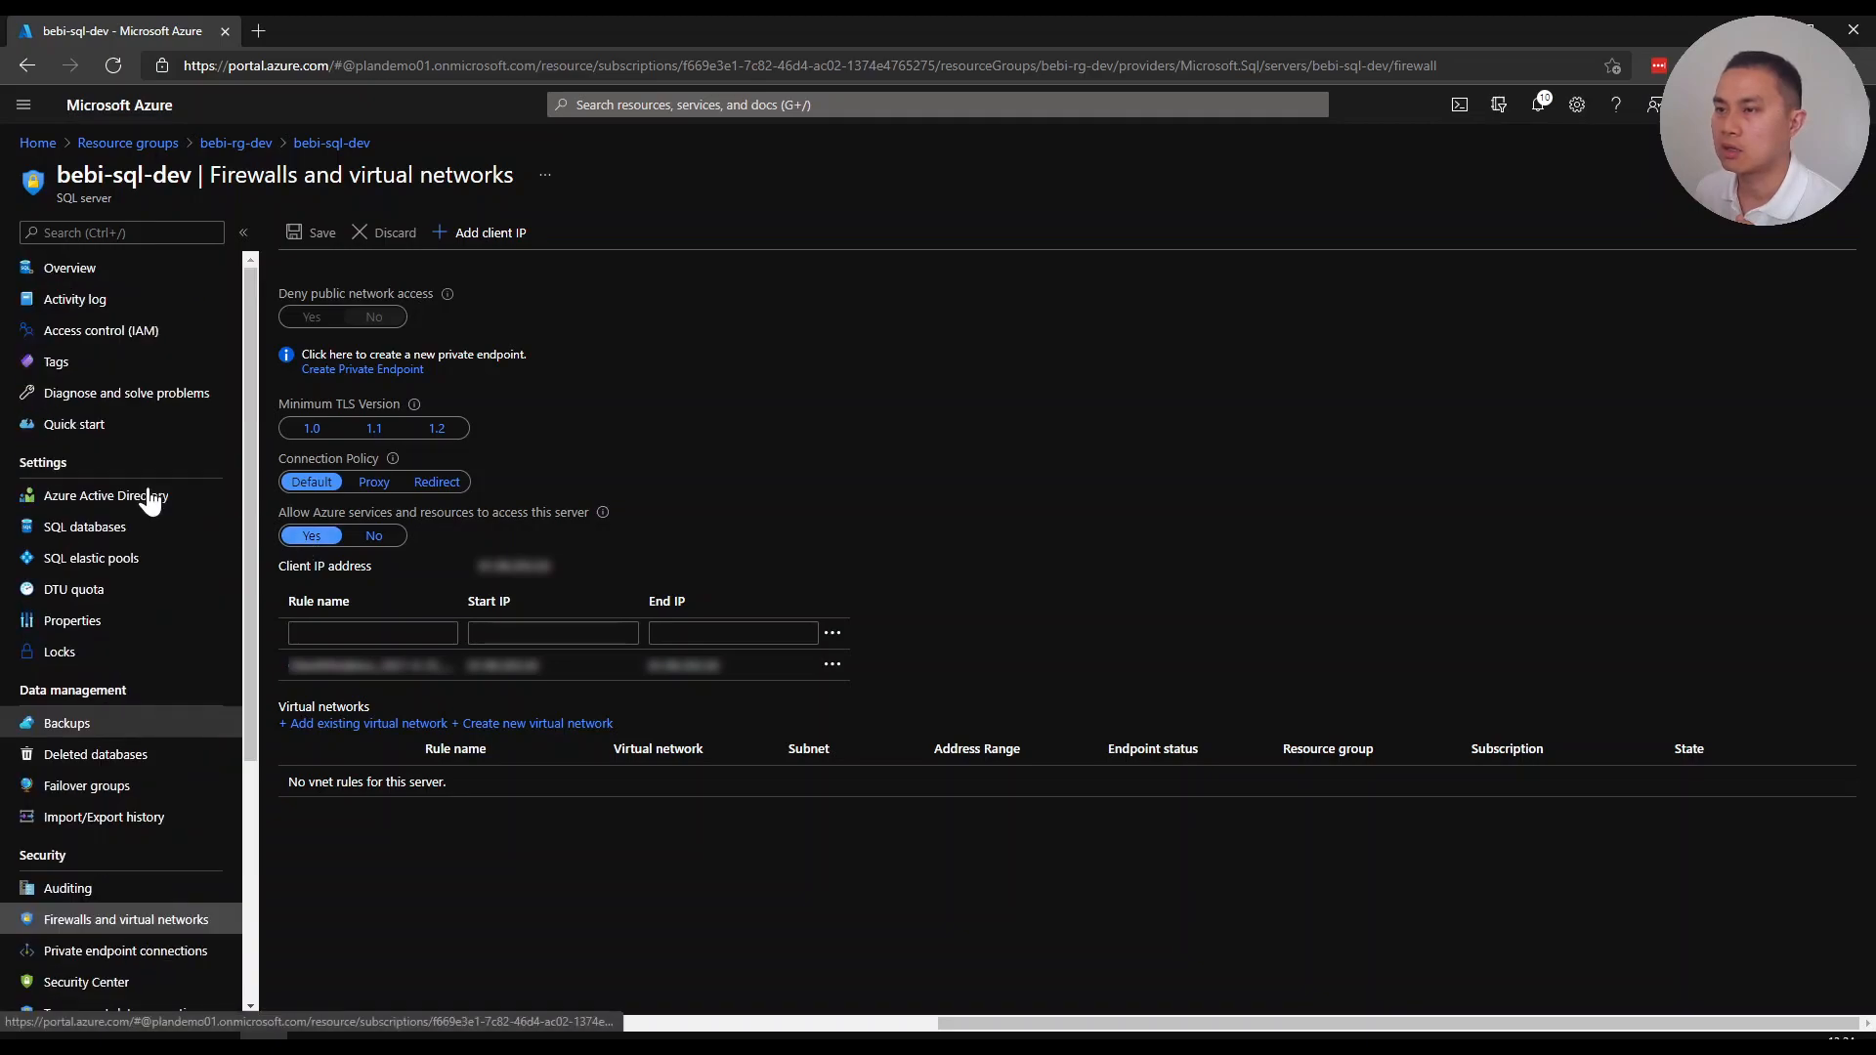
mouse_move(196, 506)
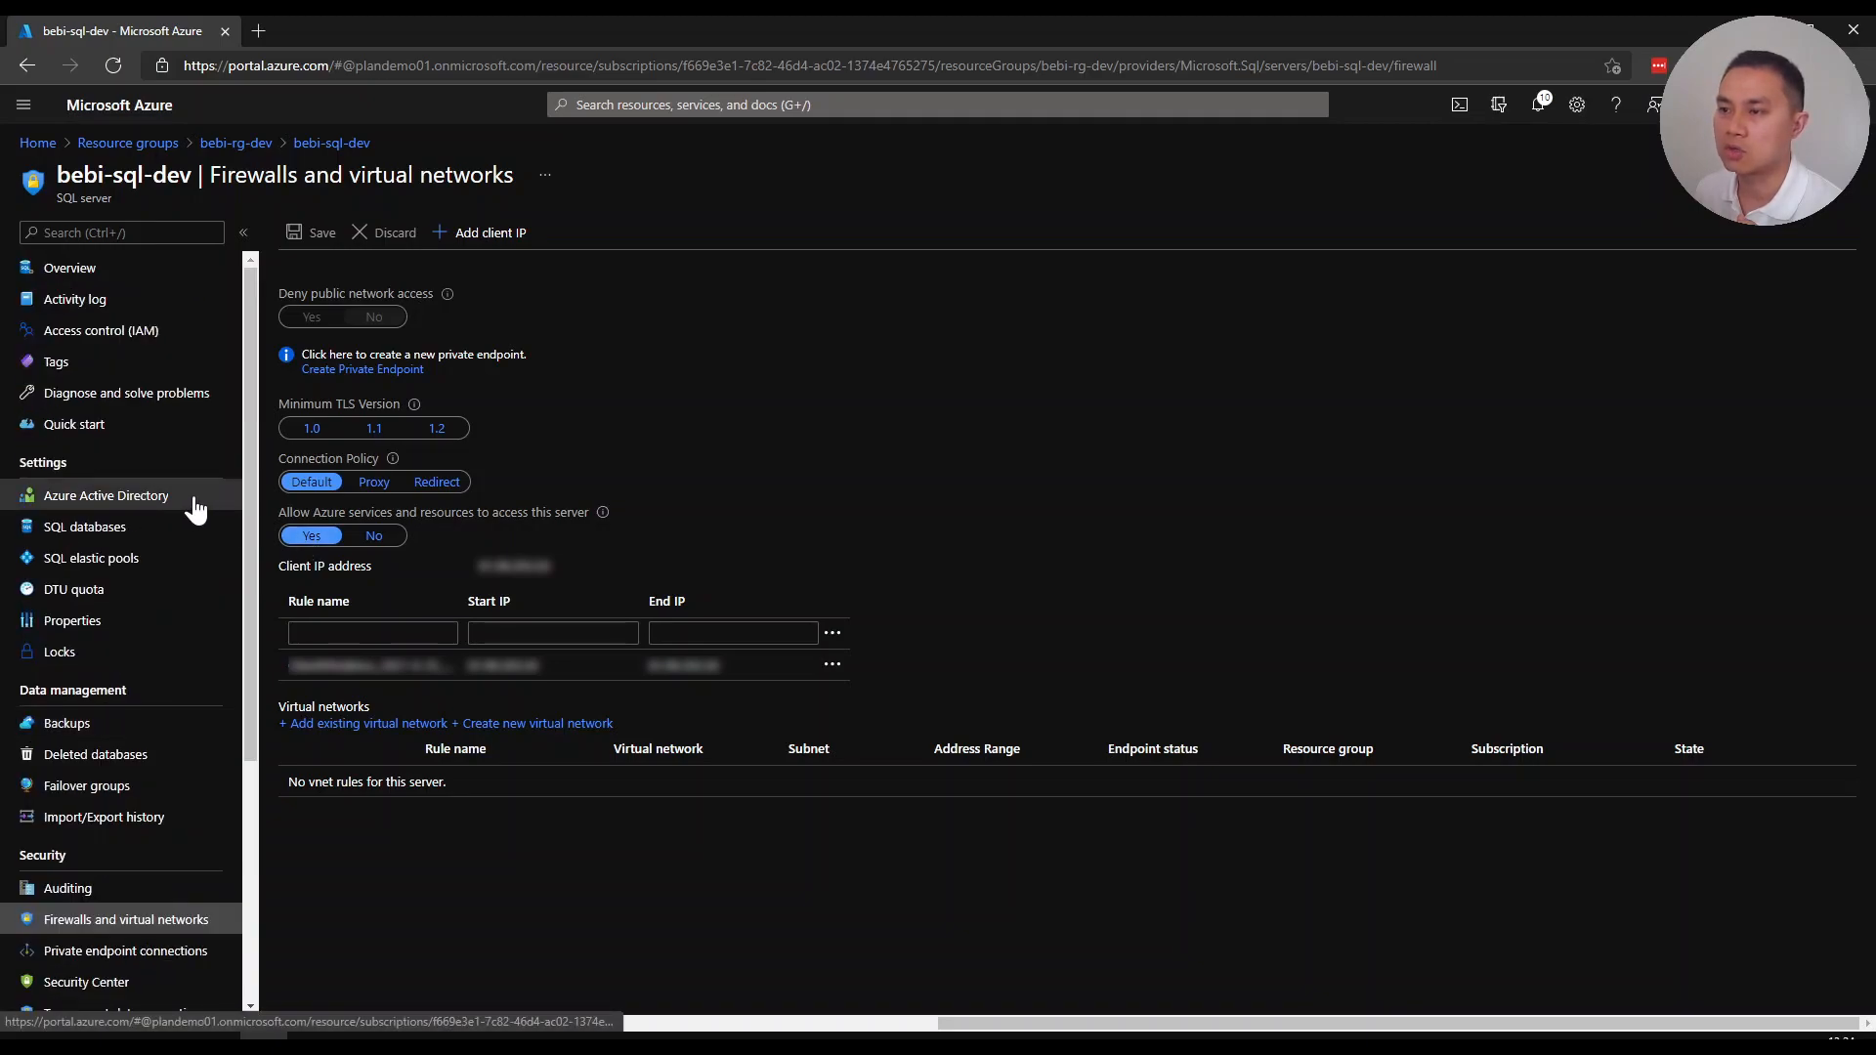
left_click(106, 495)
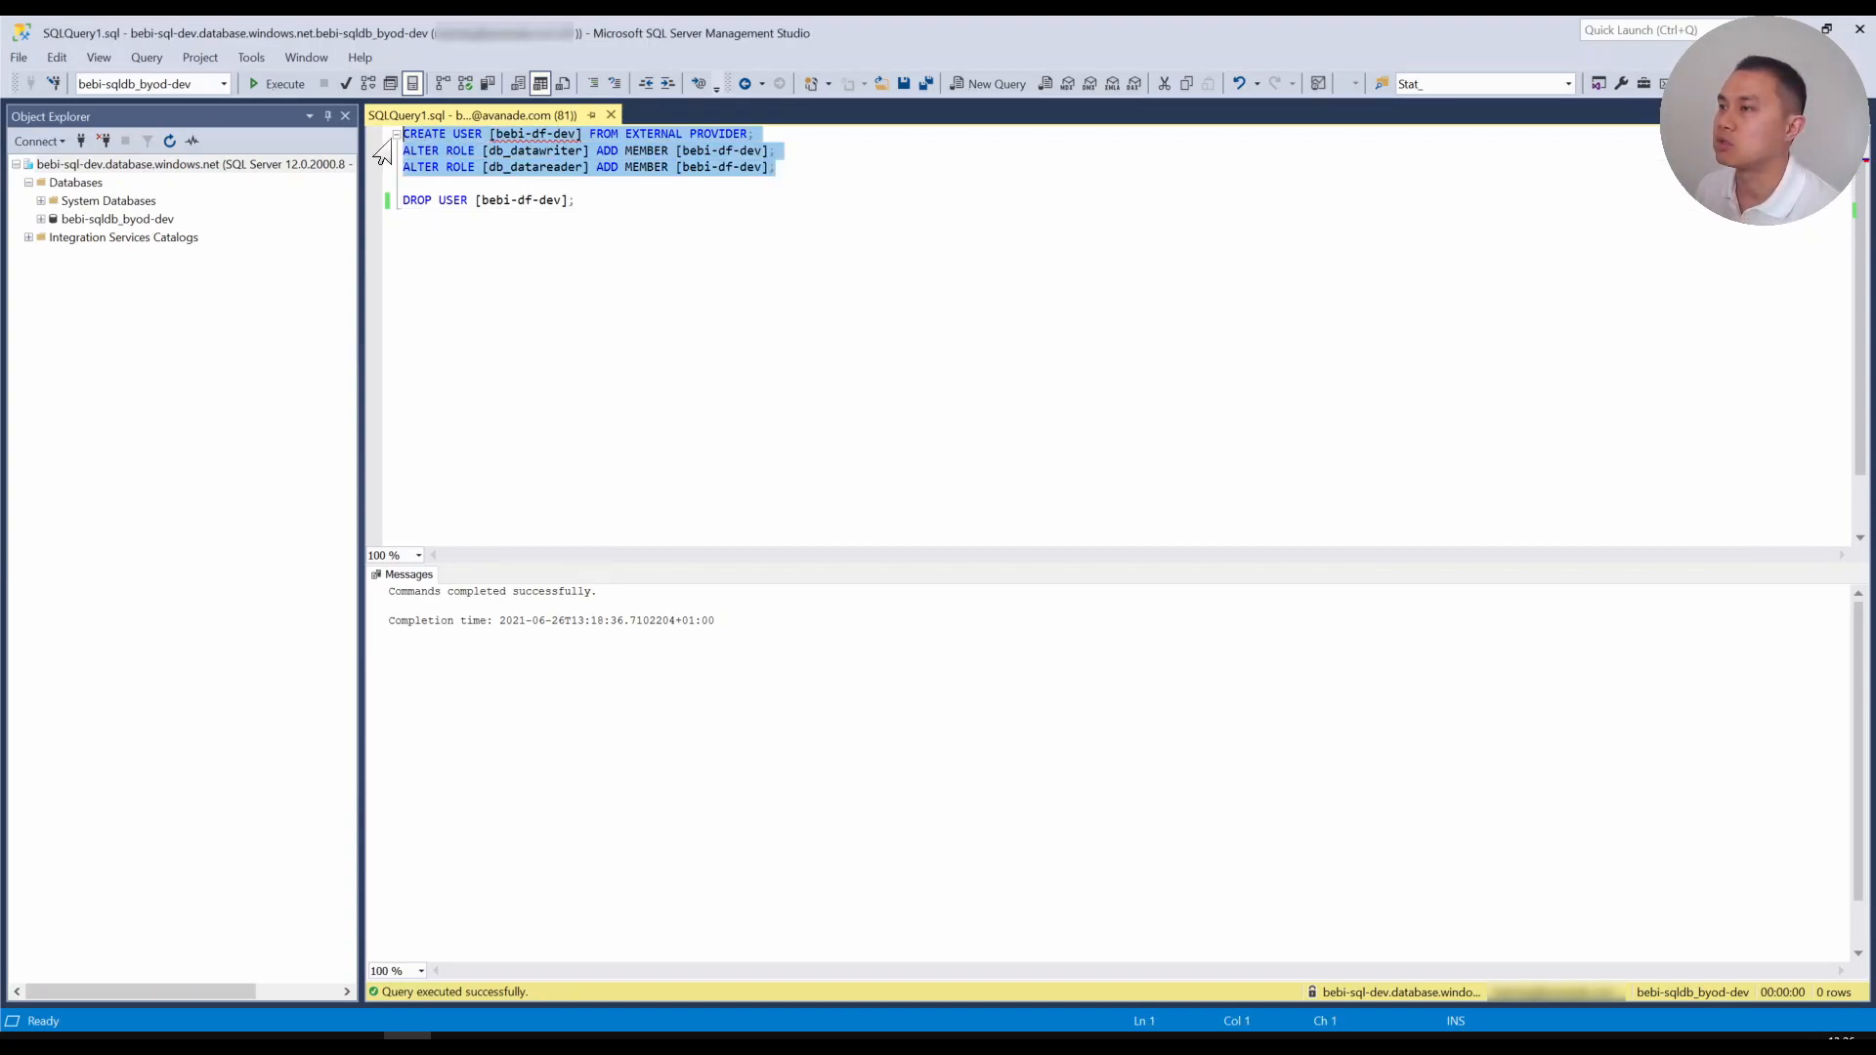
Execute the CREATE USER and ALTER ROLE statements for bebi-df-dev
left_click(283, 84)
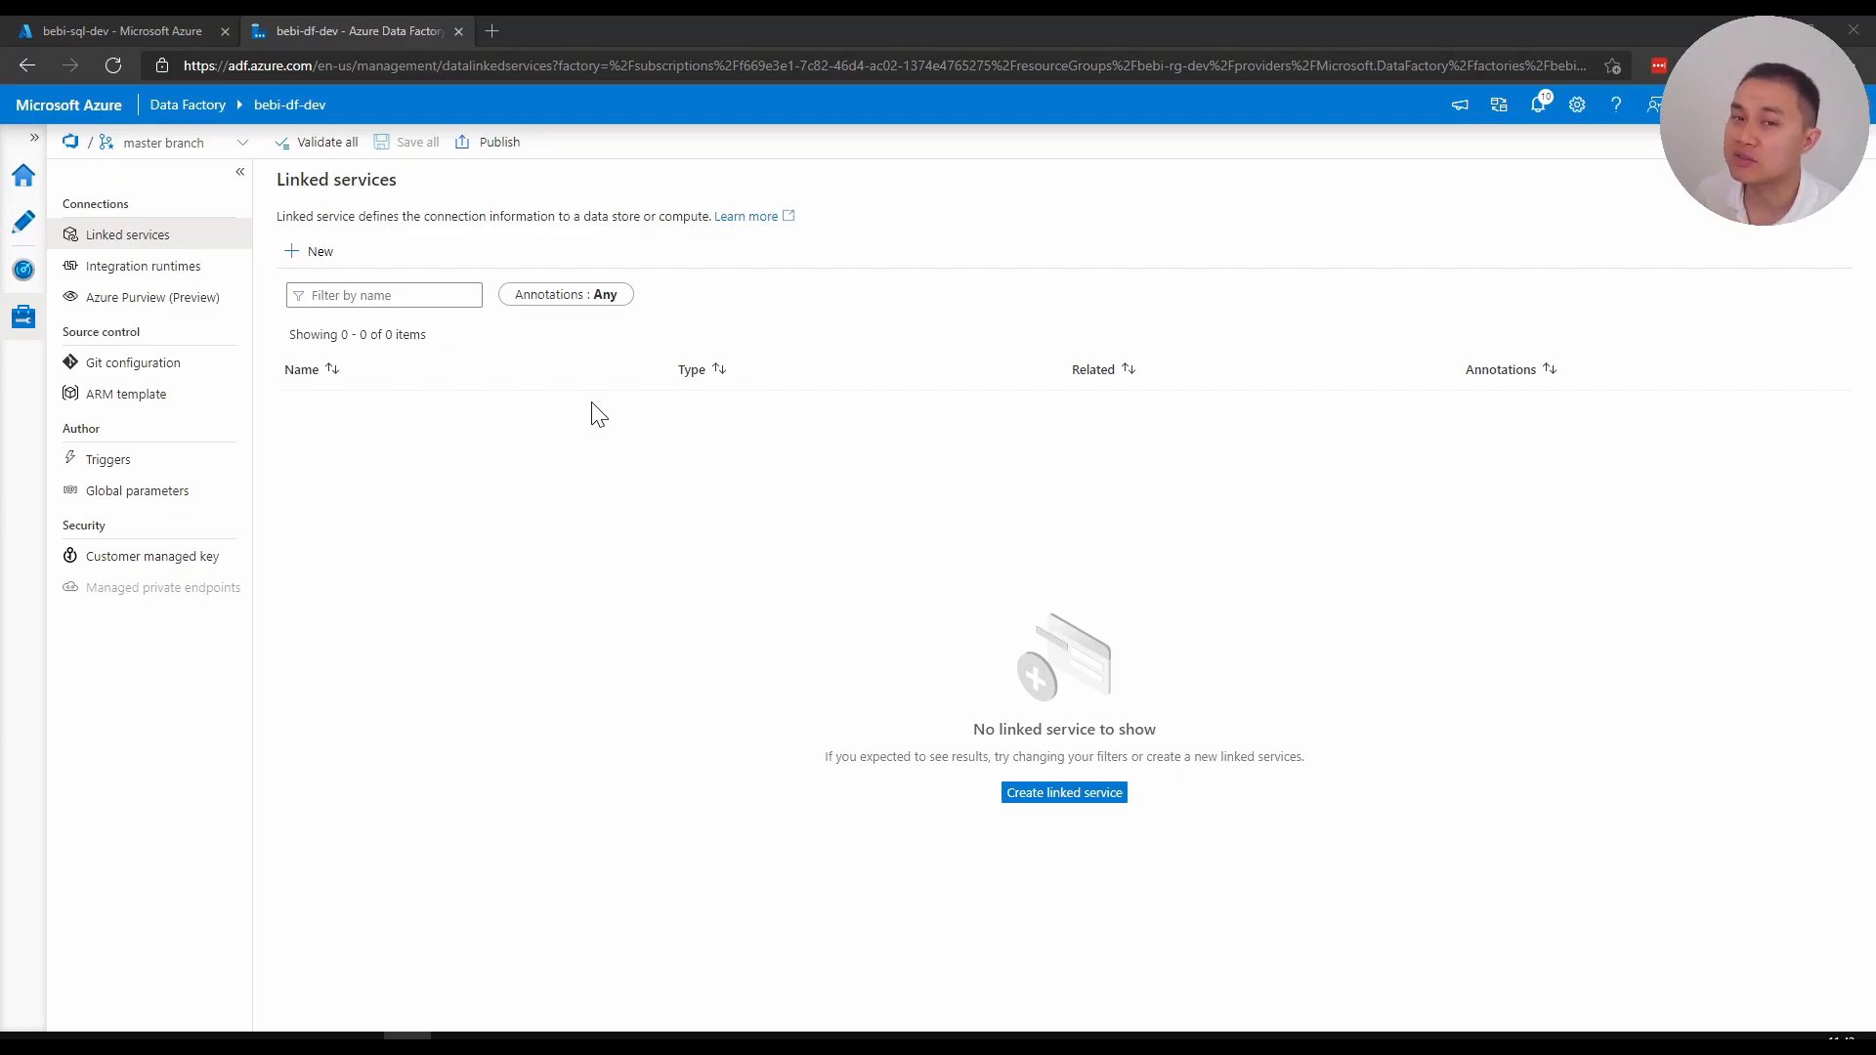
mouse_move(514, 422)
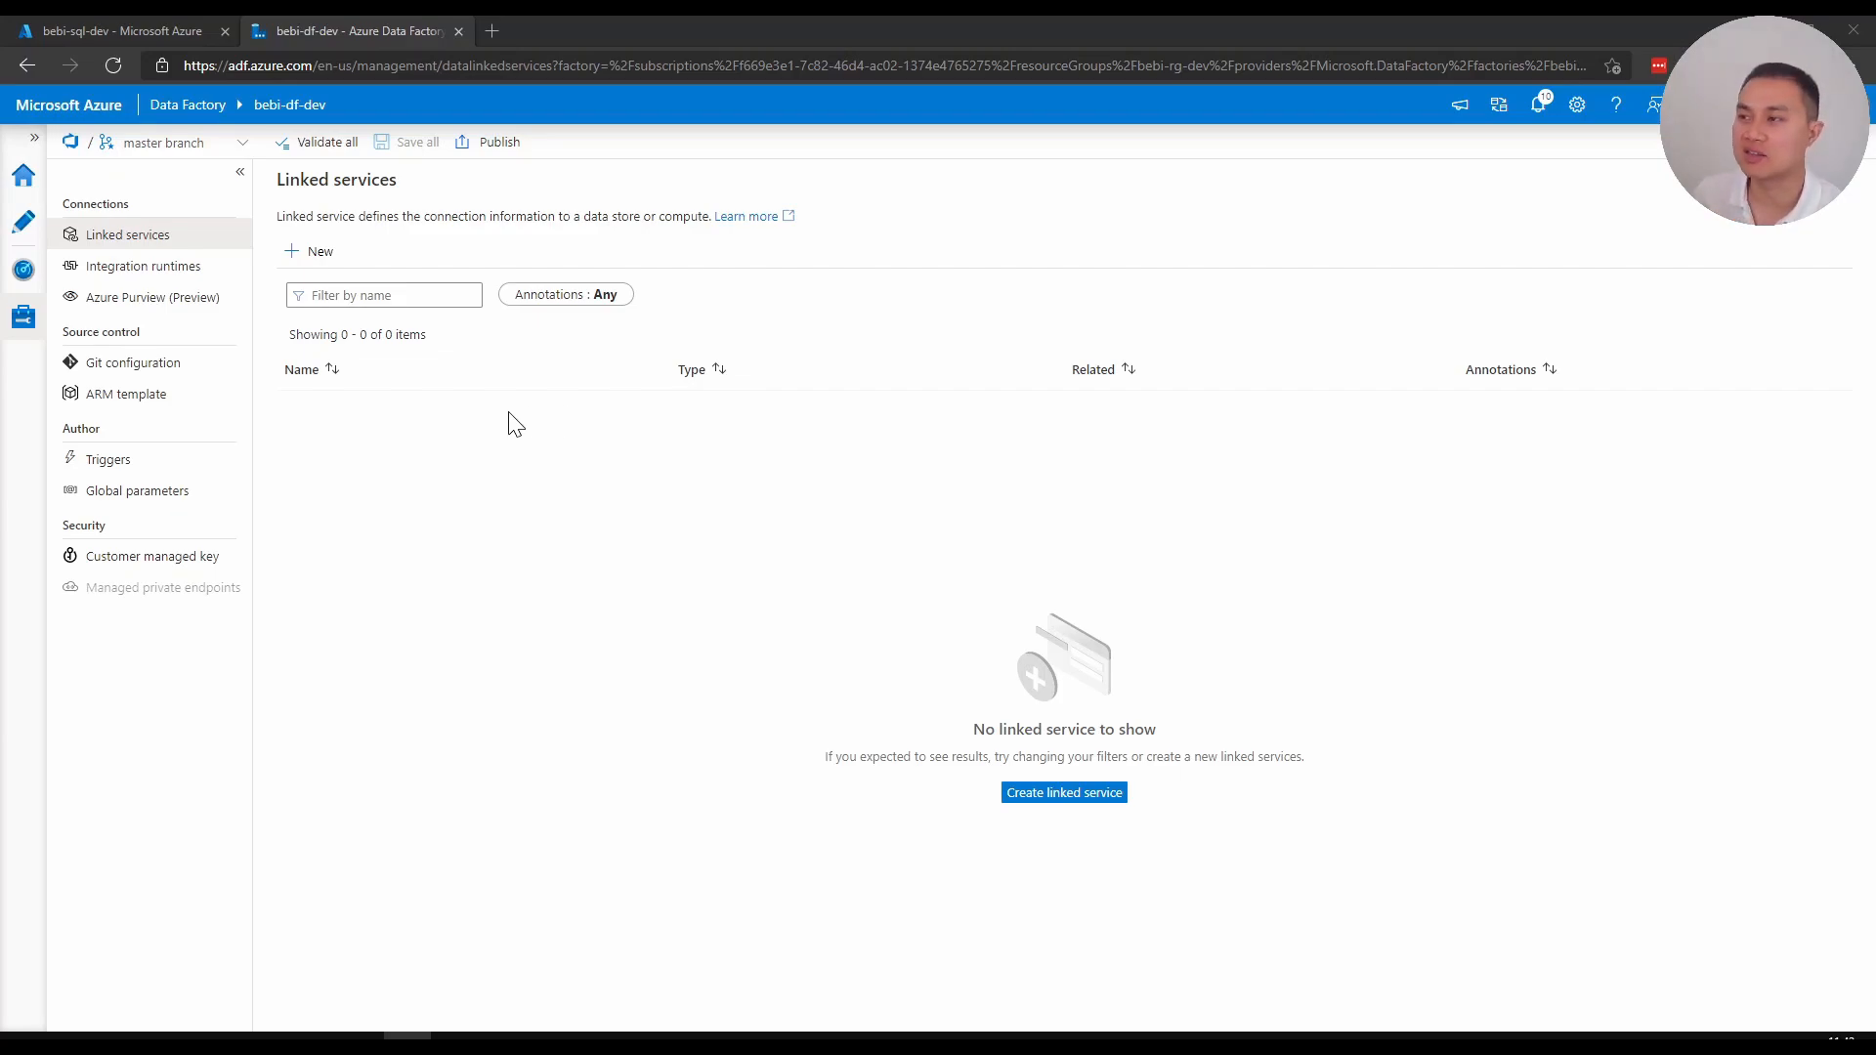
Begin a new Azure SQL Database linked service named LS_ASDB
left_click(308, 250)
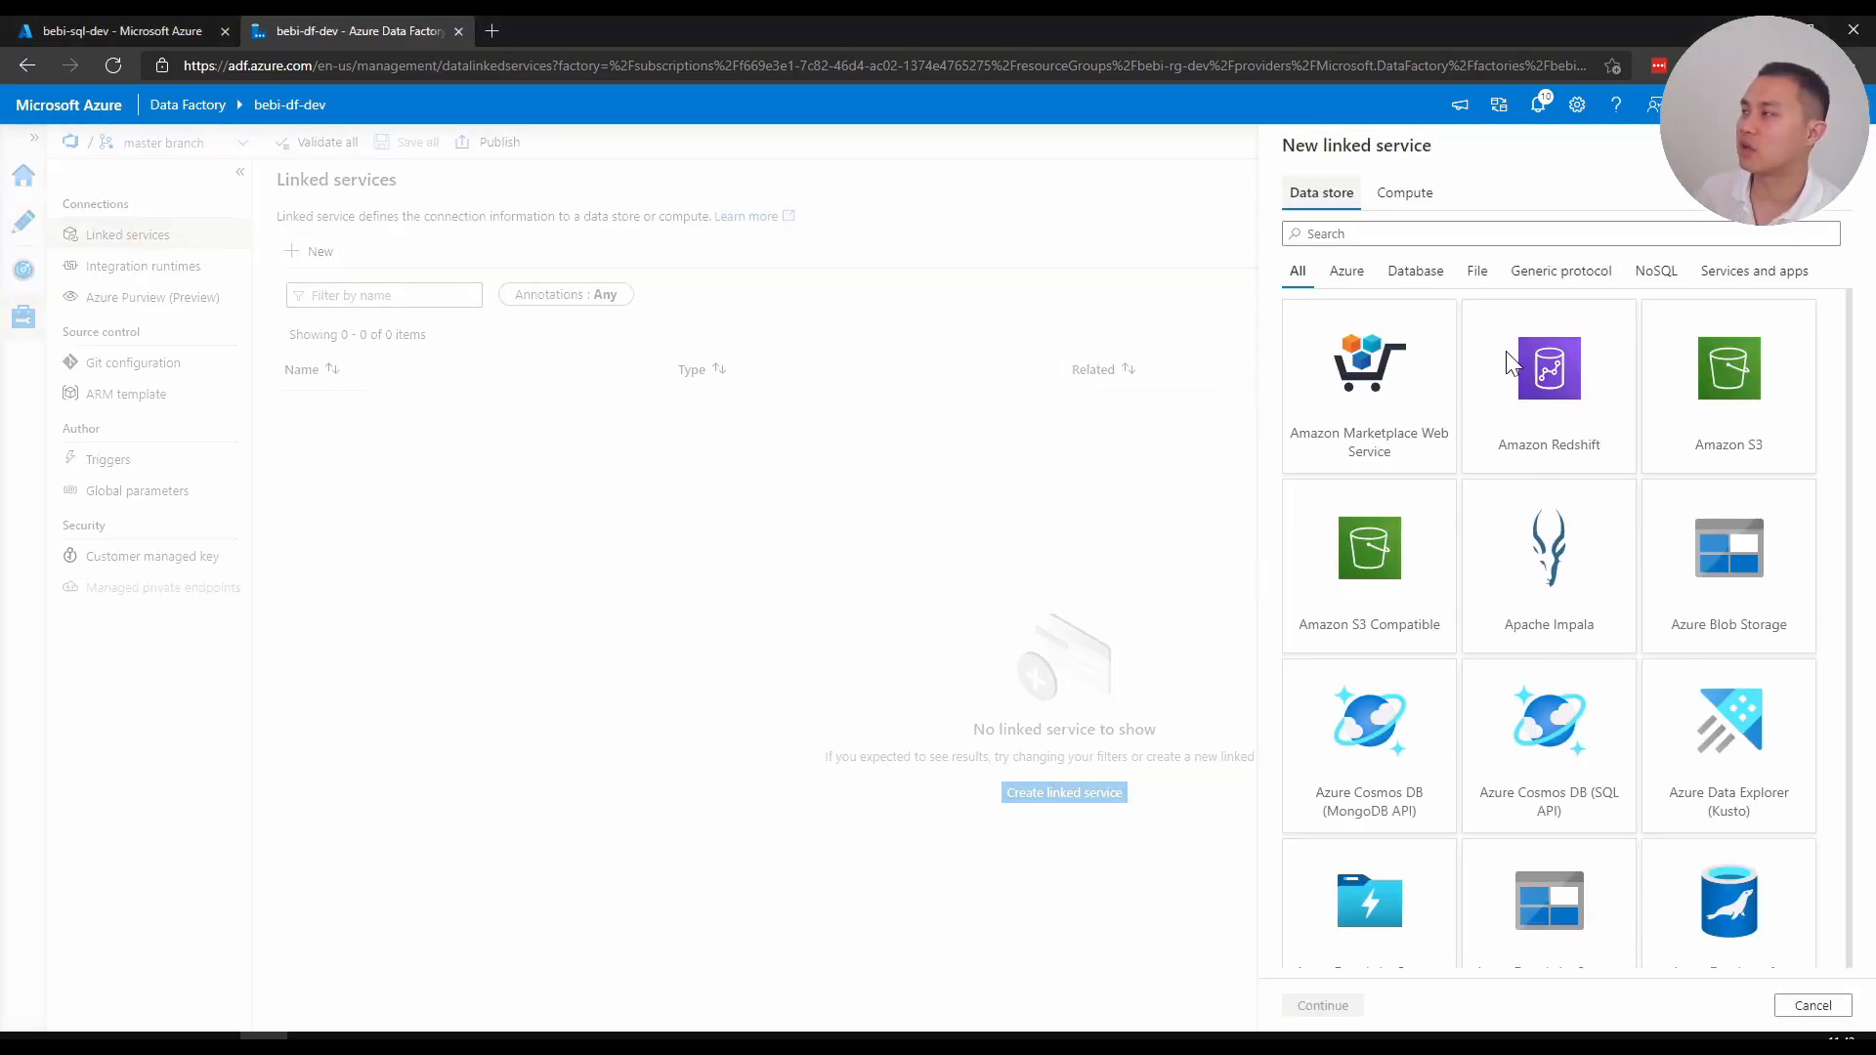
type("sql")
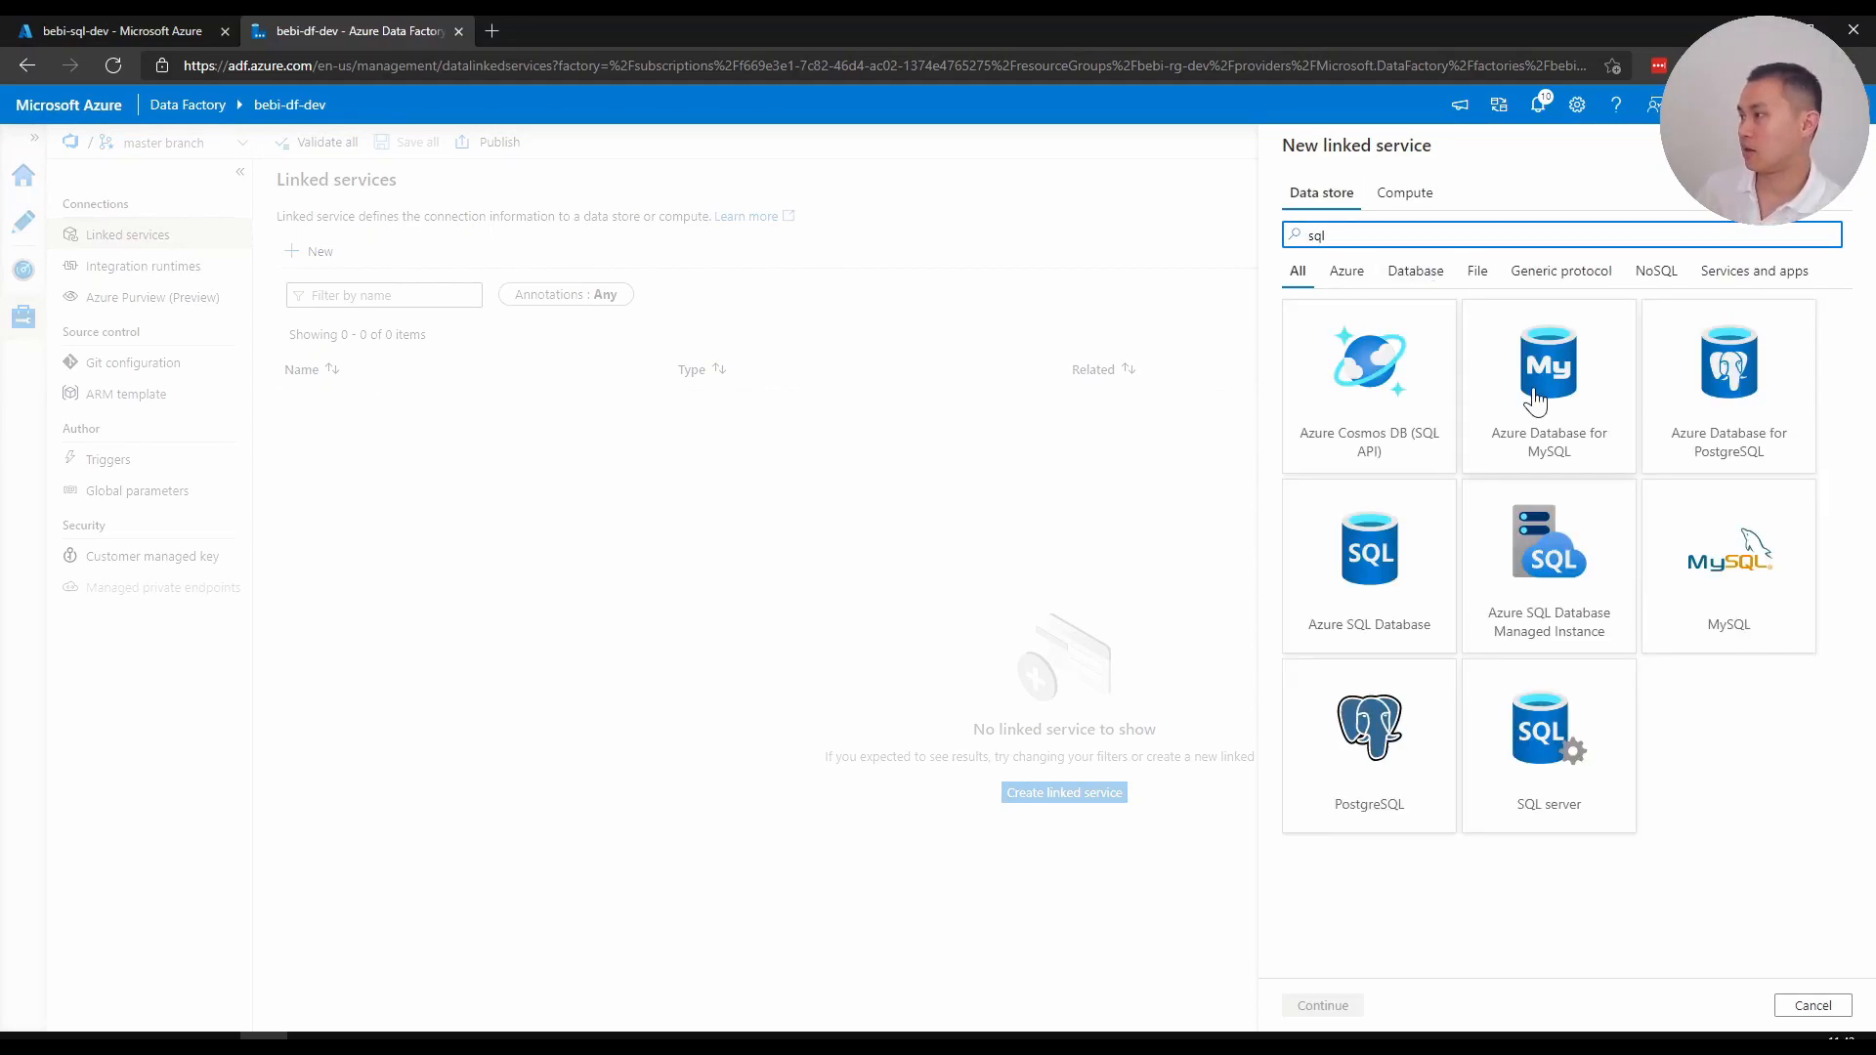
left_click(1367, 563)
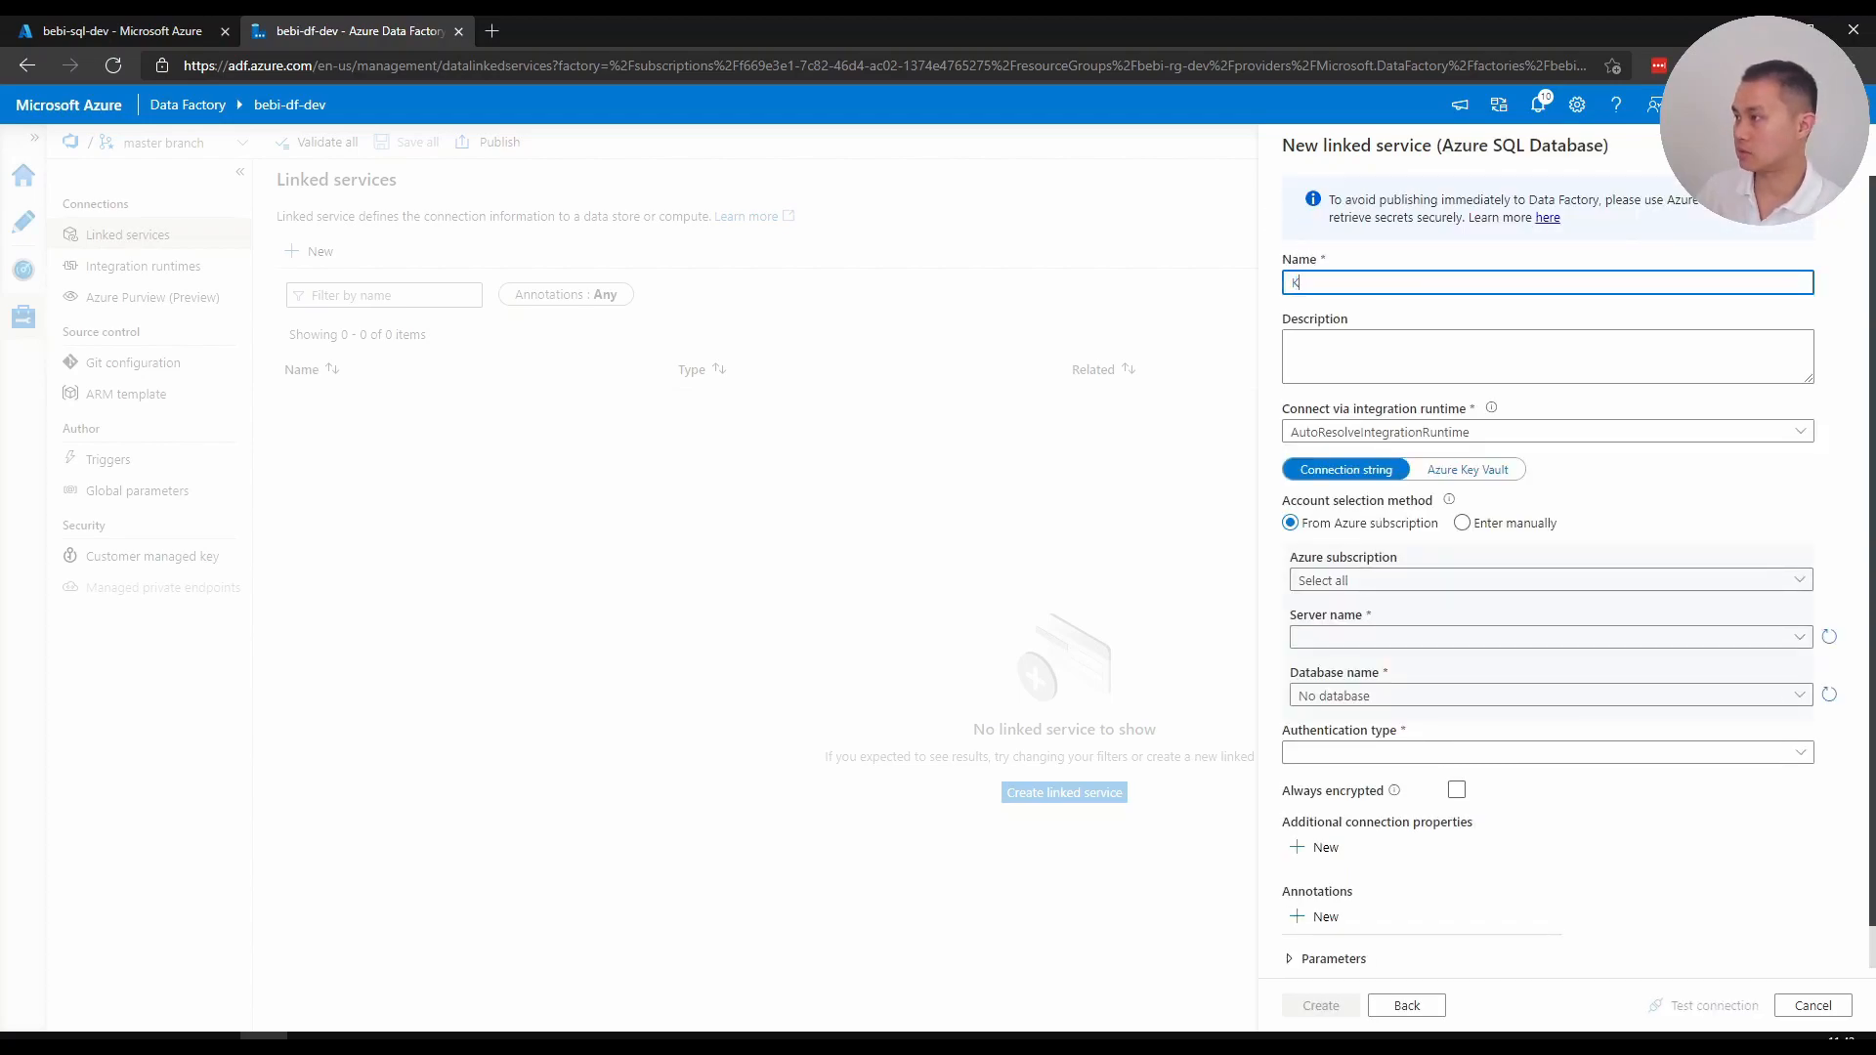
type("LS_A")
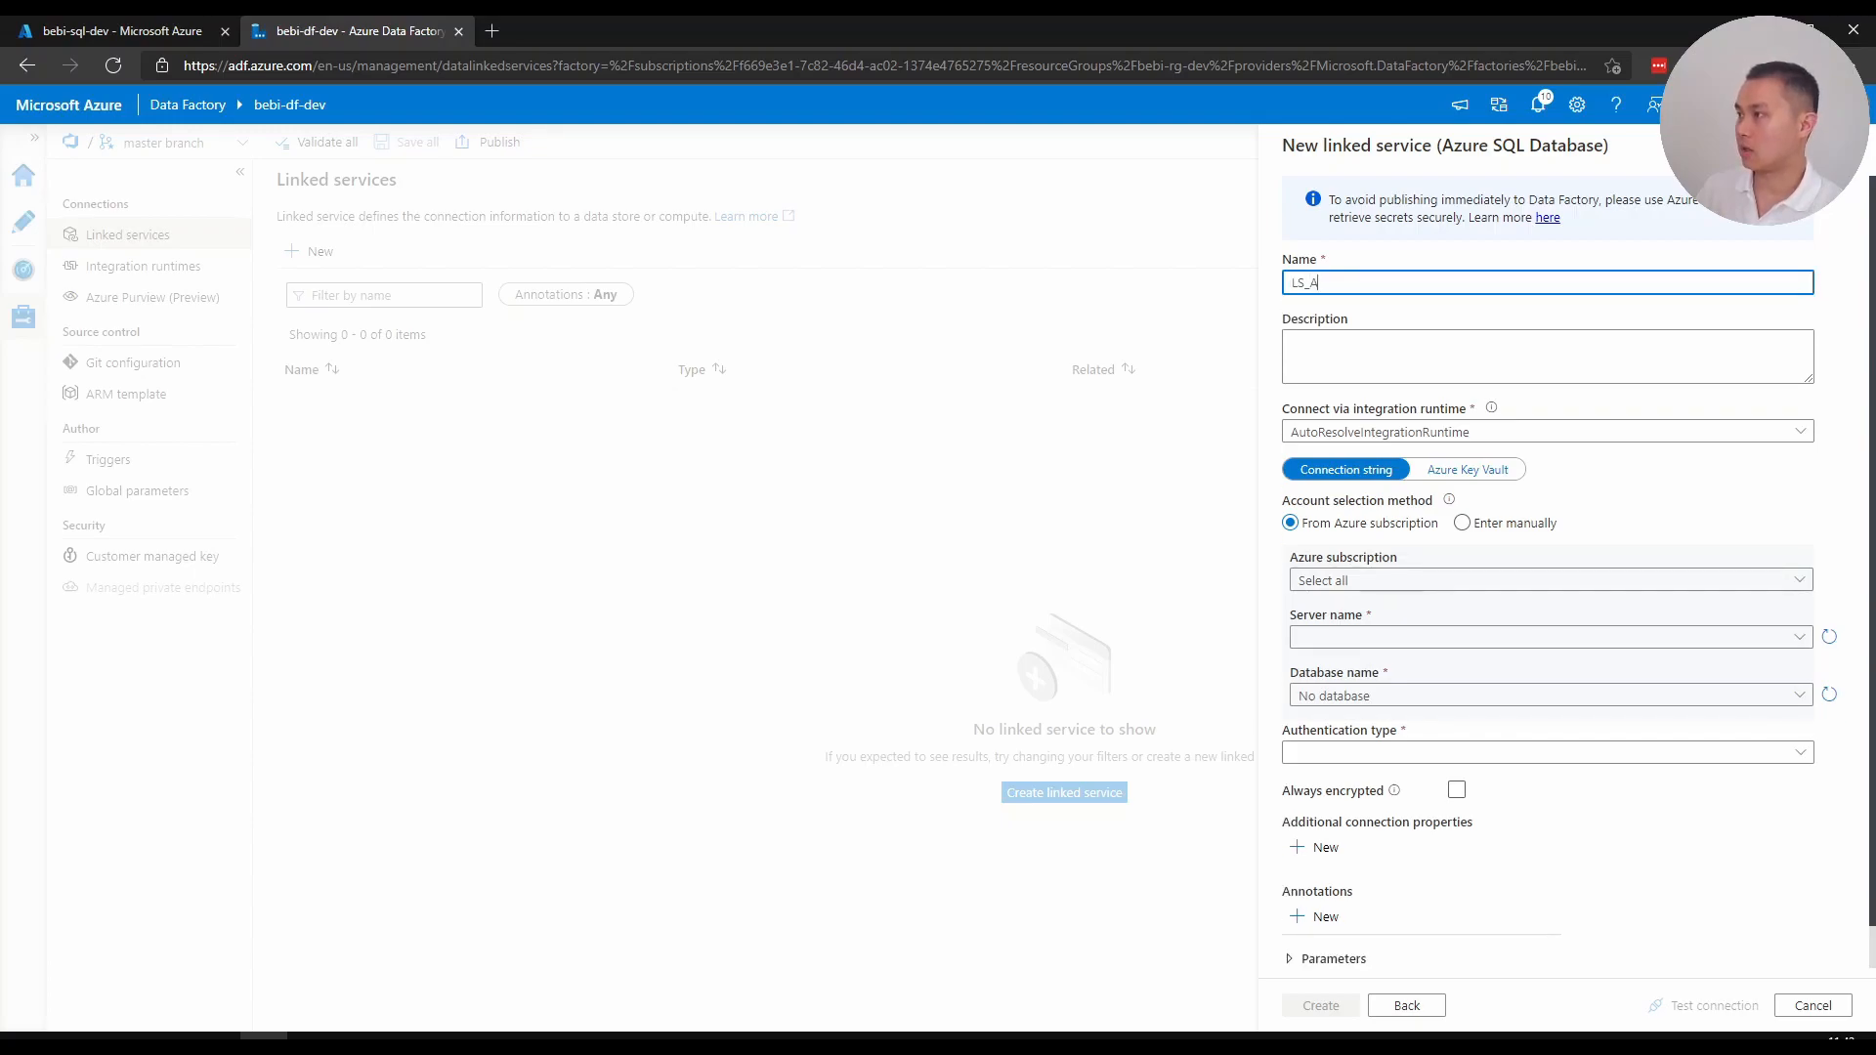
type("SDB")
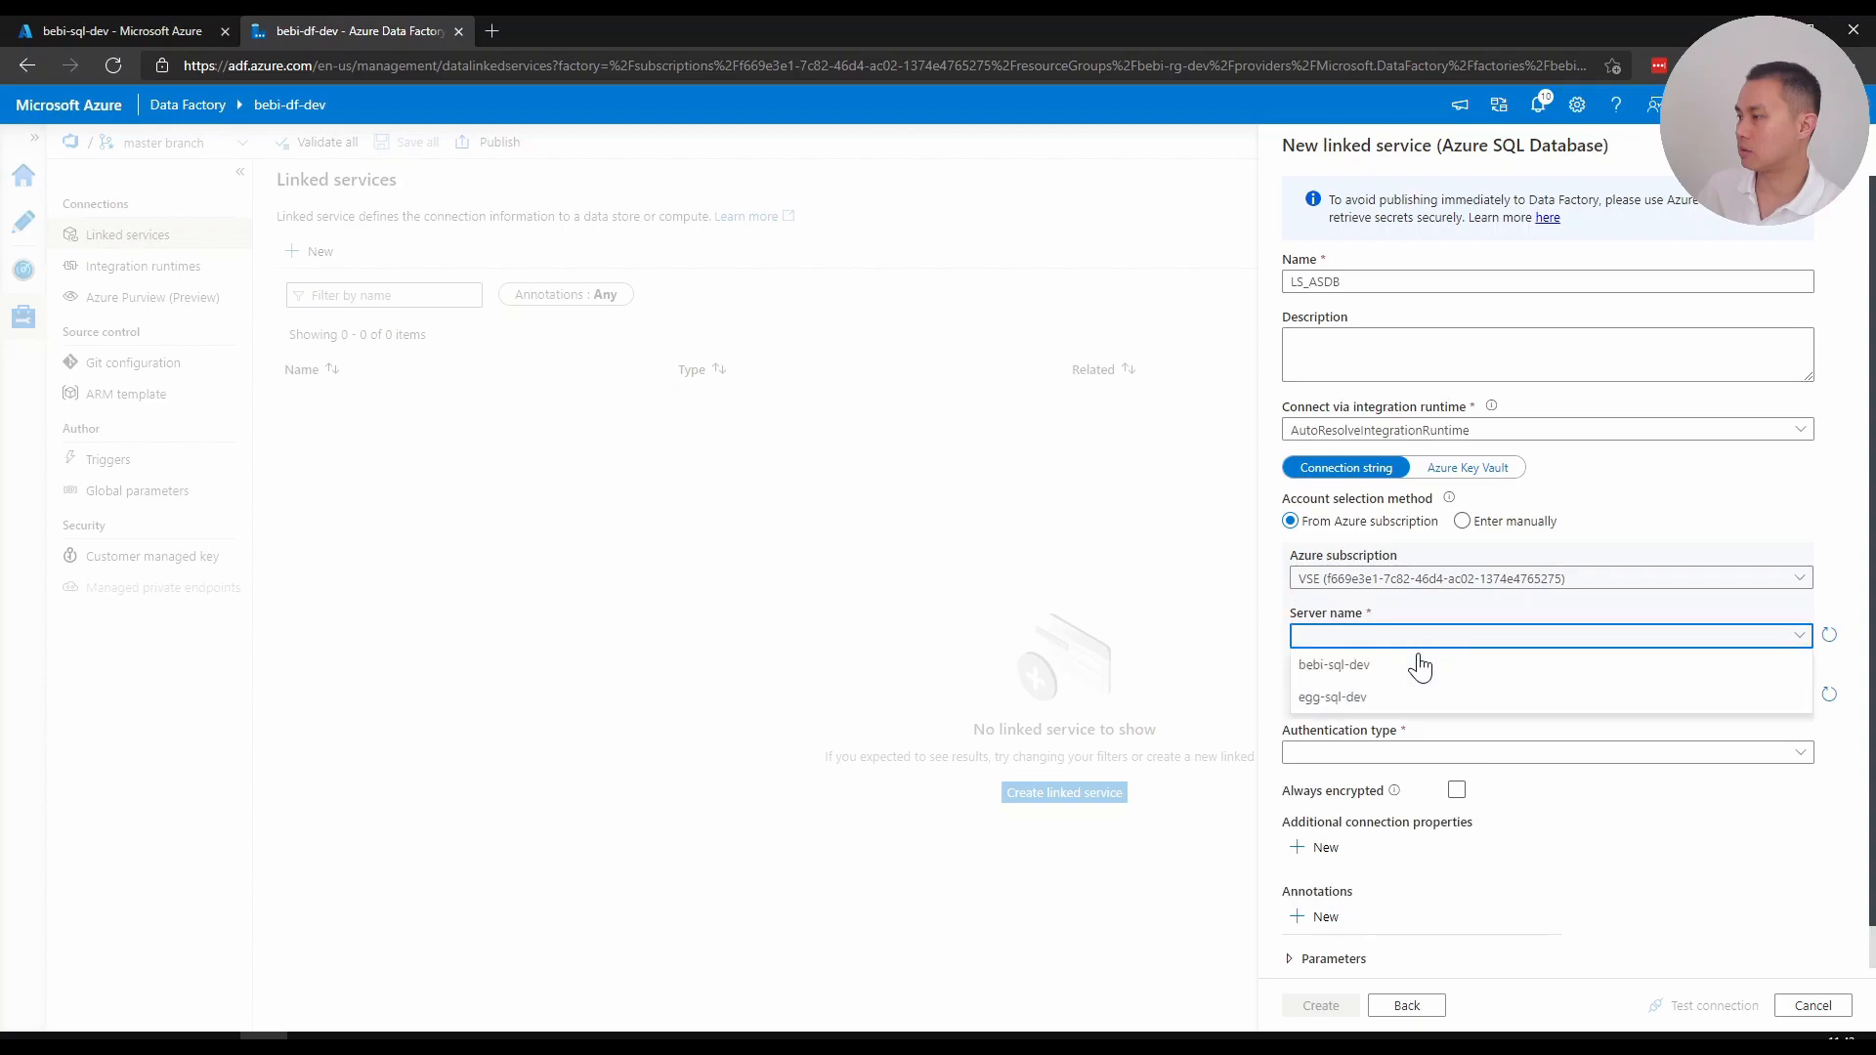
Target server bebi-sql-dev with Managed Identity authentication and test the connection successfully
left_click(1335, 664)
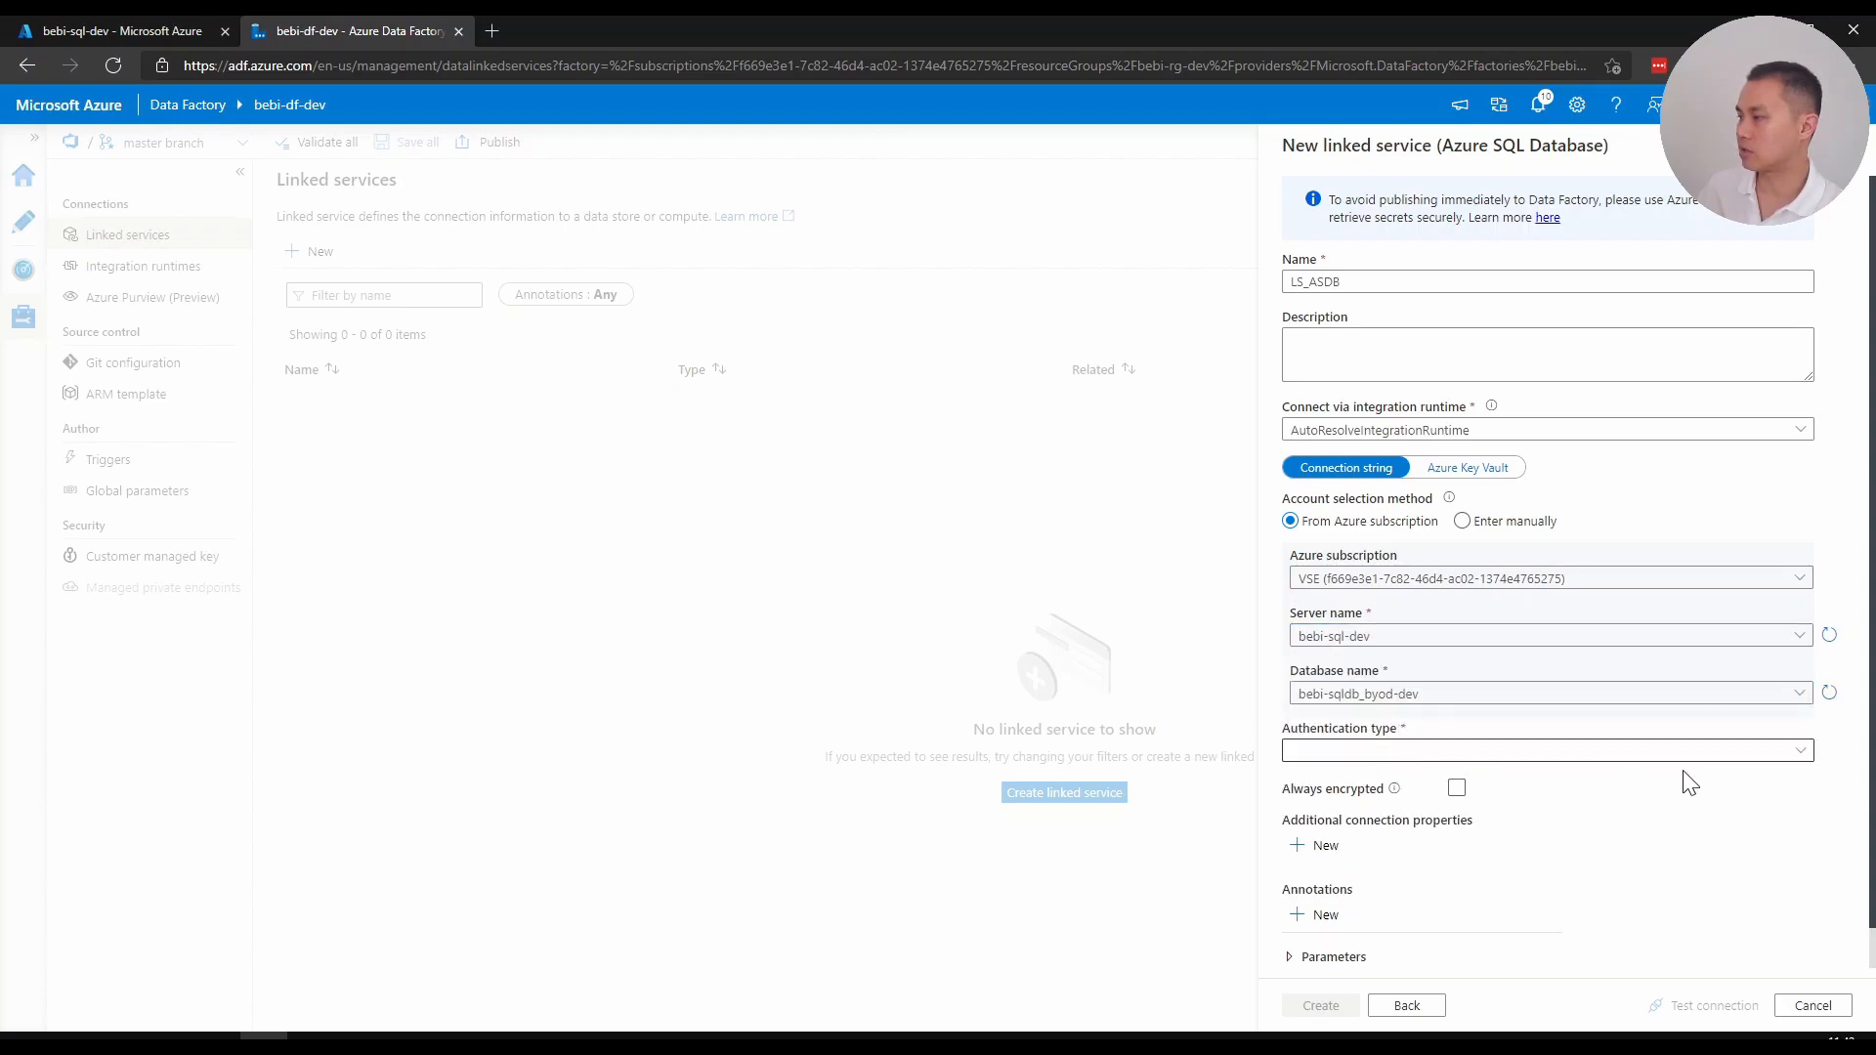
left_click(1544, 748)
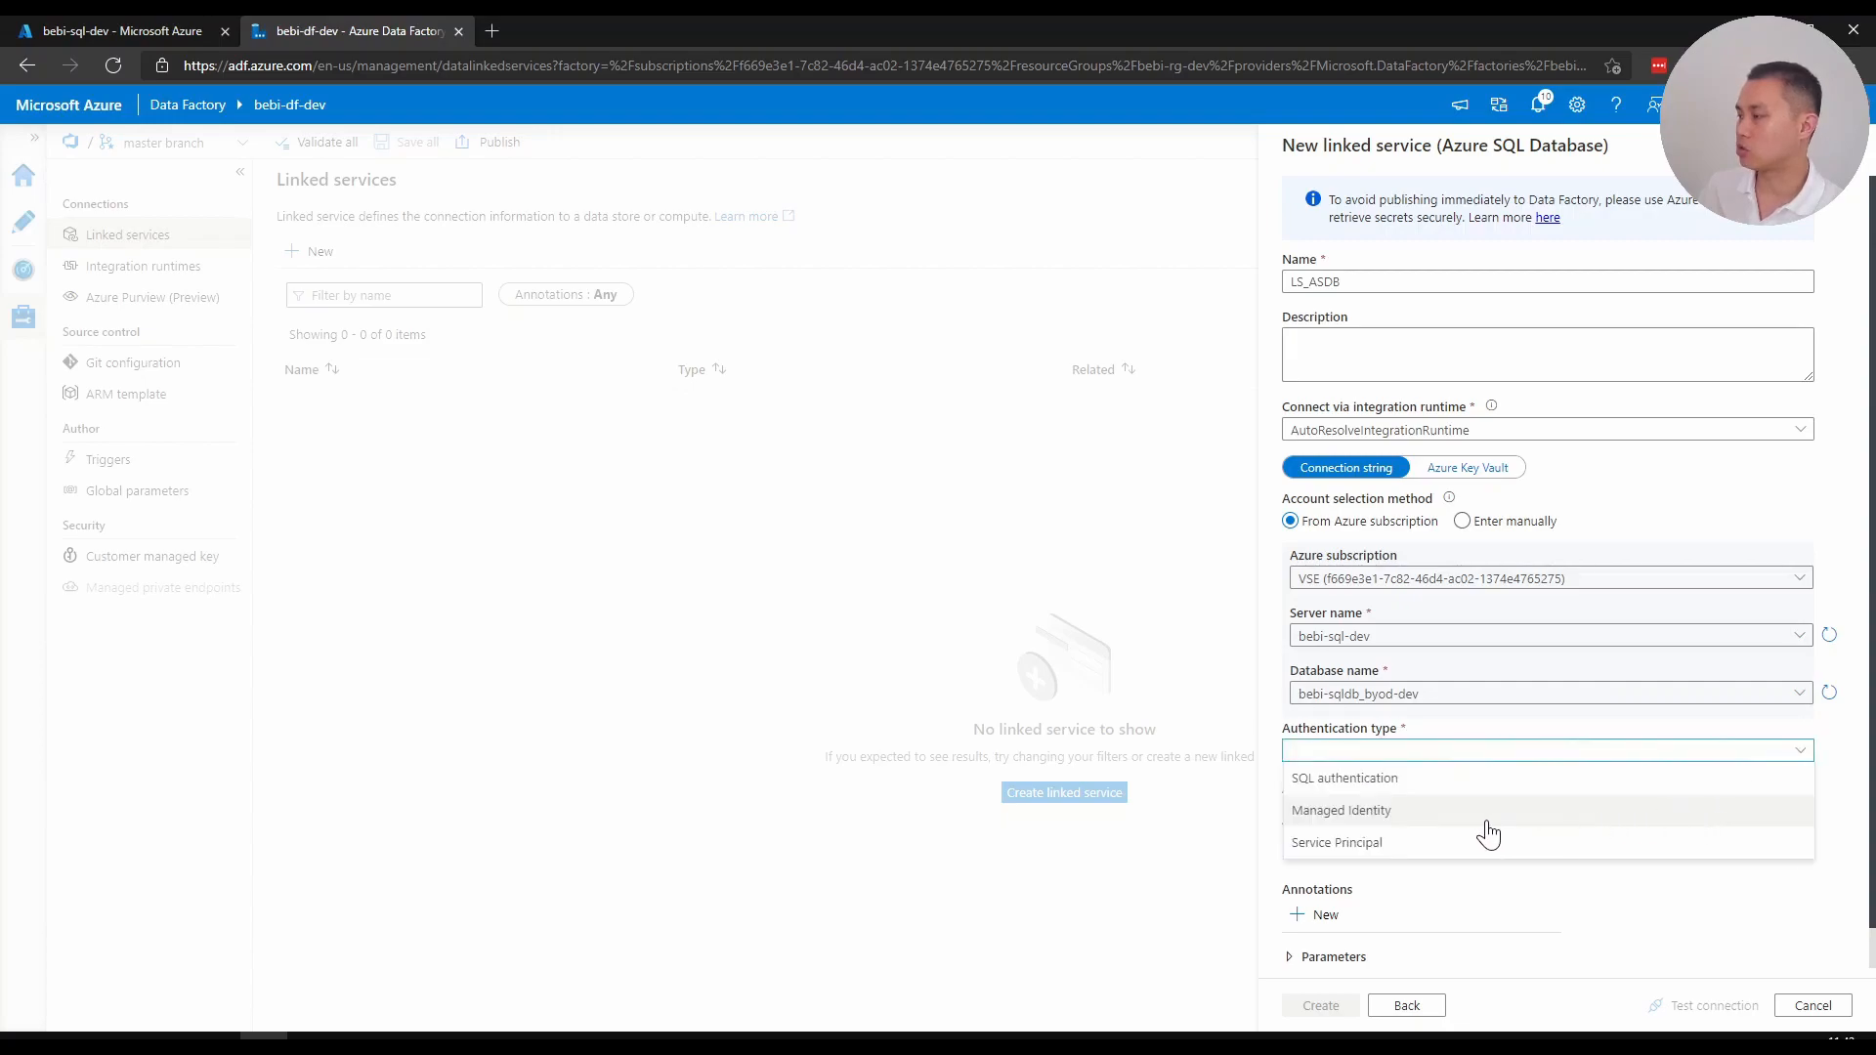
mouse_move(1606, 828)
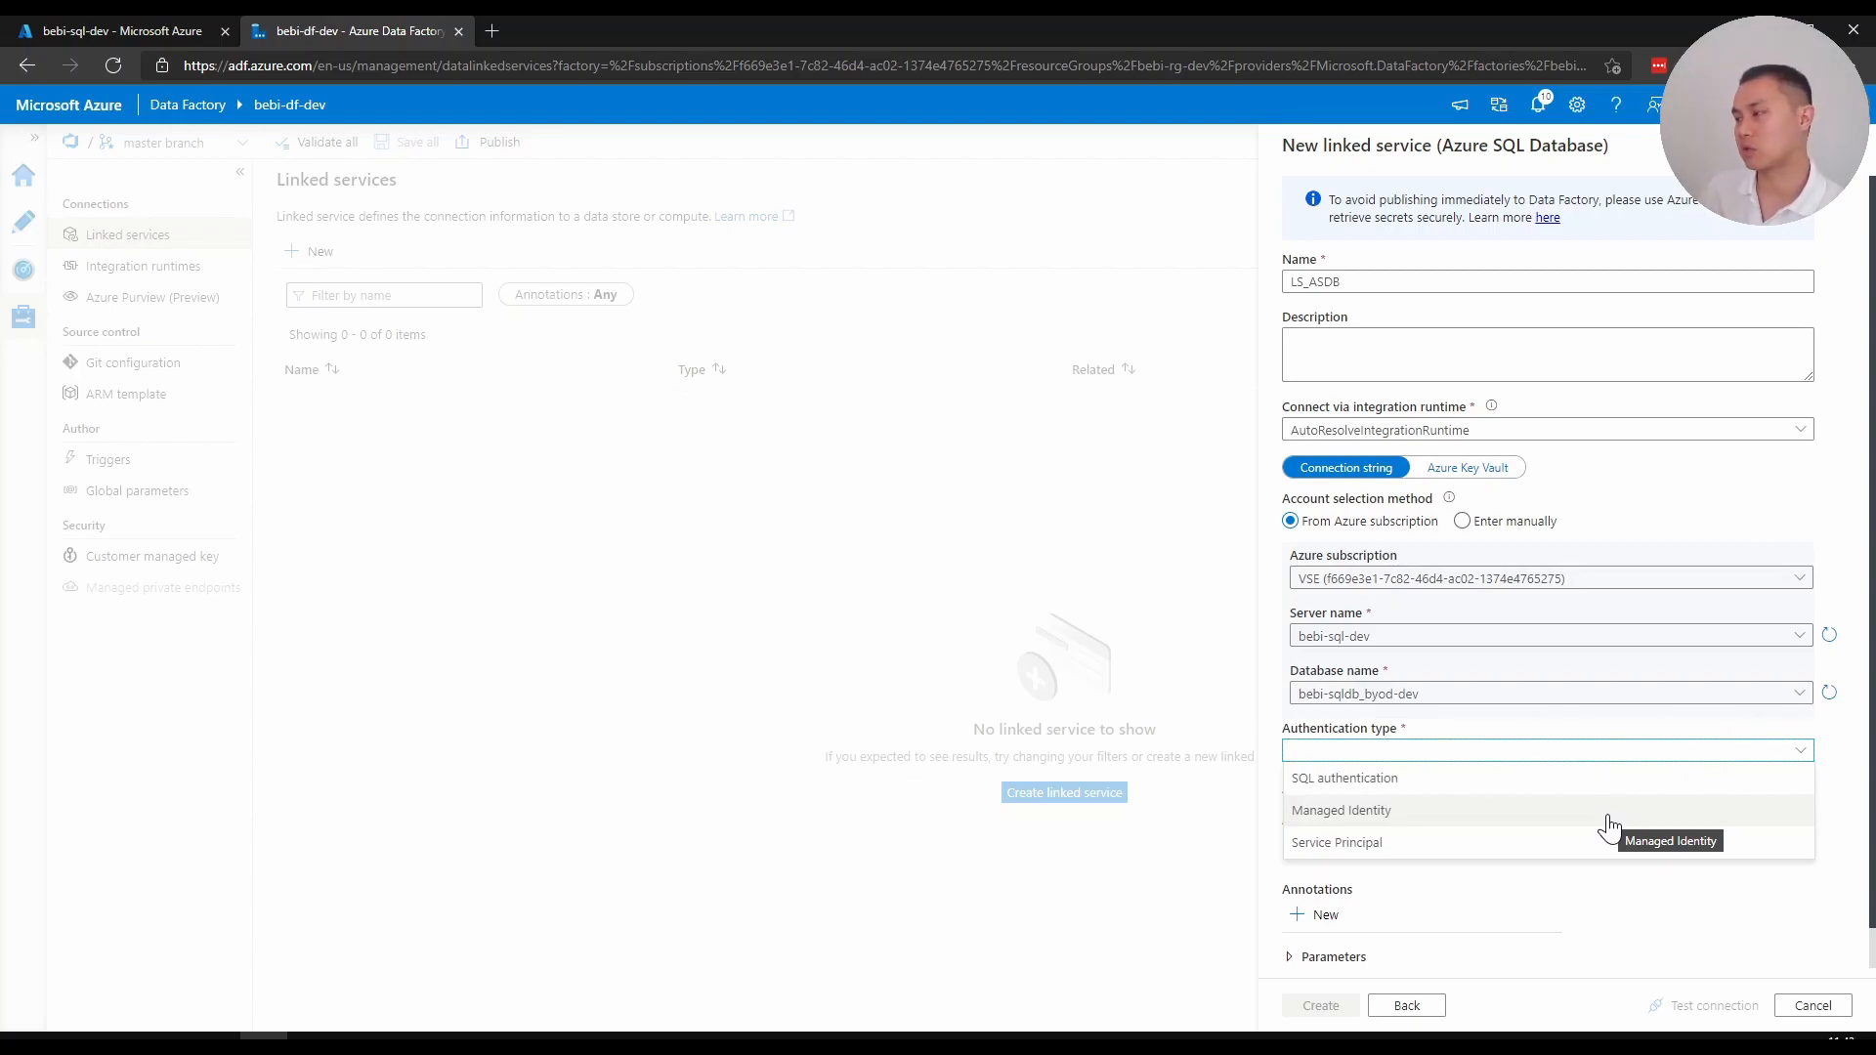
mouse_move(1569, 823)
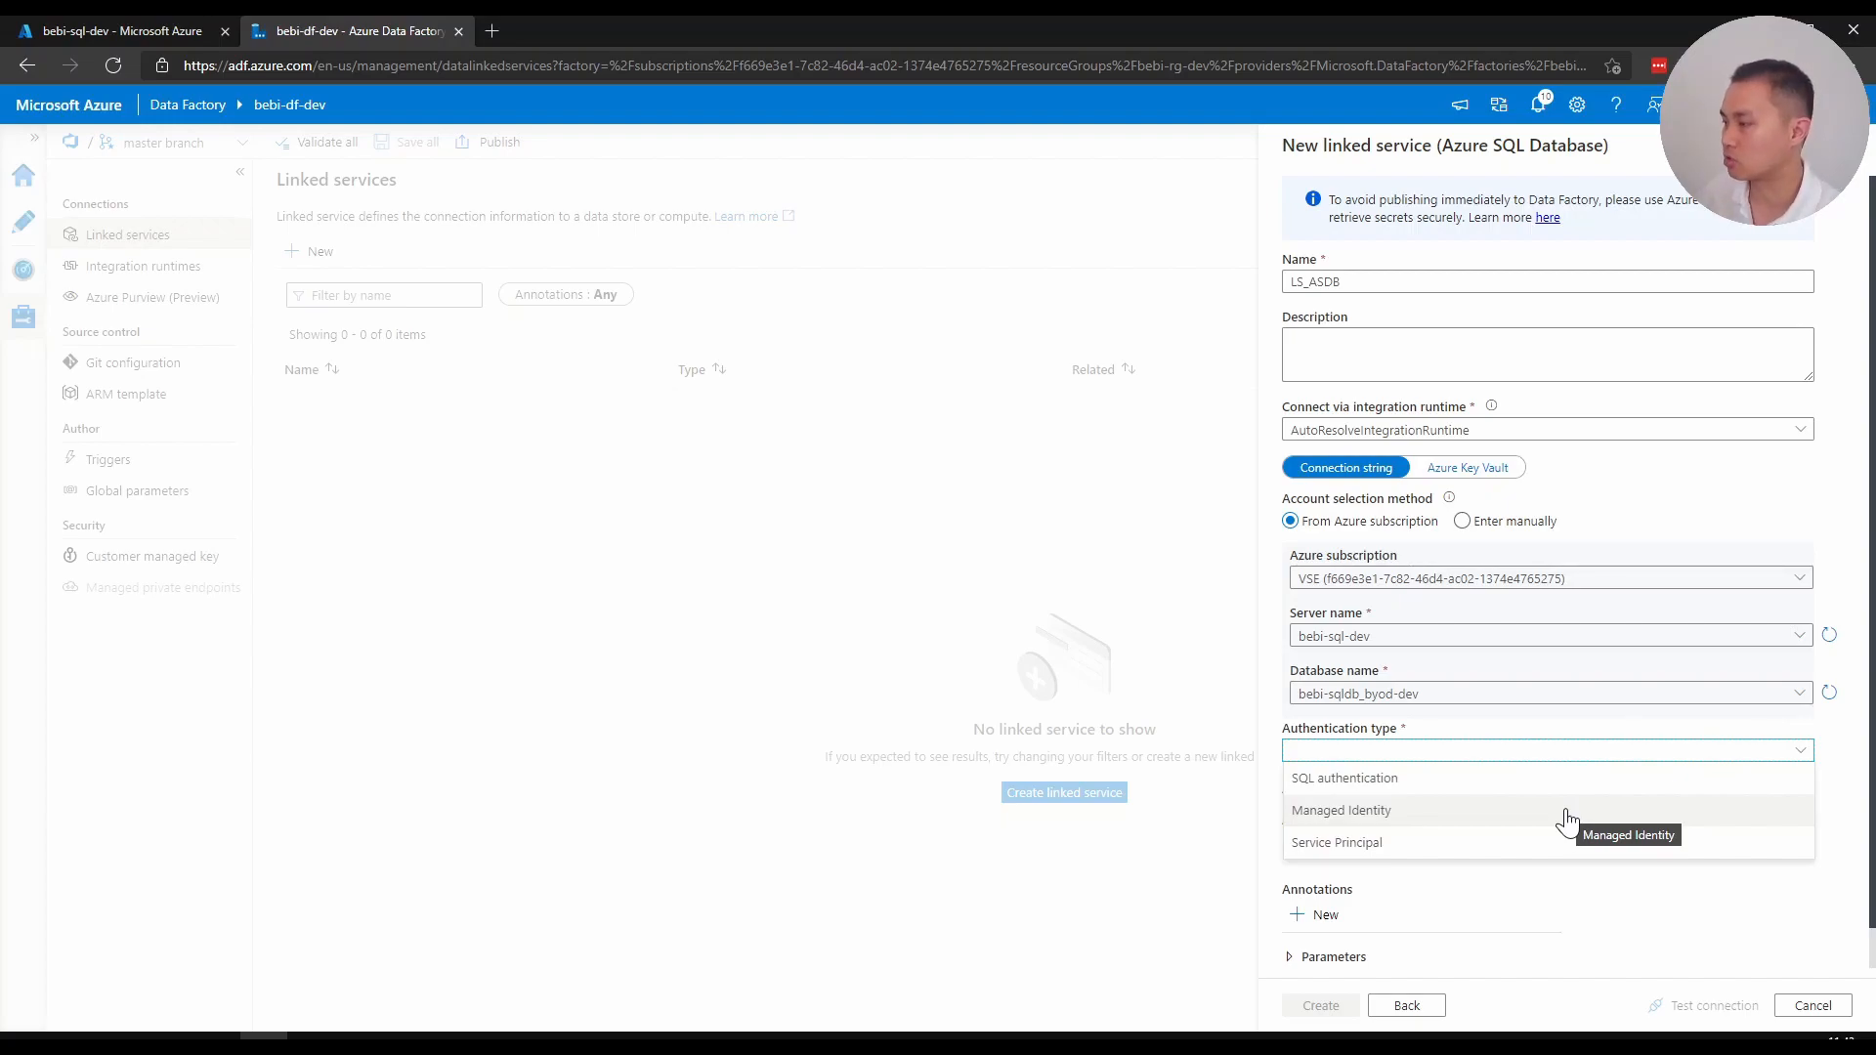
left_click(1340, 809)
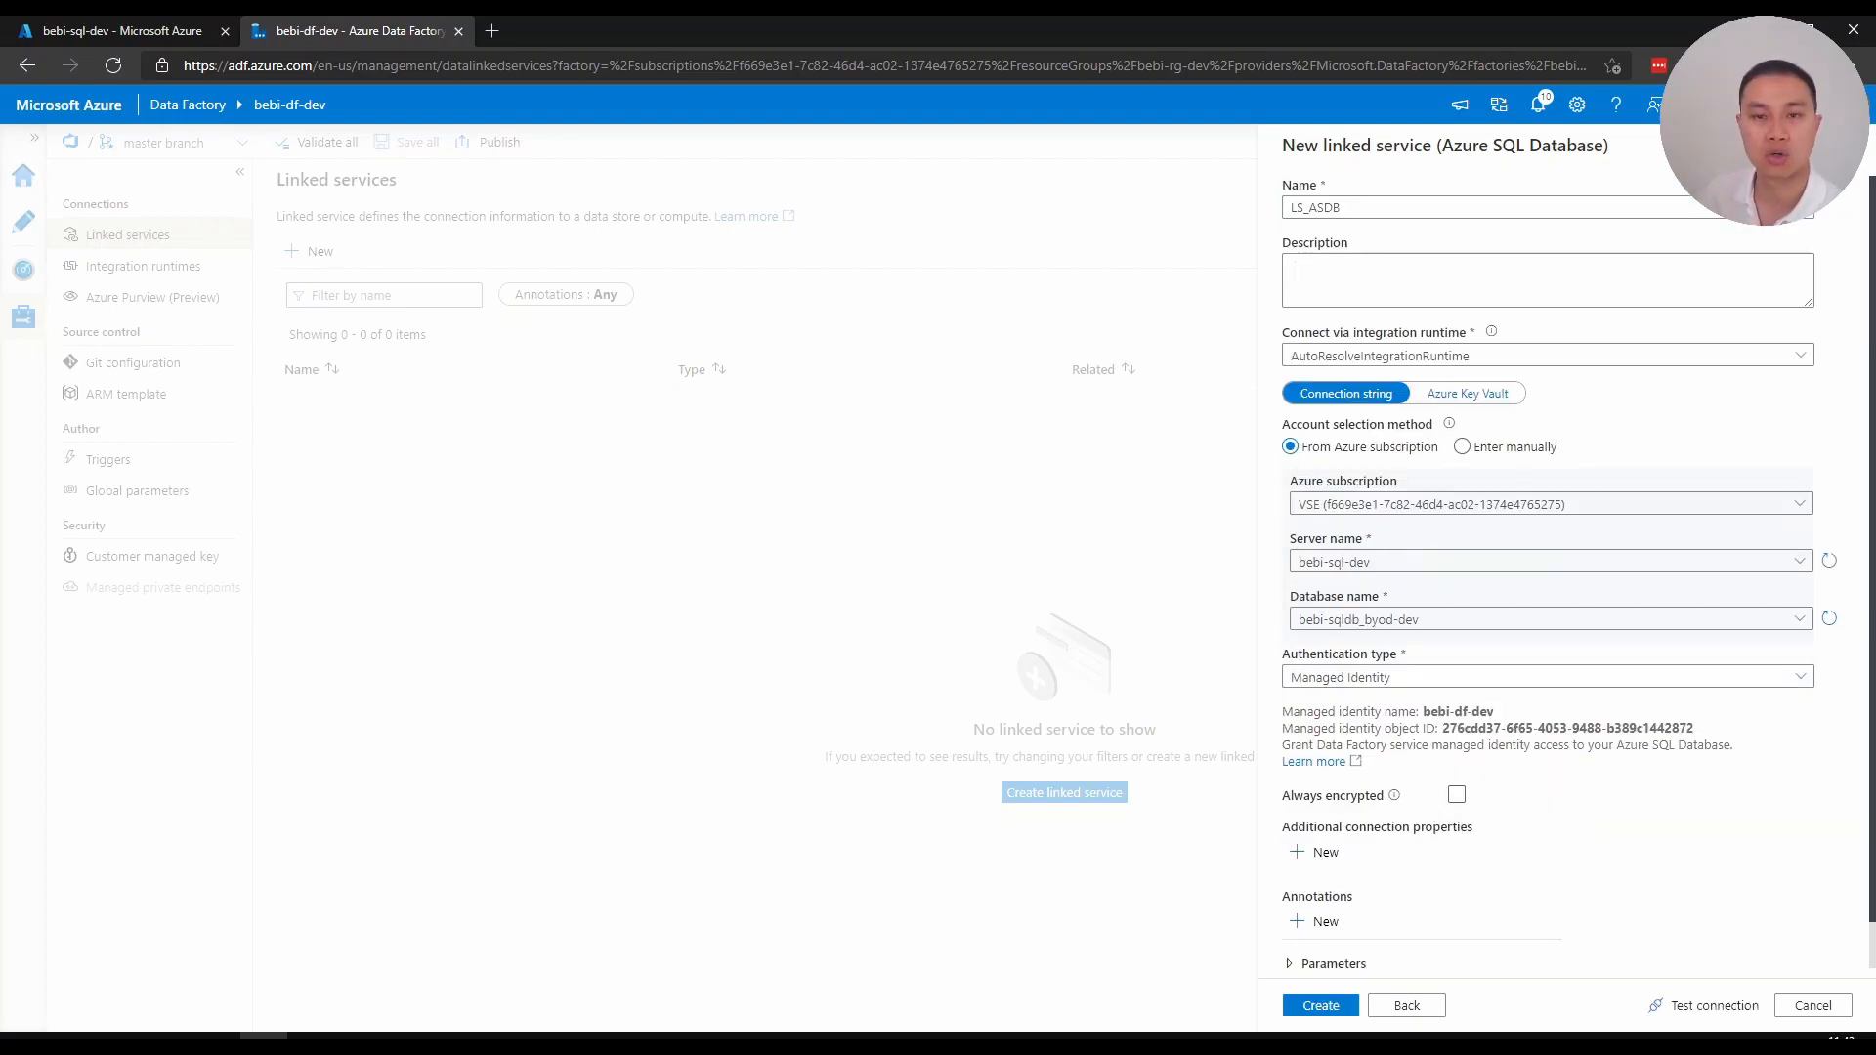
left_click(1714, 1004)
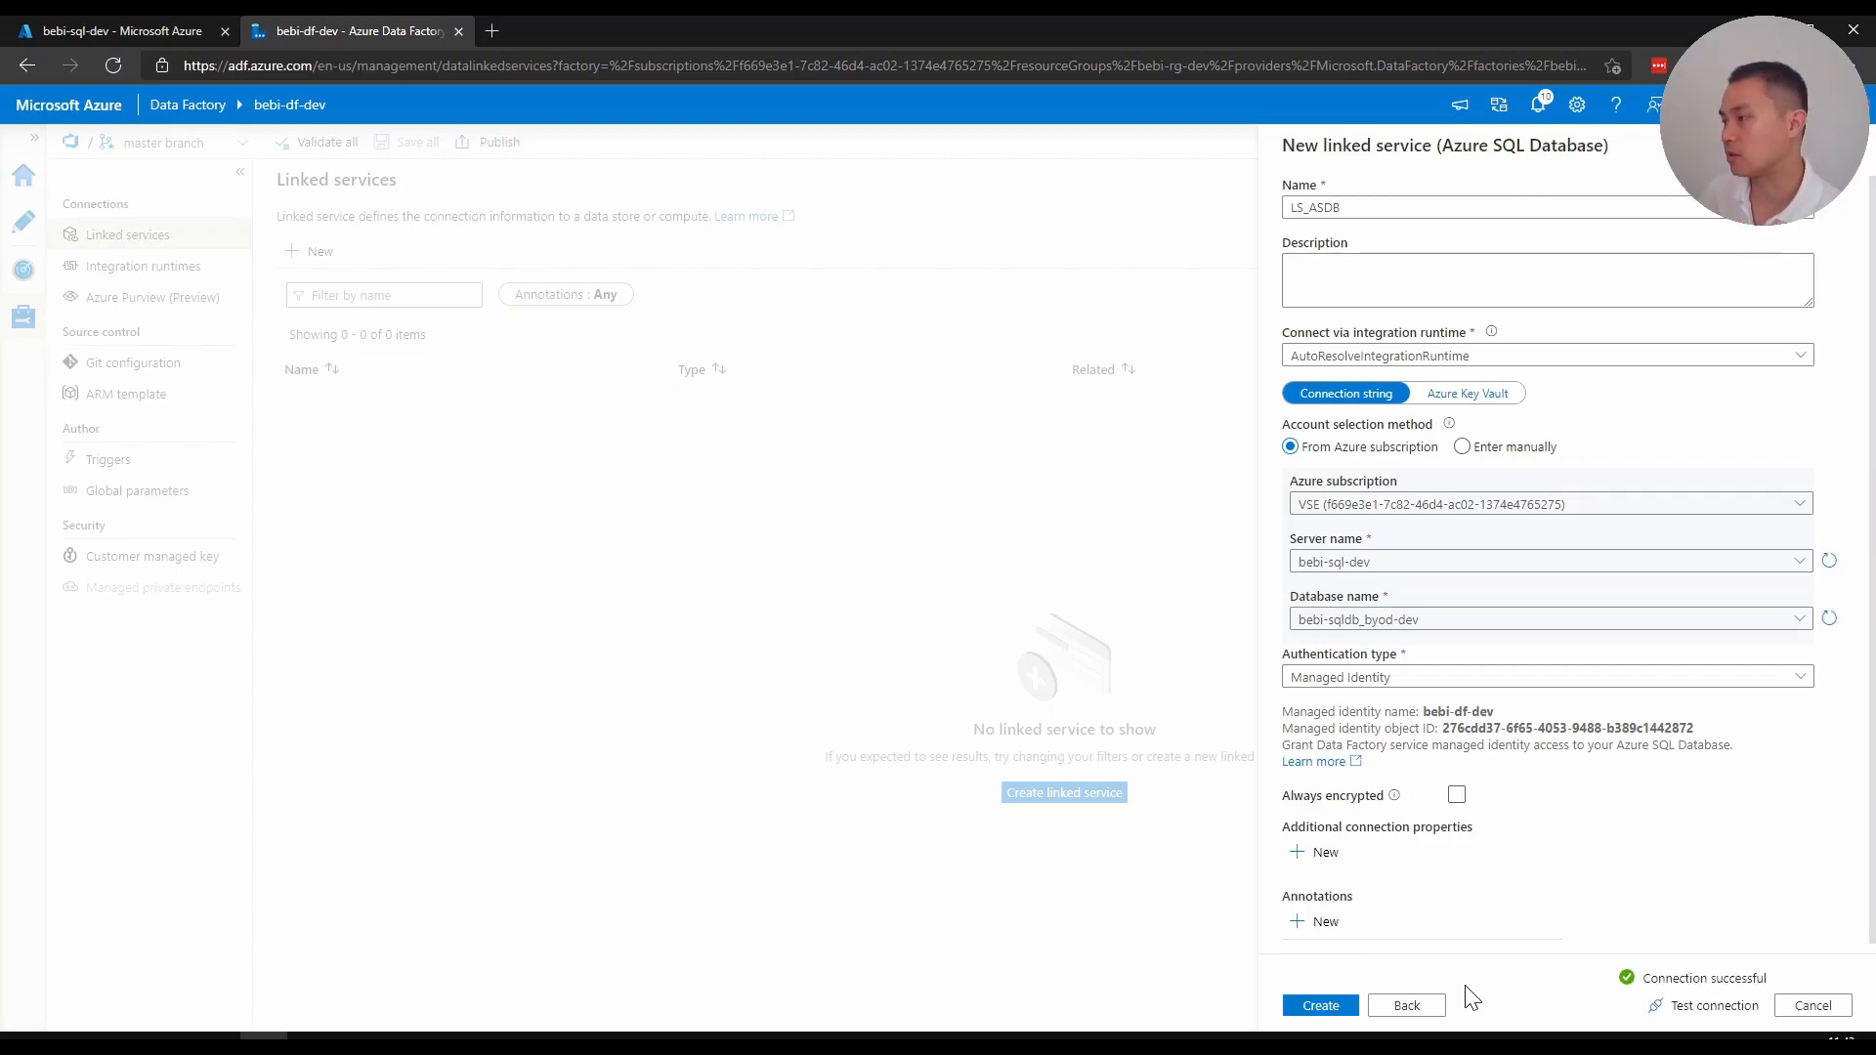
mouse_move(1758, 1004)
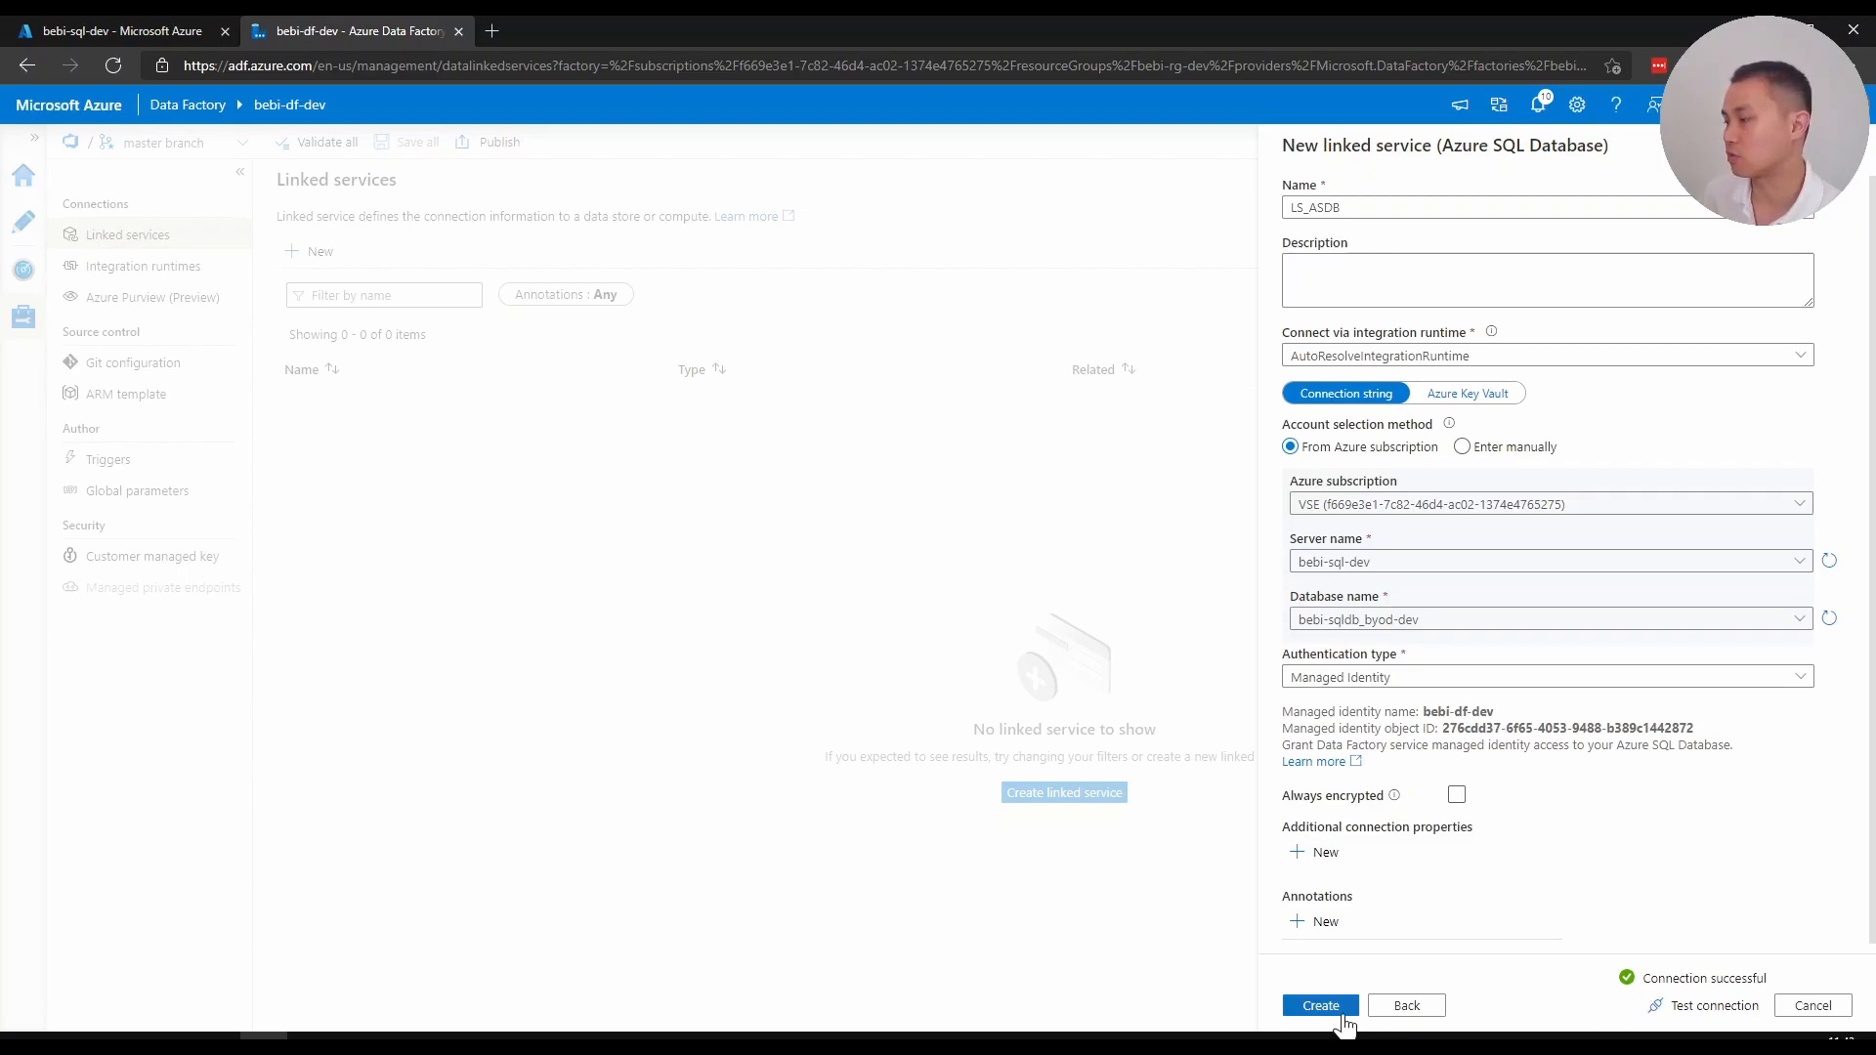
Create LS_ASDB, then begin a Data Lake Storage Gen2 linked service named LS_ADLS
left_click(1319, 1004)
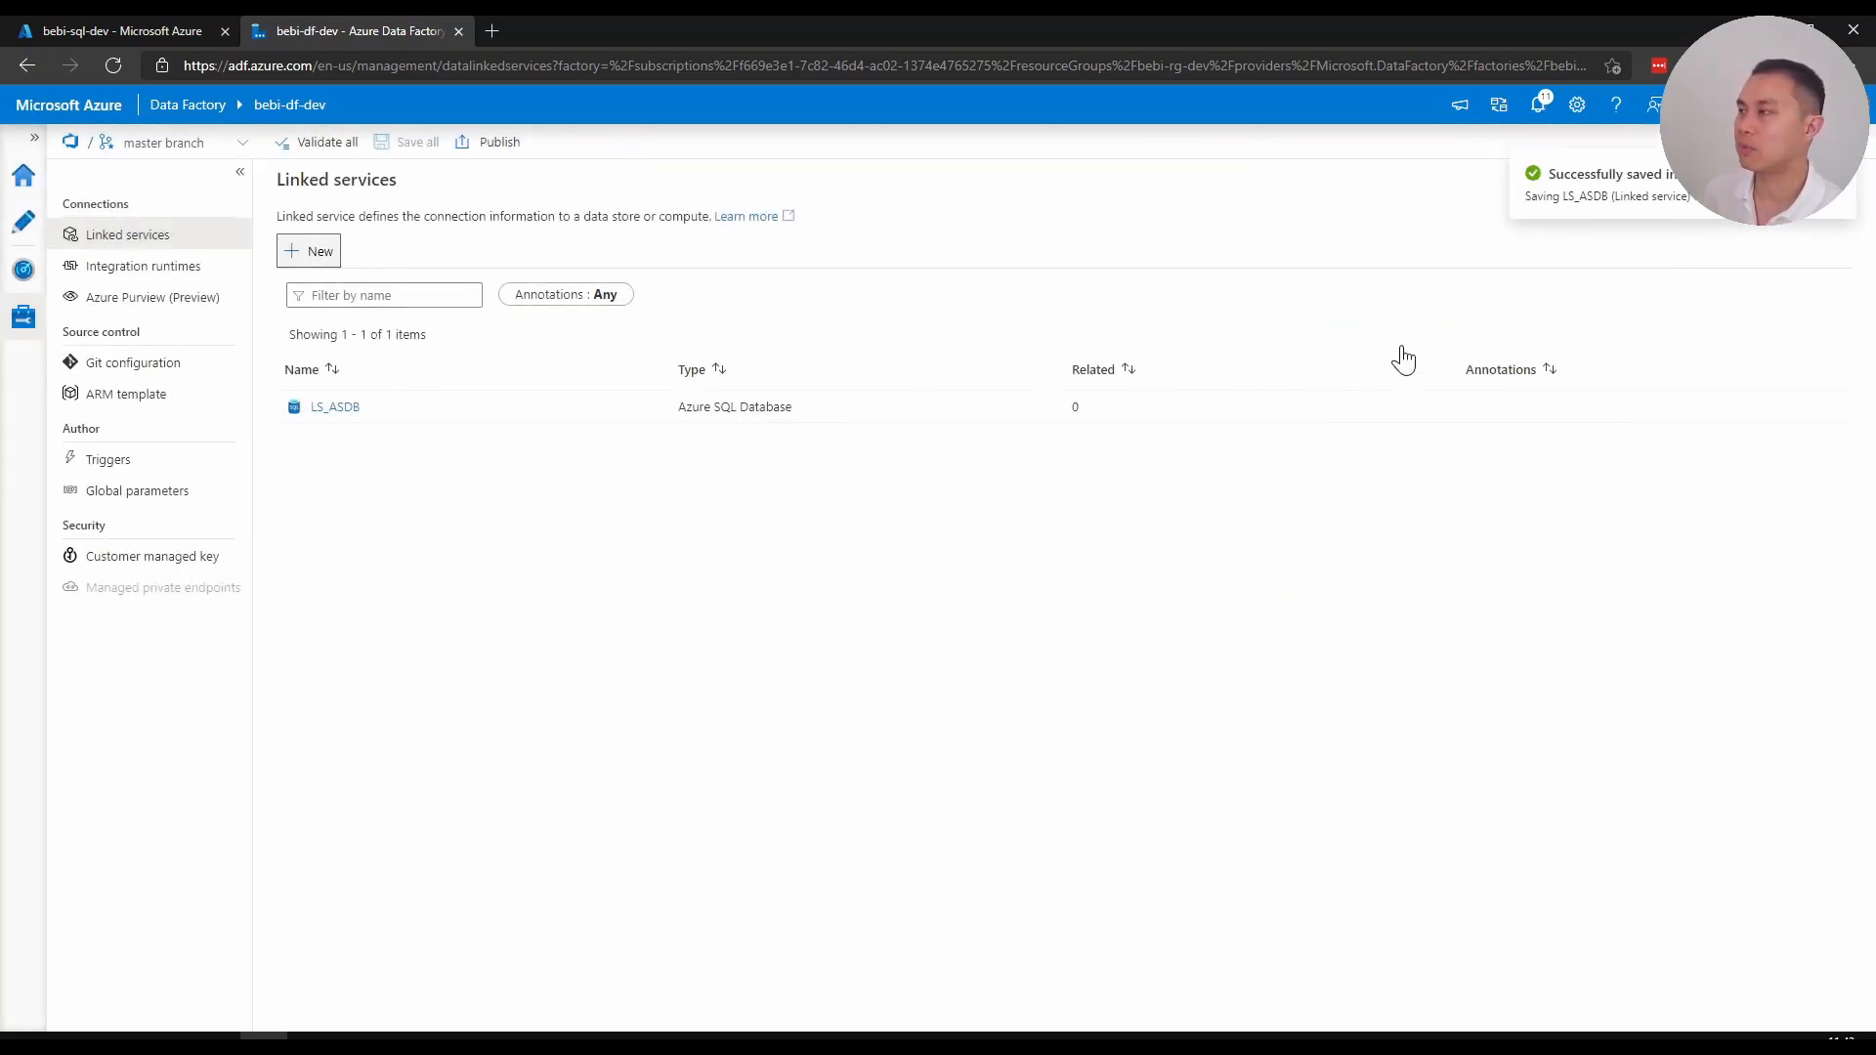
left_click(307, 250)
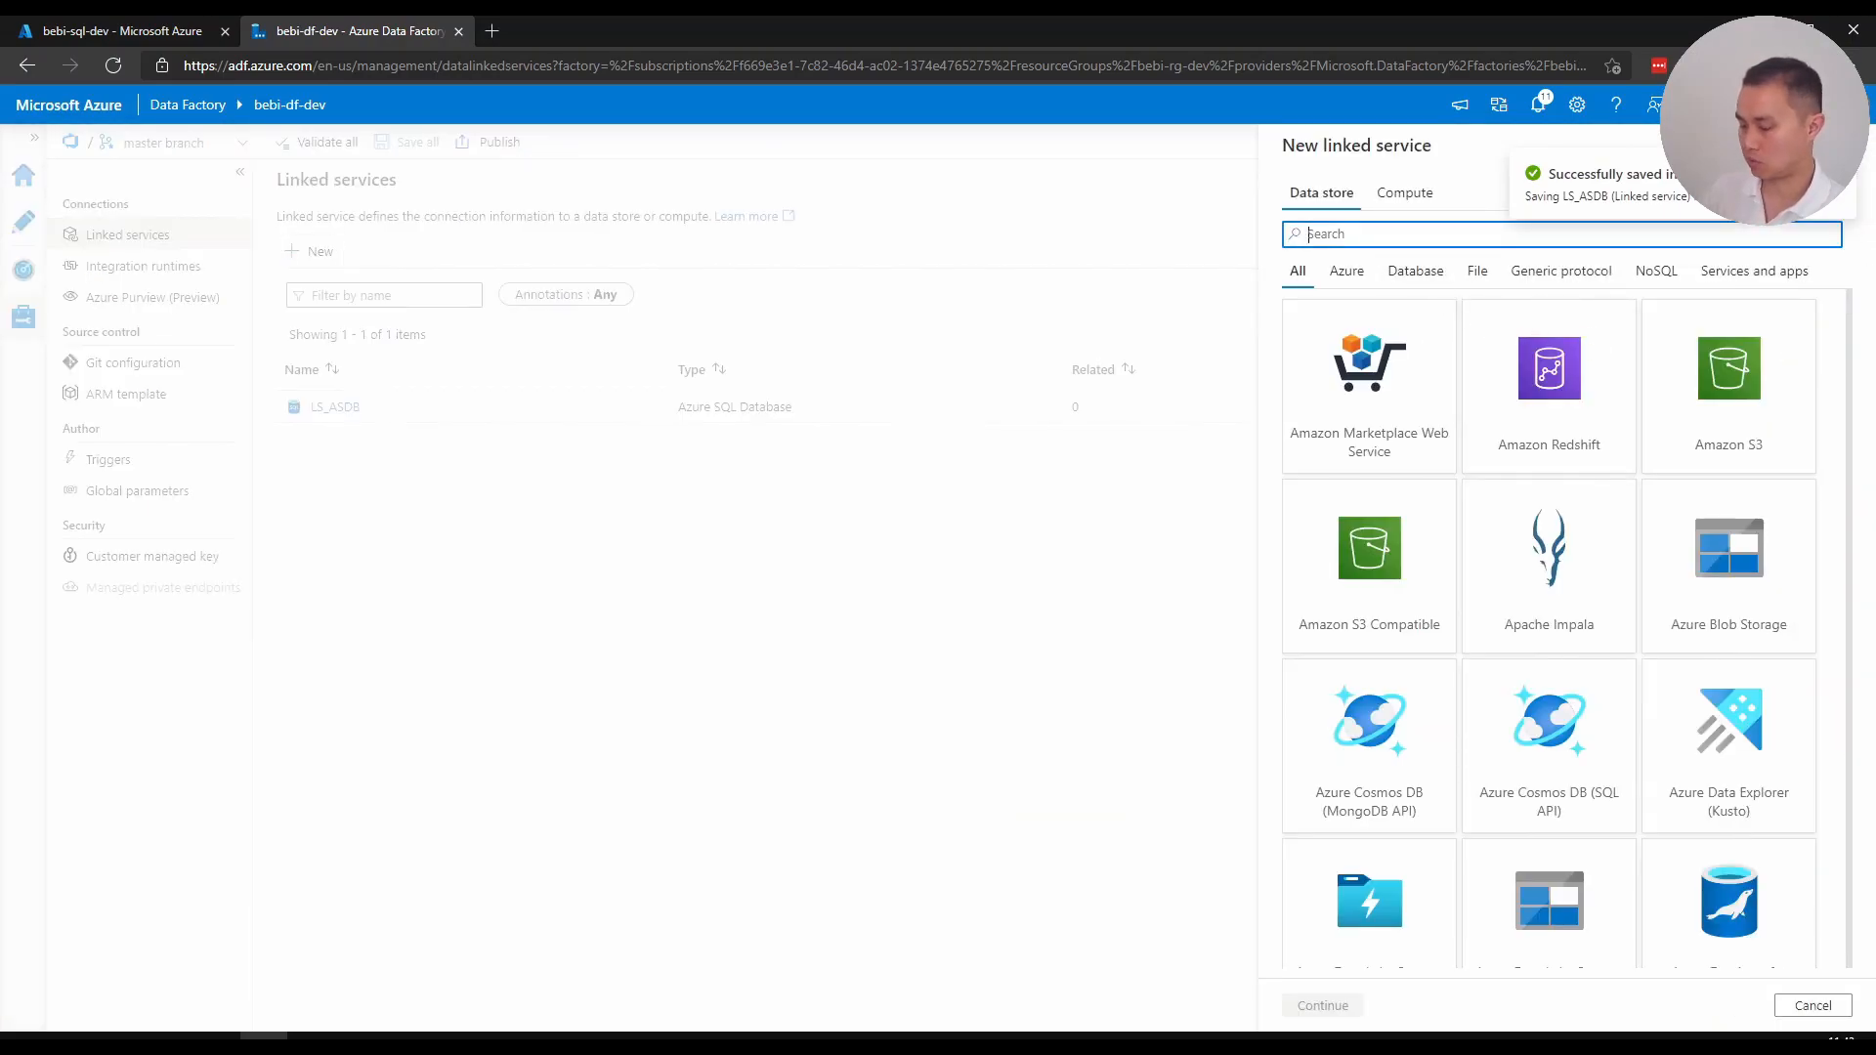
type("data lake")
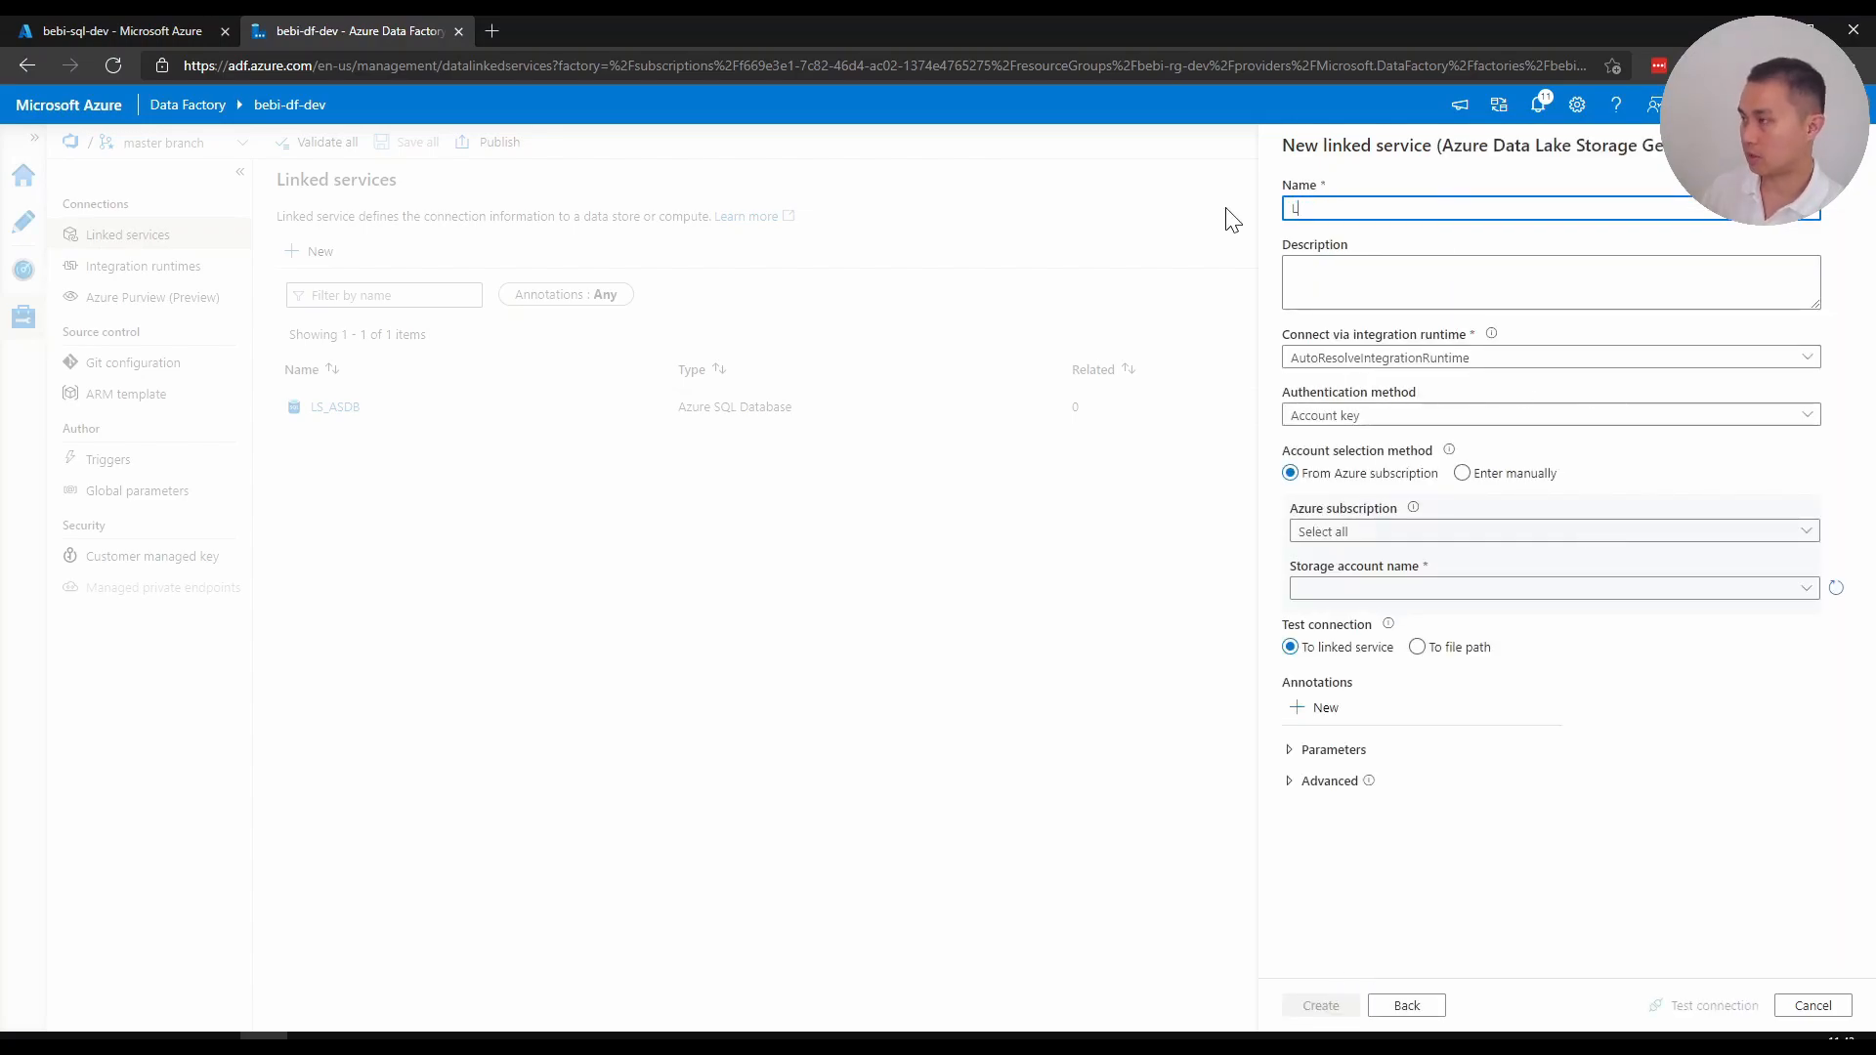
type("LS_ADLS")
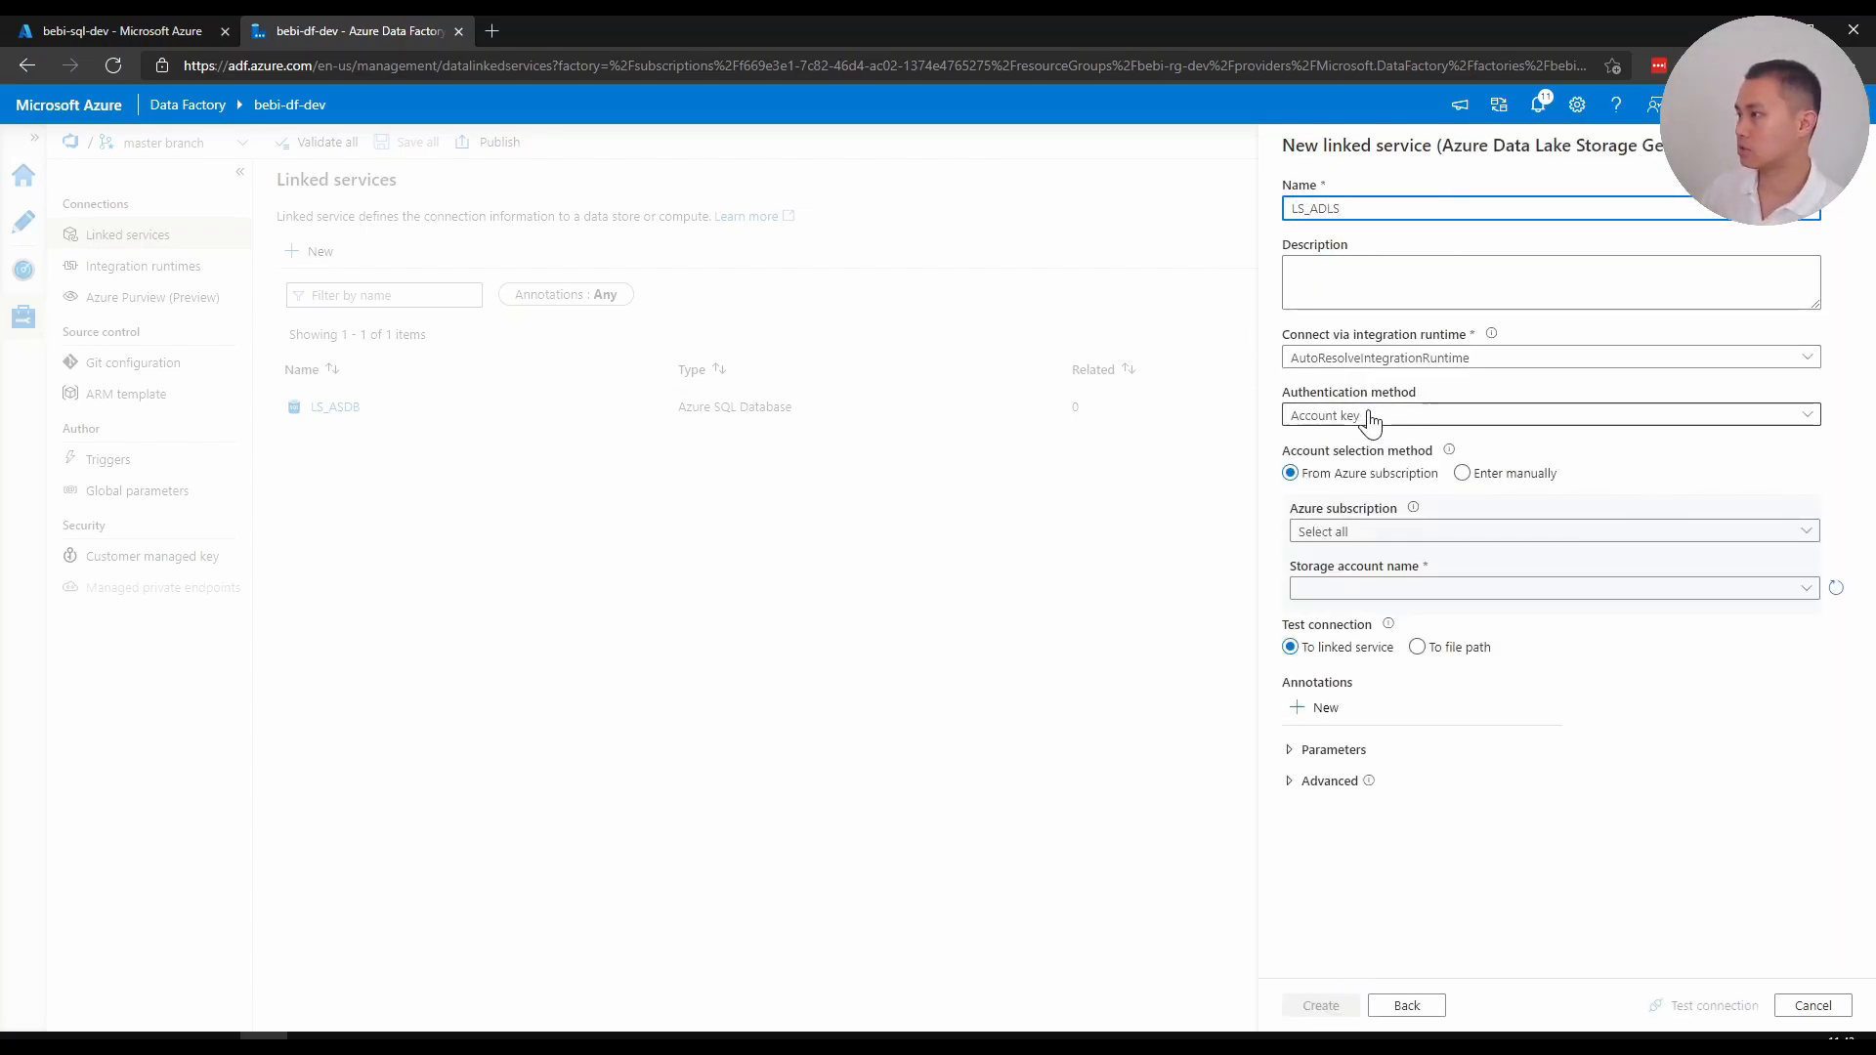
Use Managed Identity with storage account bebidldev, test the connection and create LS_ADLS
left_click(1548, 414)
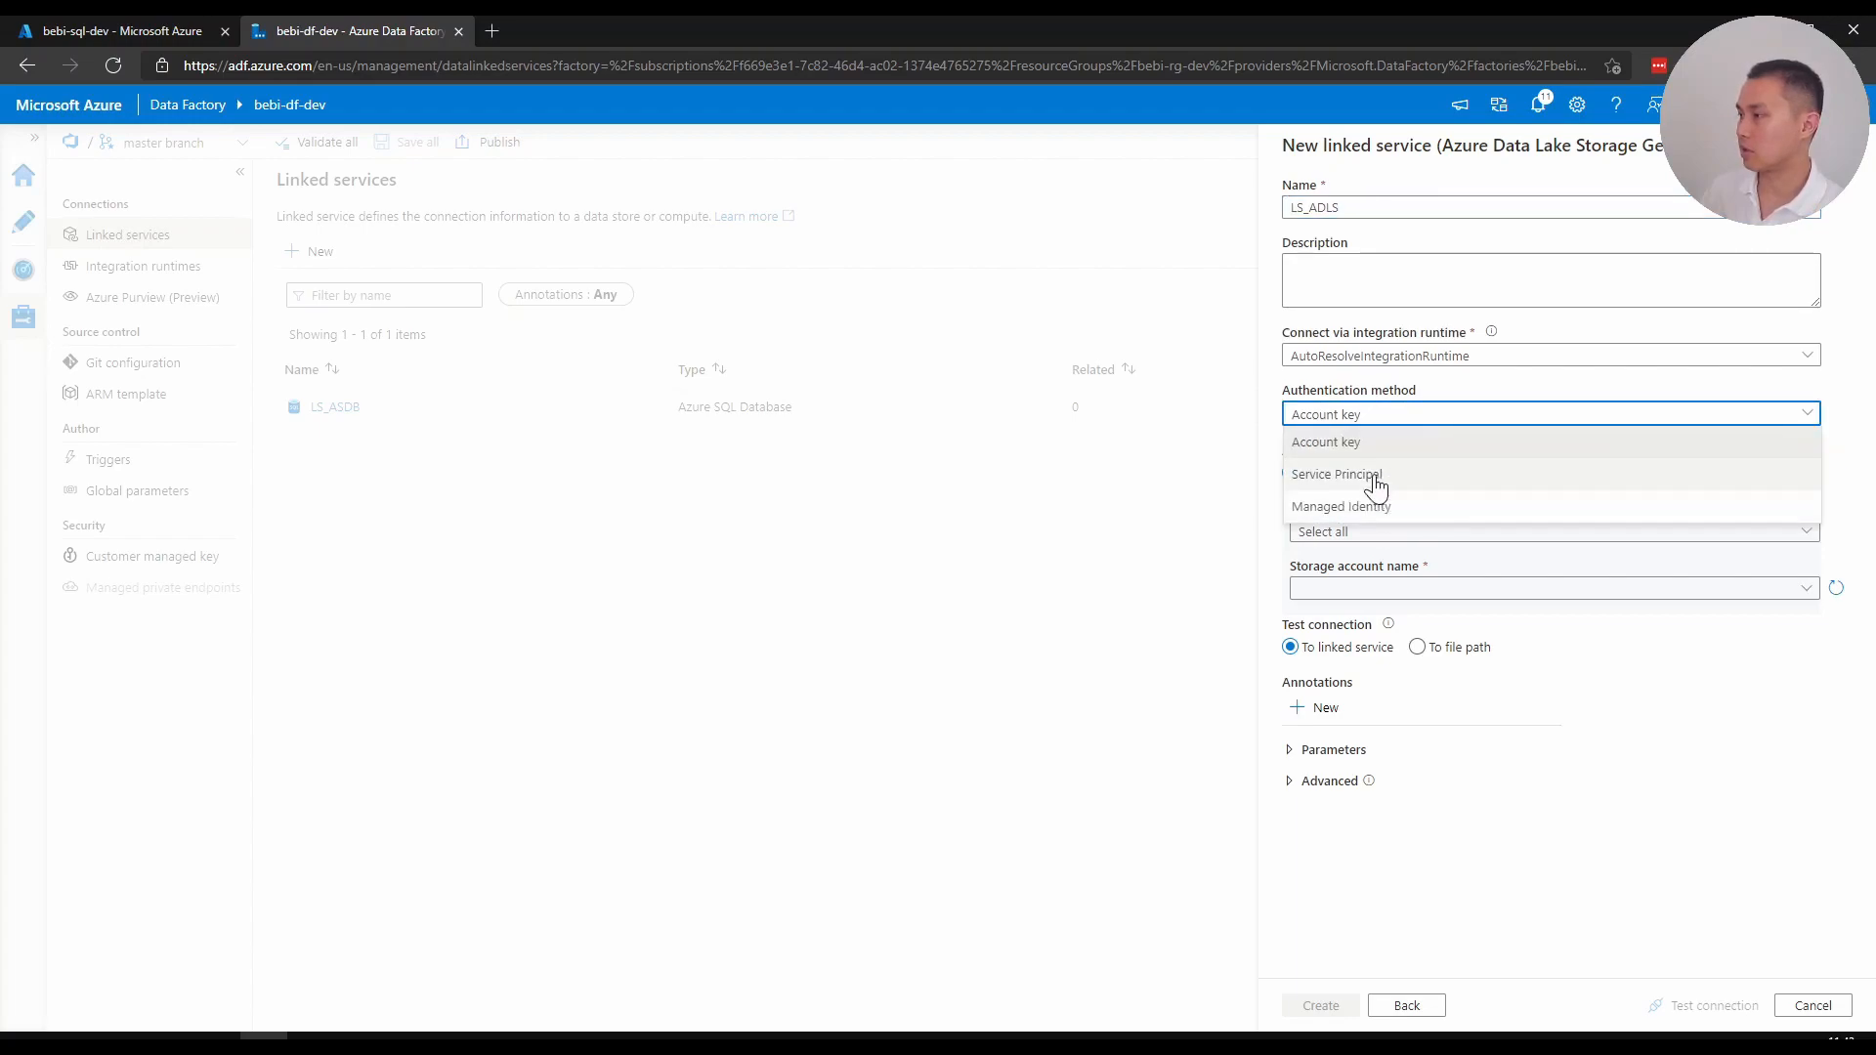
left_click(1338, 504)
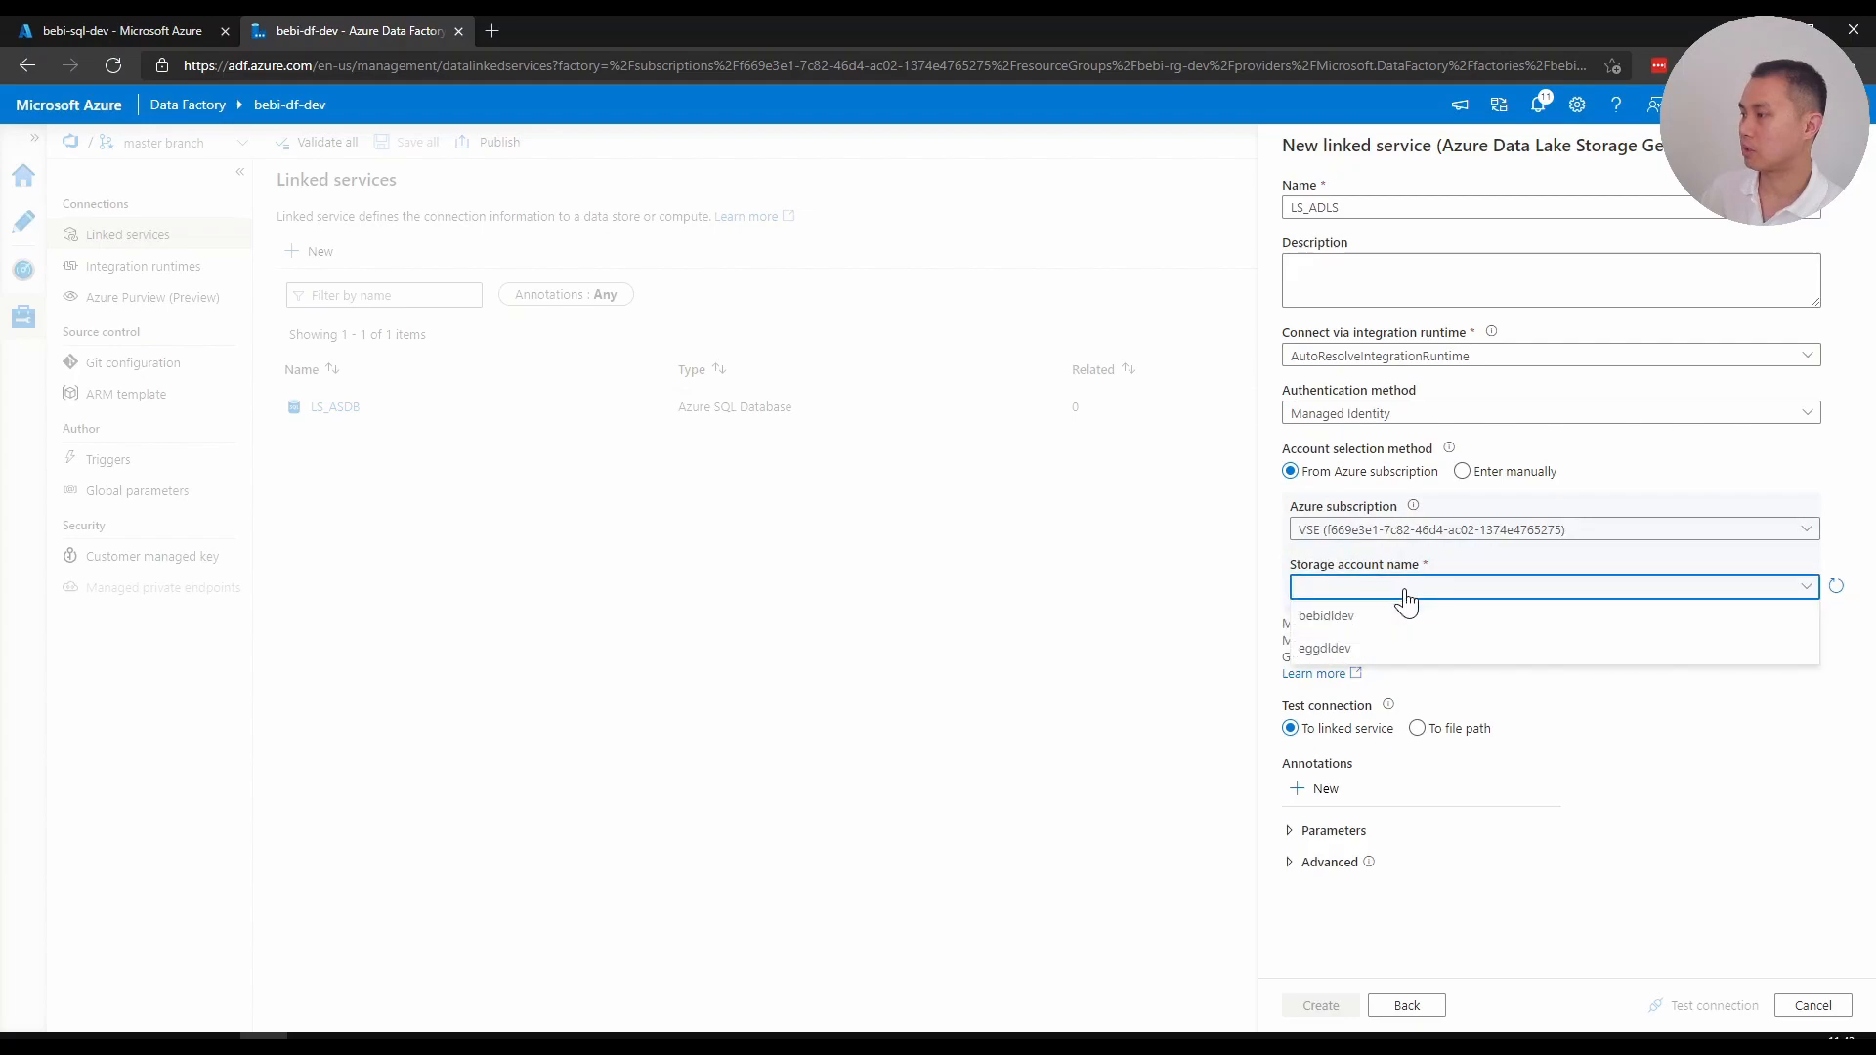
left_click(1325, 615)
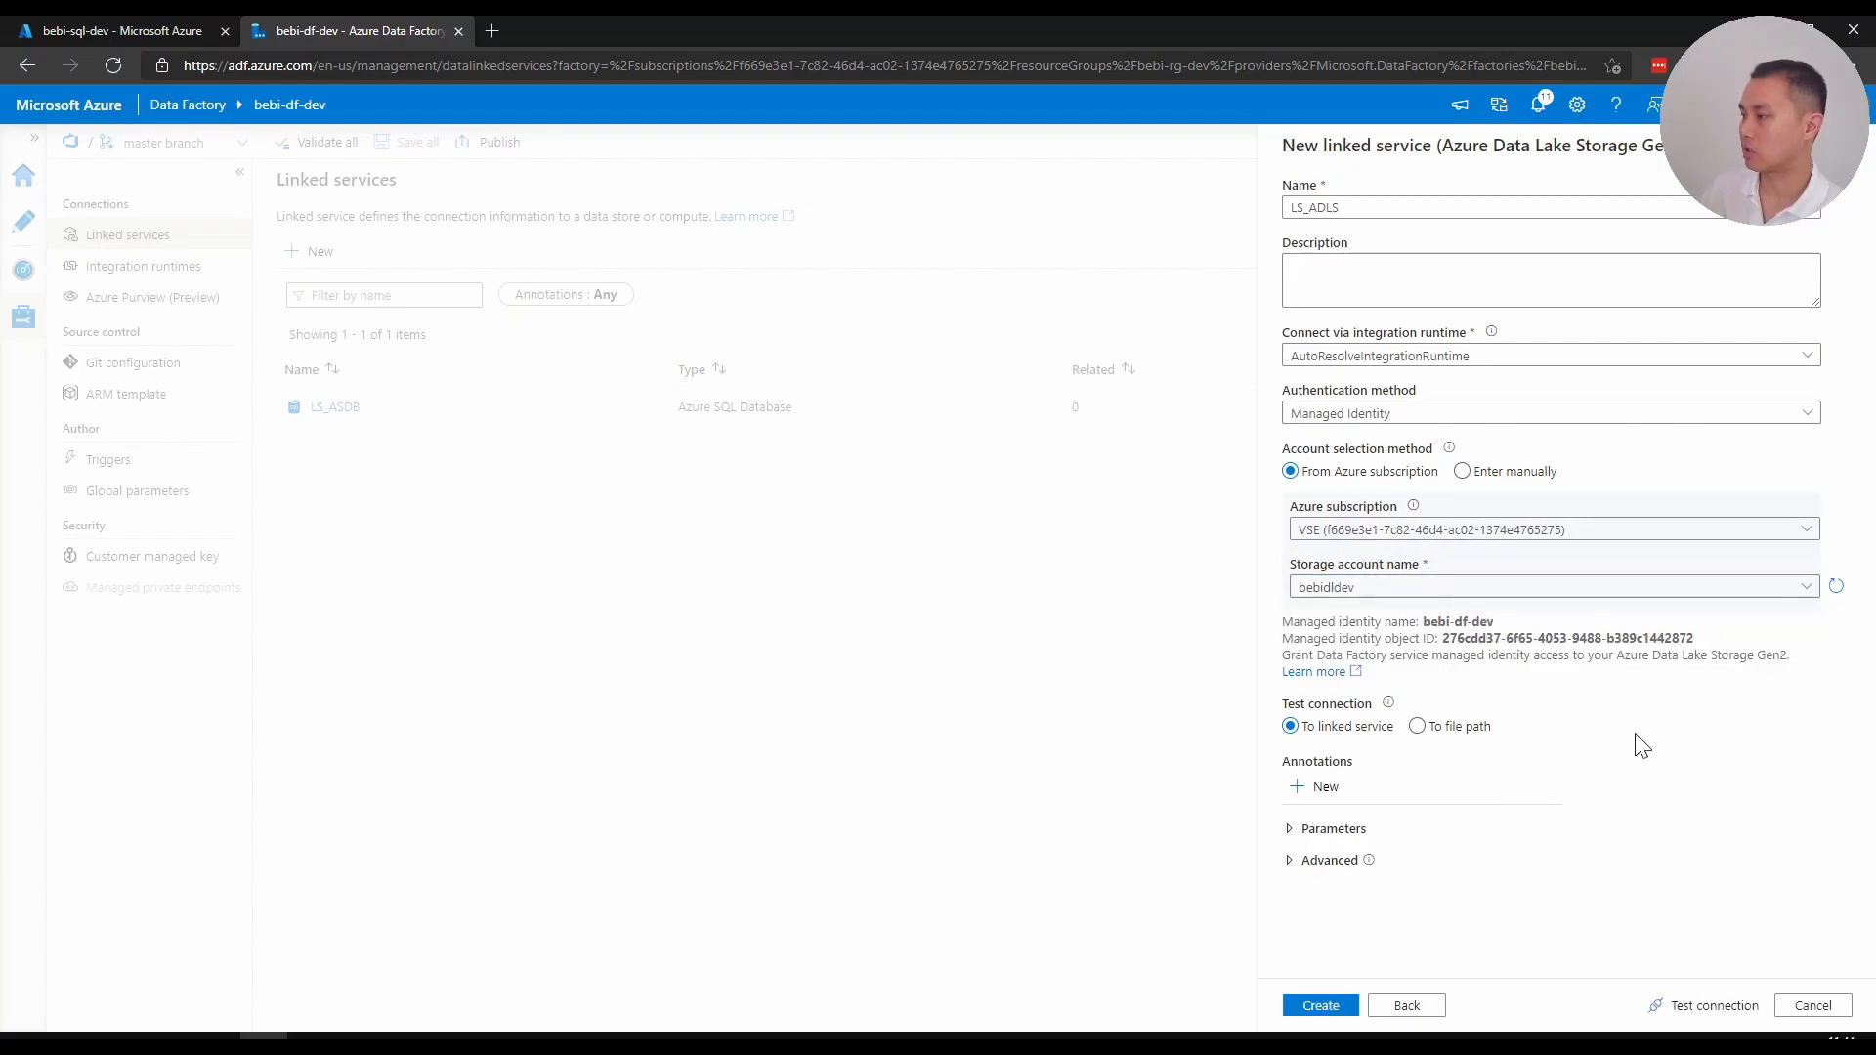
left_click(1713, 1004)
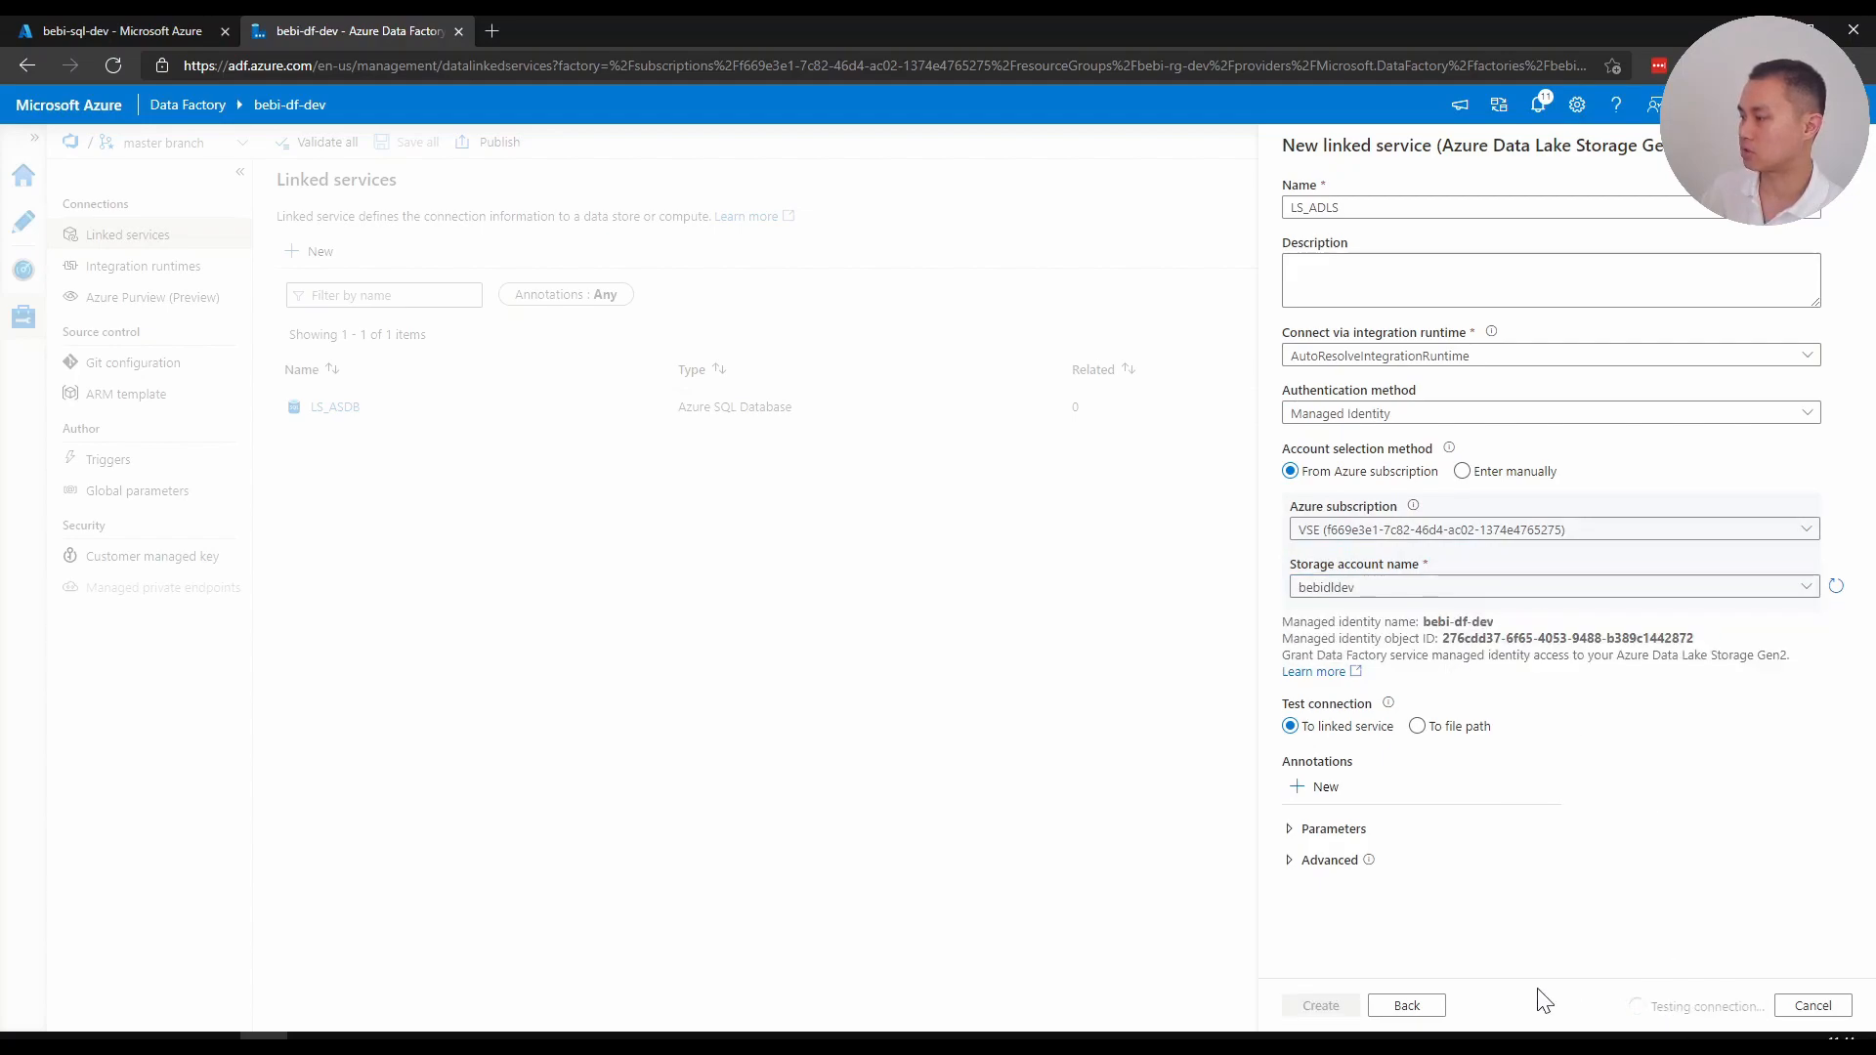
left_click(1711, 1004)
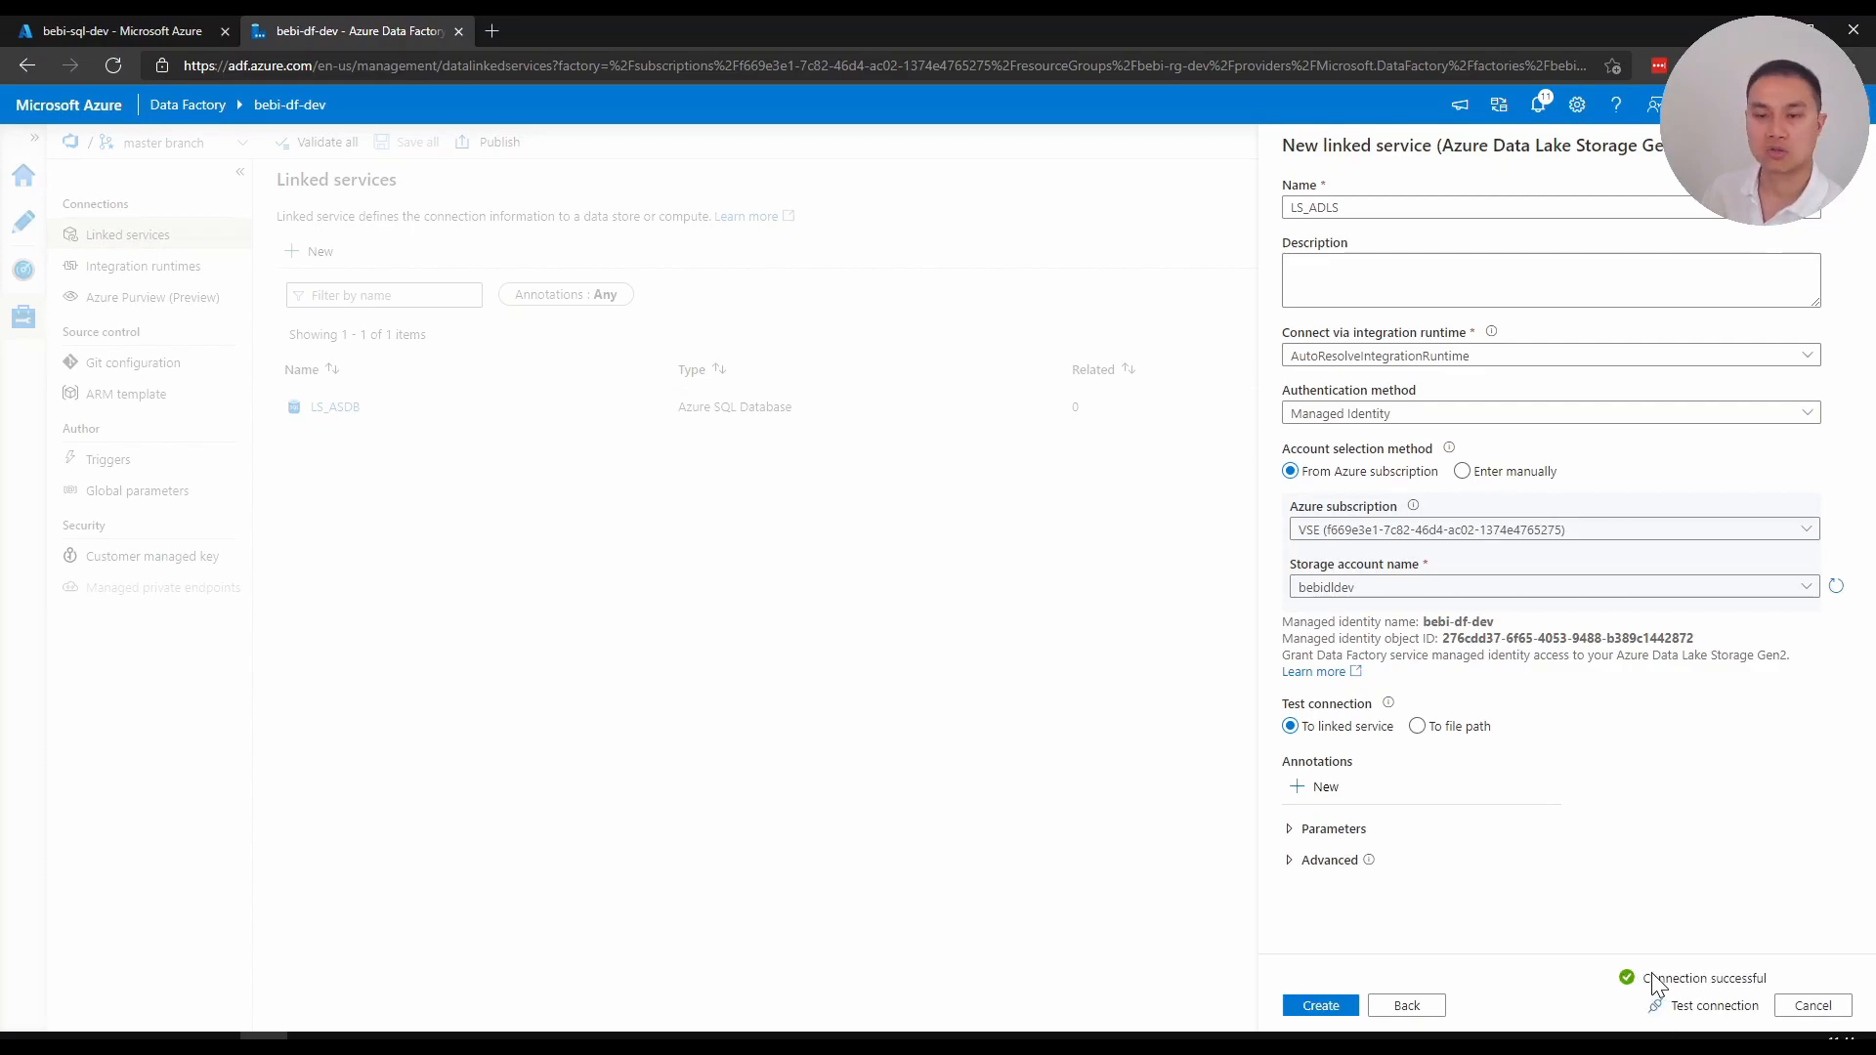
left_click(1319, 1004)
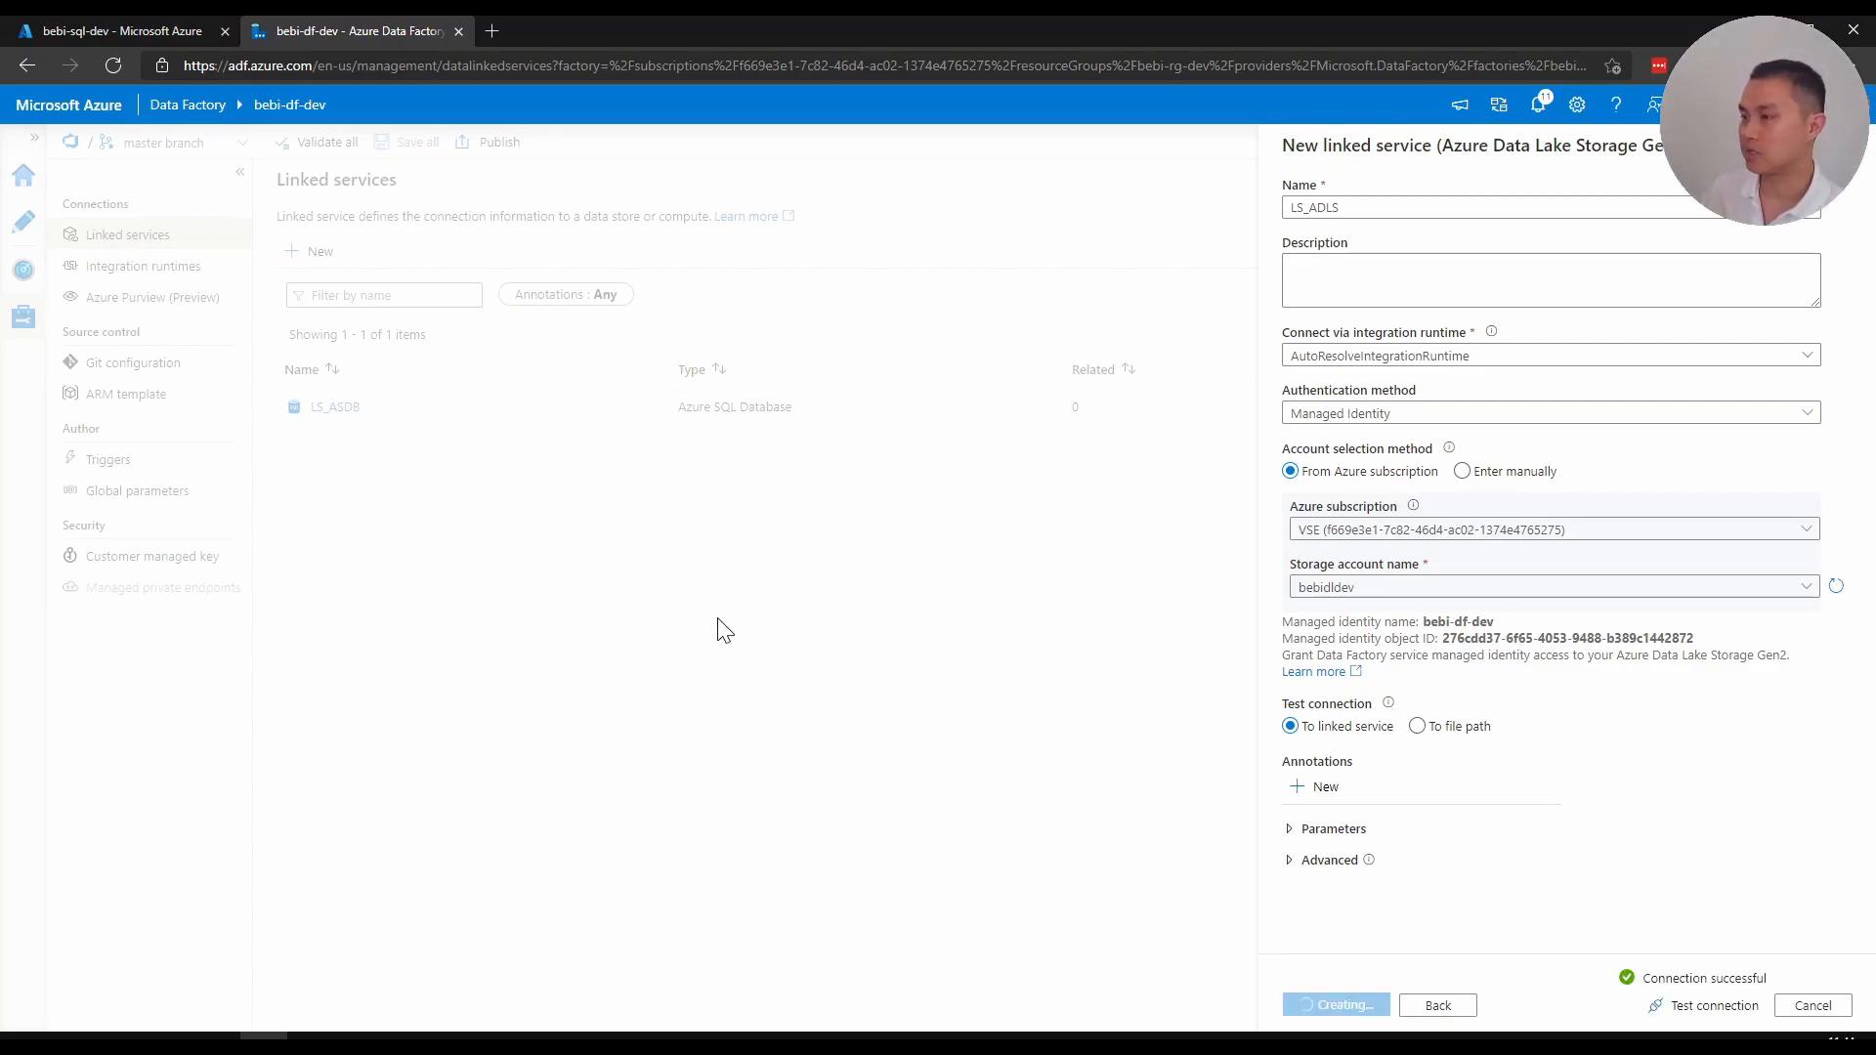
Start a new Azure SQL Database dataset named DS_ASDB from the Author resources
left_click(1336, 1004)
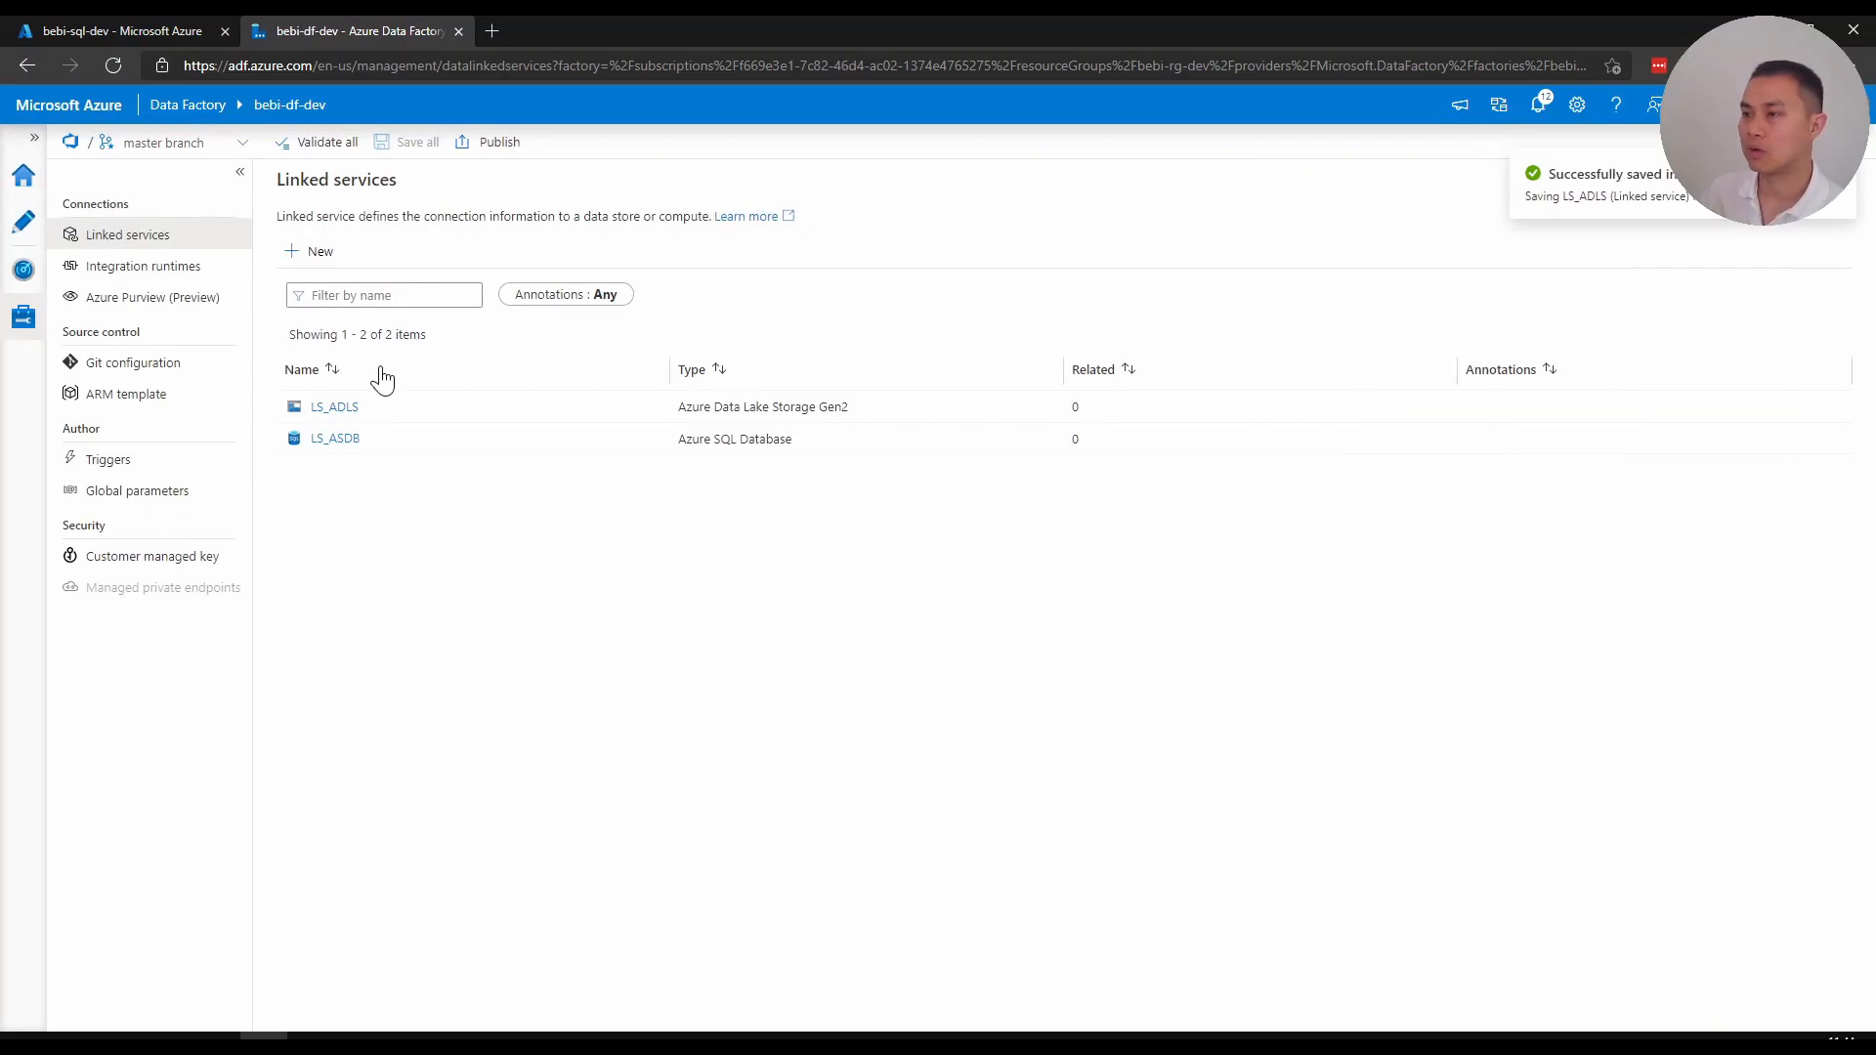
mouse_move(115, 365)
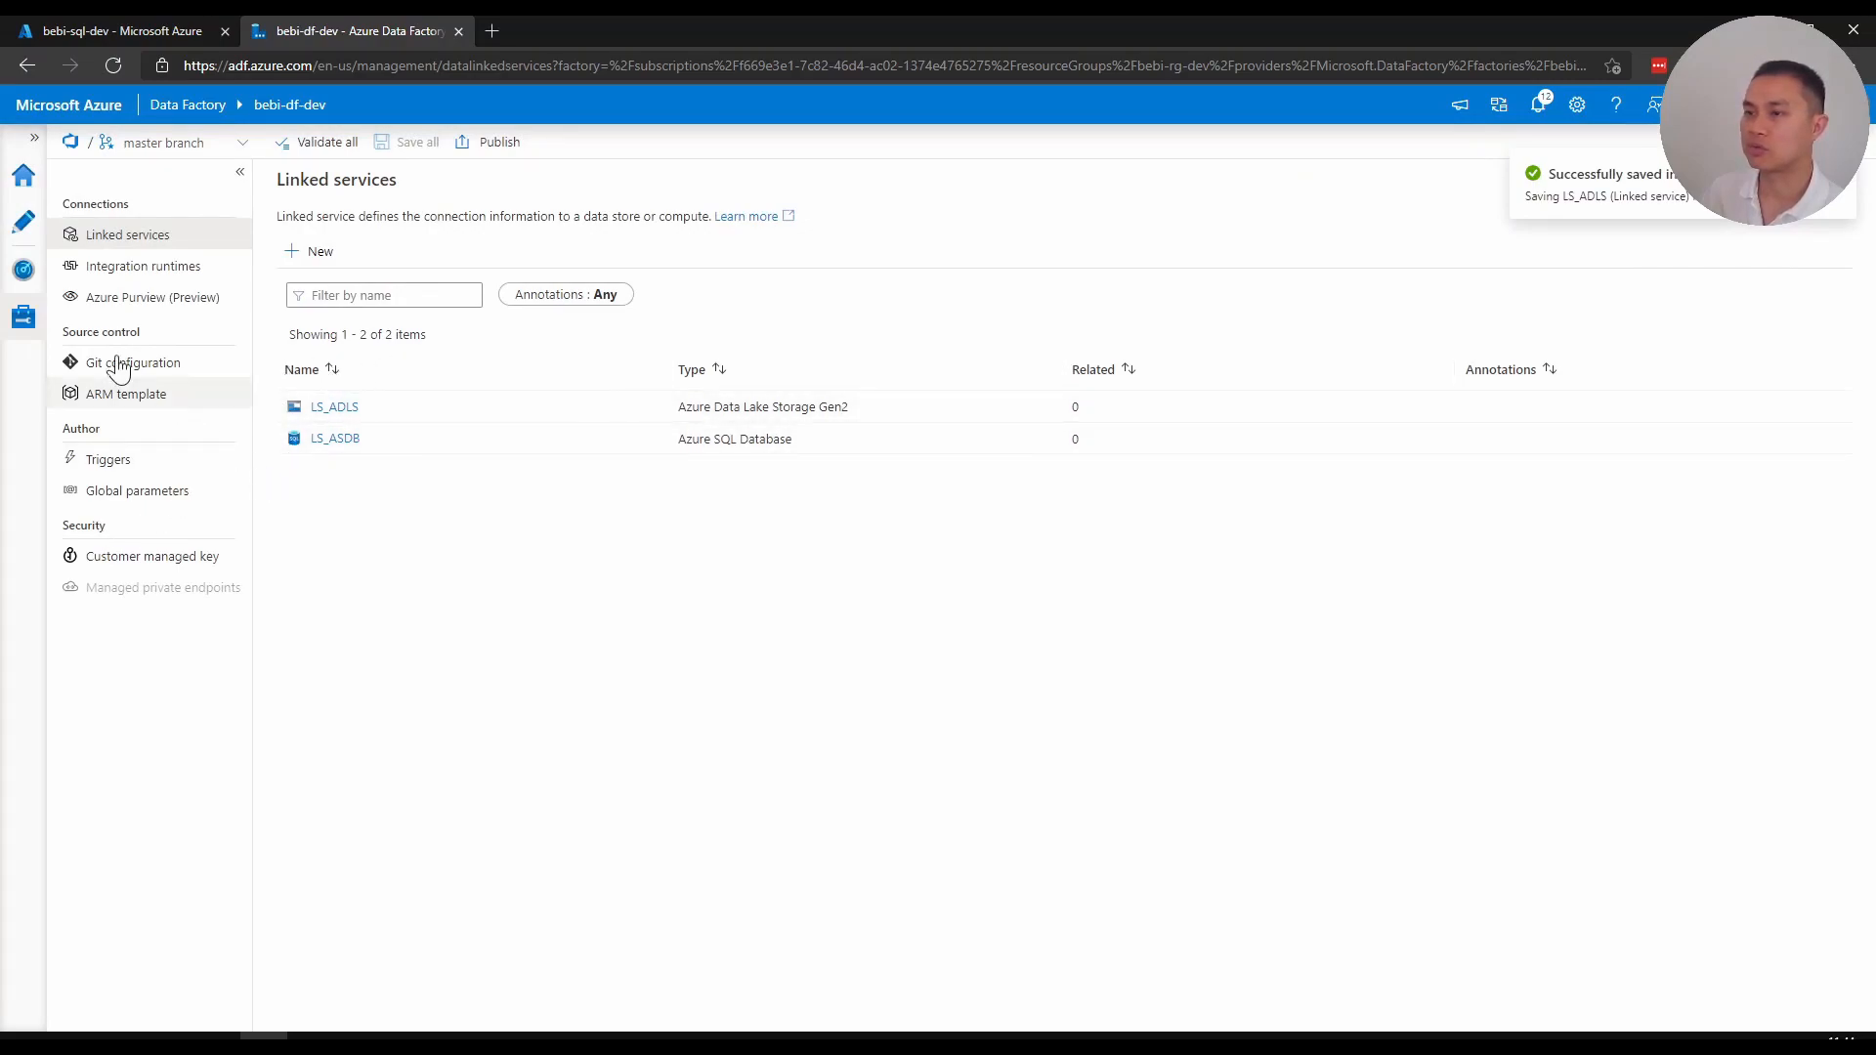
left_click(23, 221)
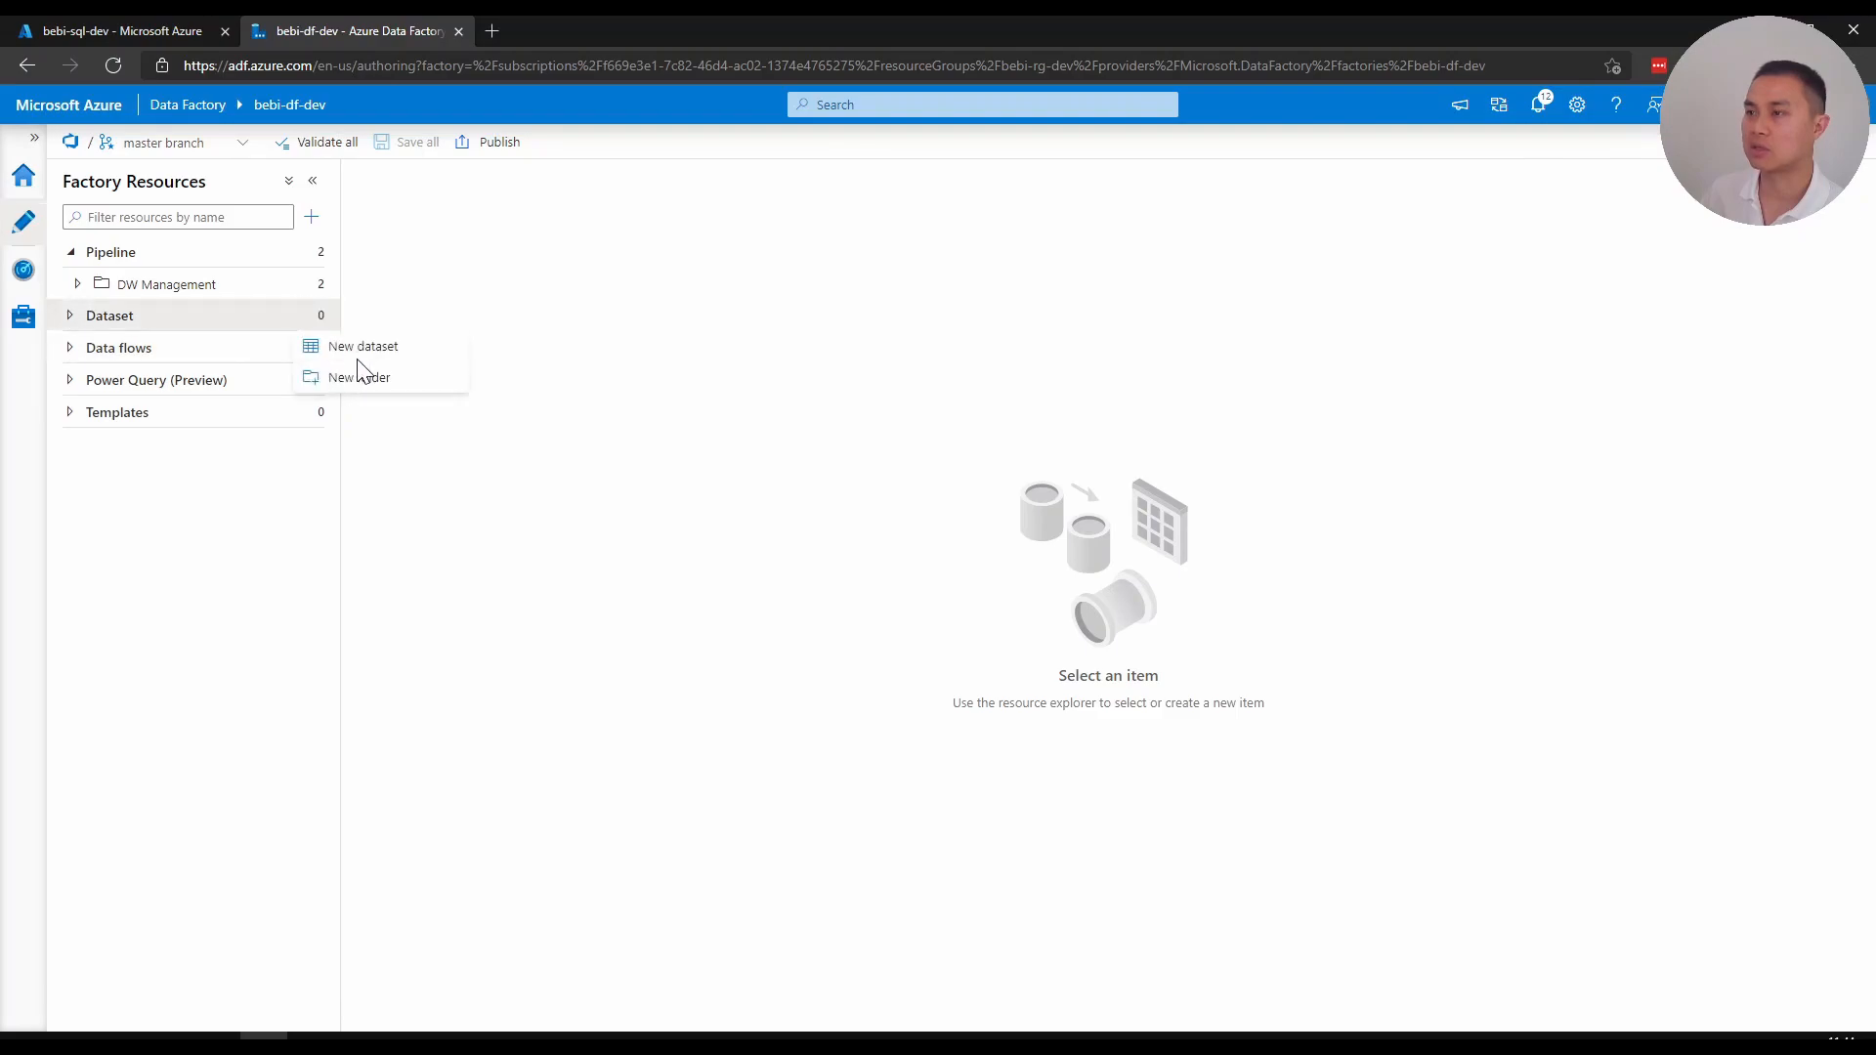
left_click(363, 346)
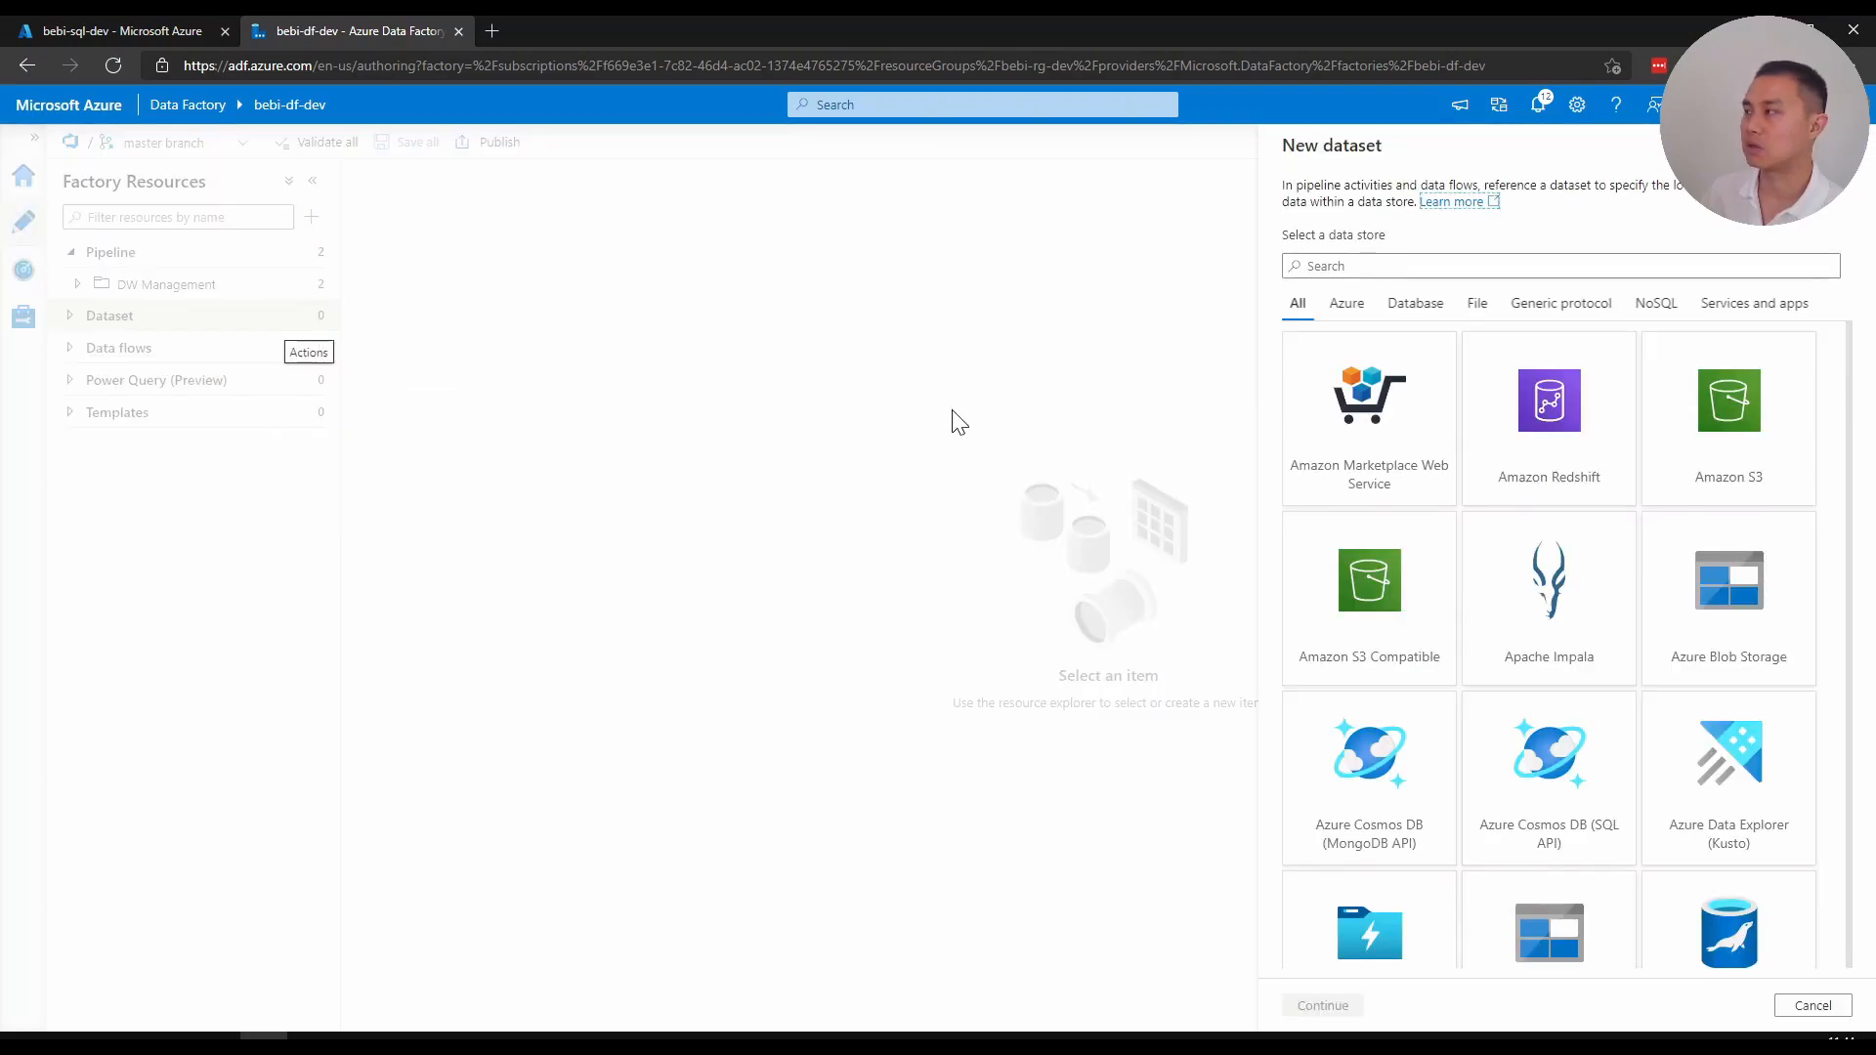
type("sql db")
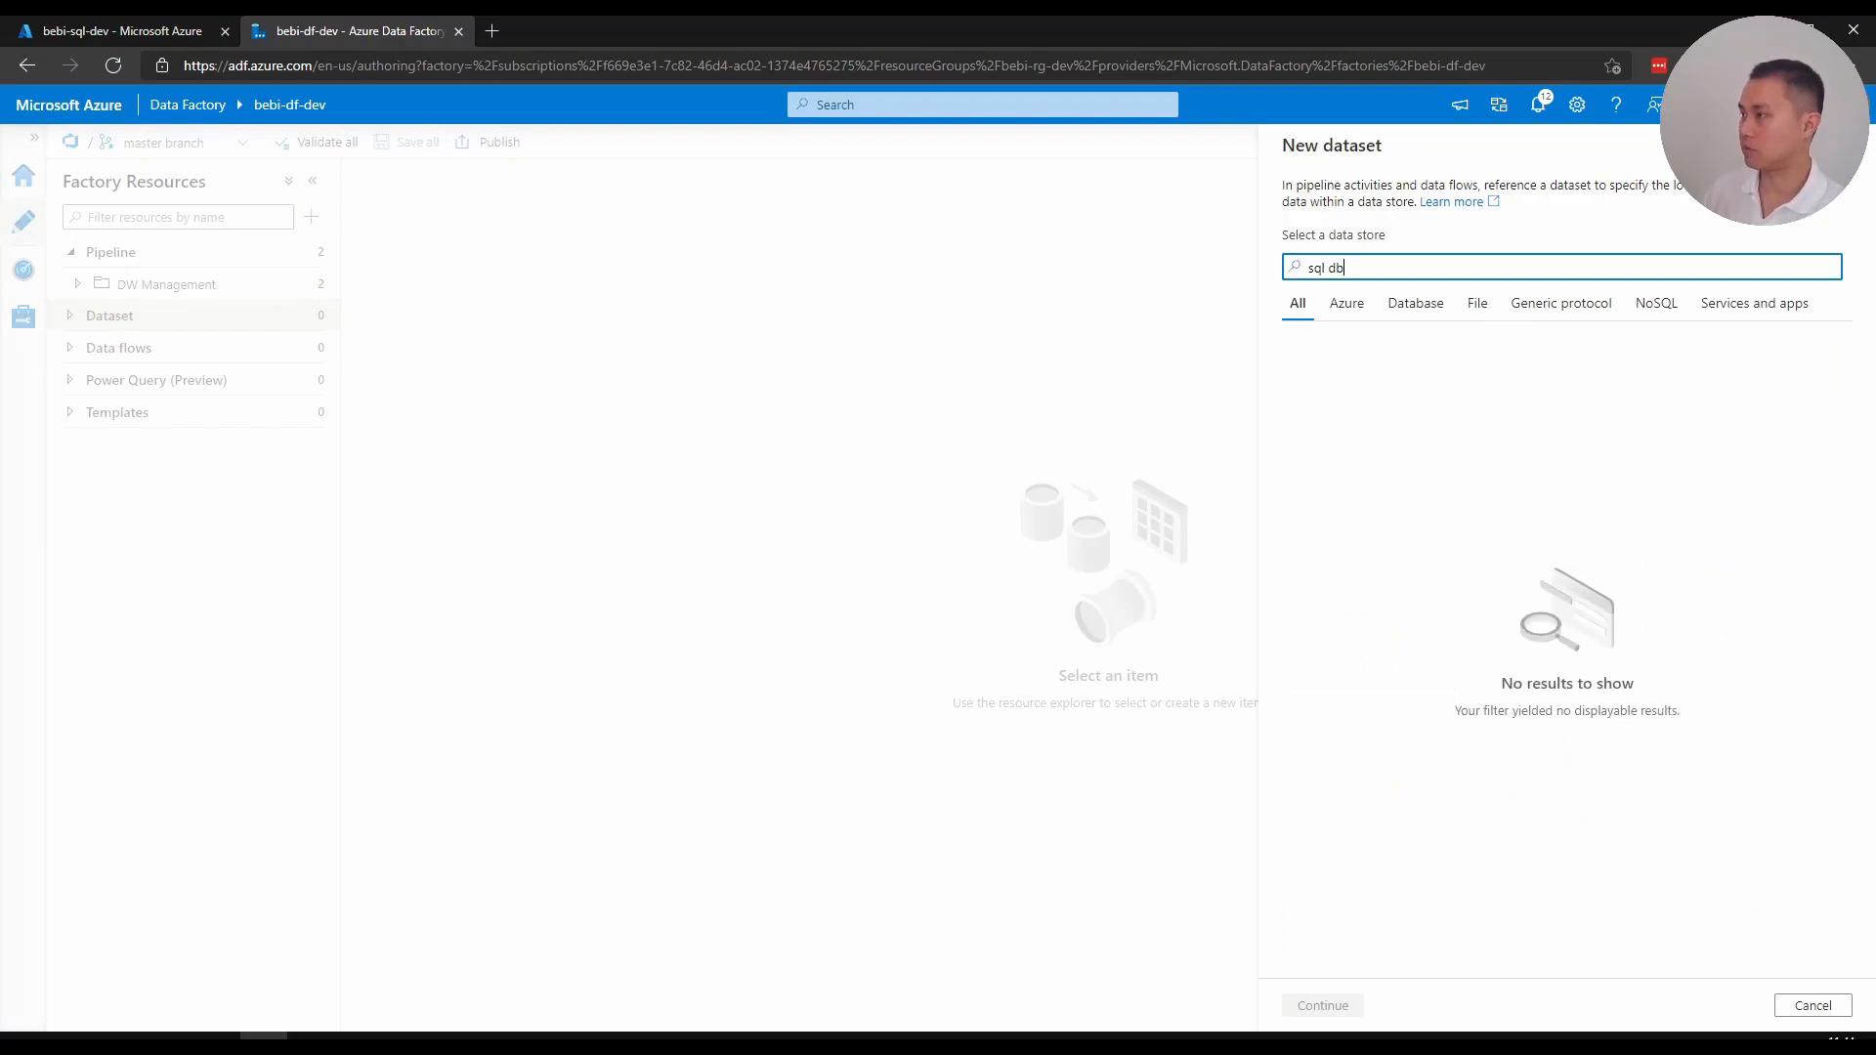
key("Backspace")
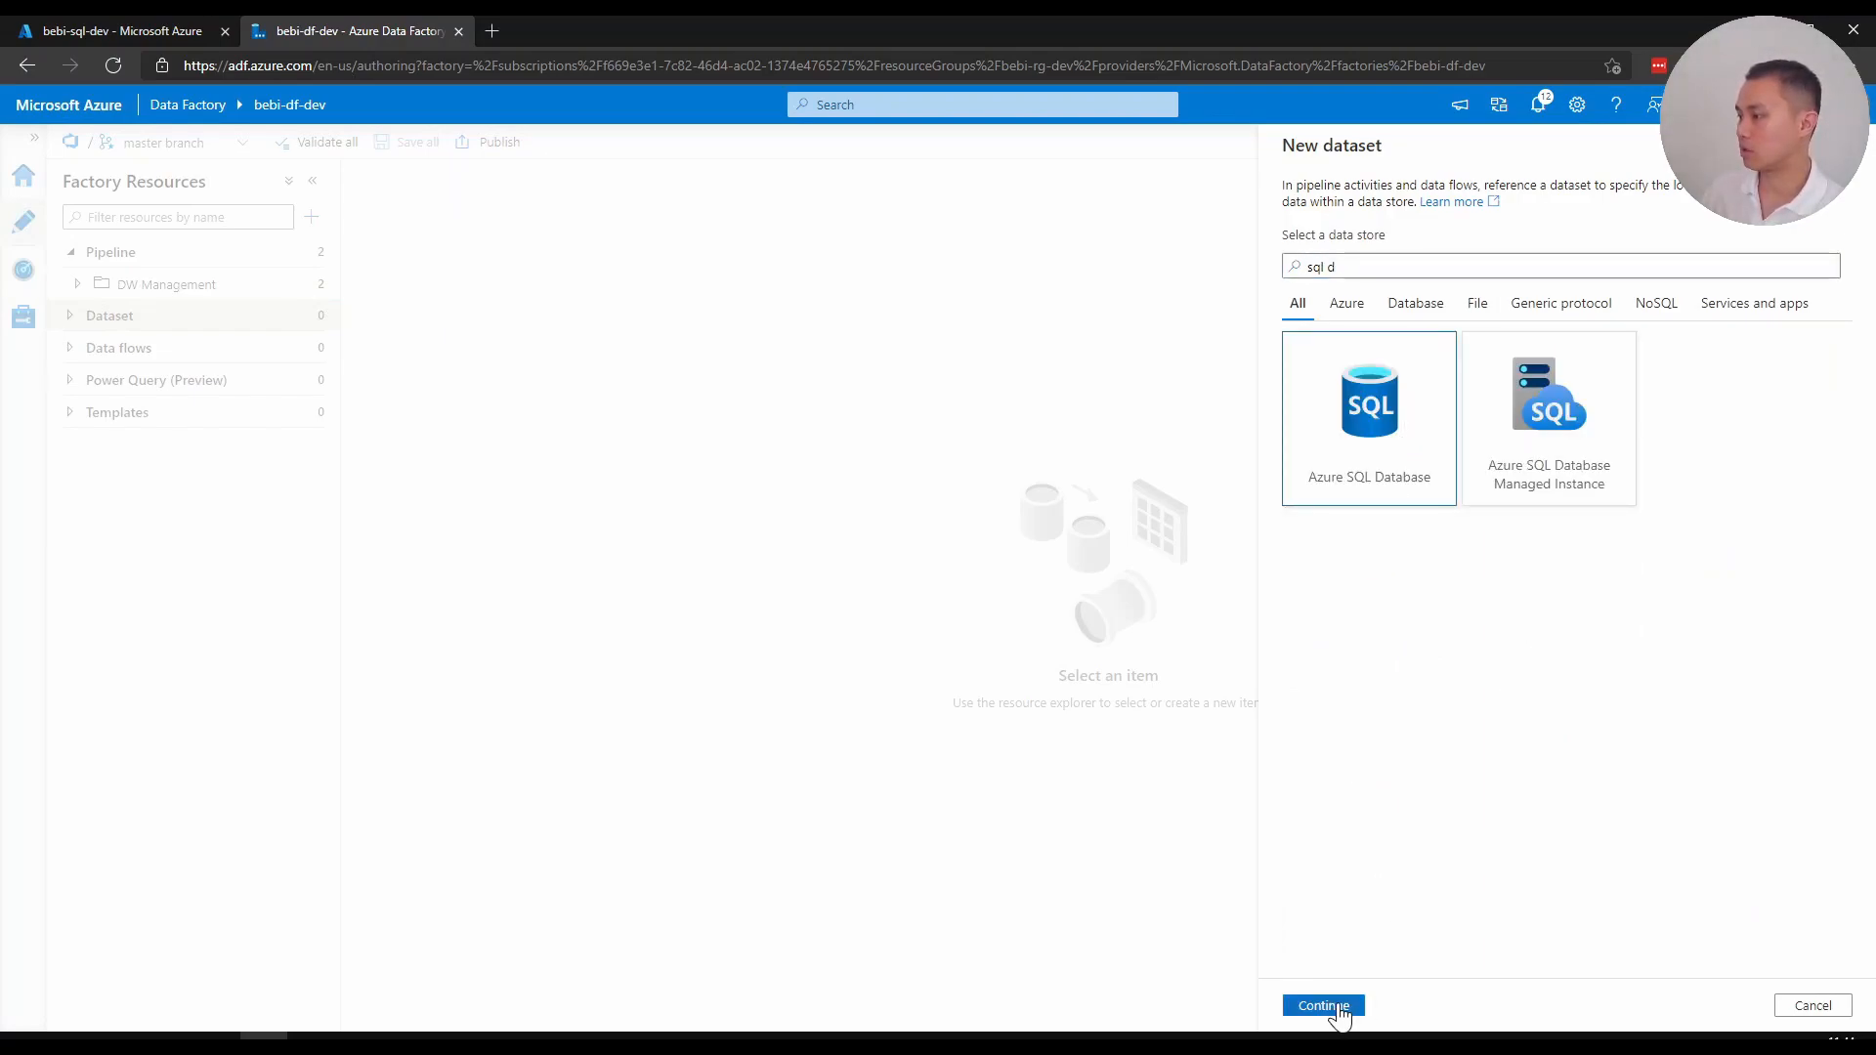
left_click(1321, 1005)
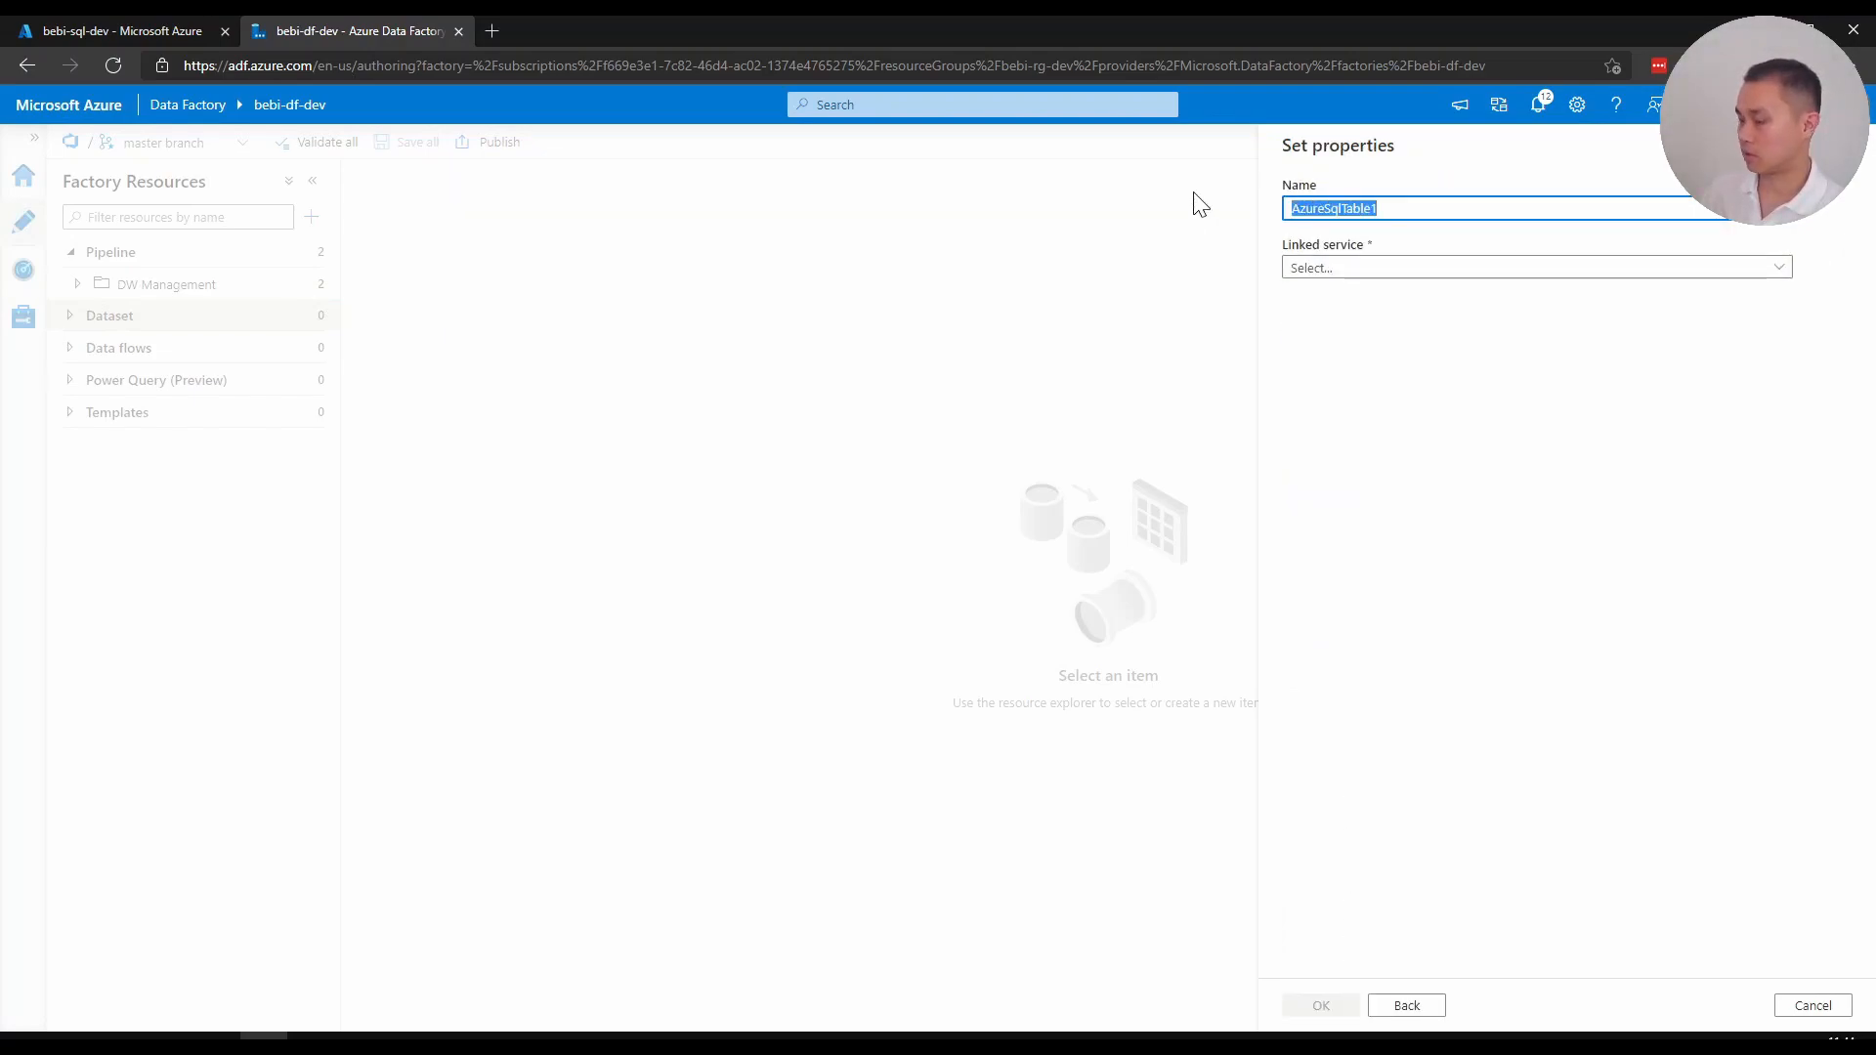
type("DS_ASDB")
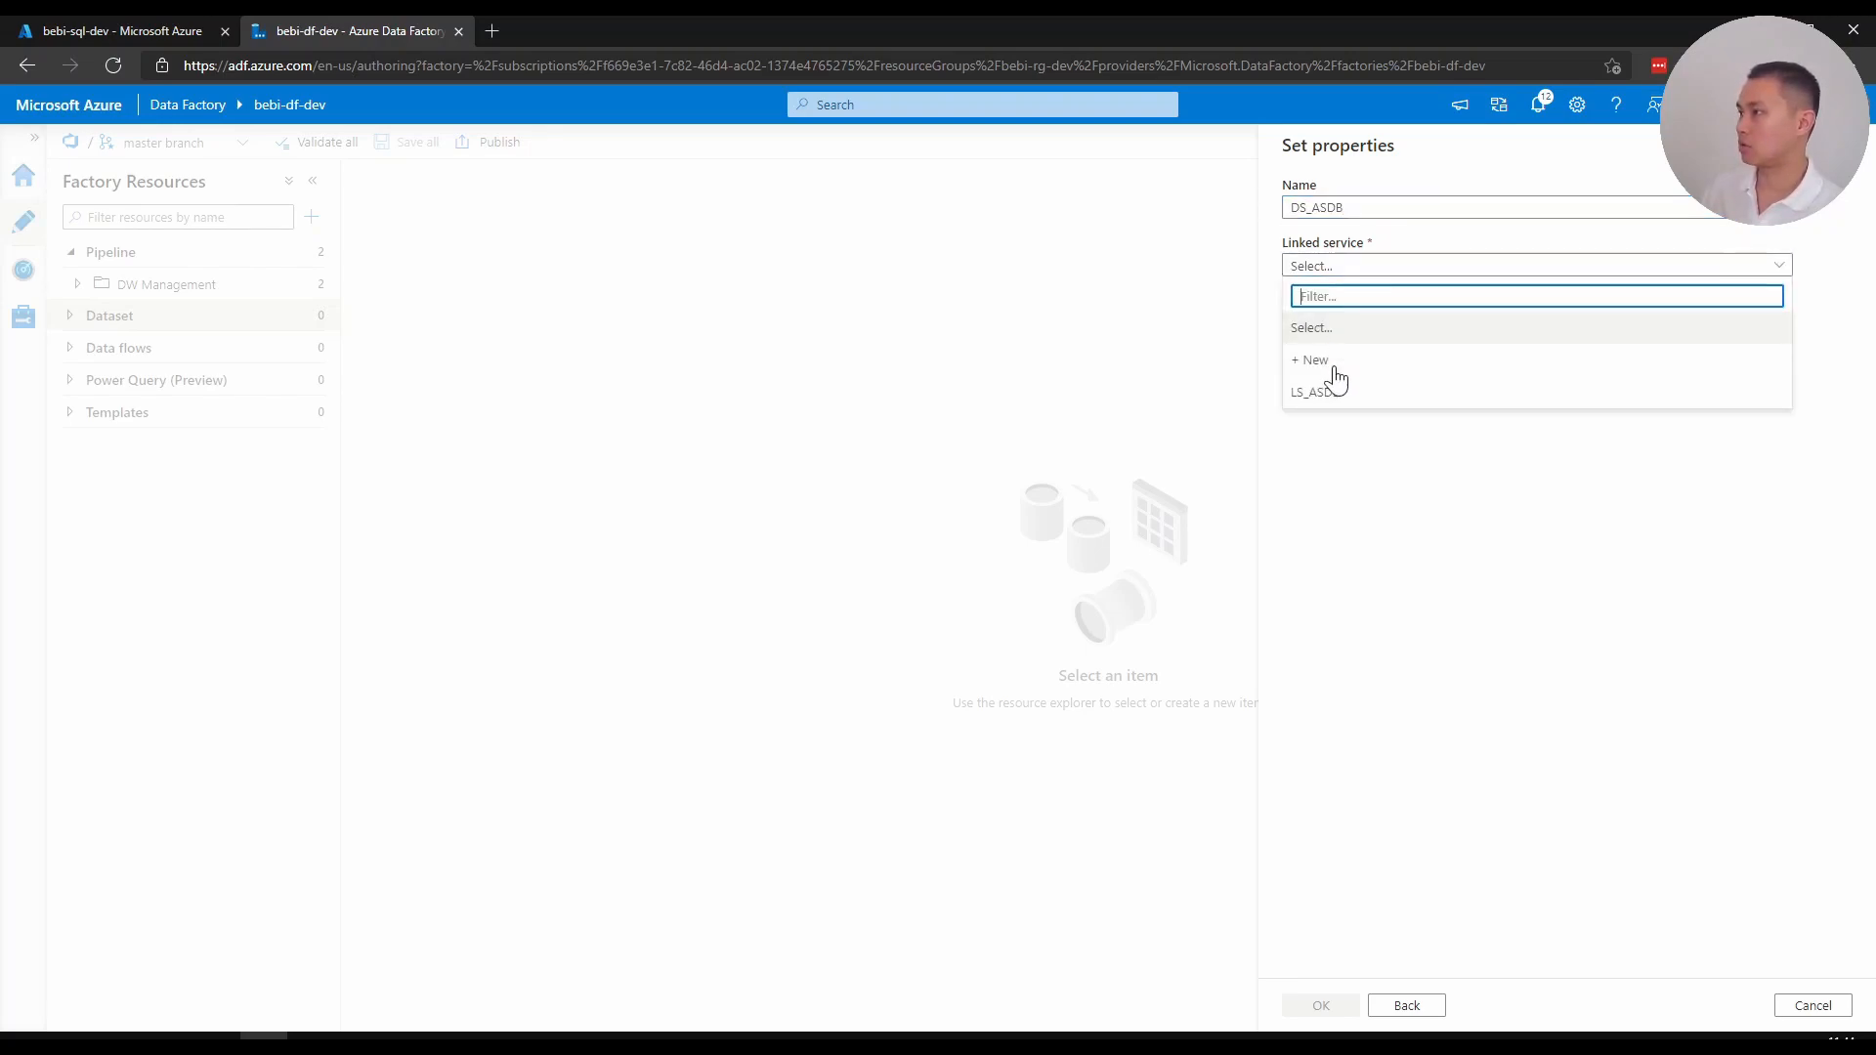
Point DS_ASDB at dbo.ingredients through LS_ASDB, create it and save
left_click(1307, 393)
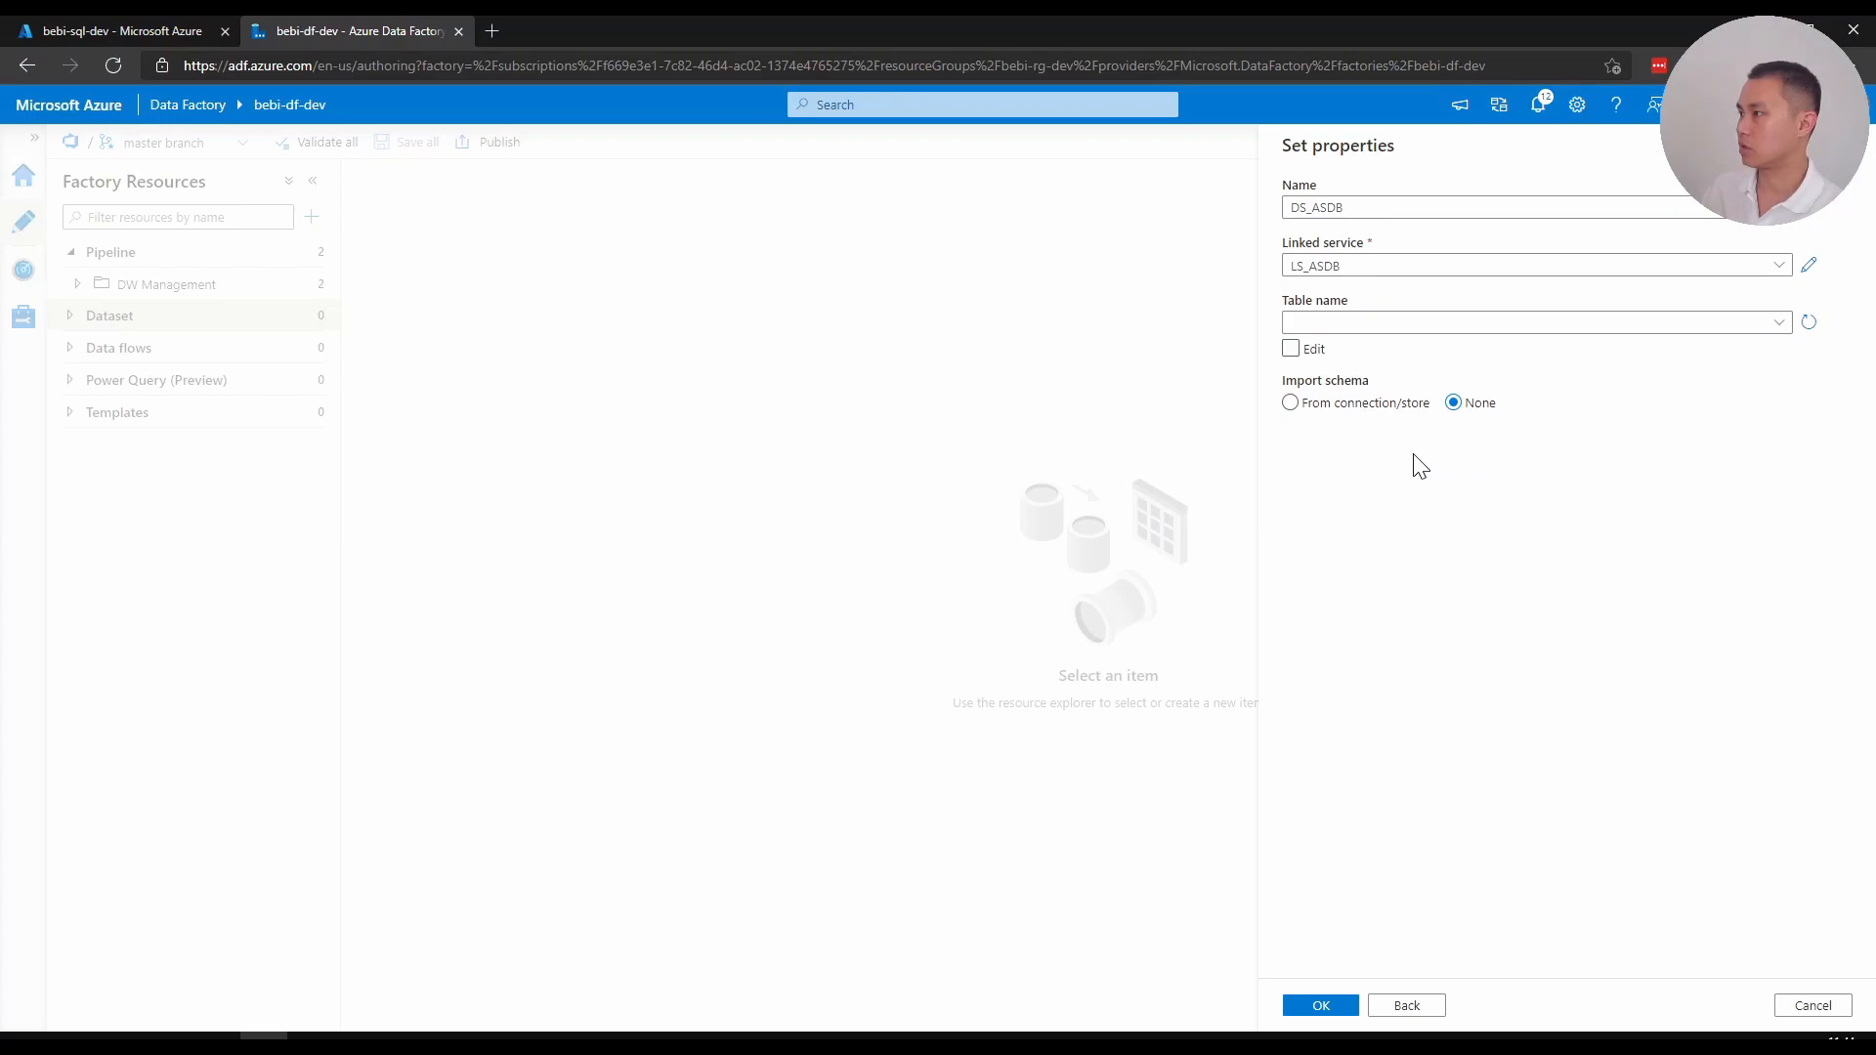
left_click(1778, 320)
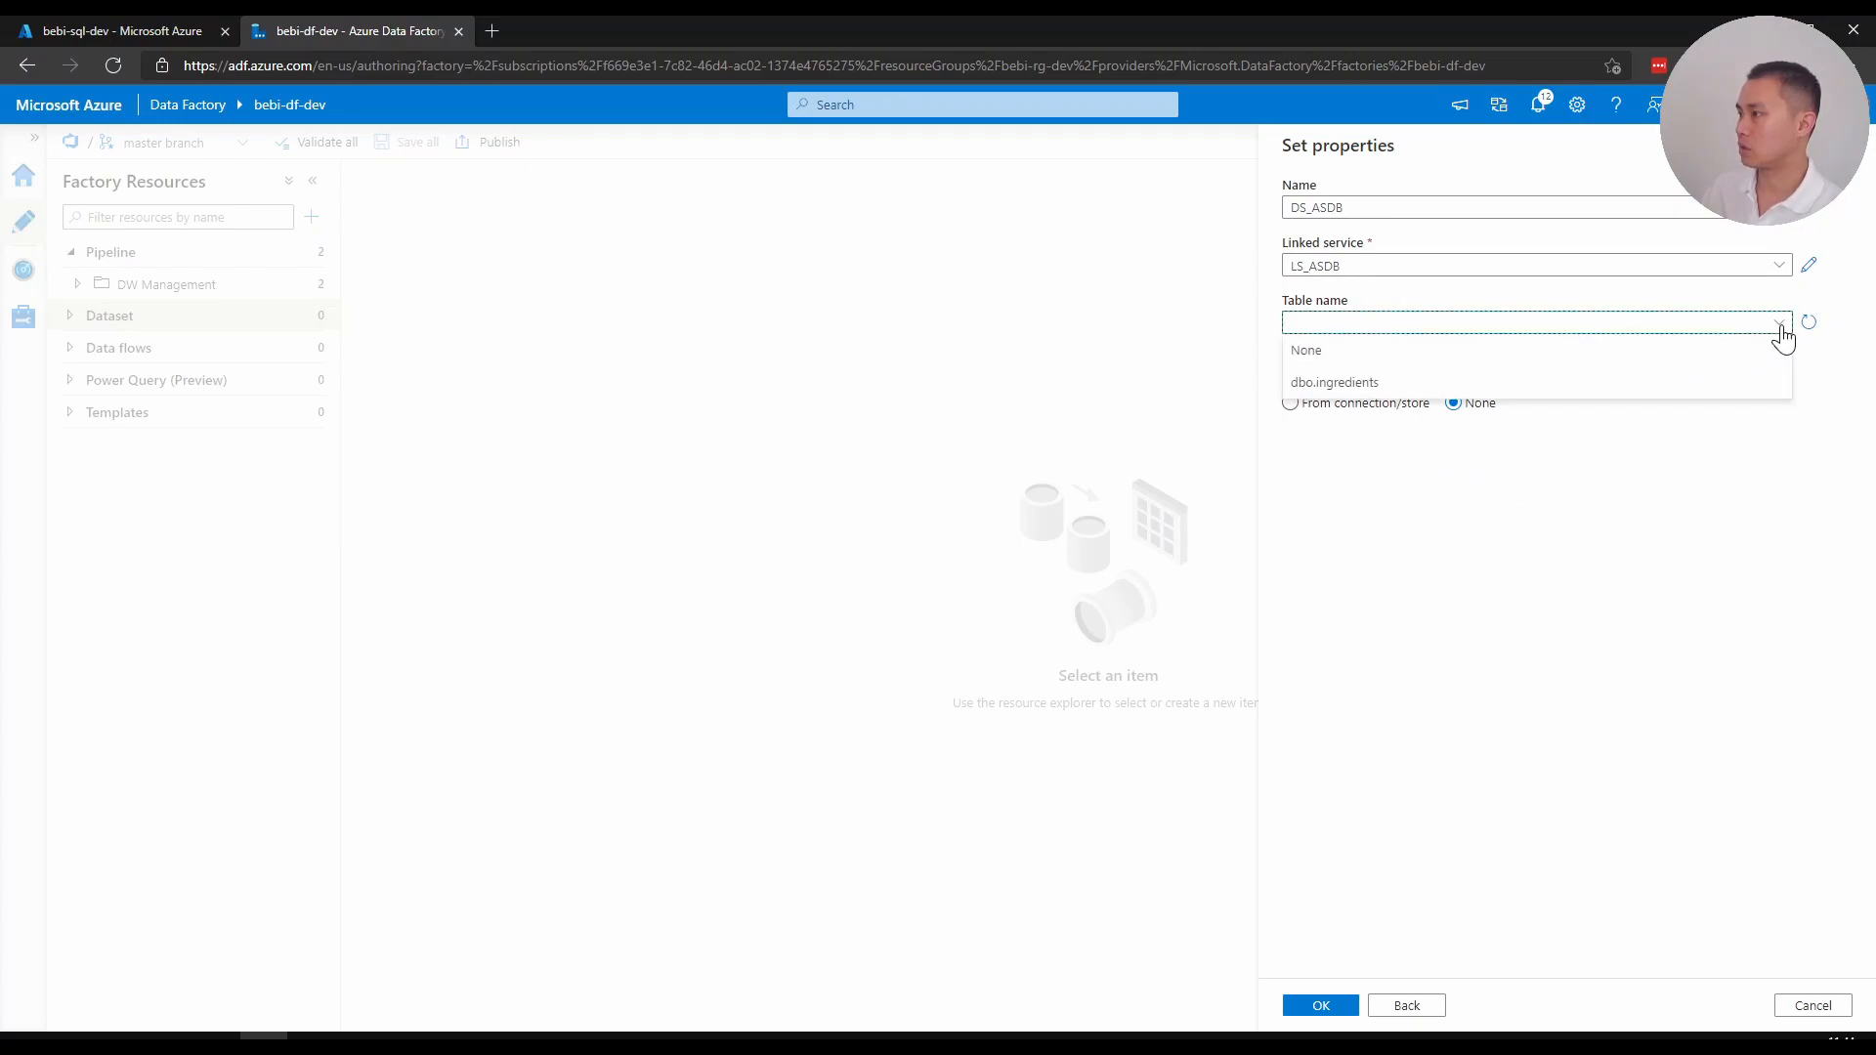
mouse_move(1573, 381)
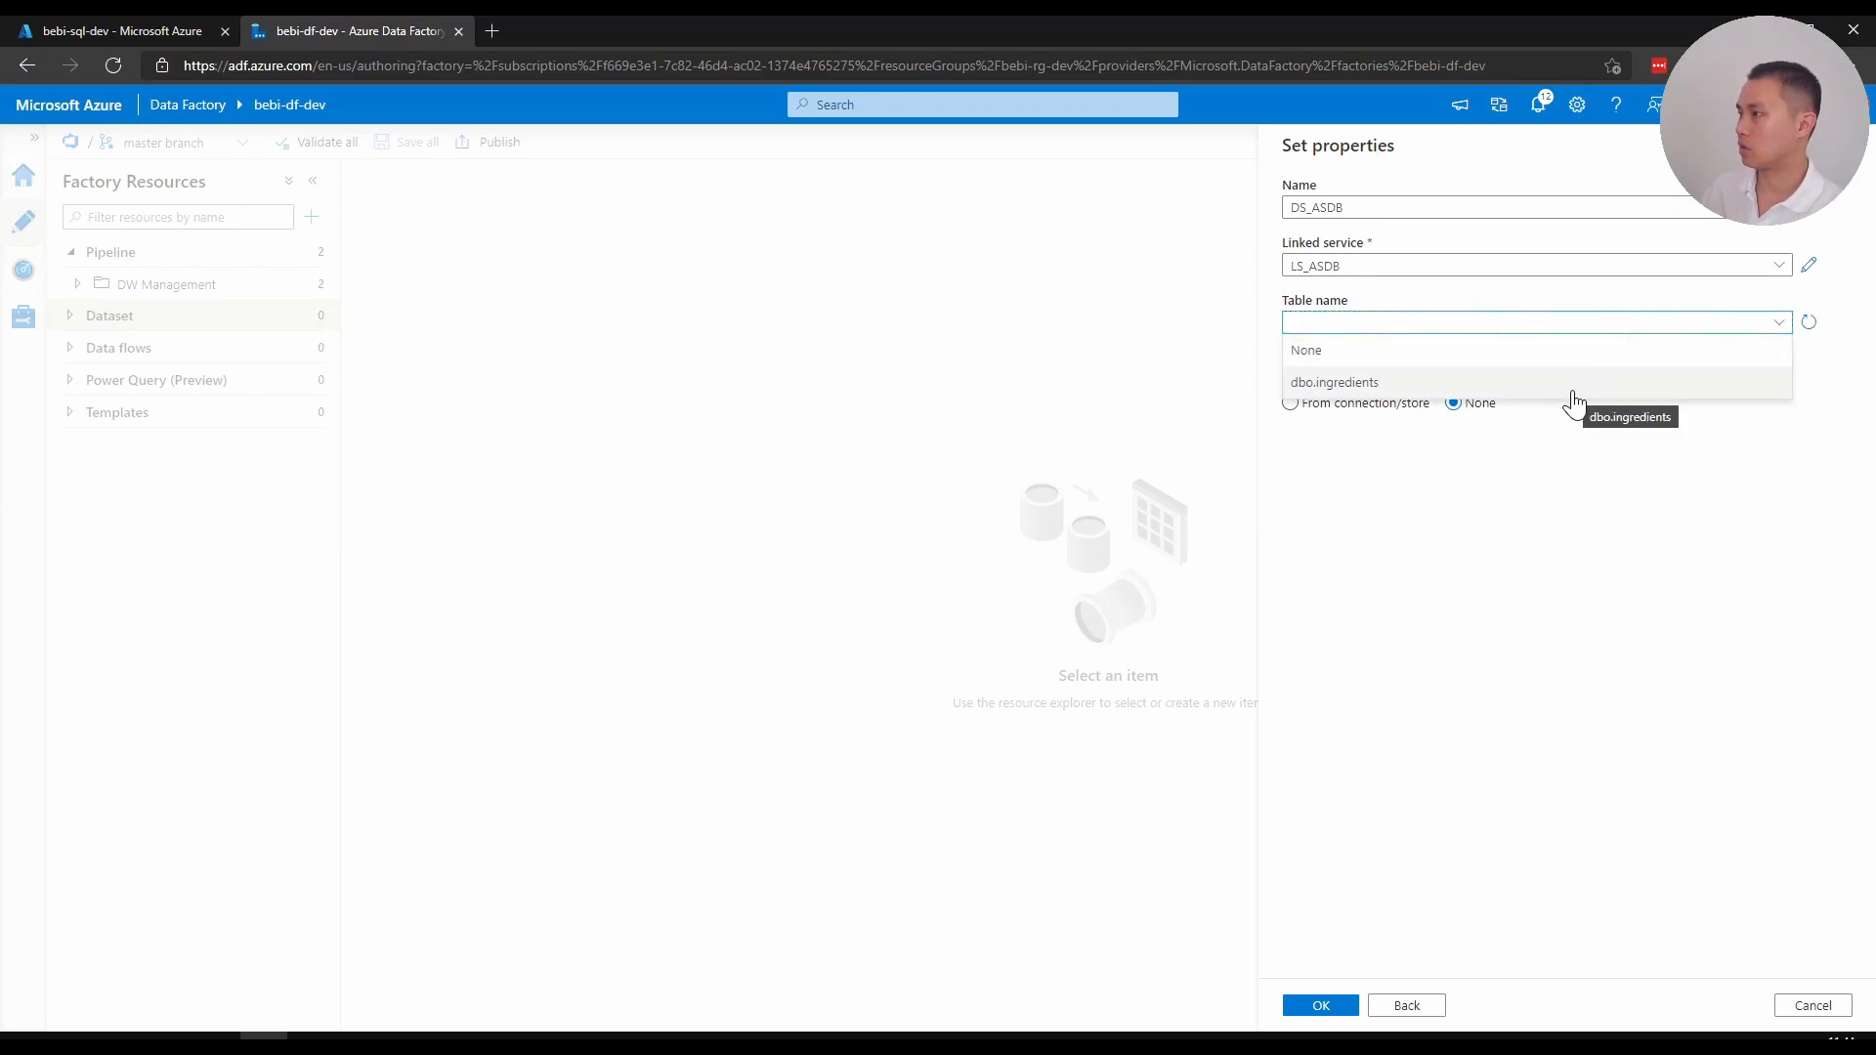
left_click(1335, 381)
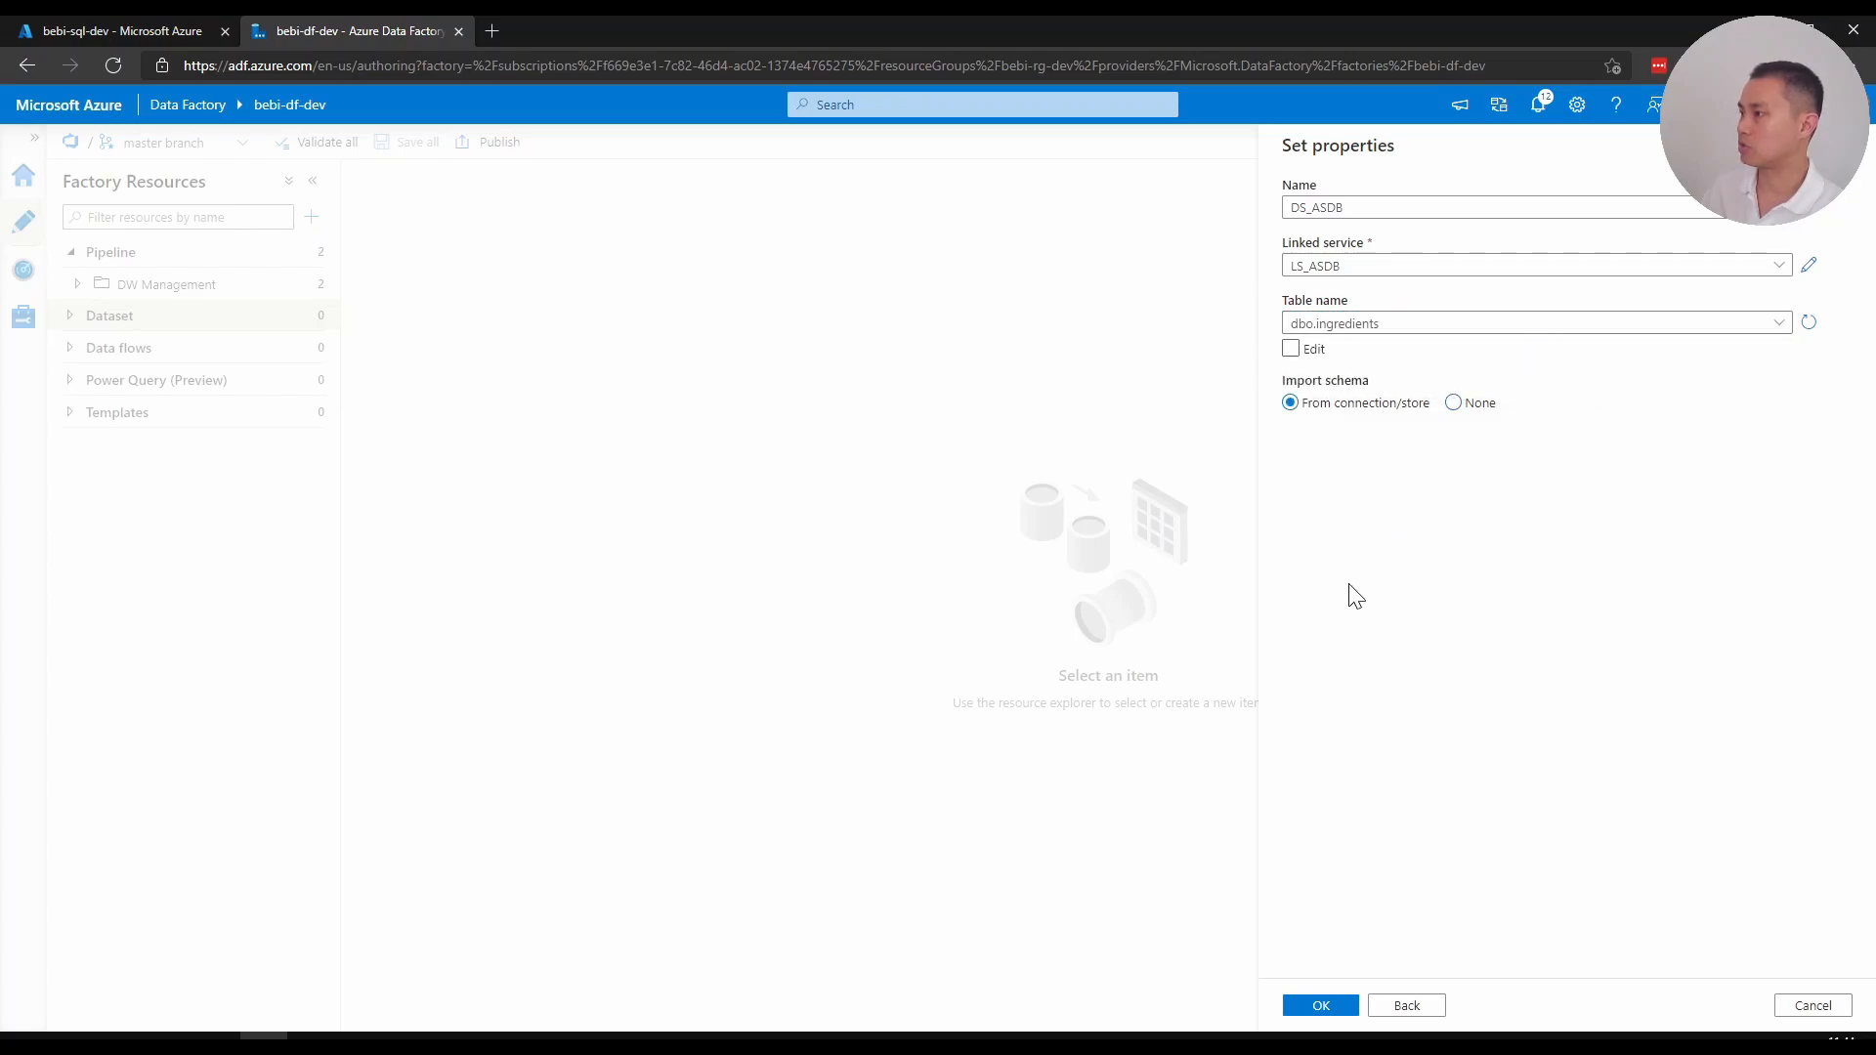
left_click(1319, 1004)
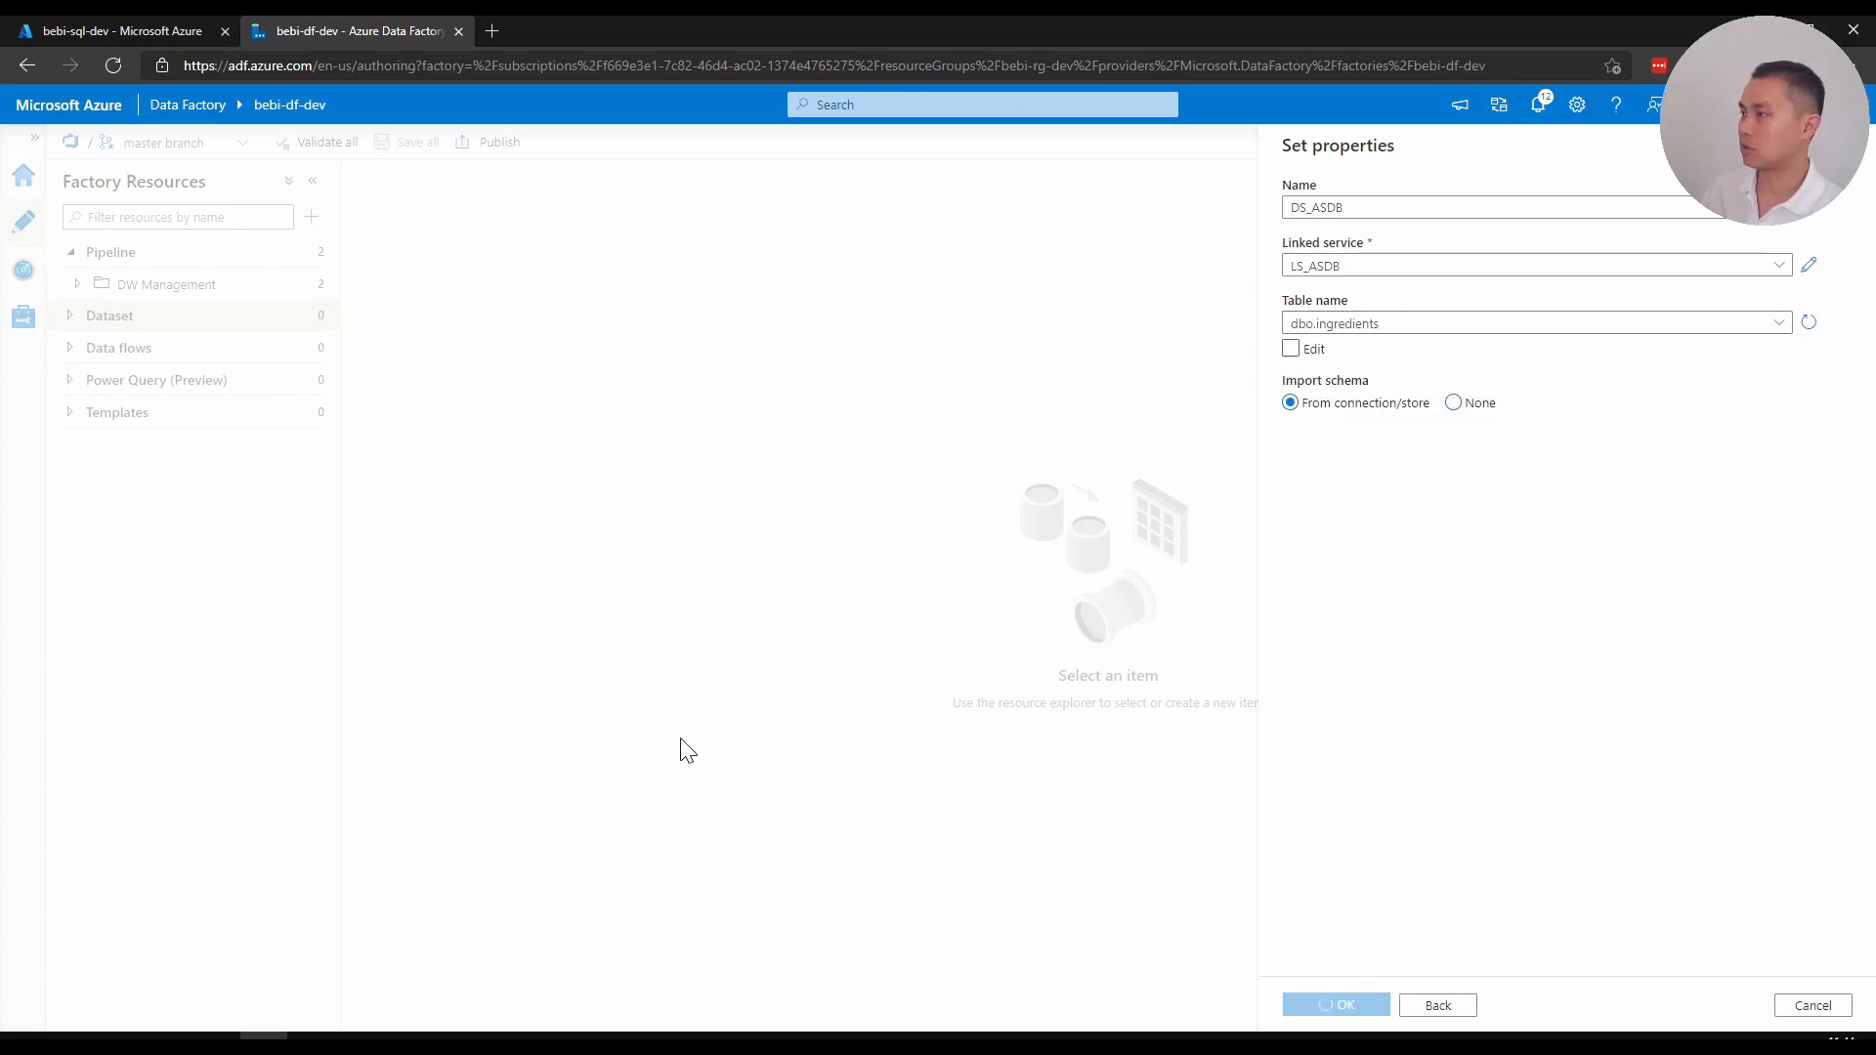
left_click(1335, 1005)
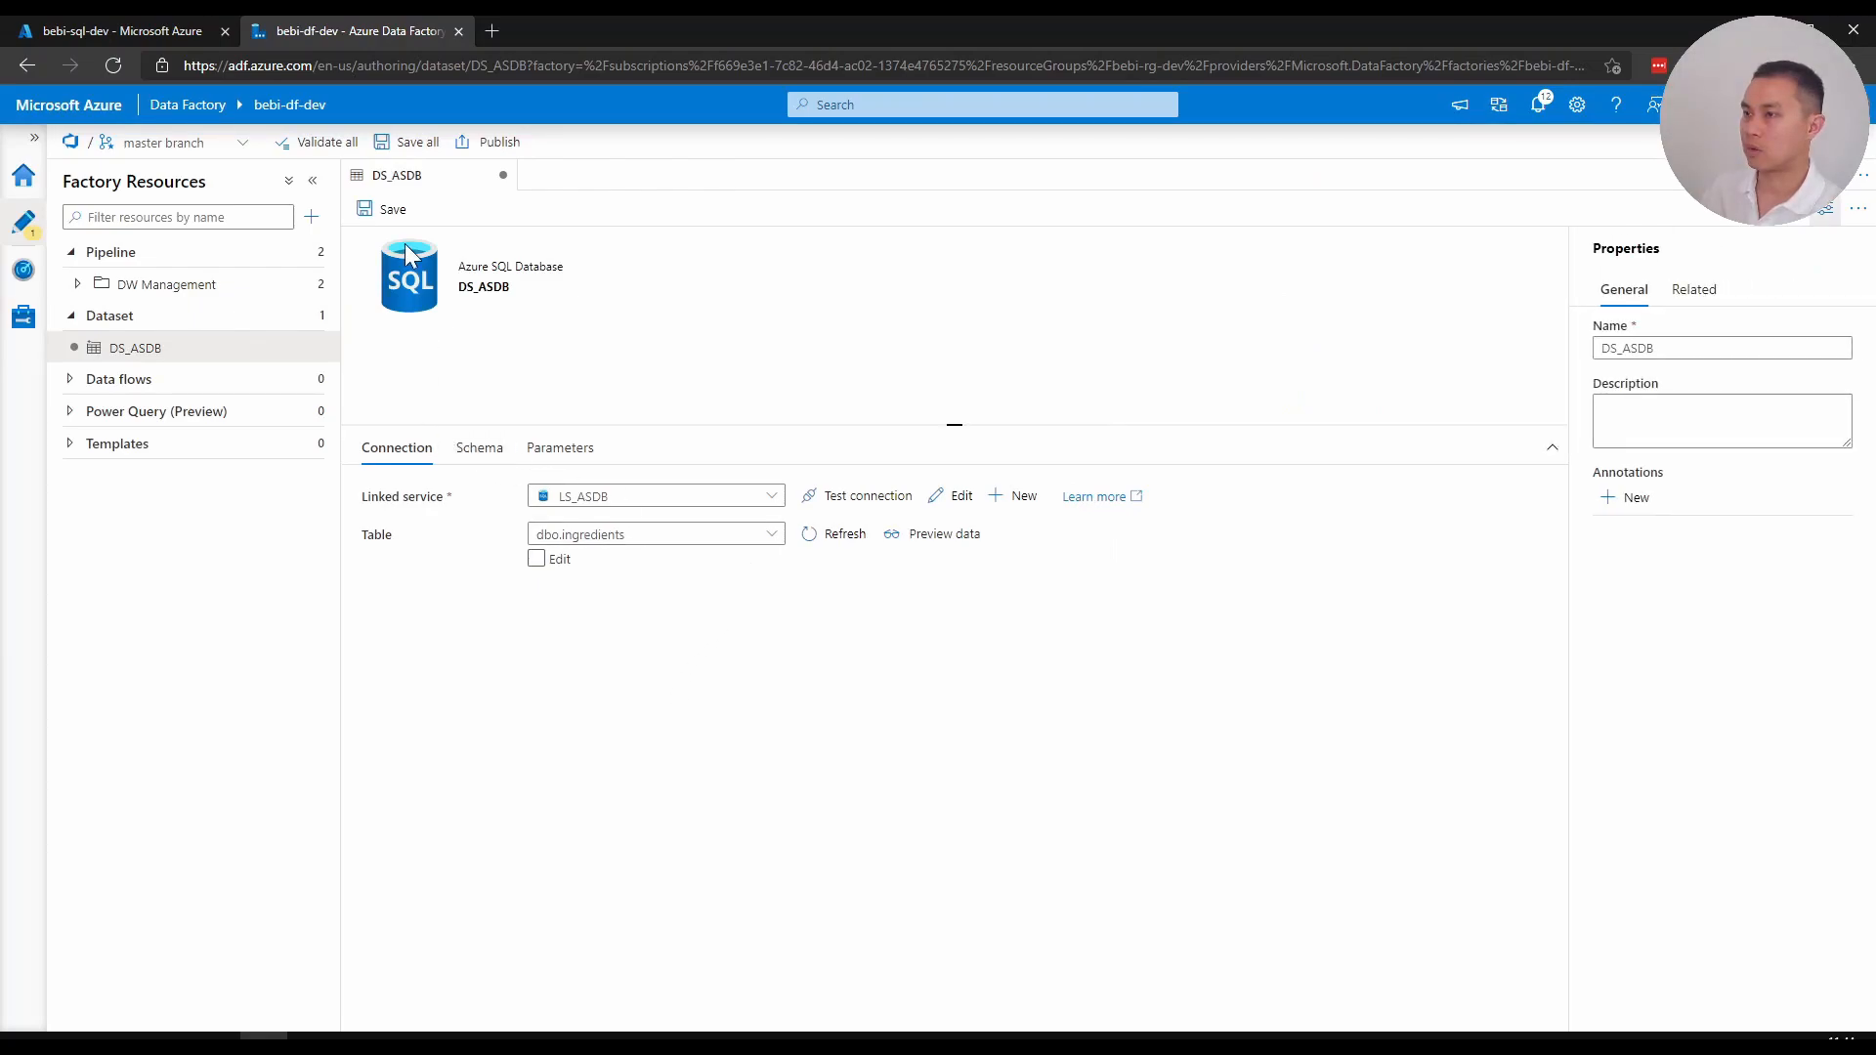
left_click(392, 210)
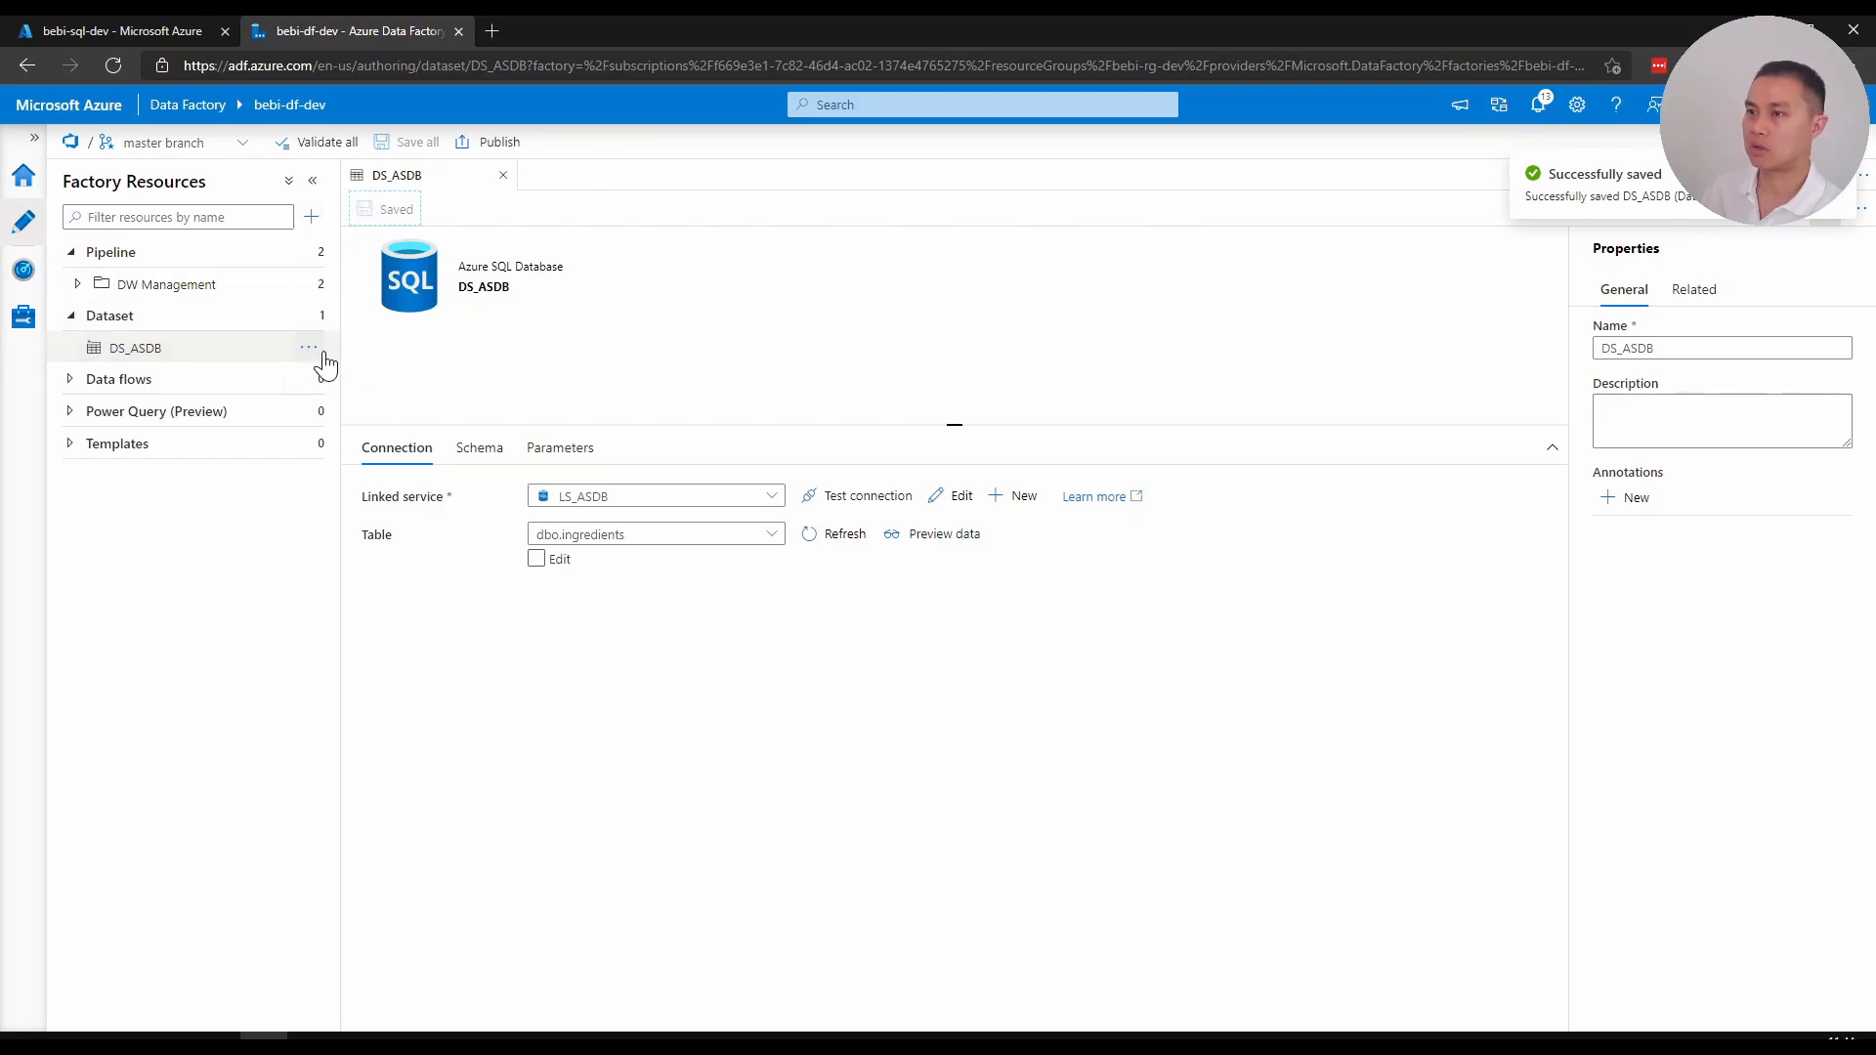
Start a new Data Lake Storage Gen2 delimited text dataset
left_click(307, 348)
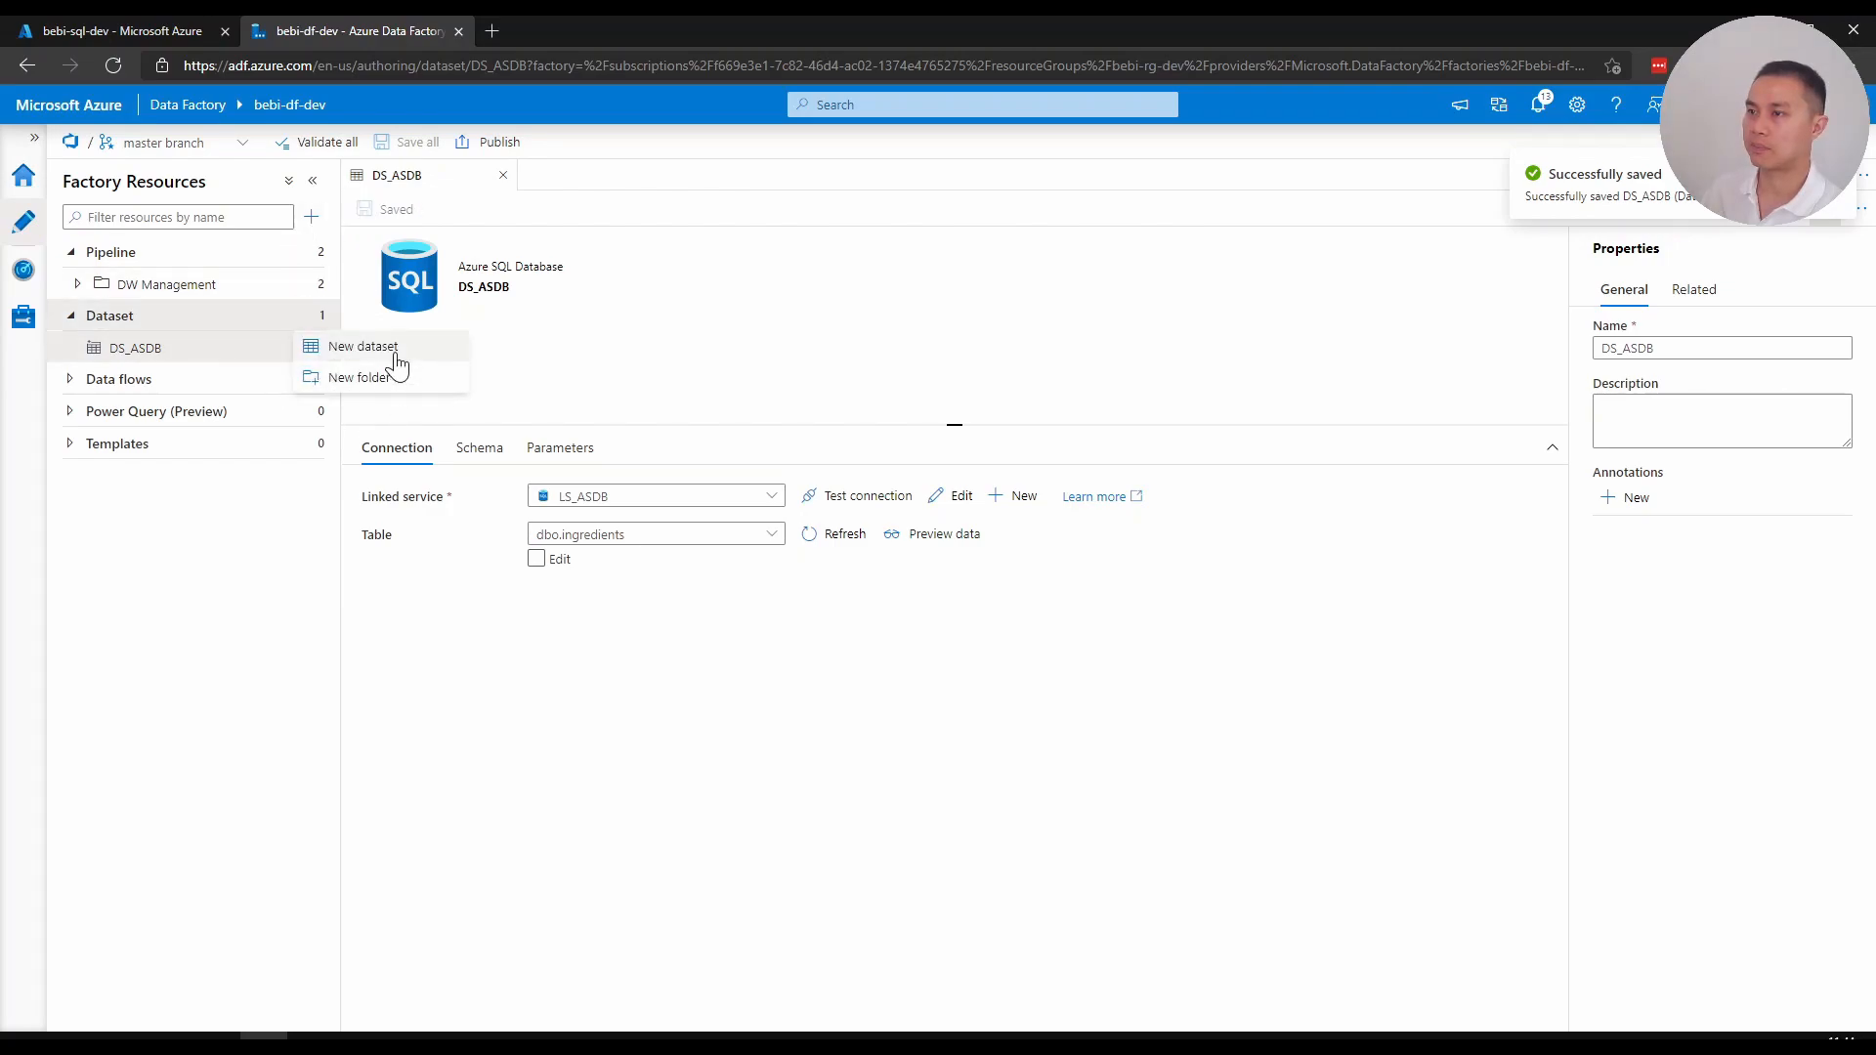
left_click(364, 346)
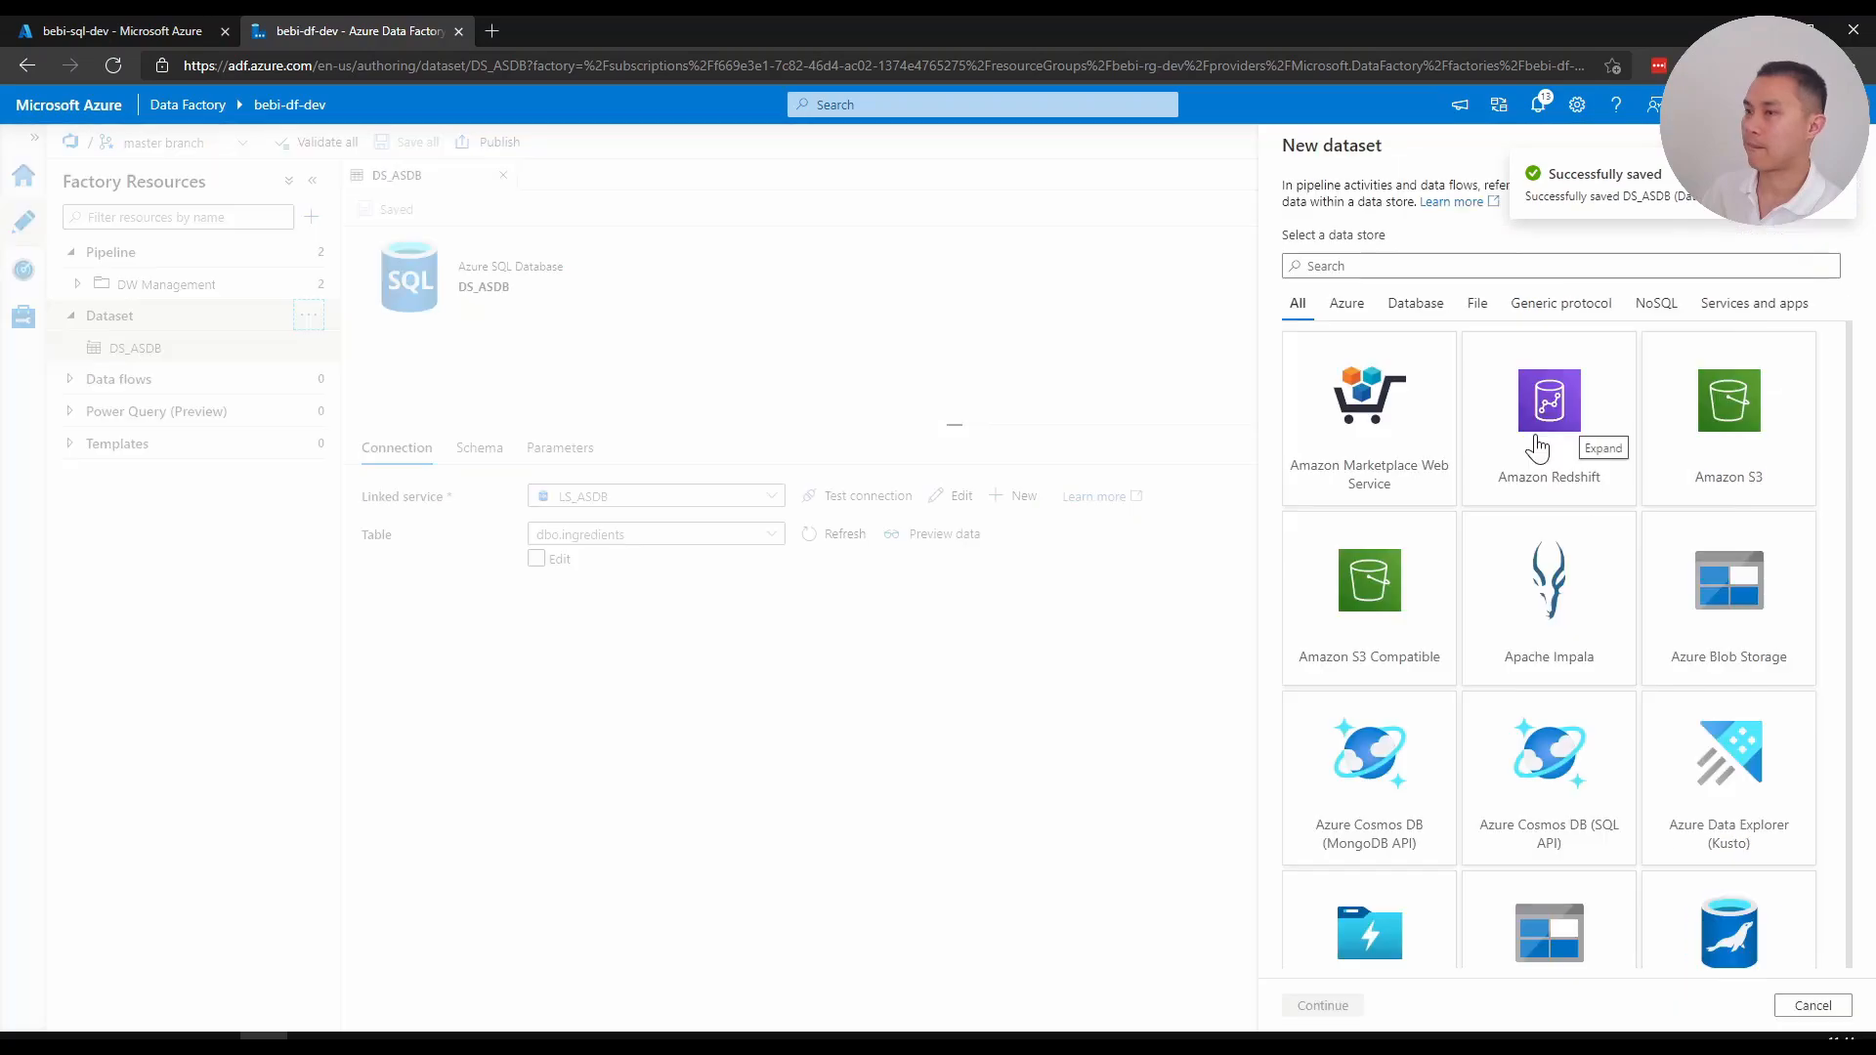
type("data la")
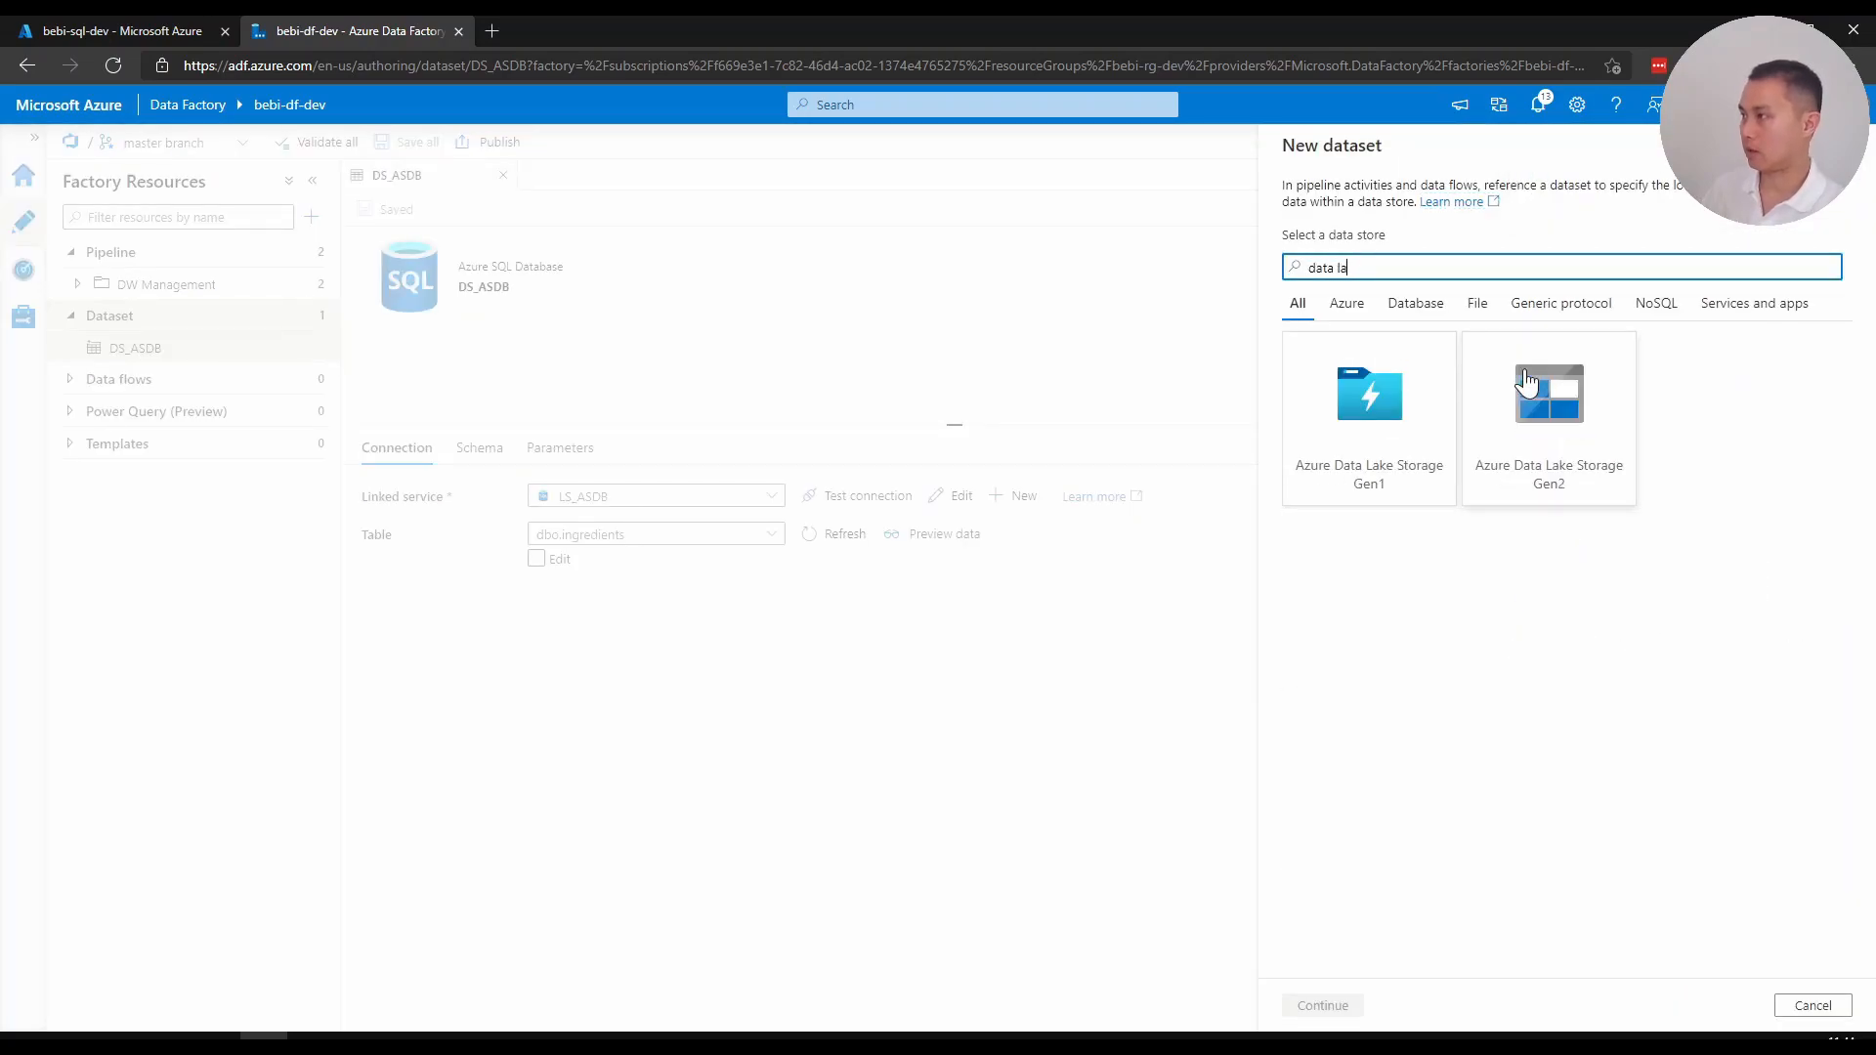
left_click(1548, 394)
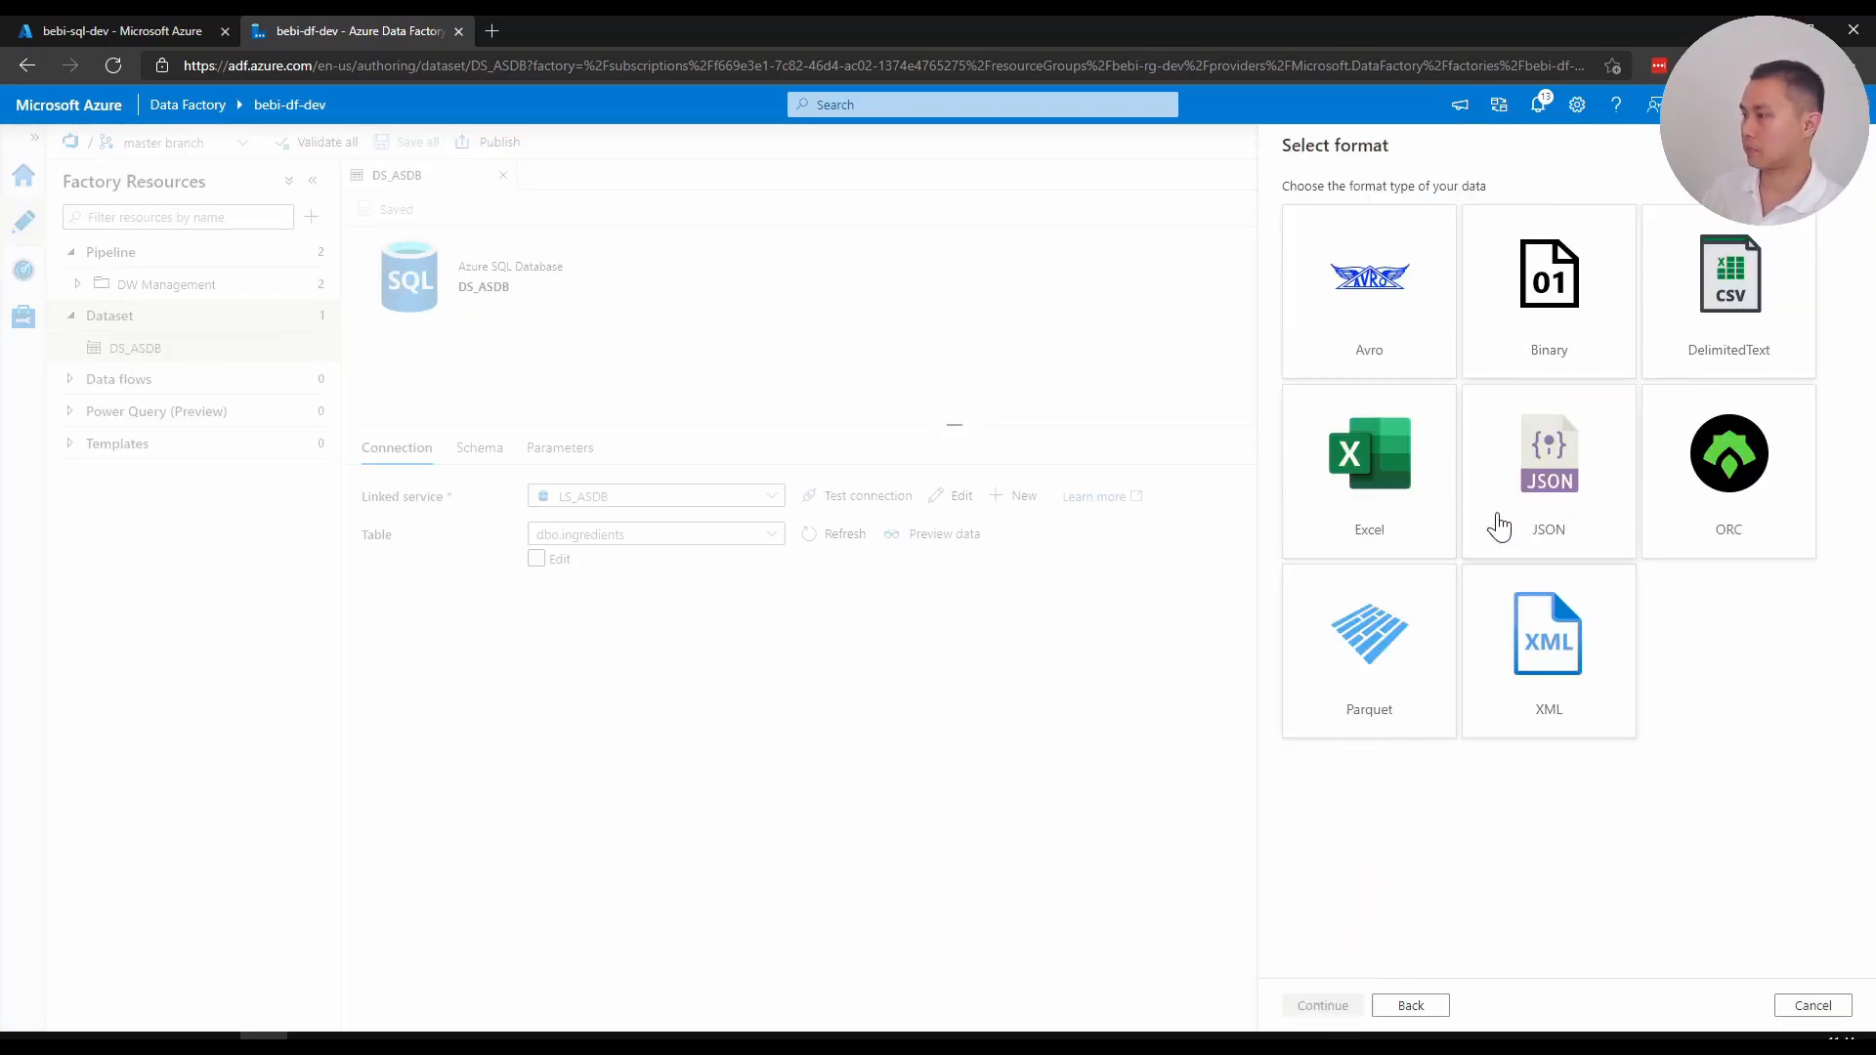
left_click(1728, 291)
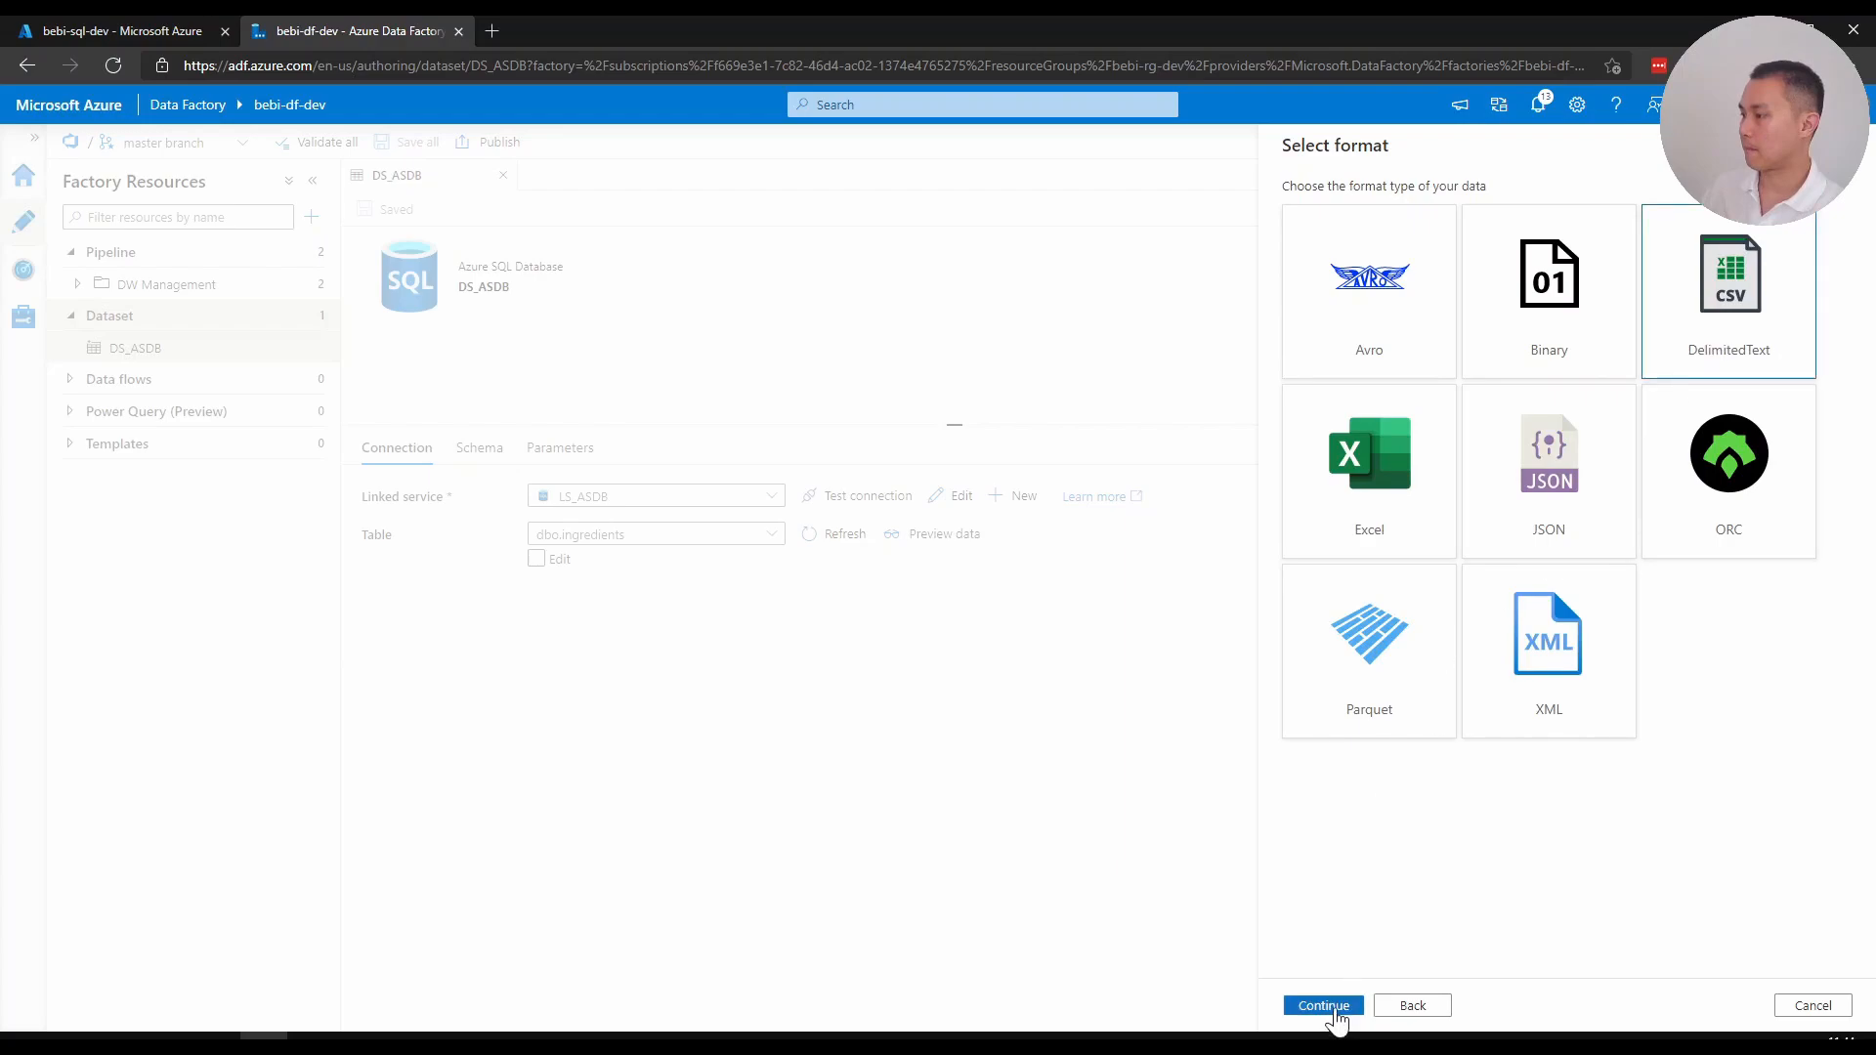
left_click(1321, 1005)
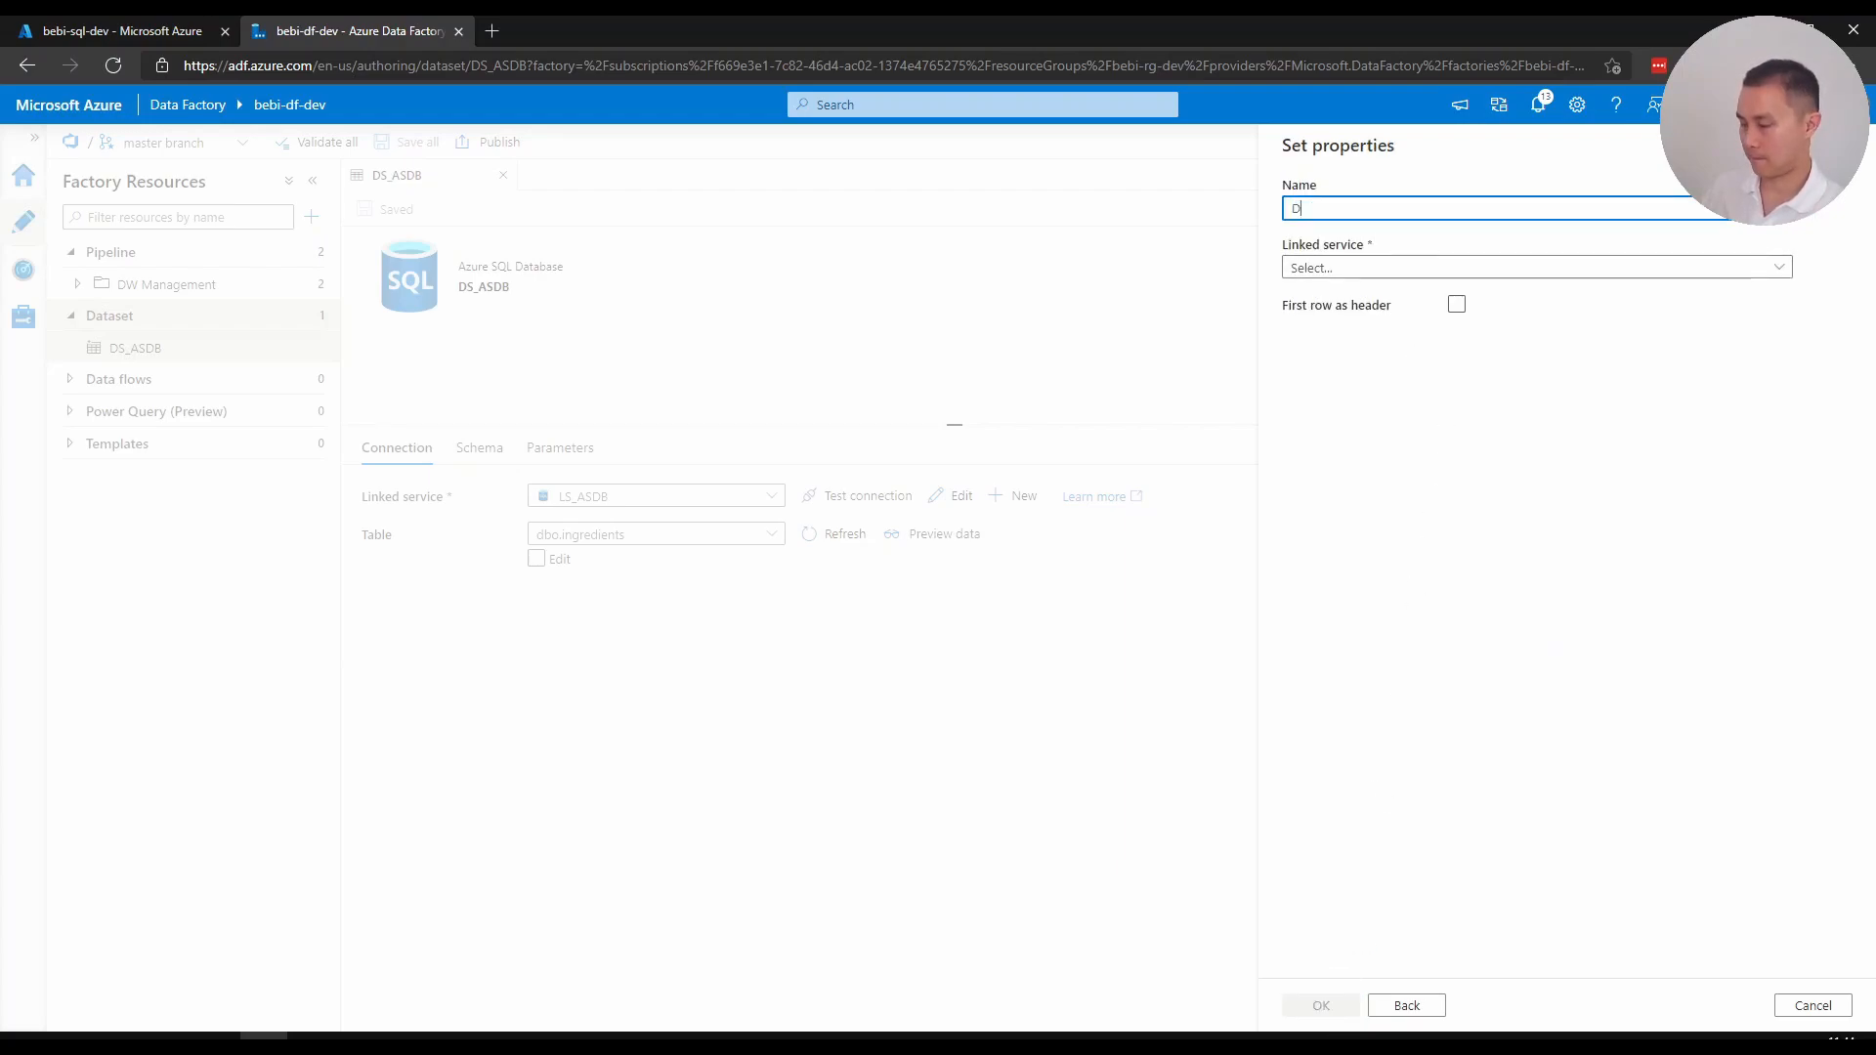
Name it DS_ADLS on LS_ADLS, try path raw/test/testfile.csv, then clear it after PathNotFound
type("S_ADLS")
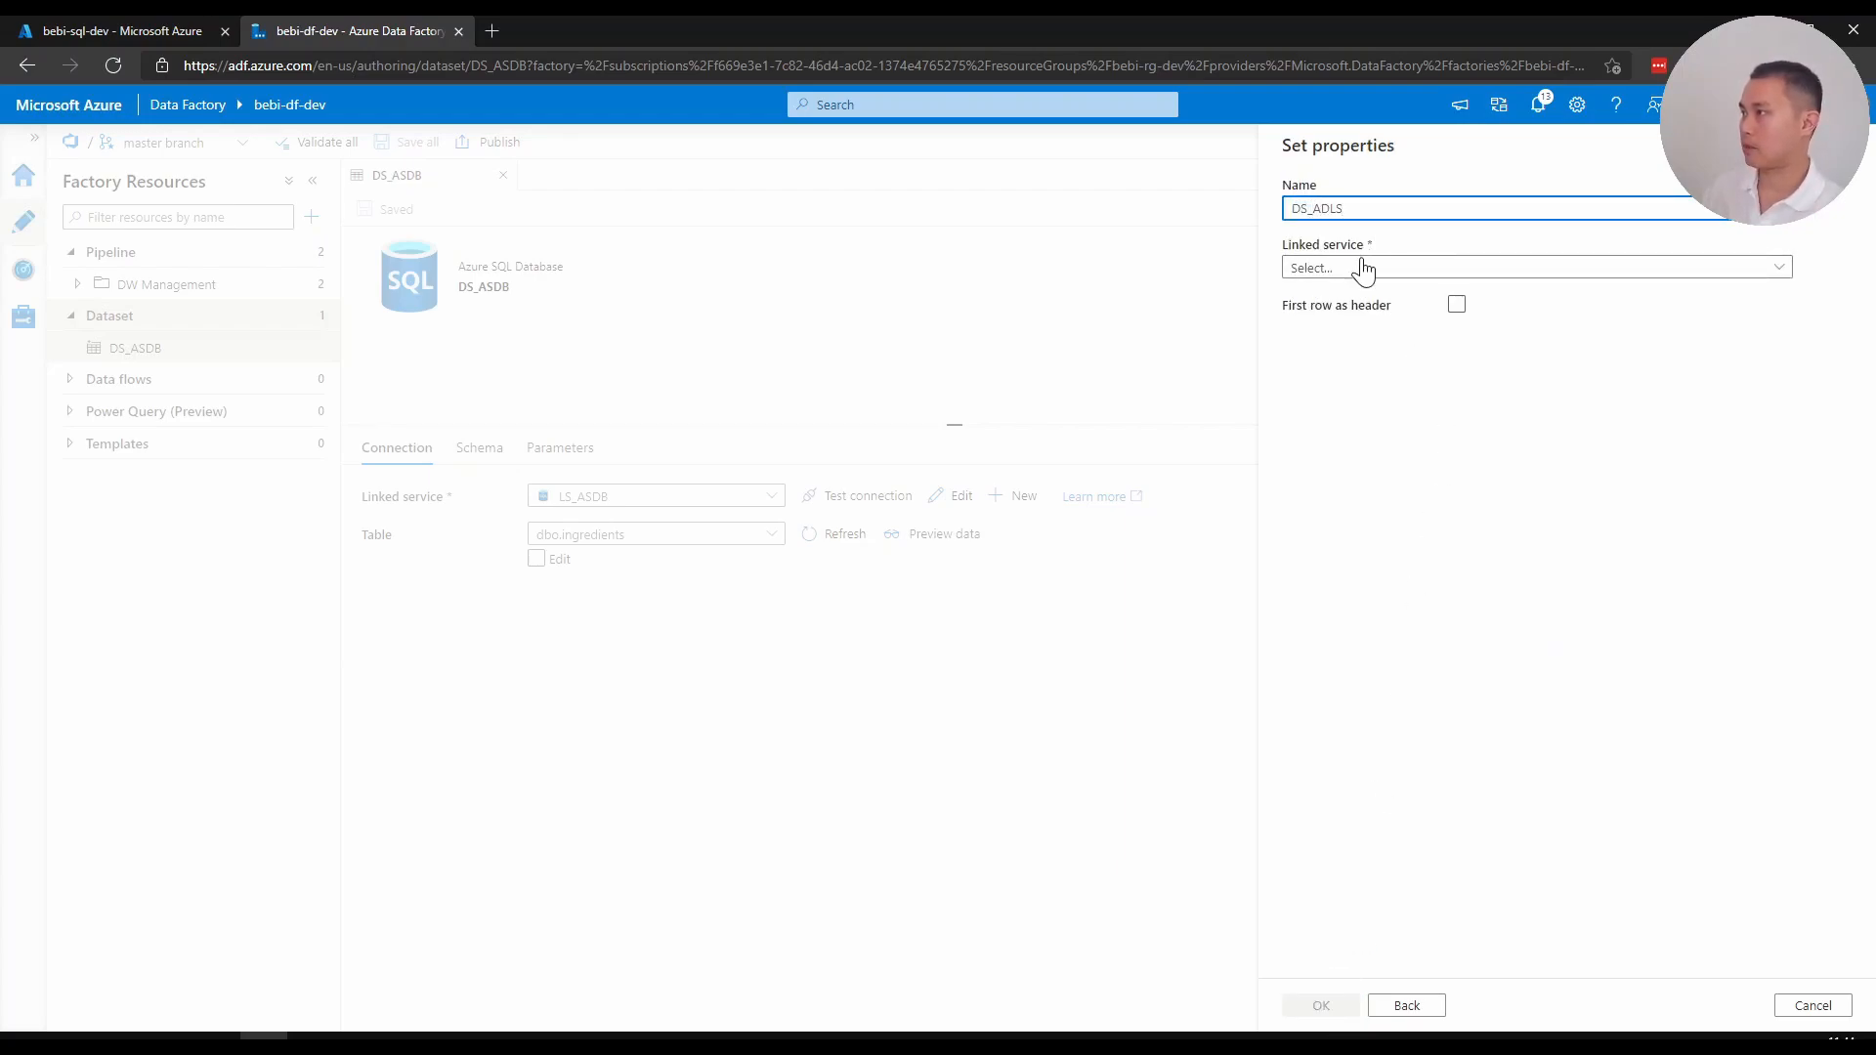
left_click(1535, 265)
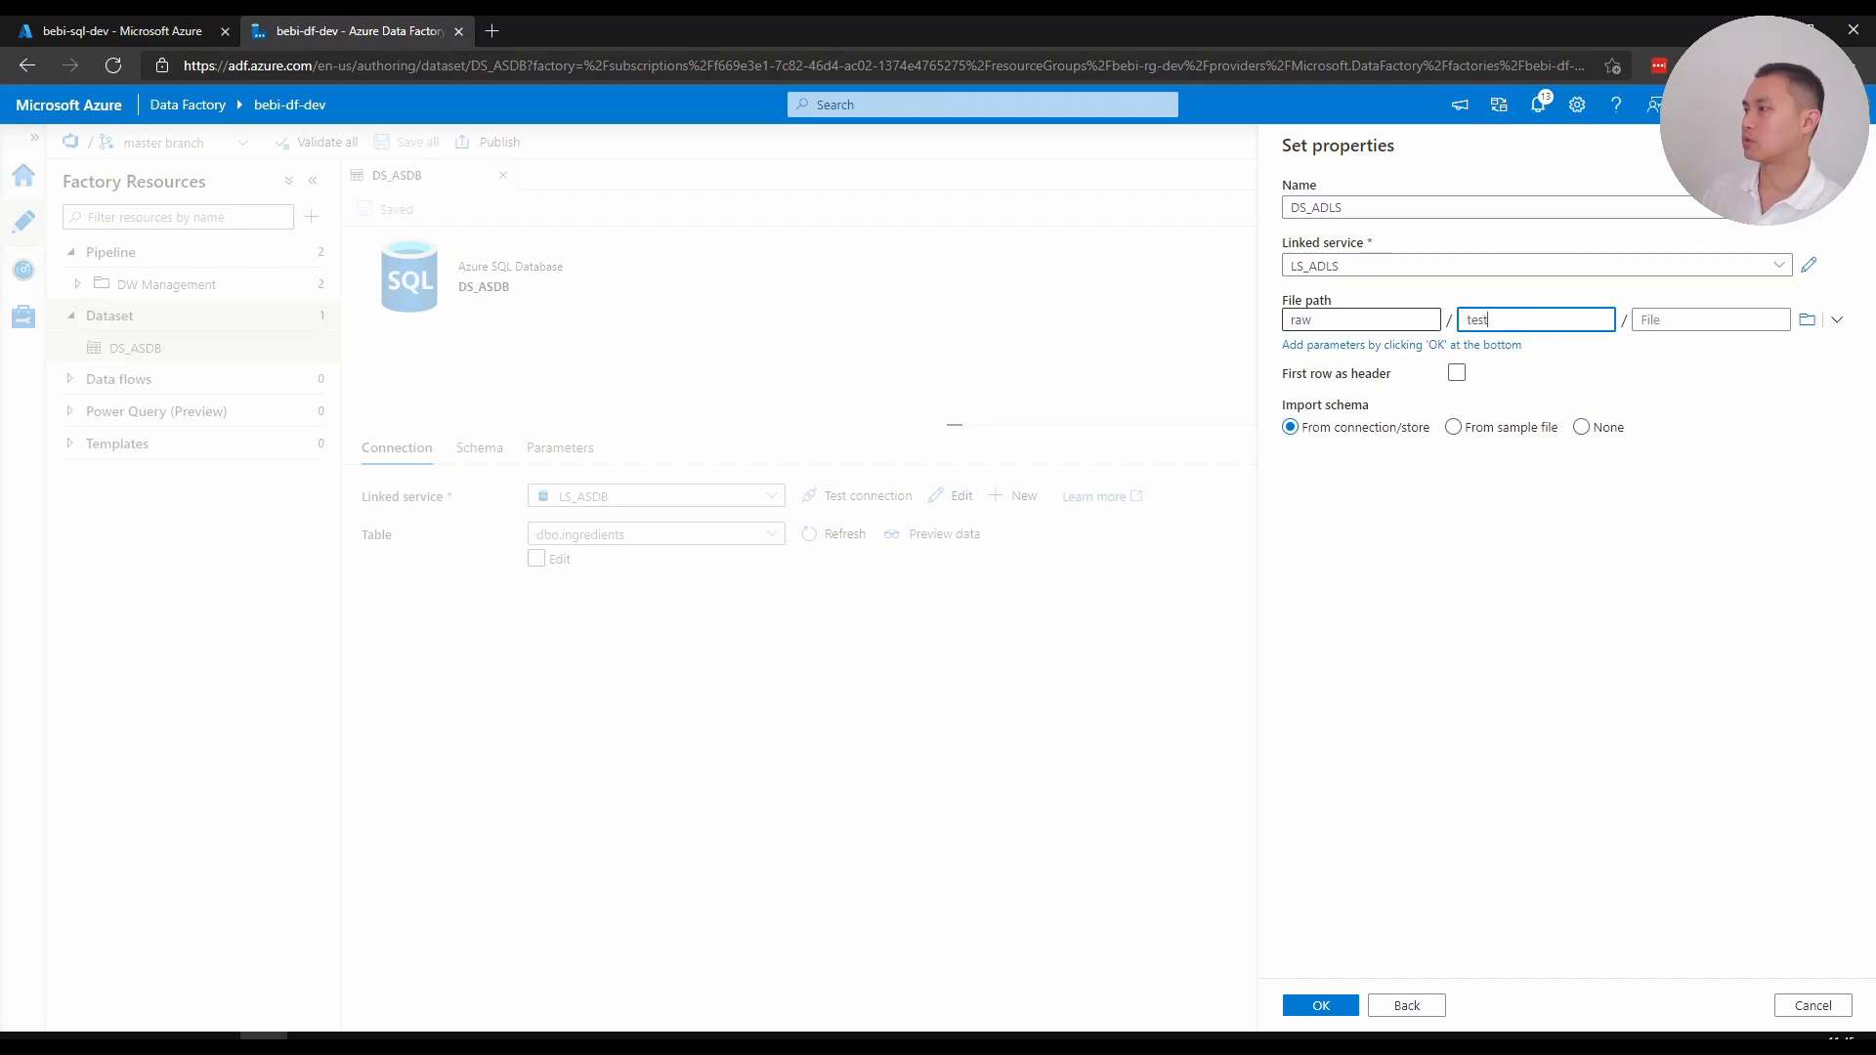
type("test.")
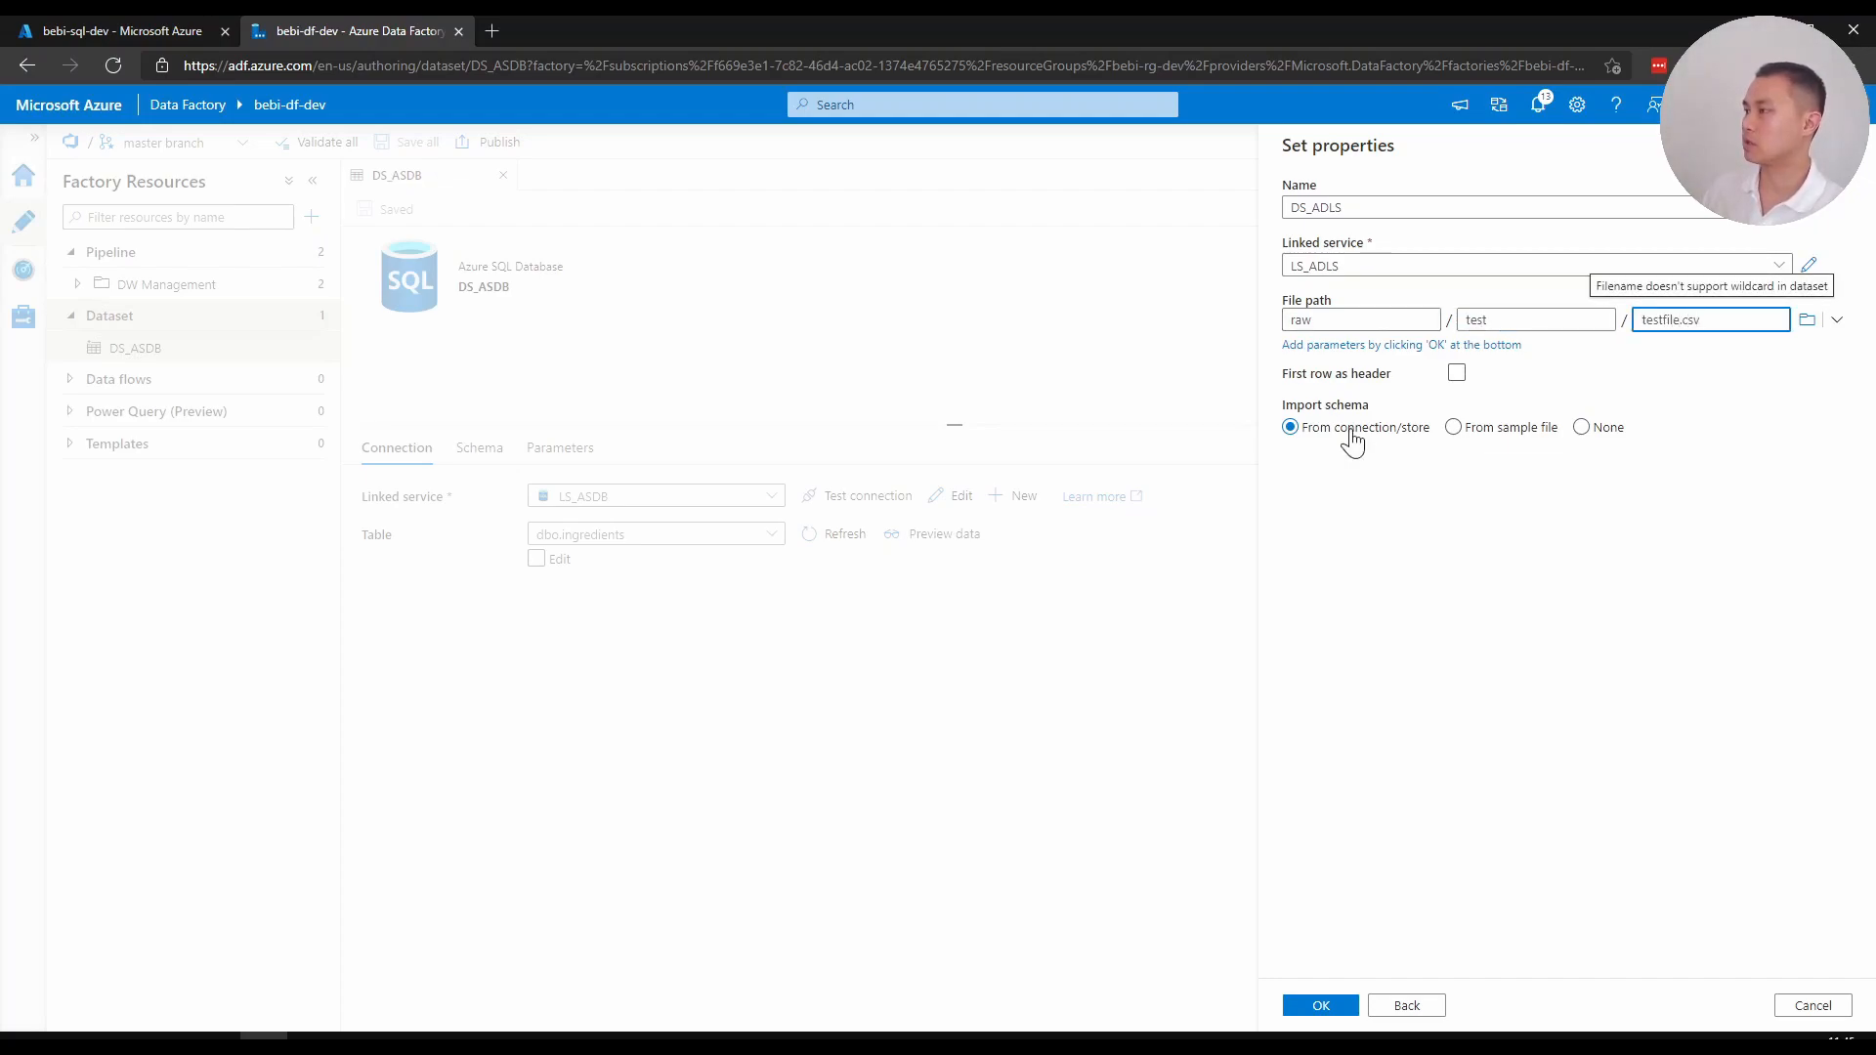
left_click(1456, 371)
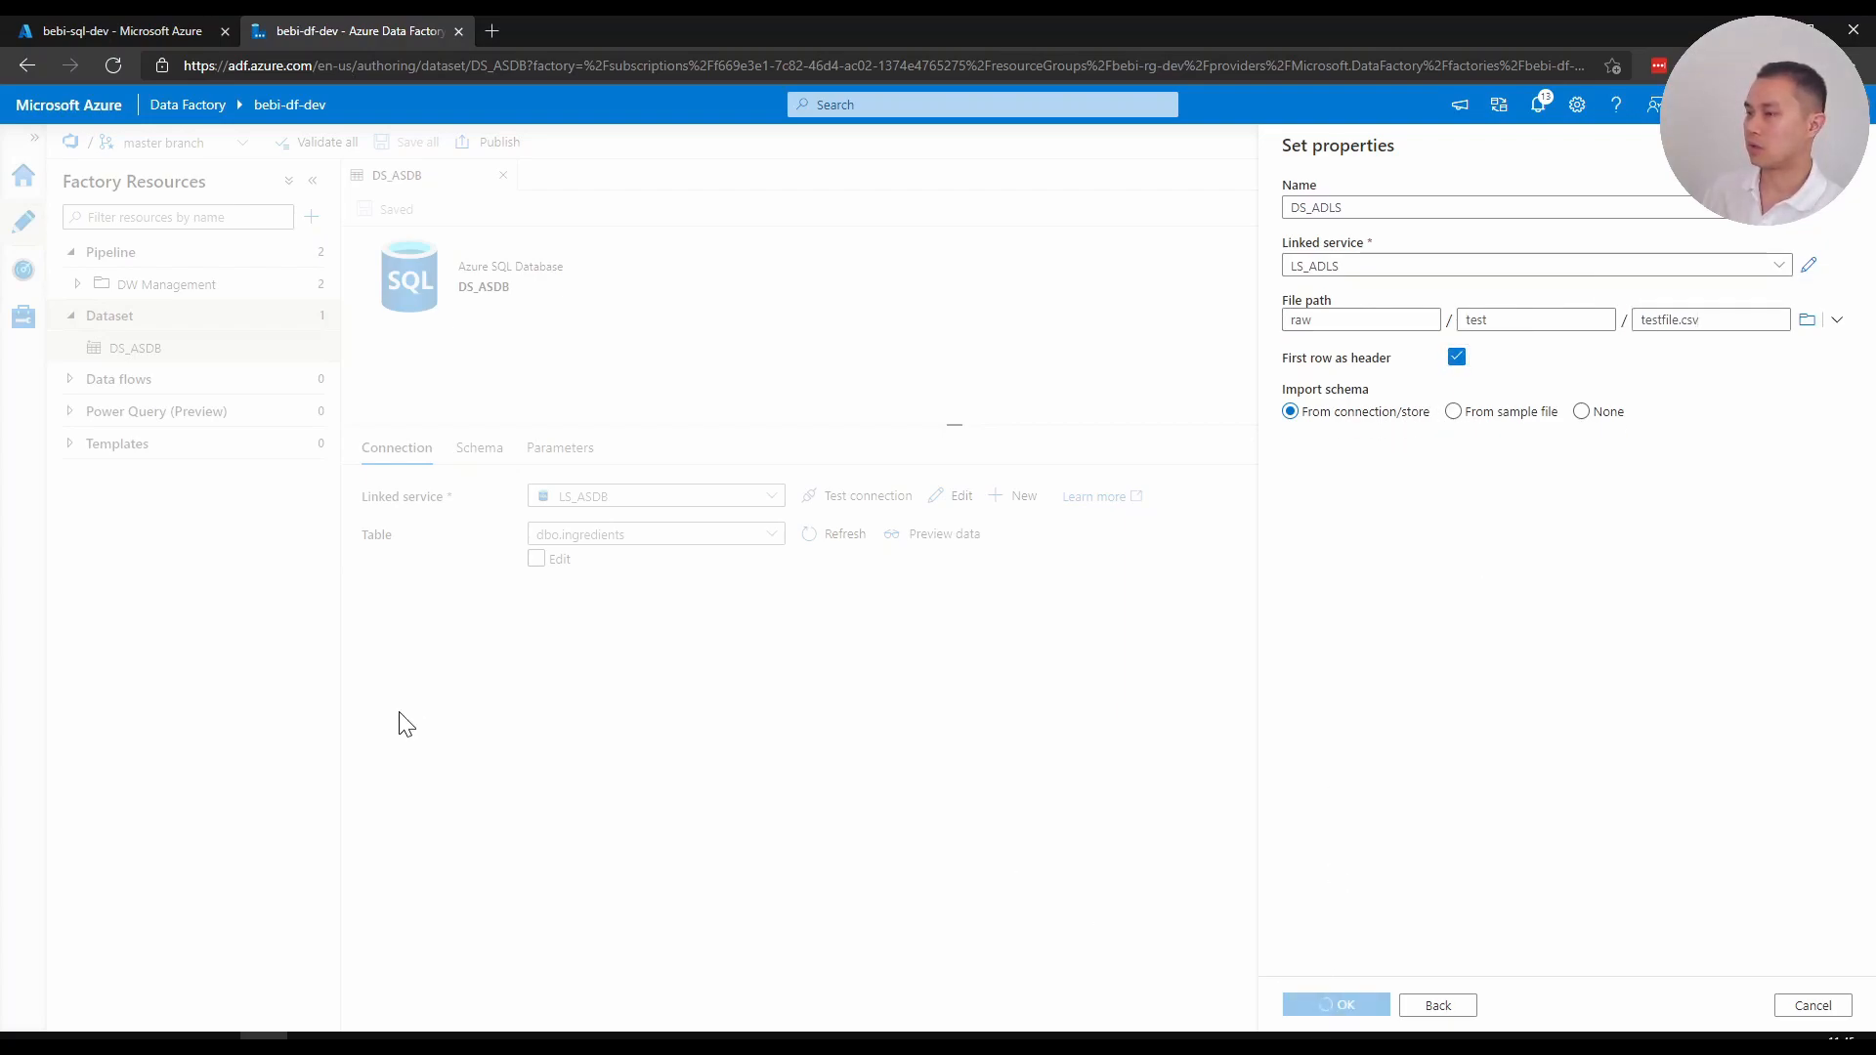
mouse_move(528, 670)
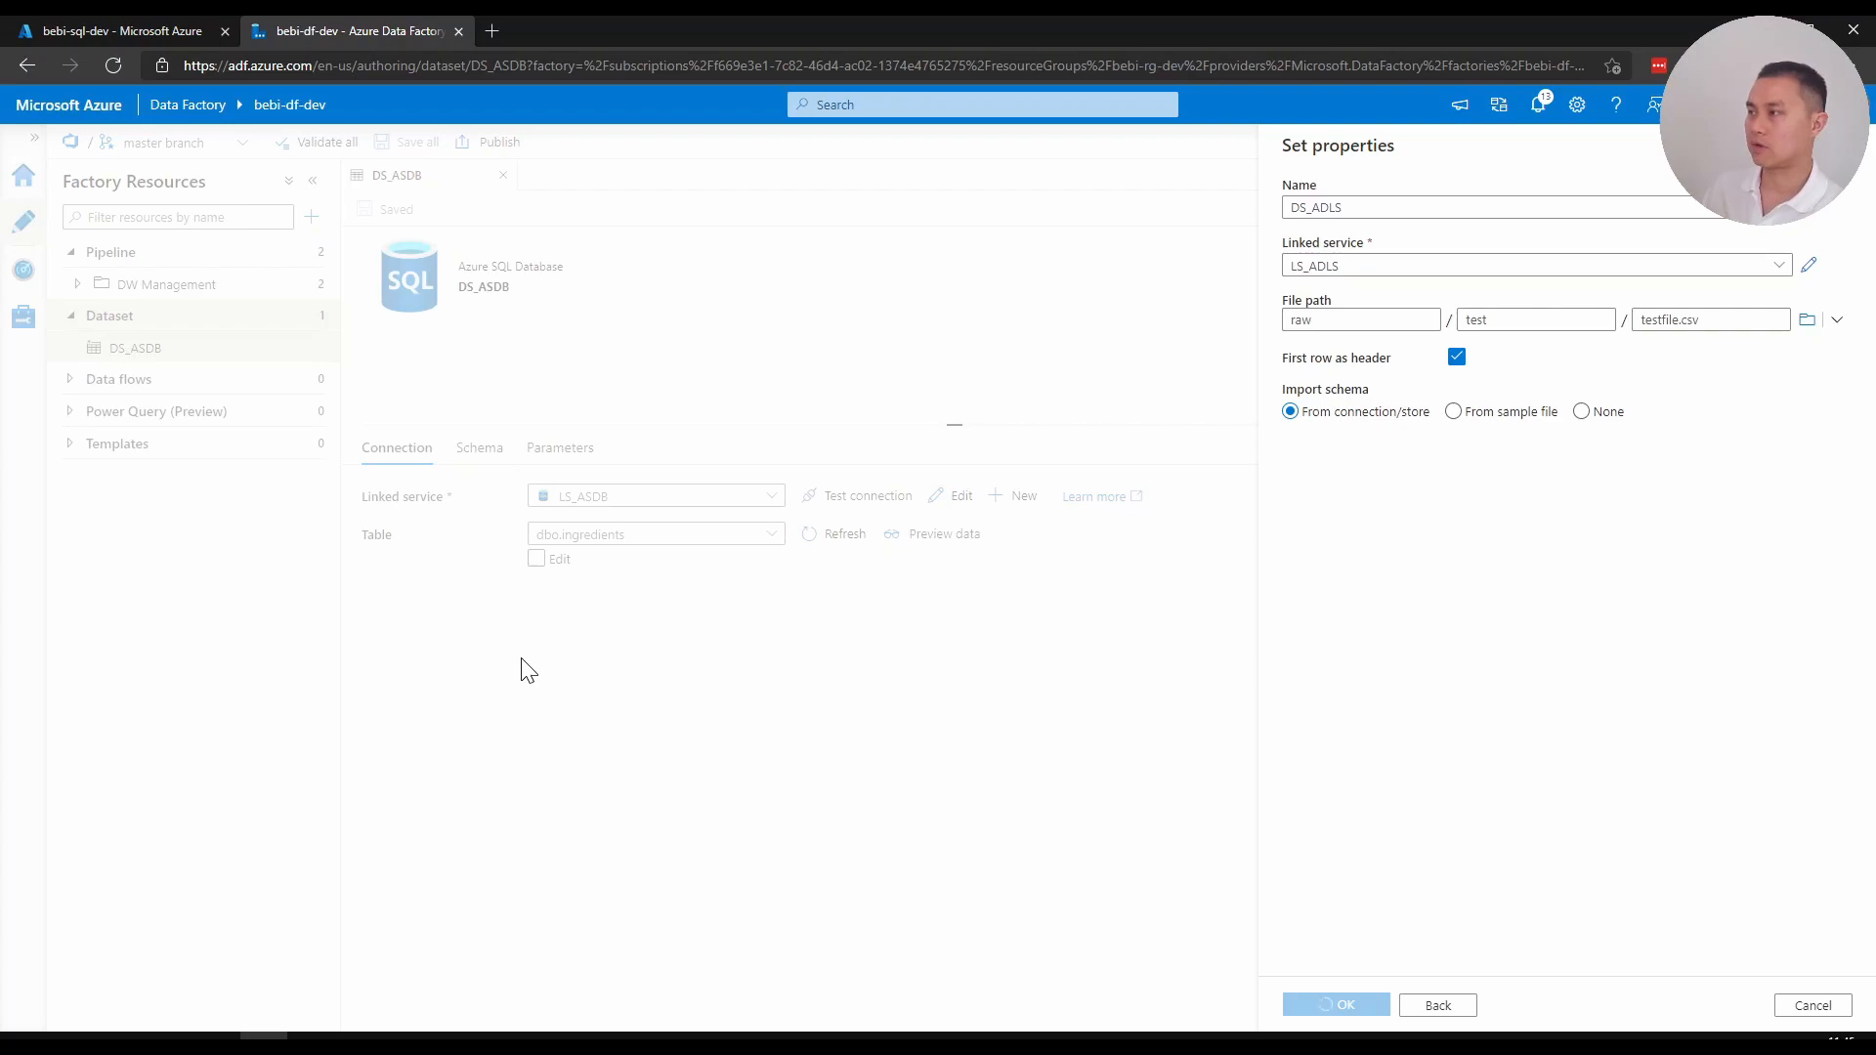
left_click(1334, 1004)
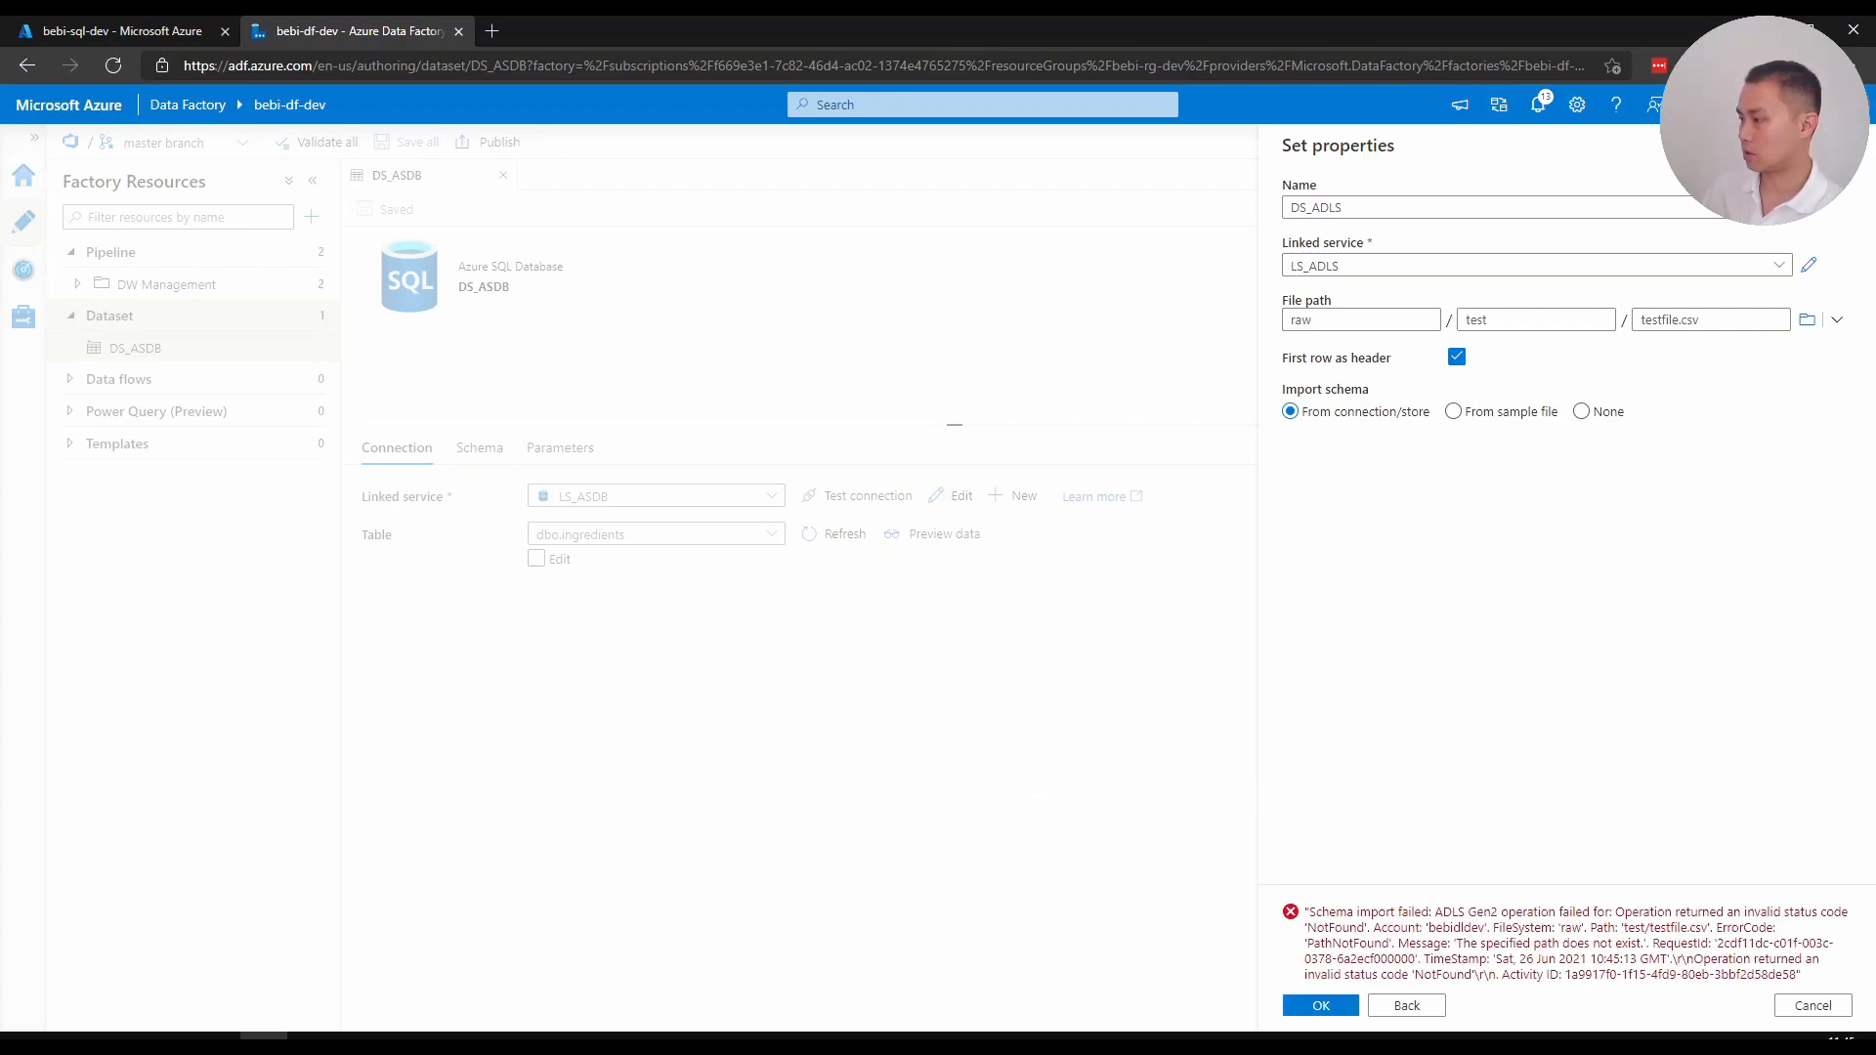
mouse_move(1671, 402)
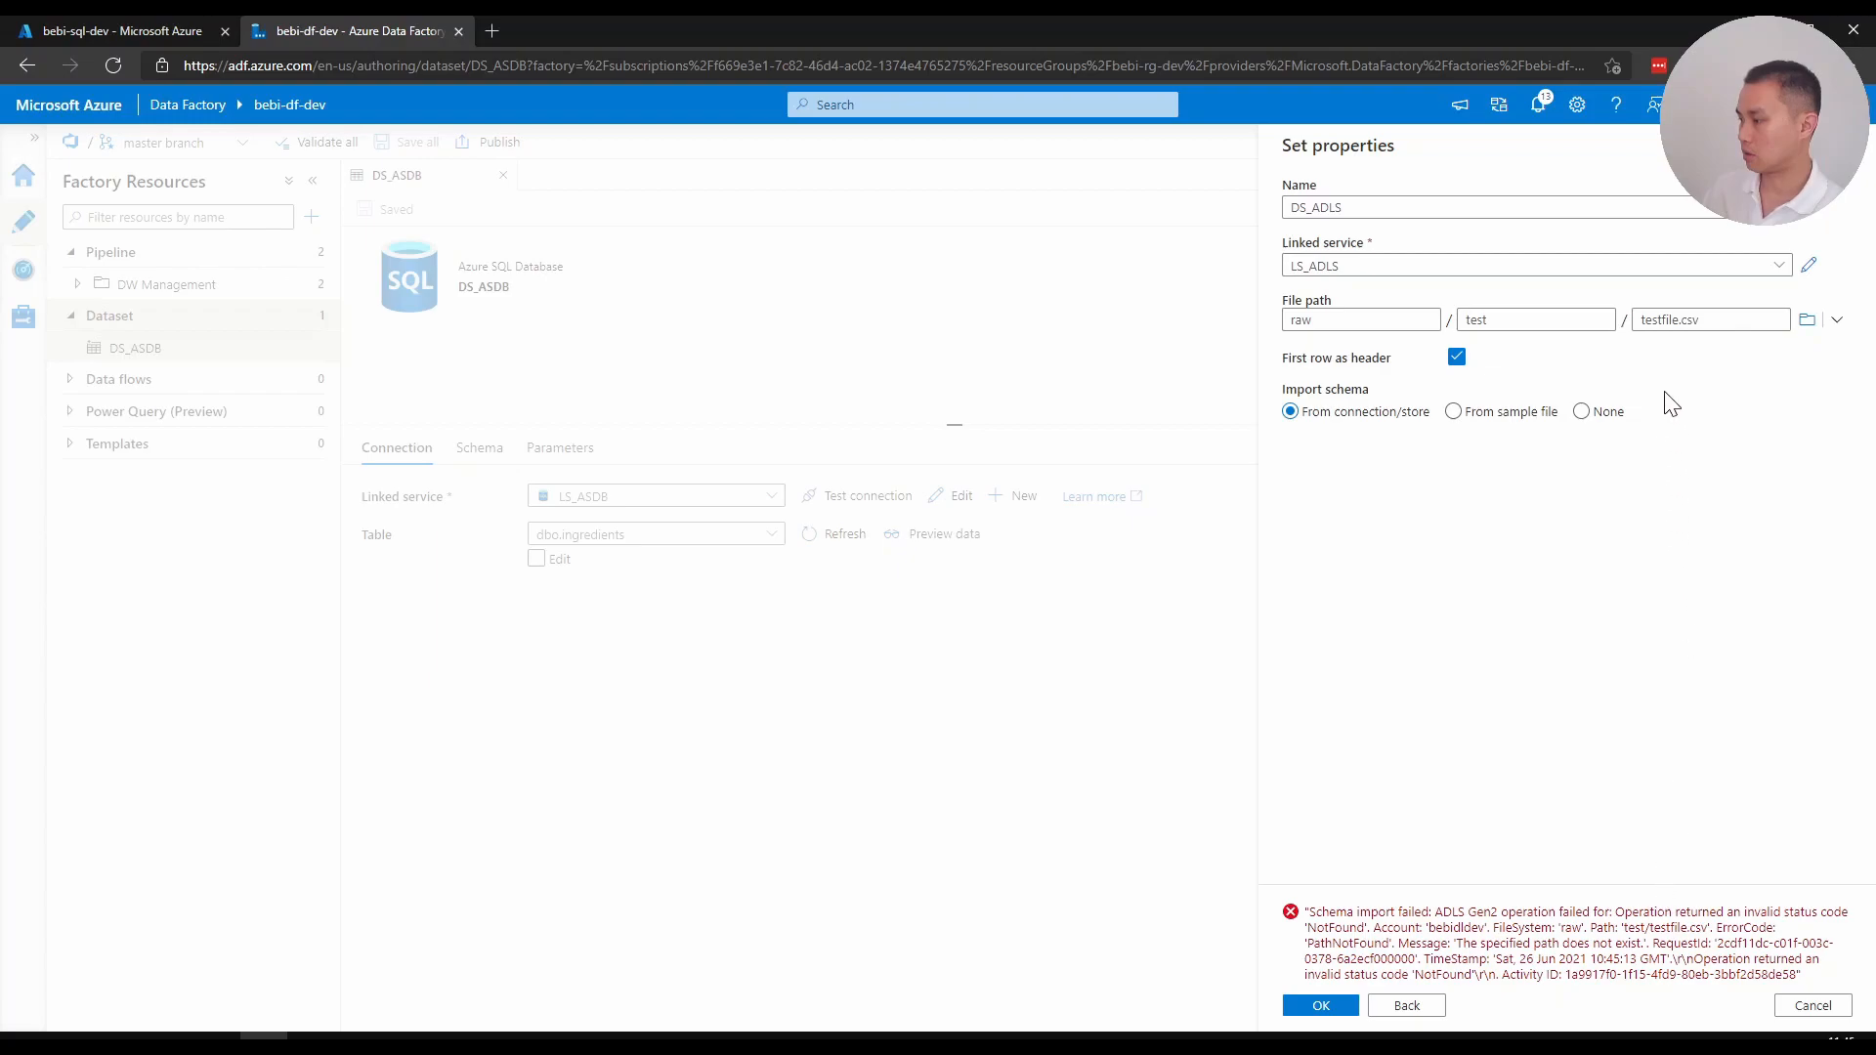
mouse_move(1465, 385)
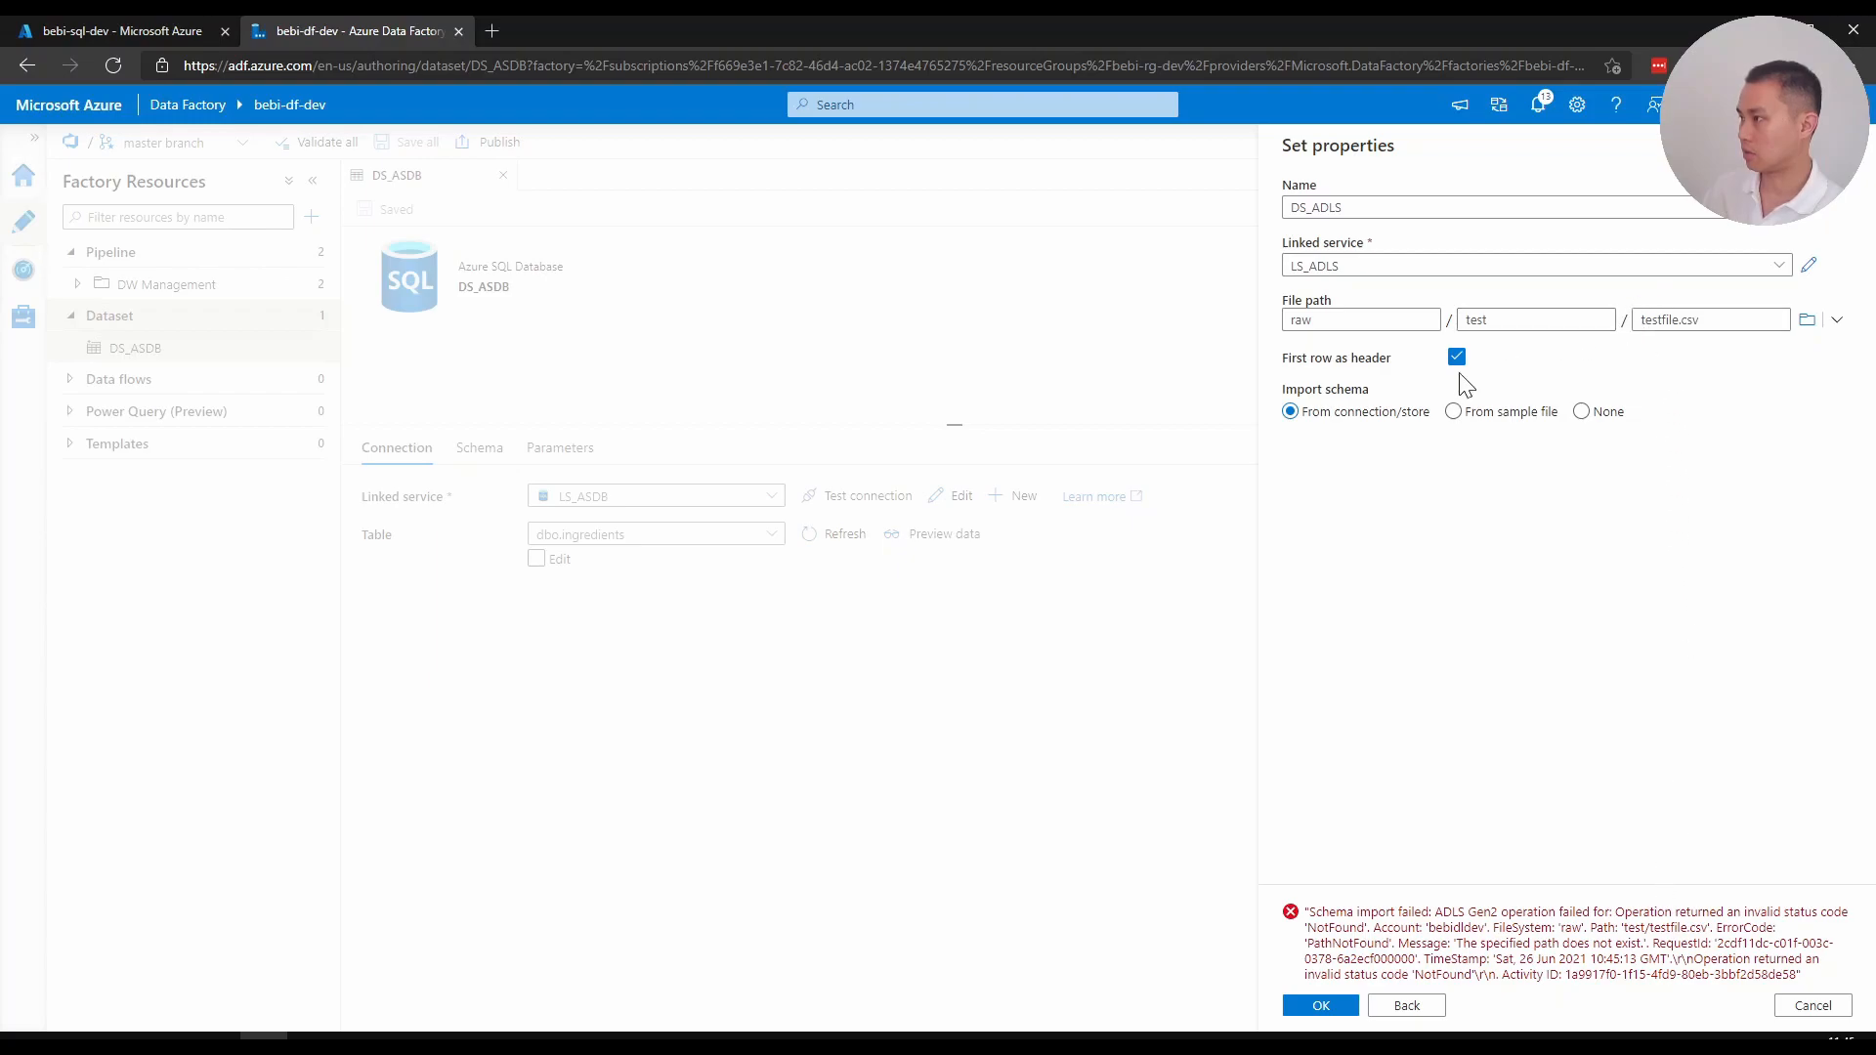
left_click(1581, 412)
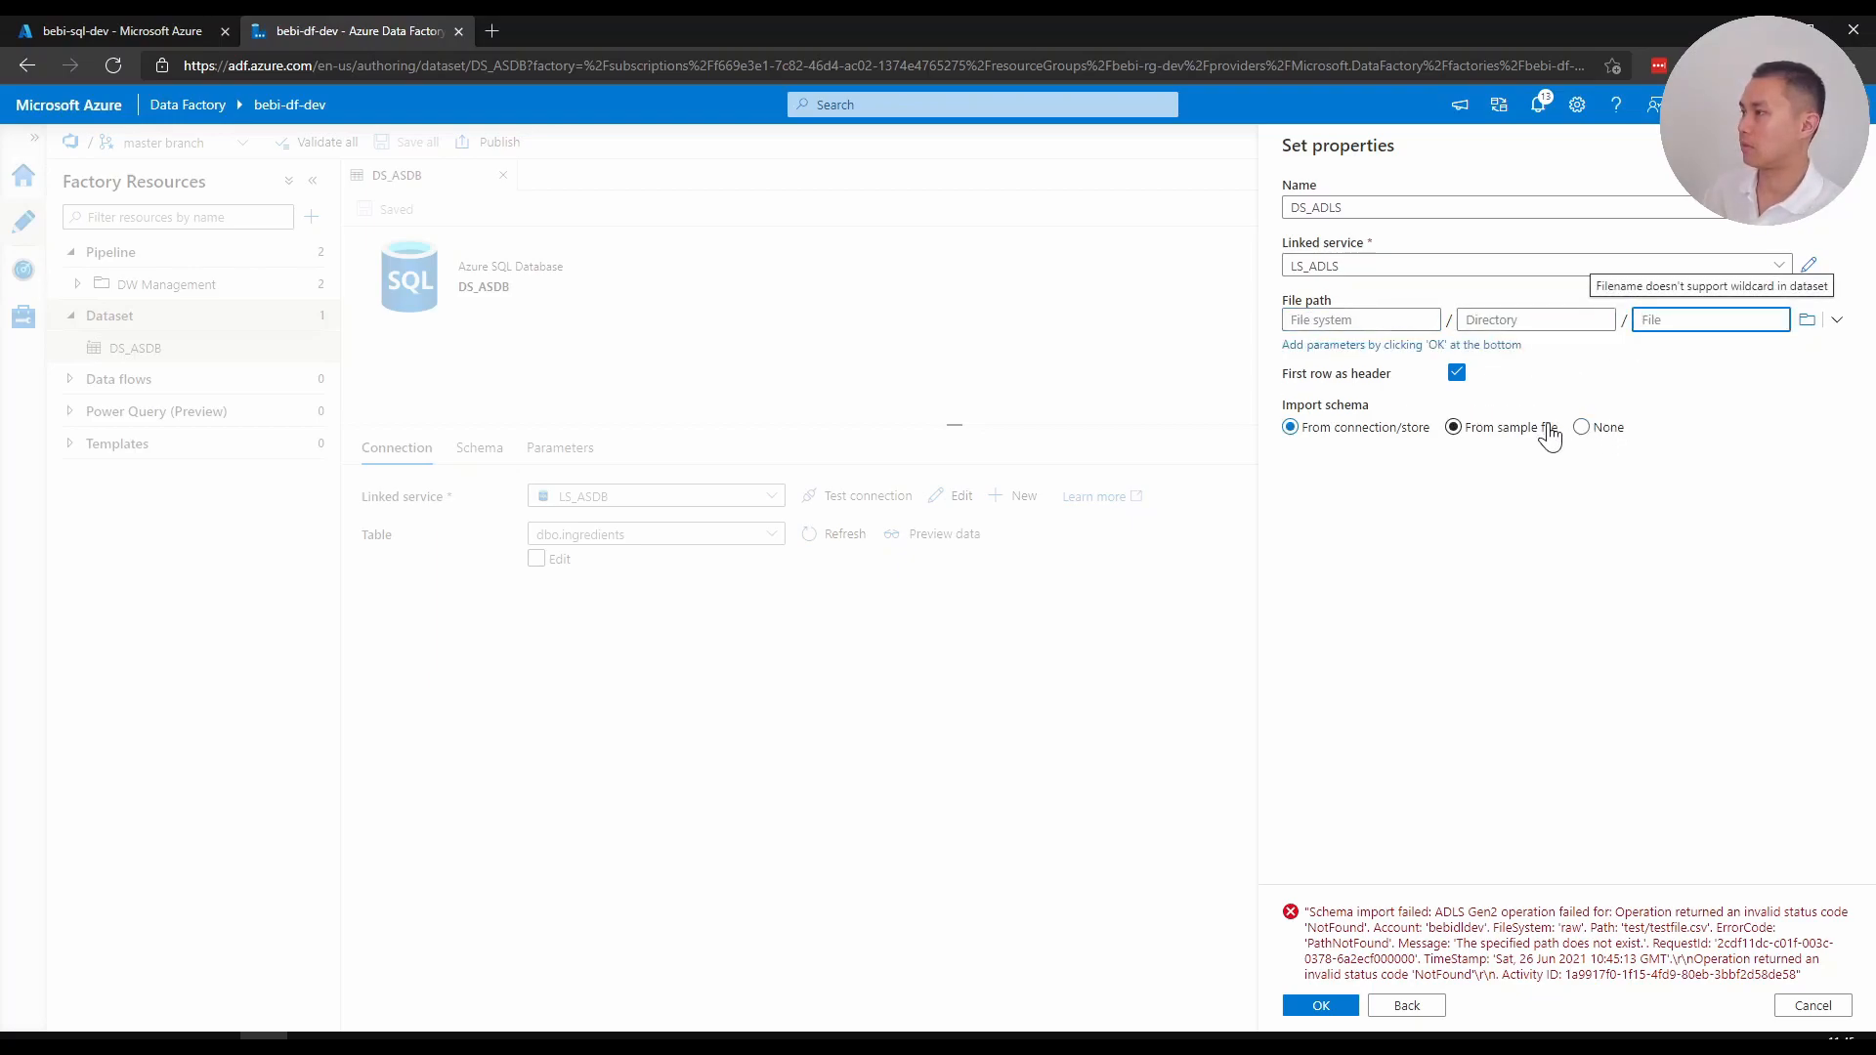
left_click(1289, 428)
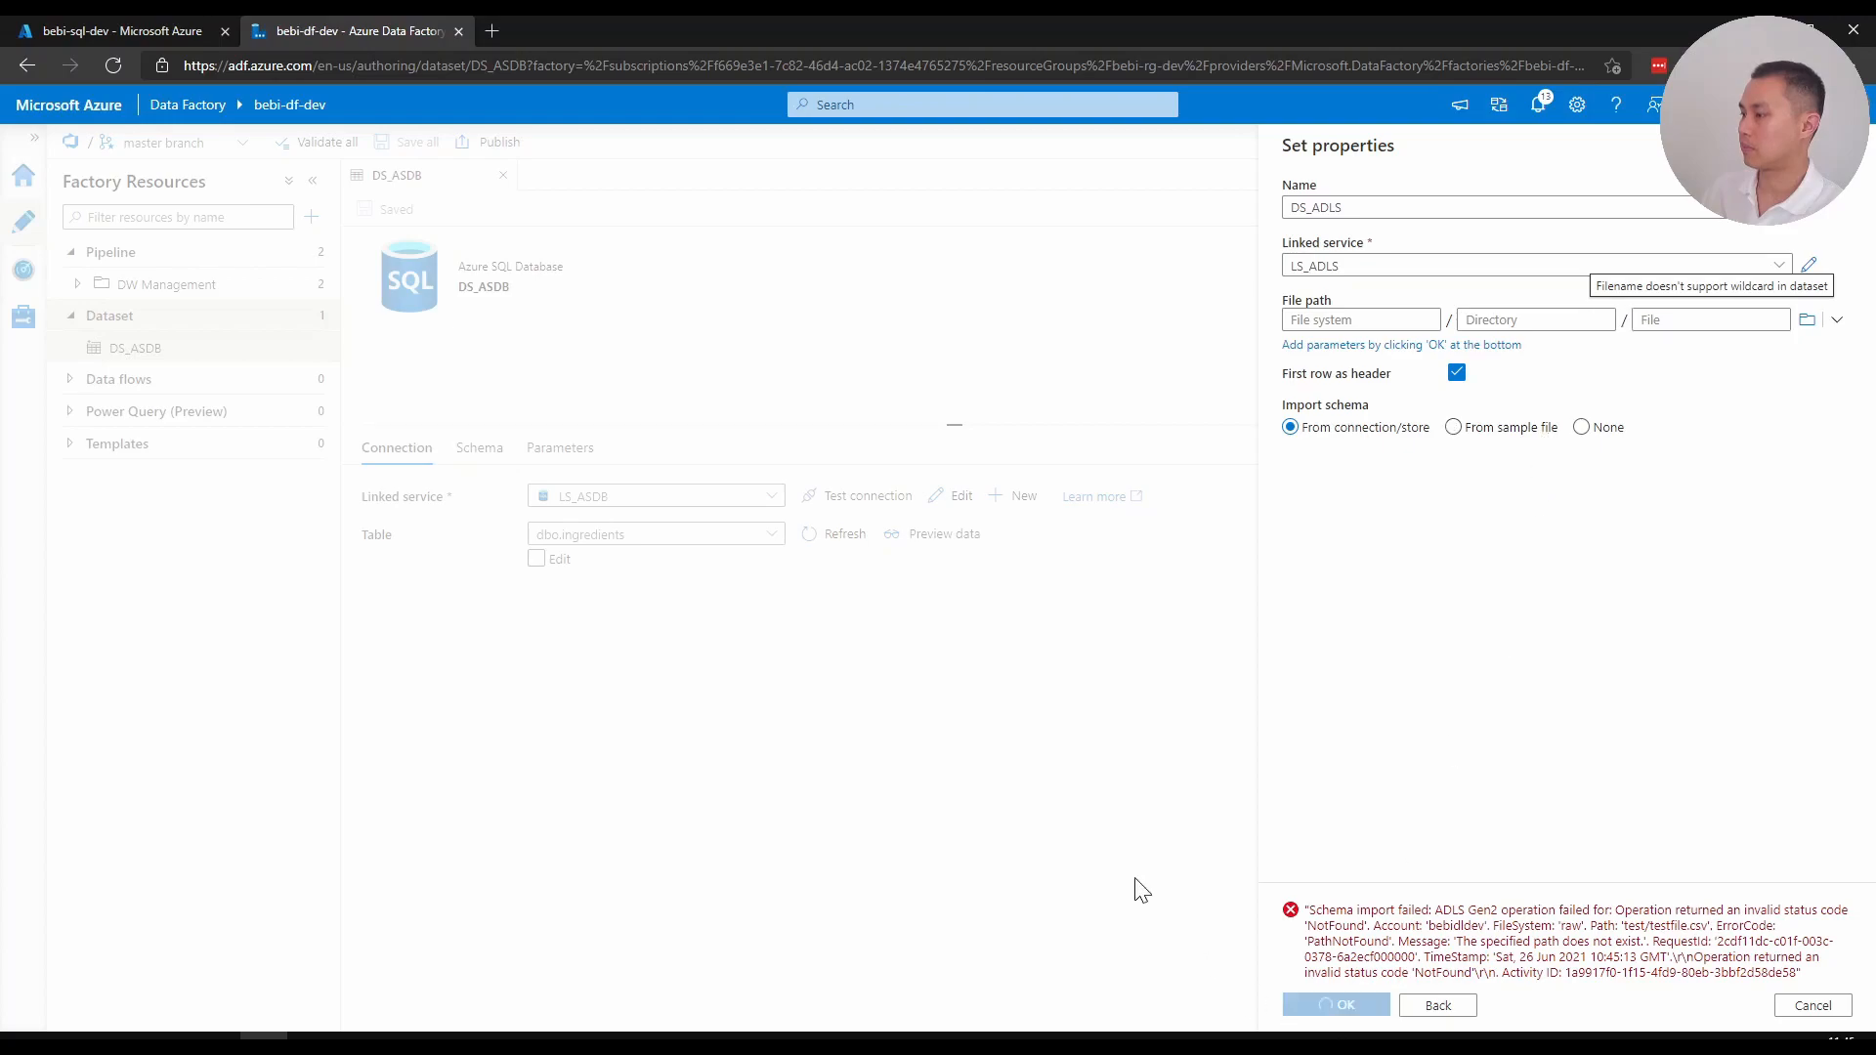
mouse_move(1073, 854)
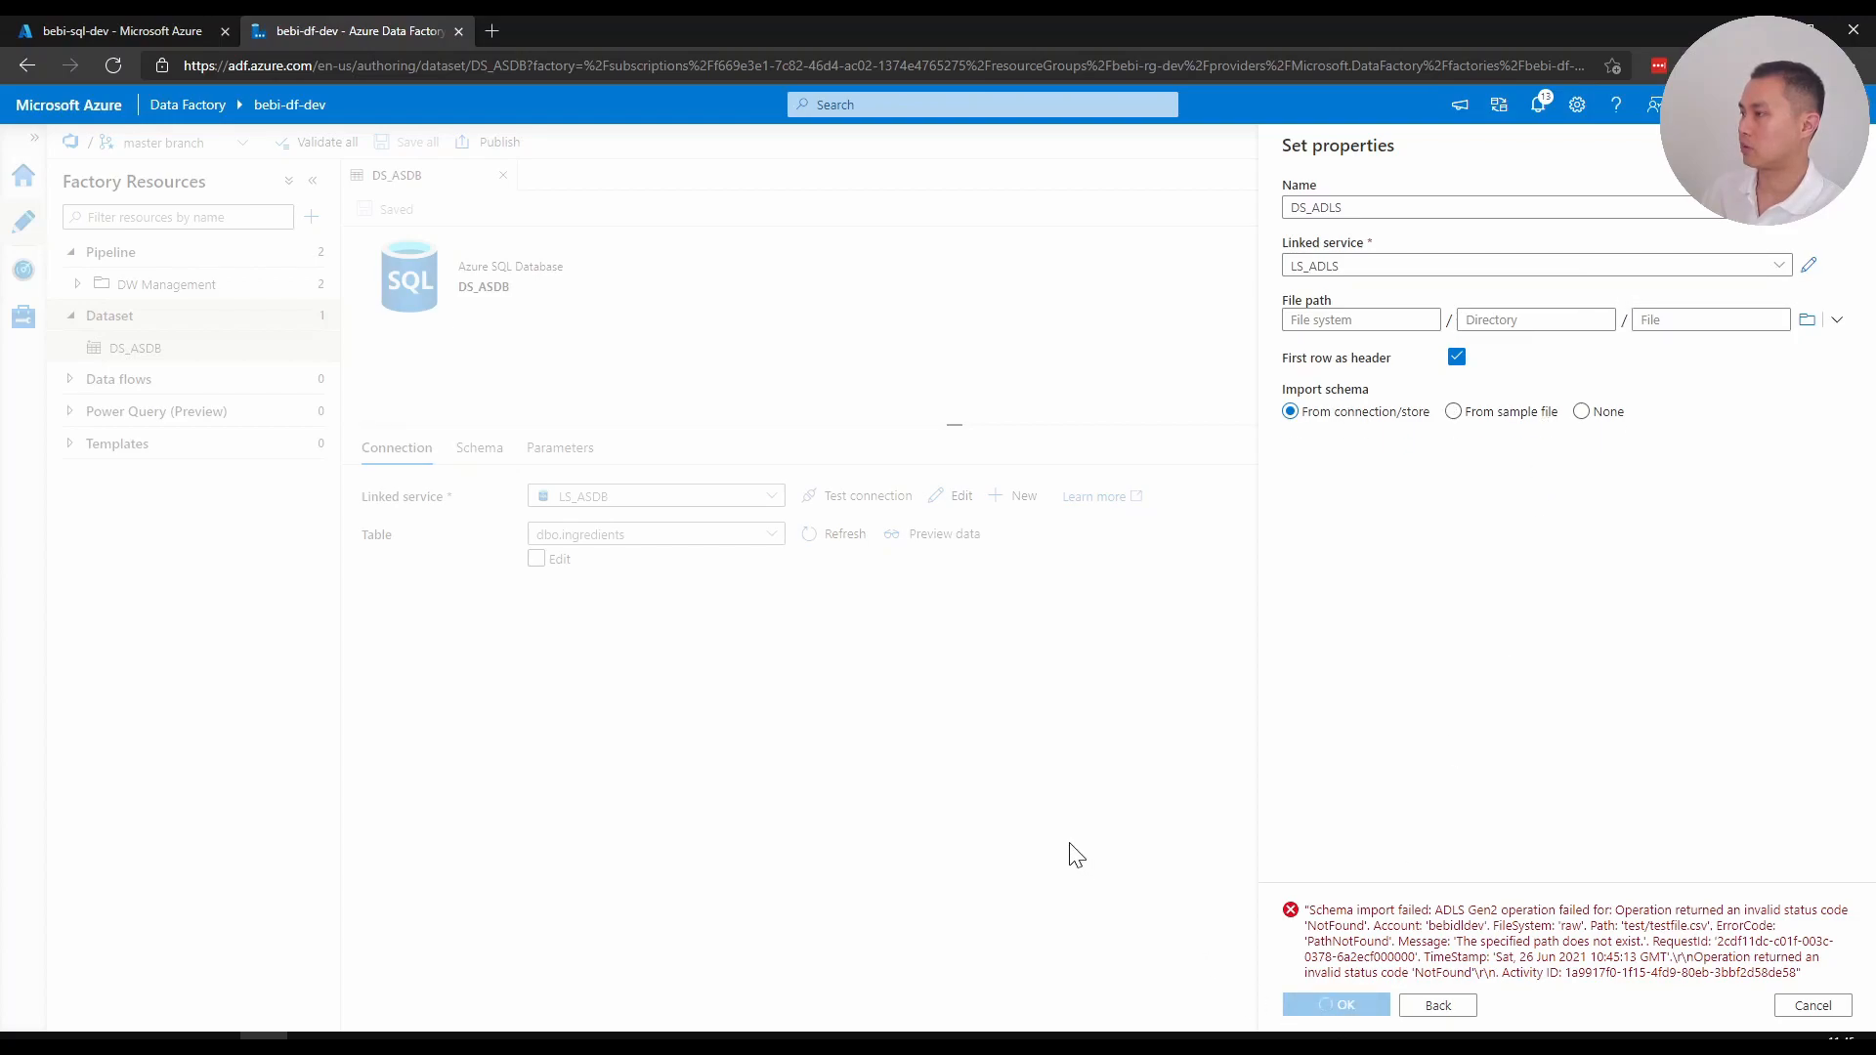
Browse to raw/test/TestFile.csv for DS_ADLS and preview its two rows
left_click(1334, 1005)
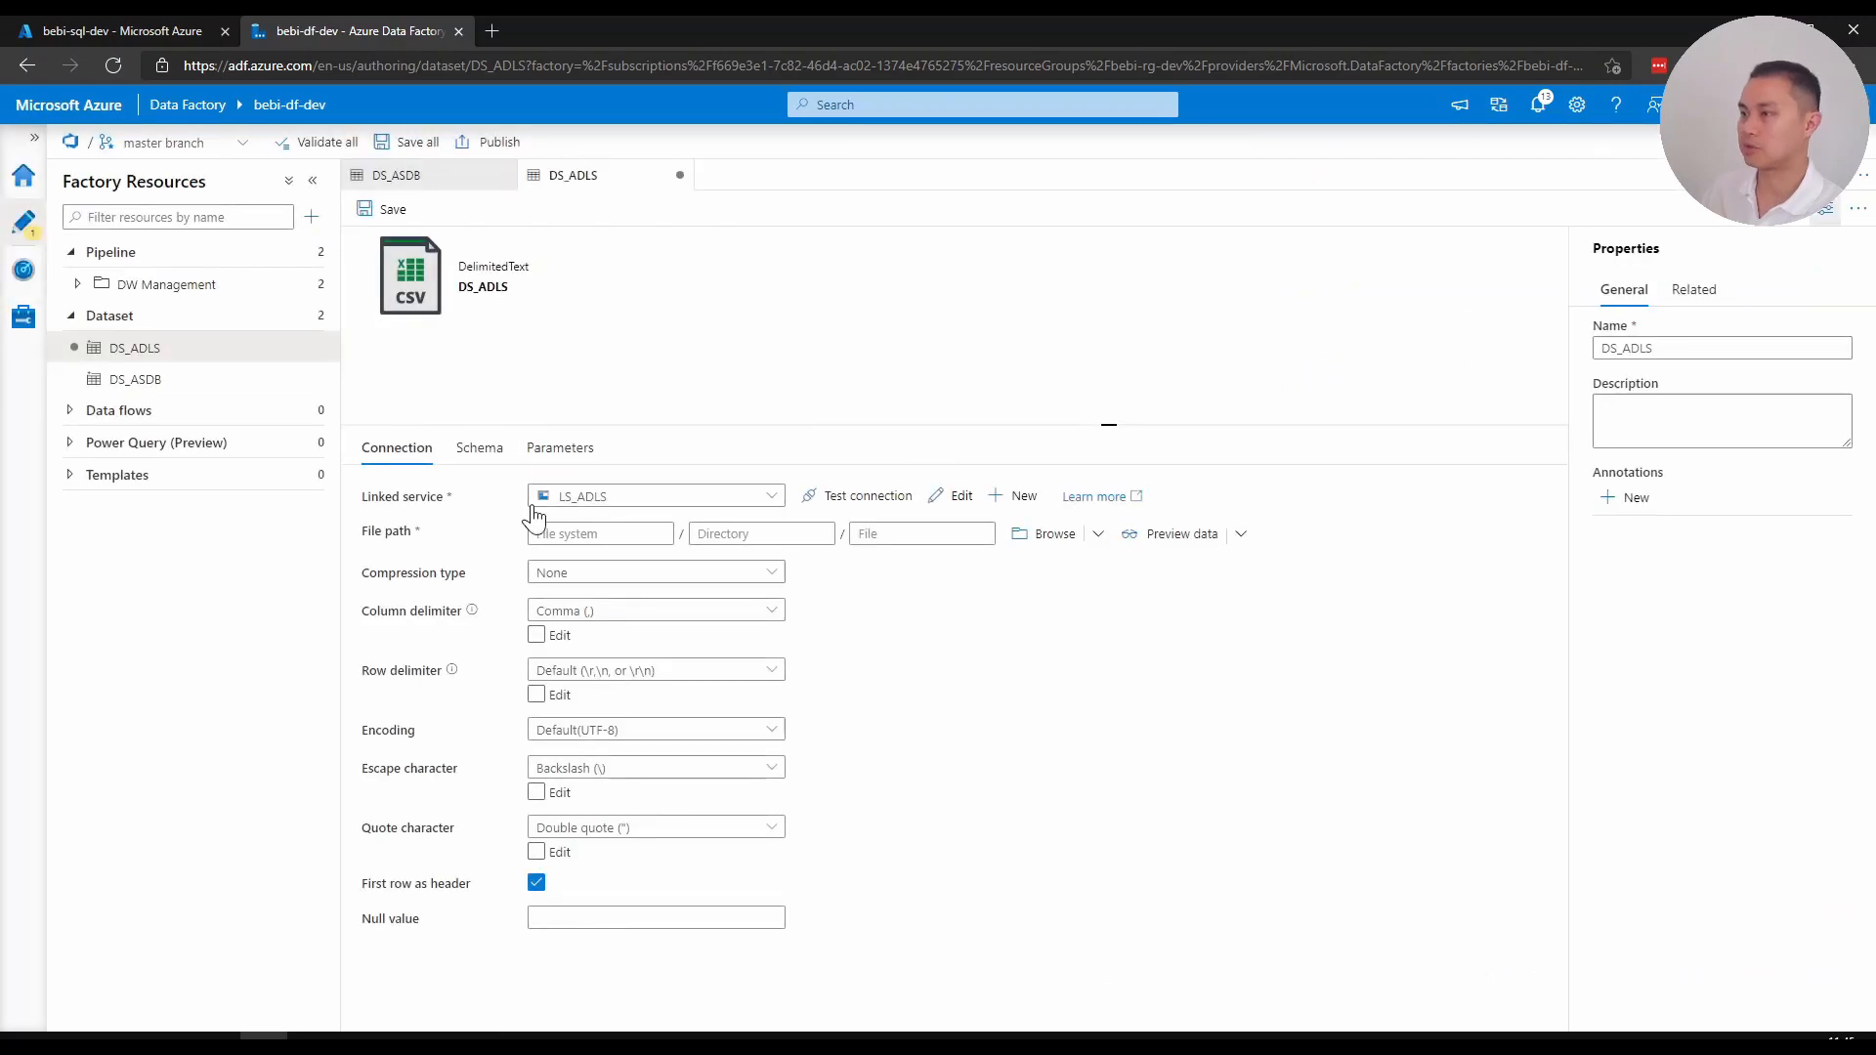
left_click(1051, 533)
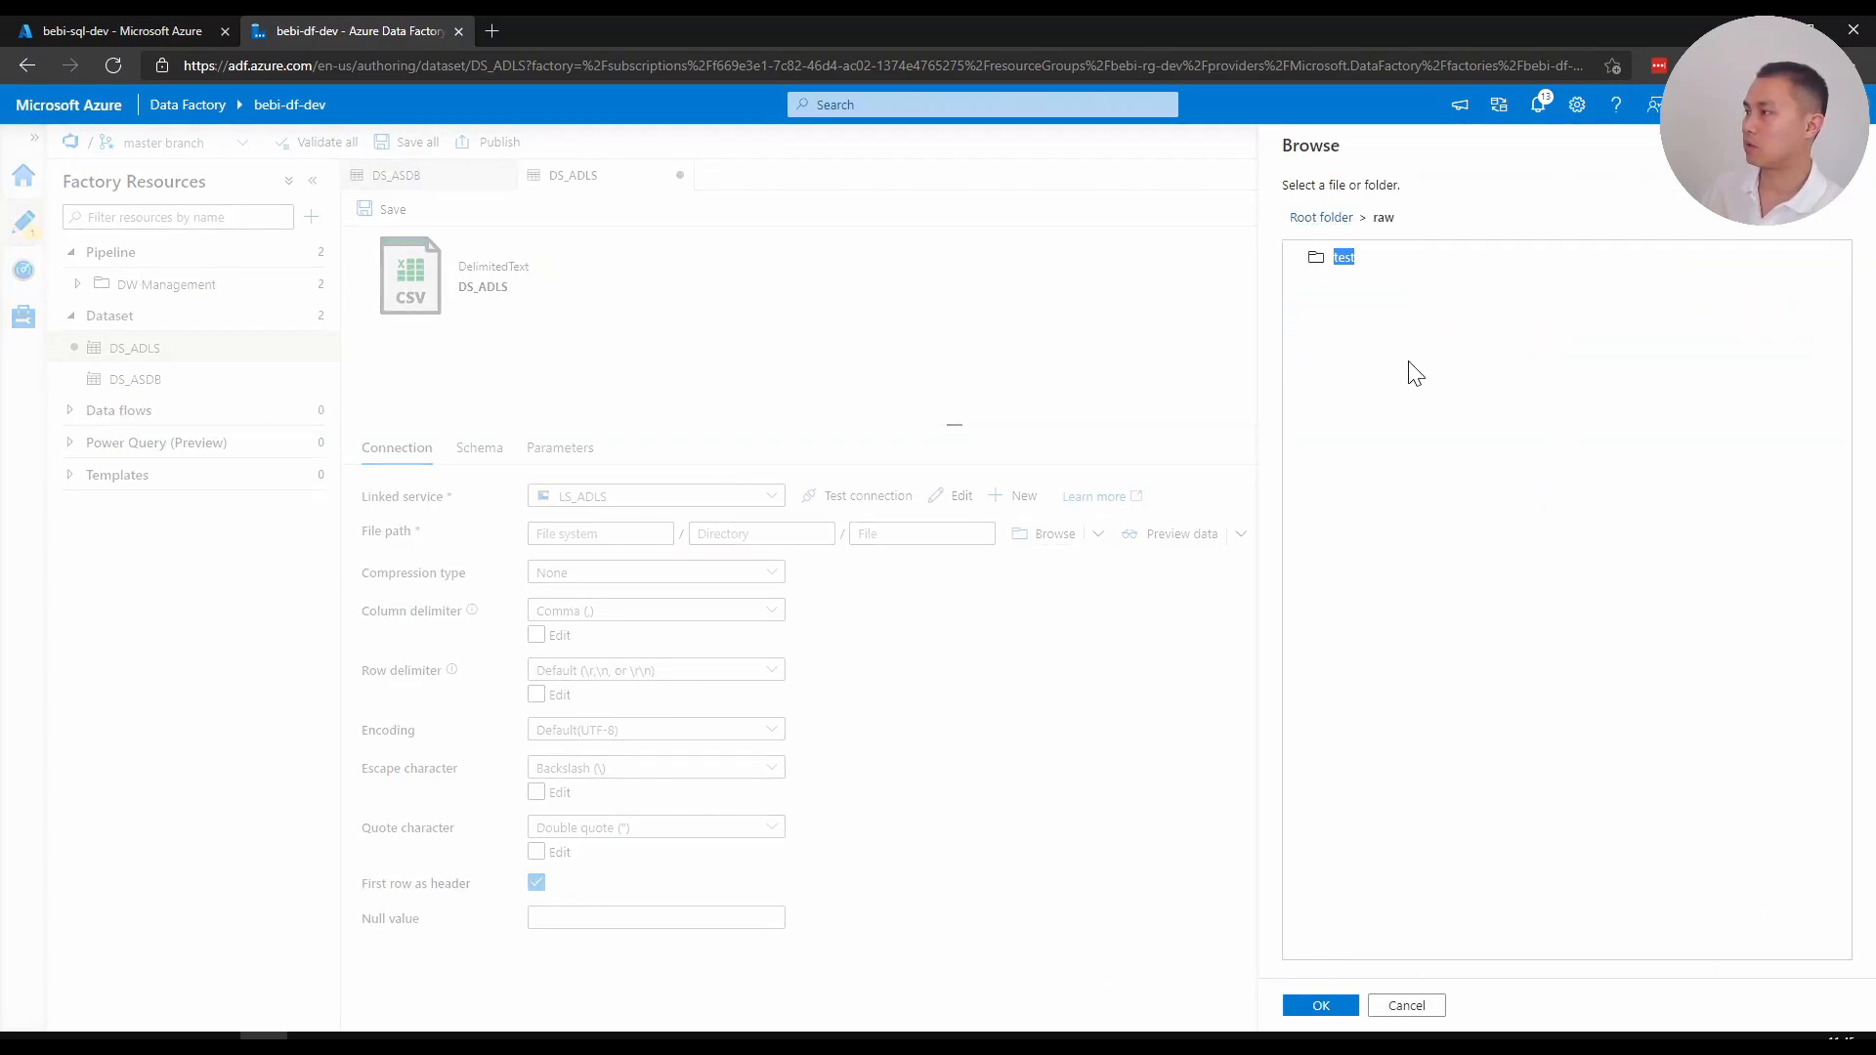
double_click(1342, 256)
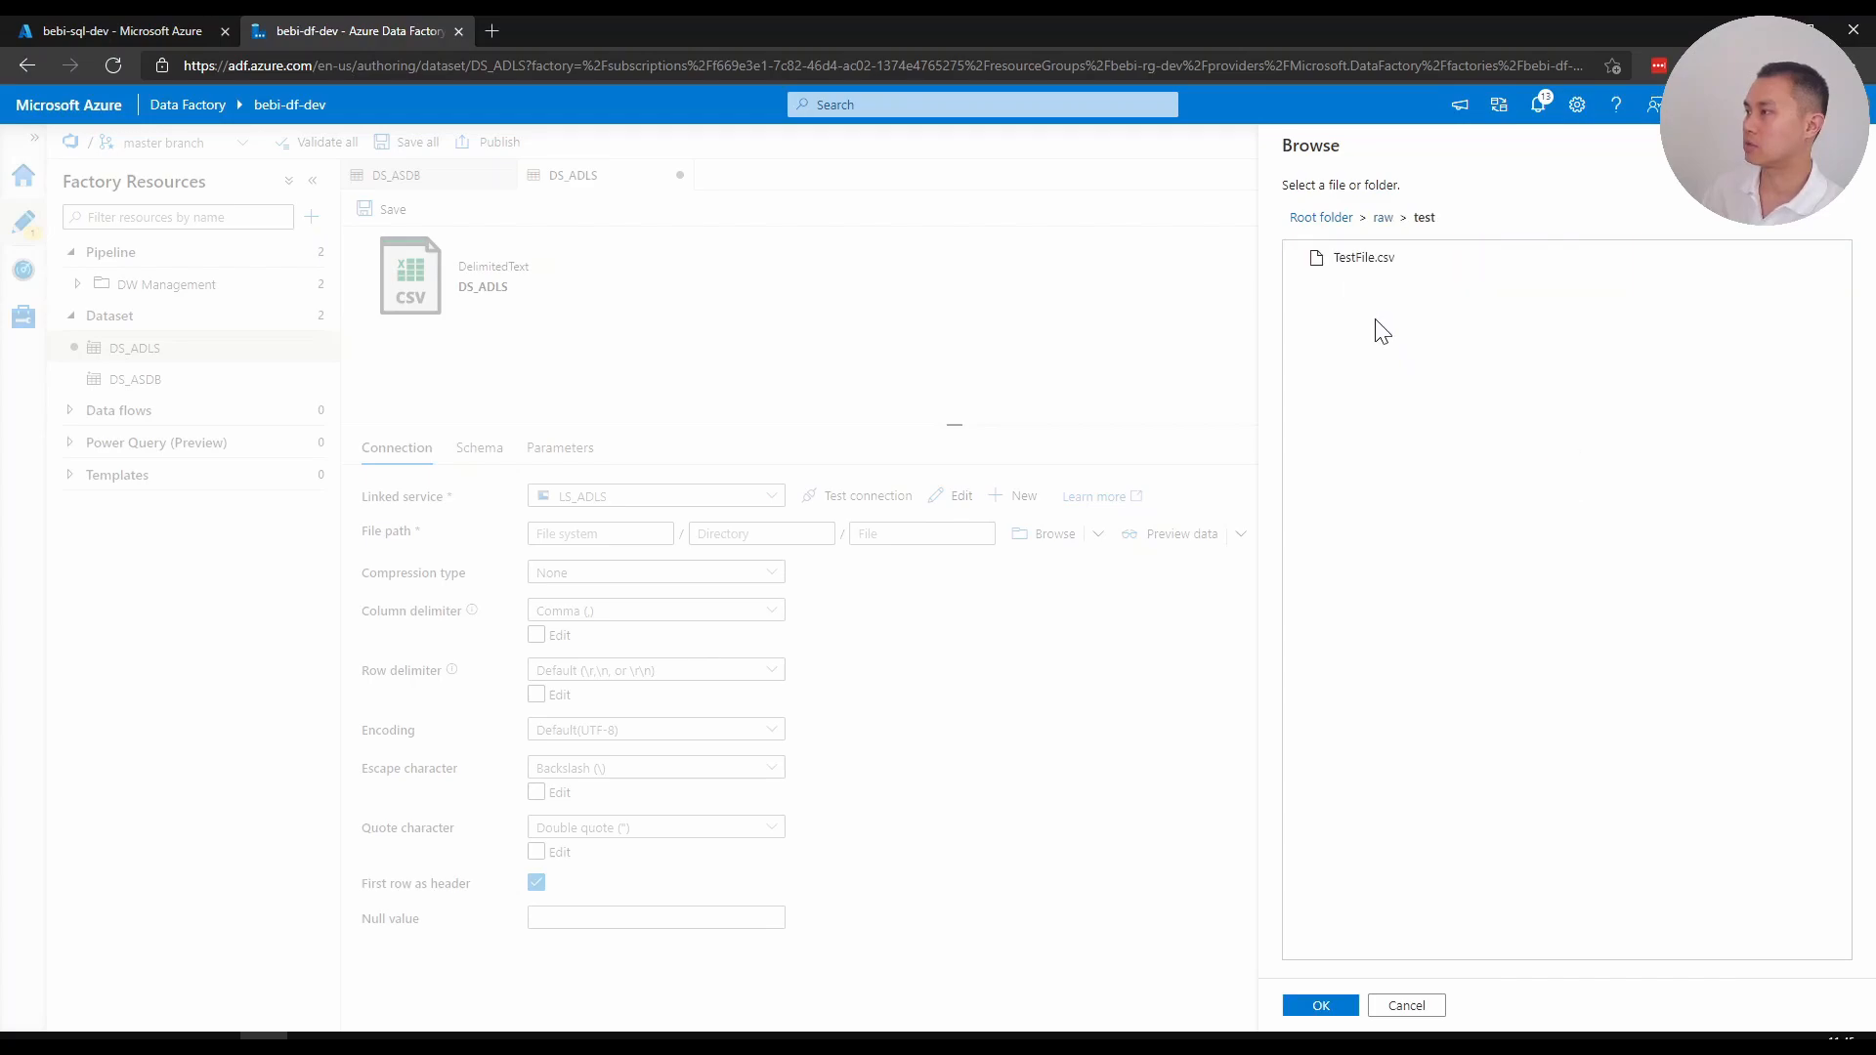
left_click(1319, 1005)
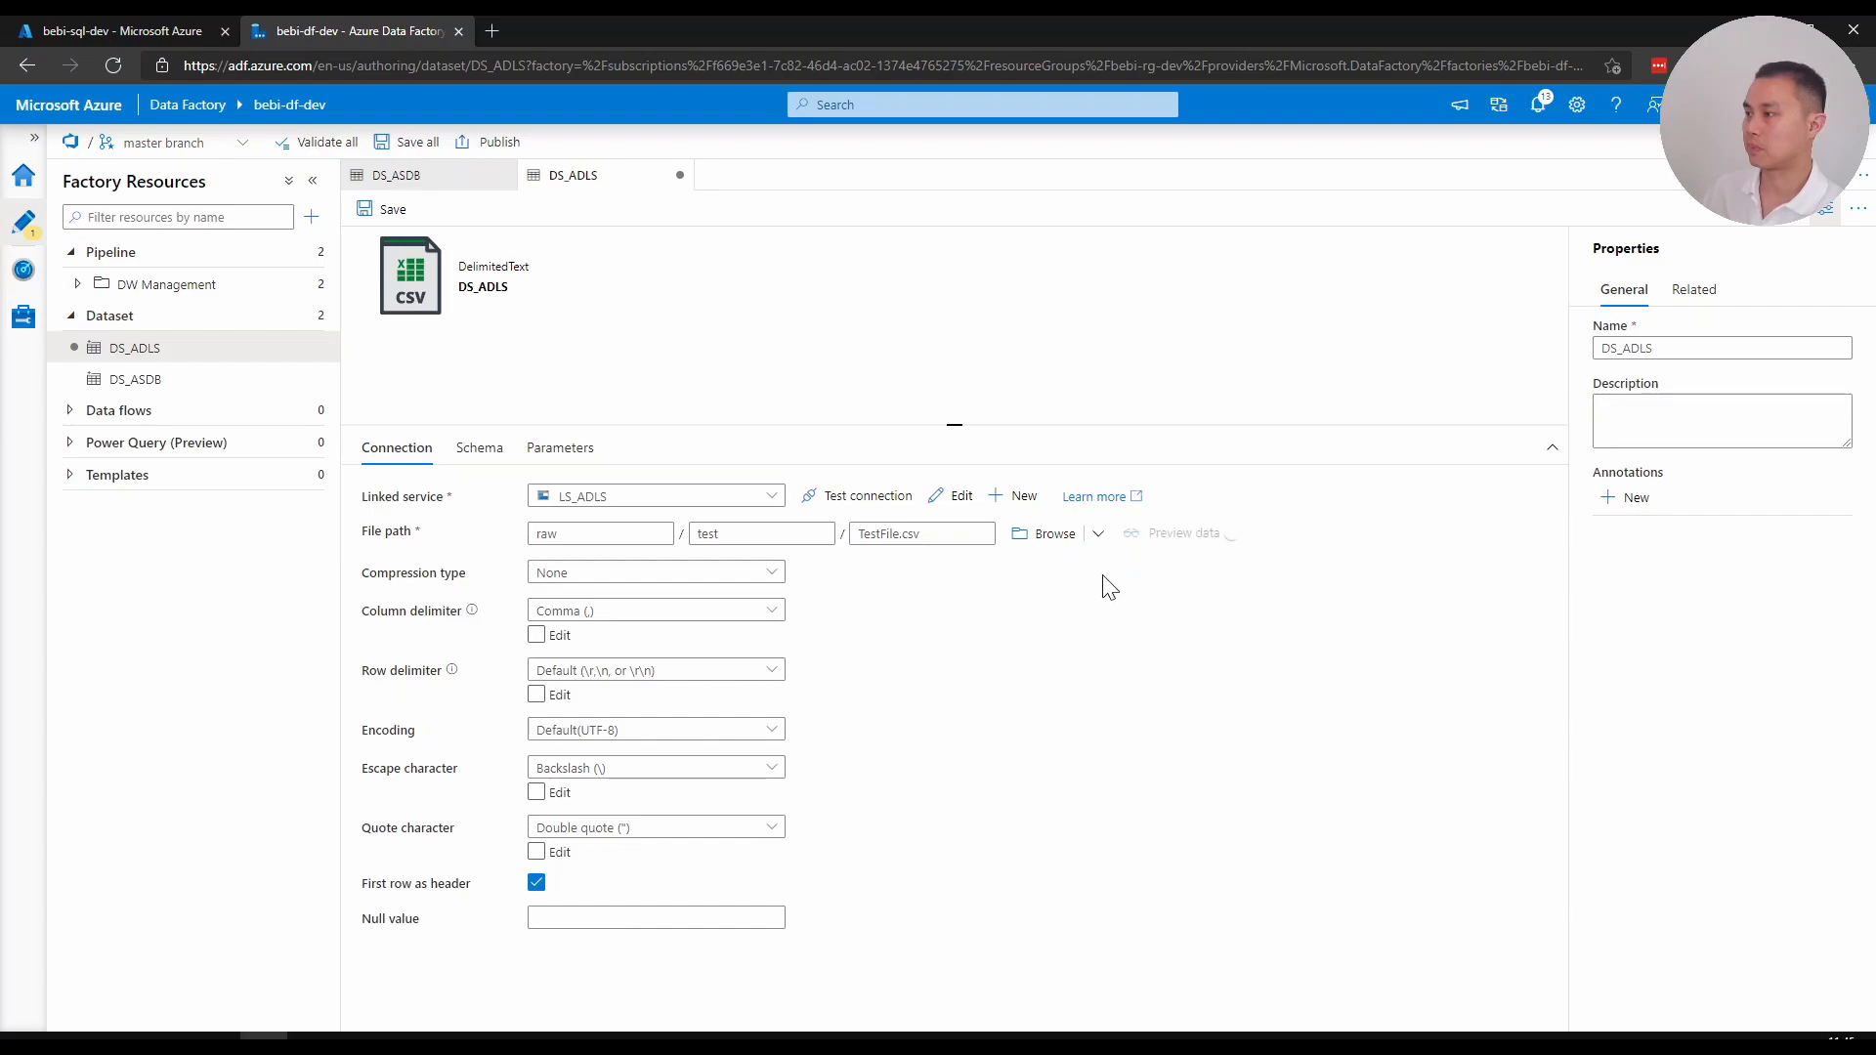
mouse_move(1207, 569)
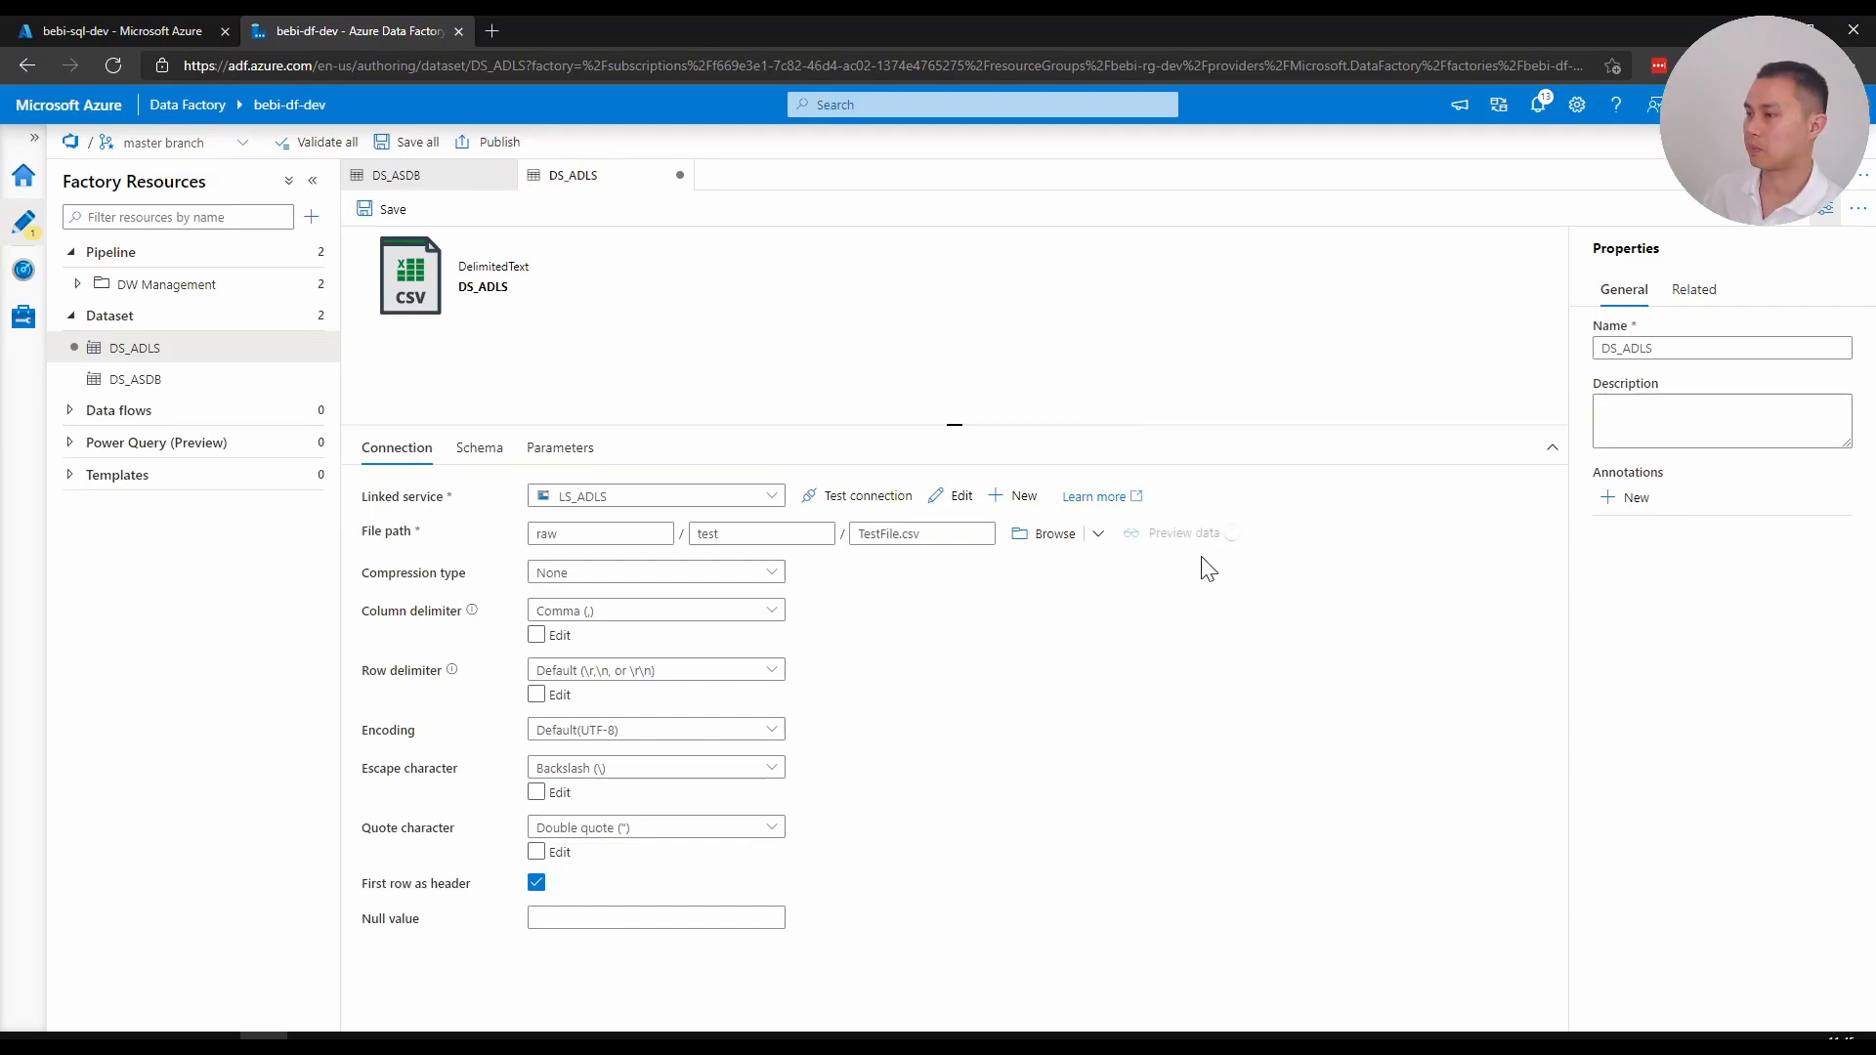
left_click(1182, 531)
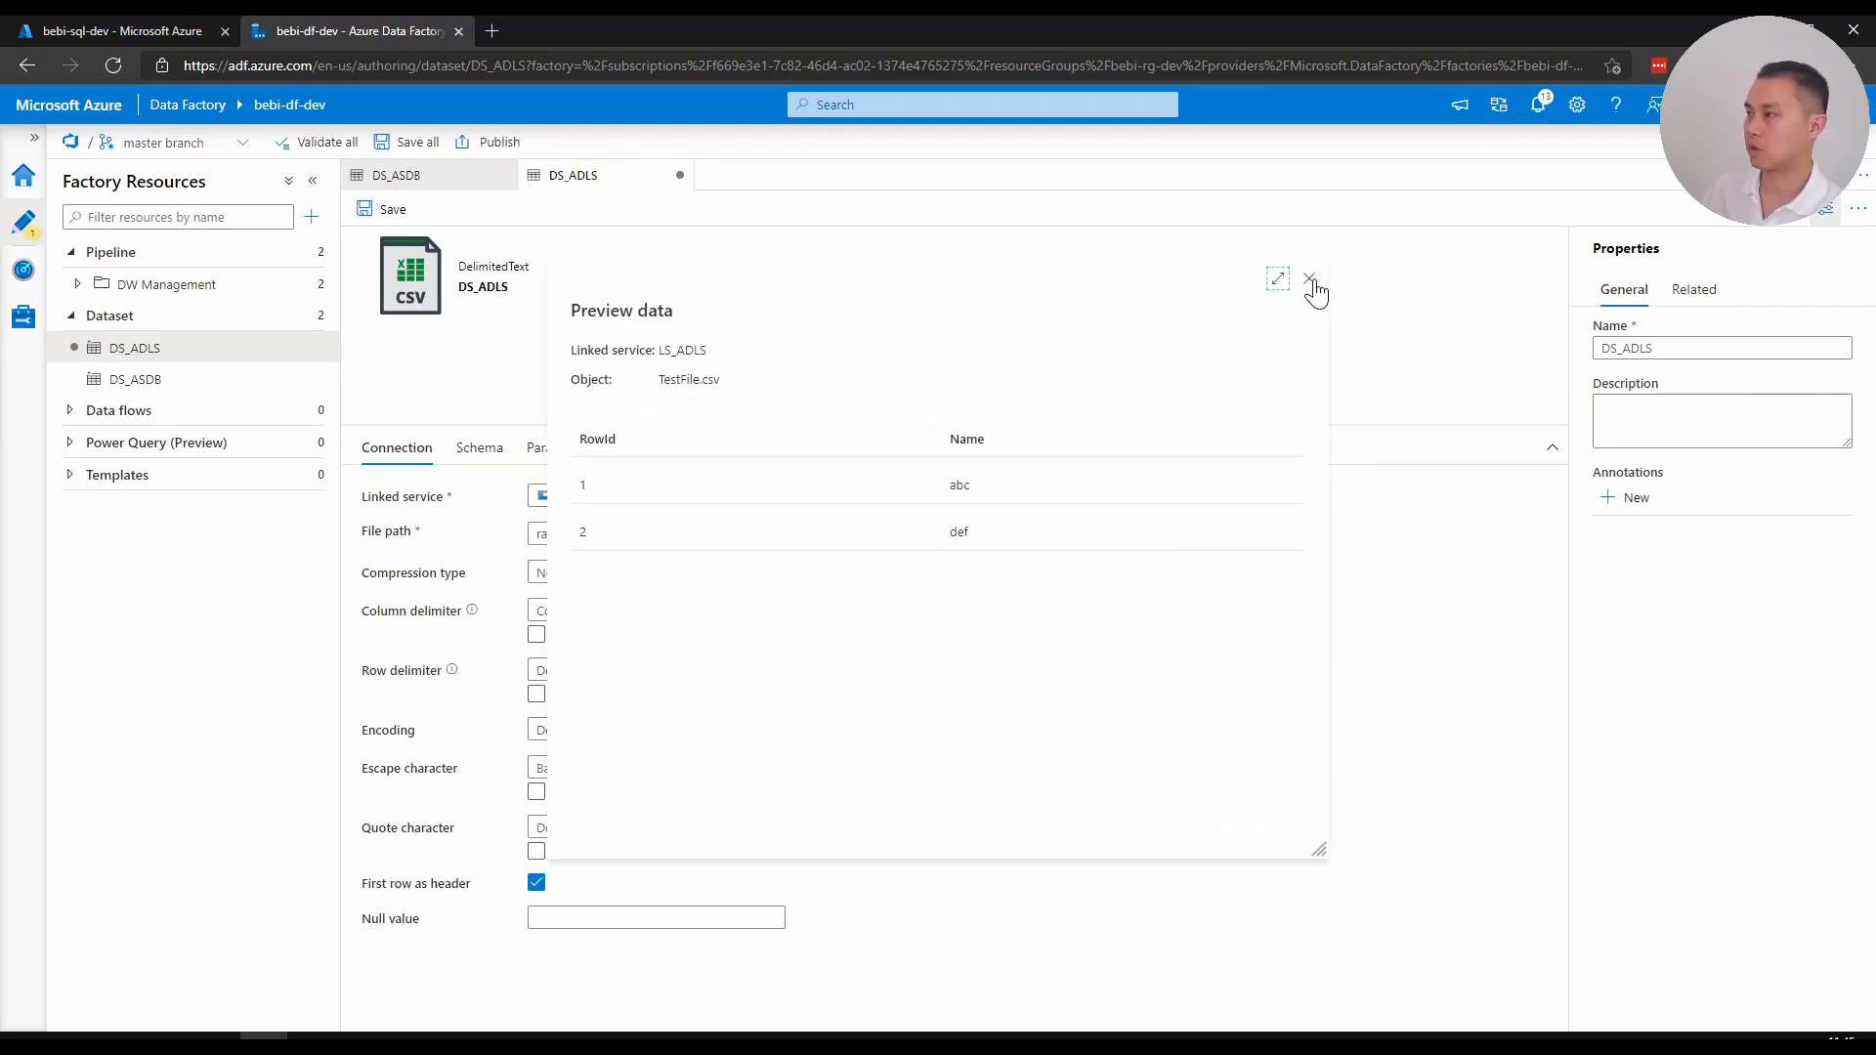
left_click(1309, 281)
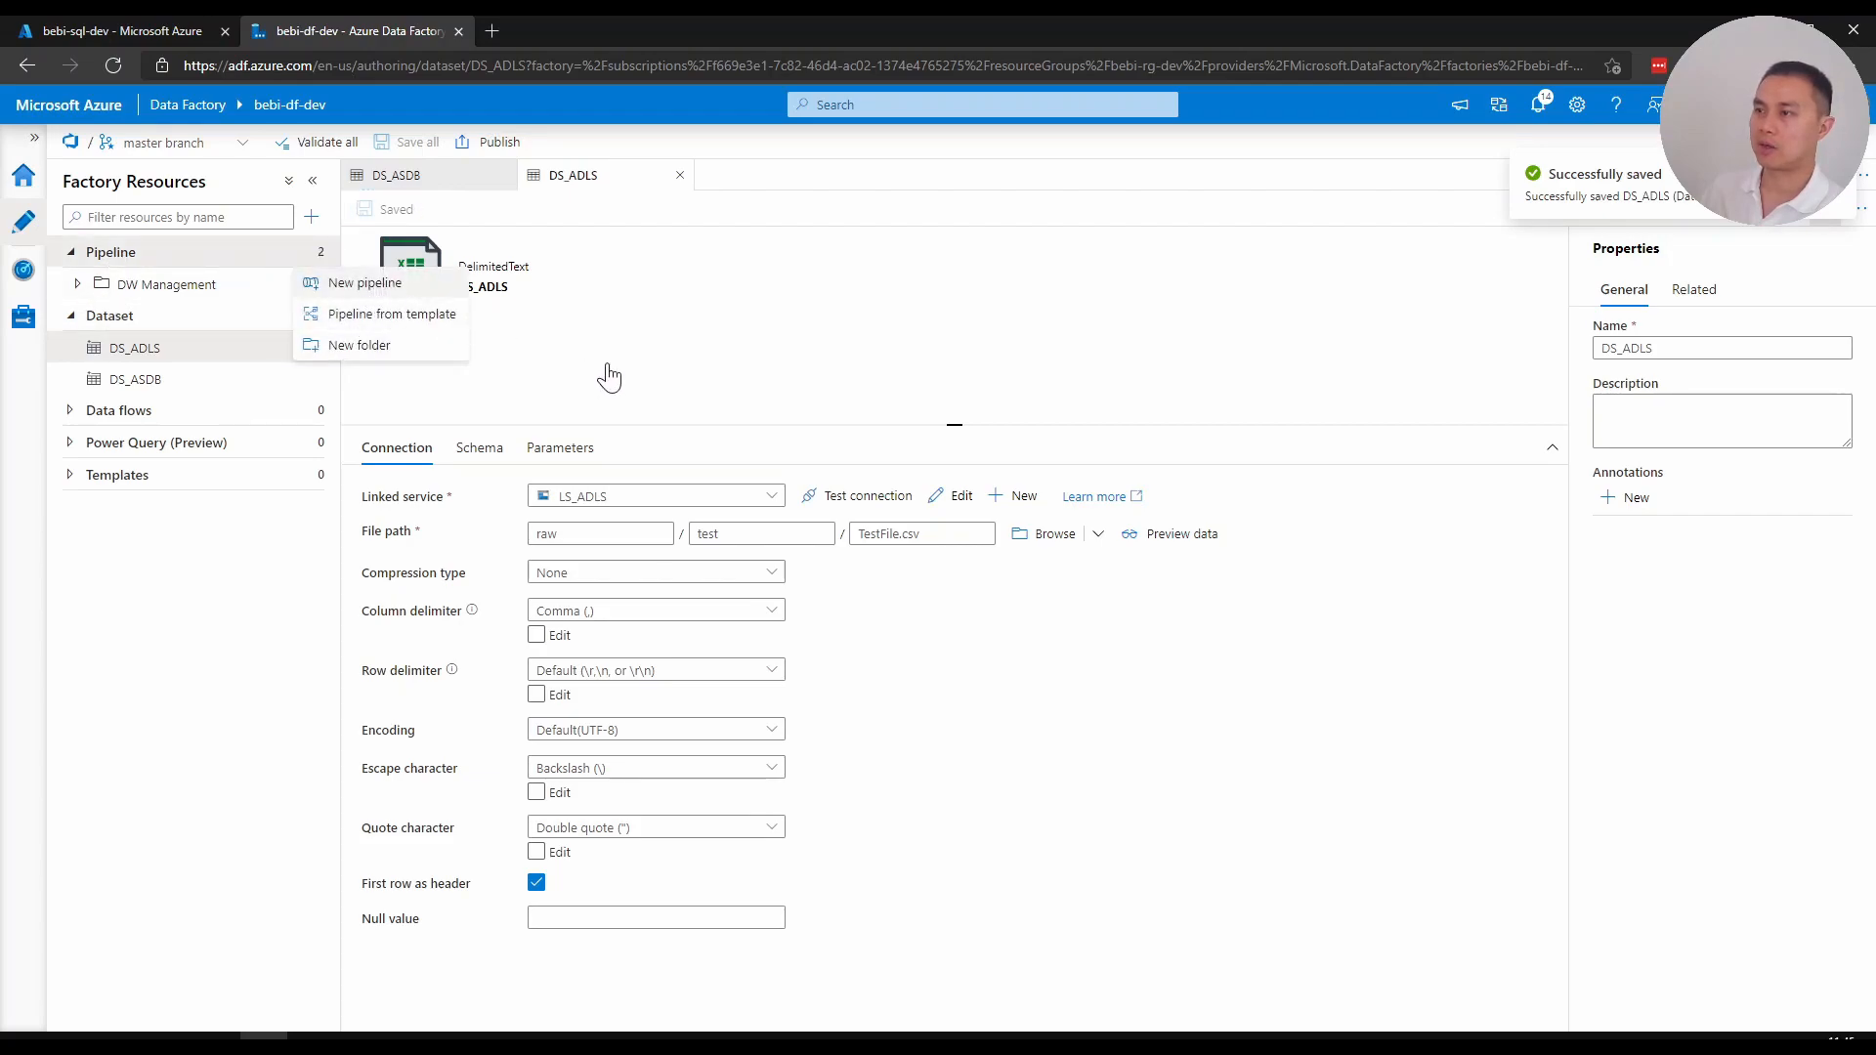
Add Copy data with source DS_ASDB and sink DS_ADLS in pipeline1, then run Debug
left_click(366, 281)
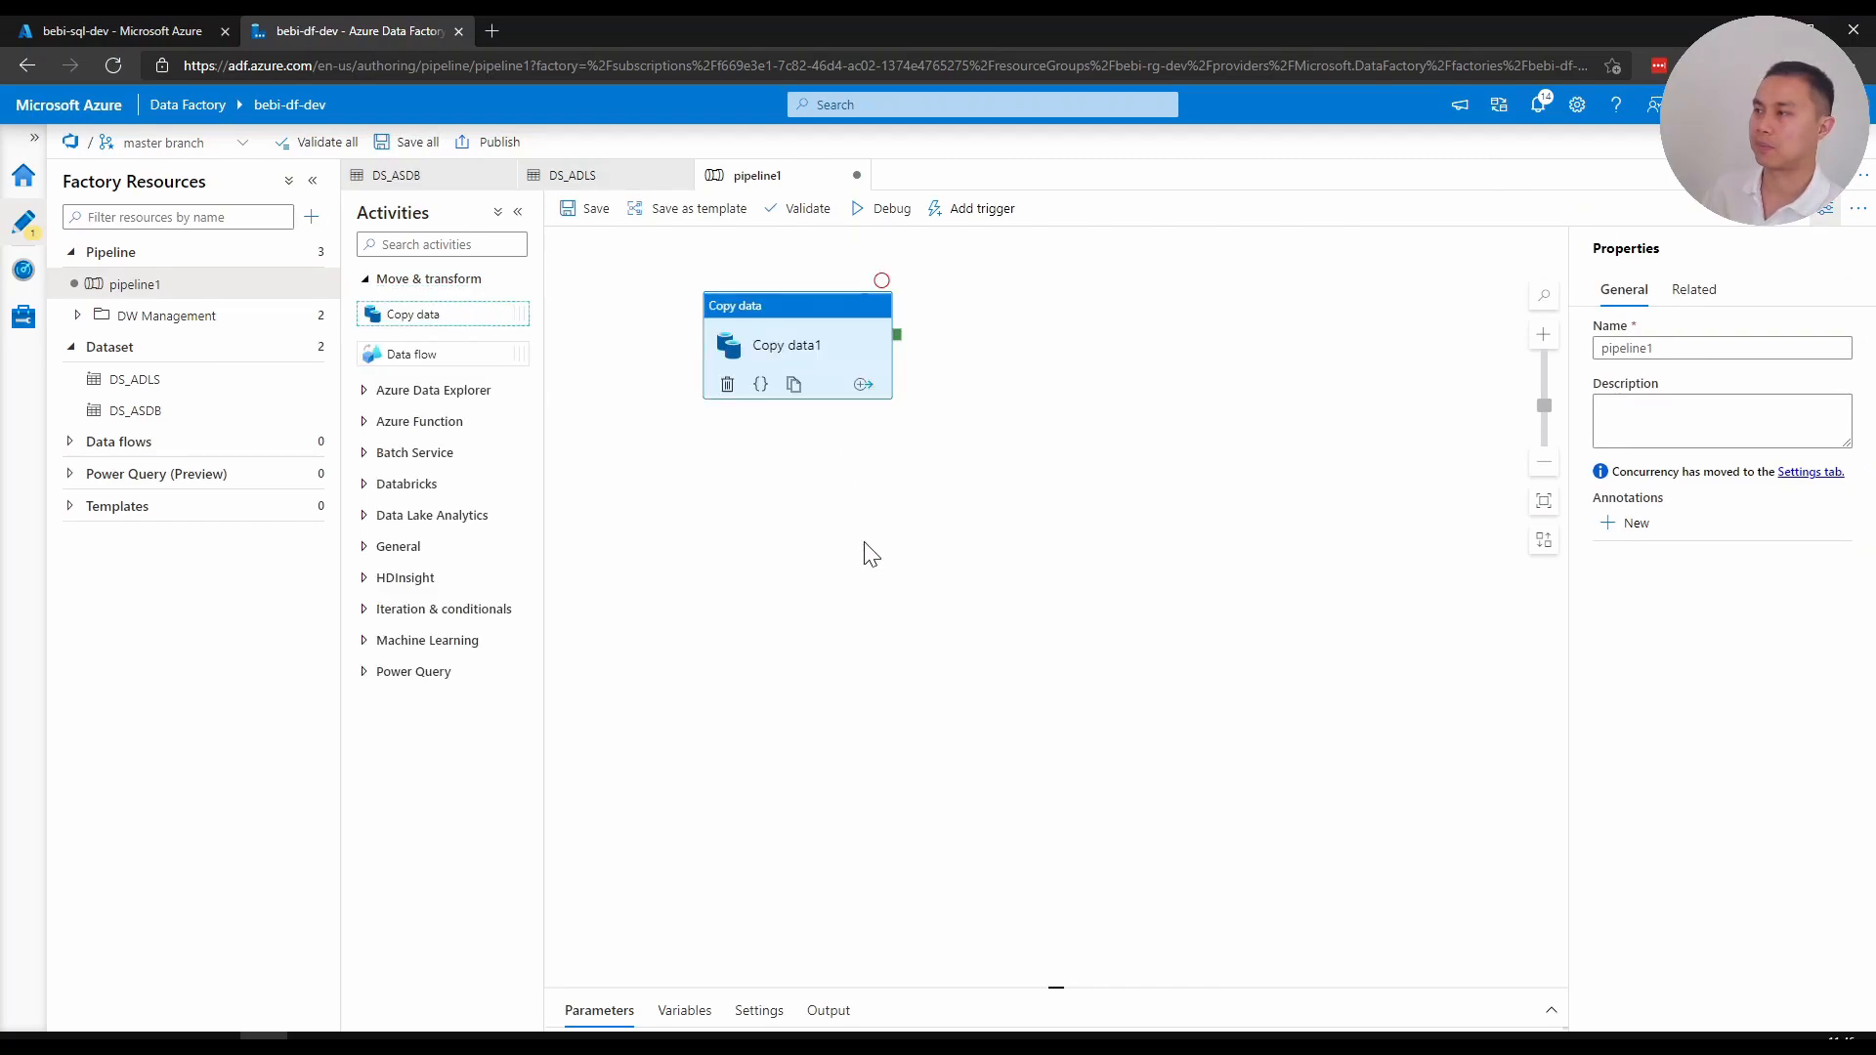
left_click(786, 344)
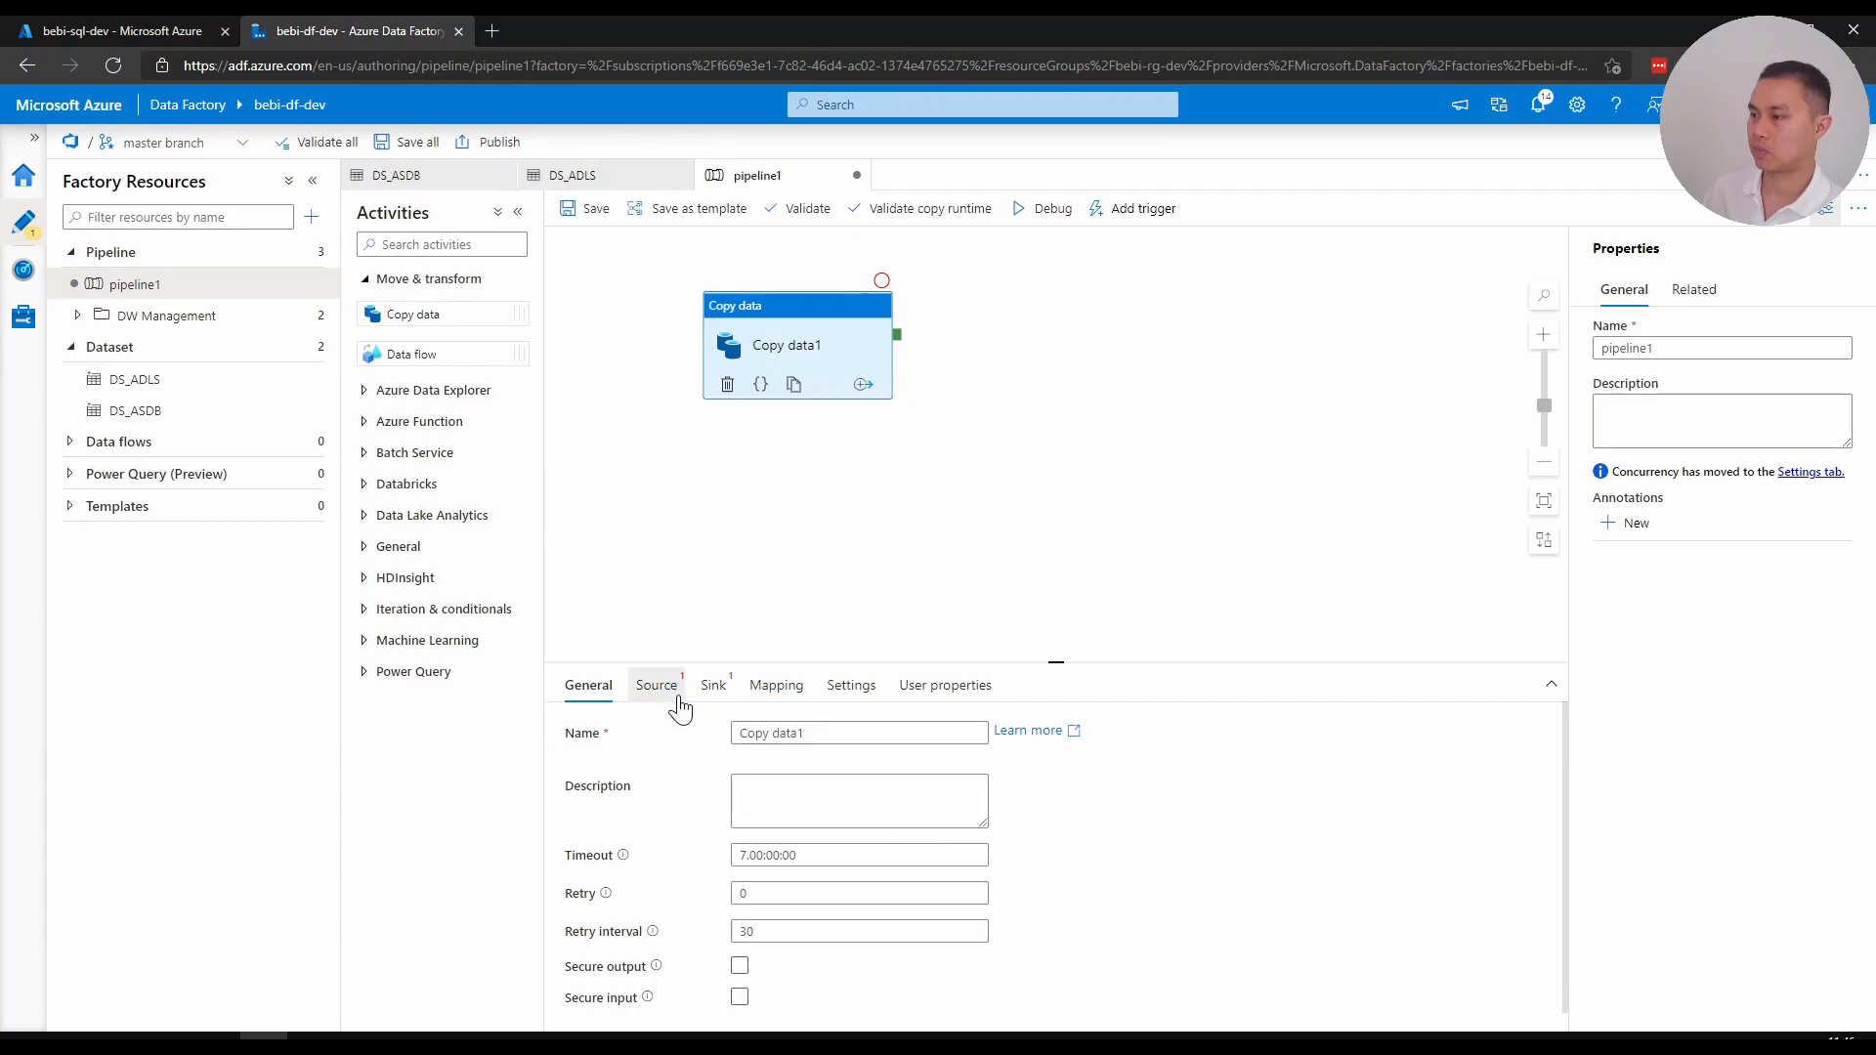
left_click(656, 684)
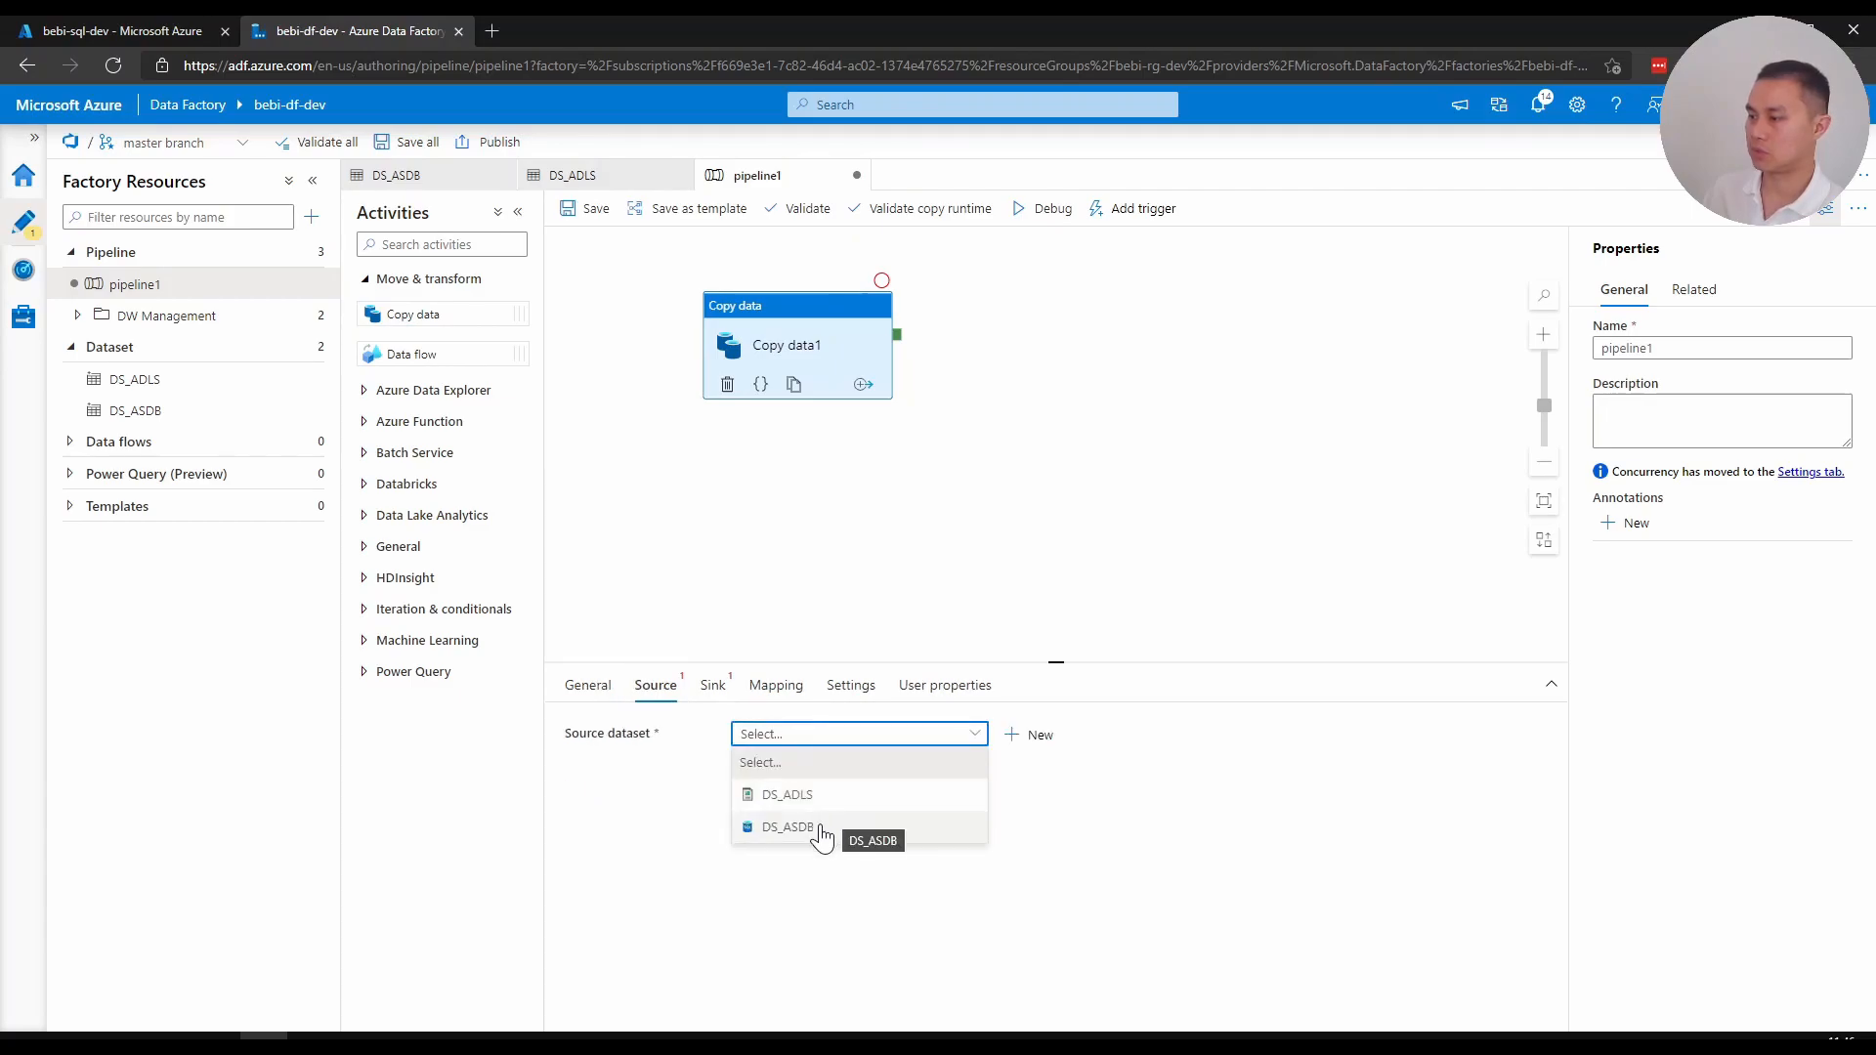
left_click(786, 826)
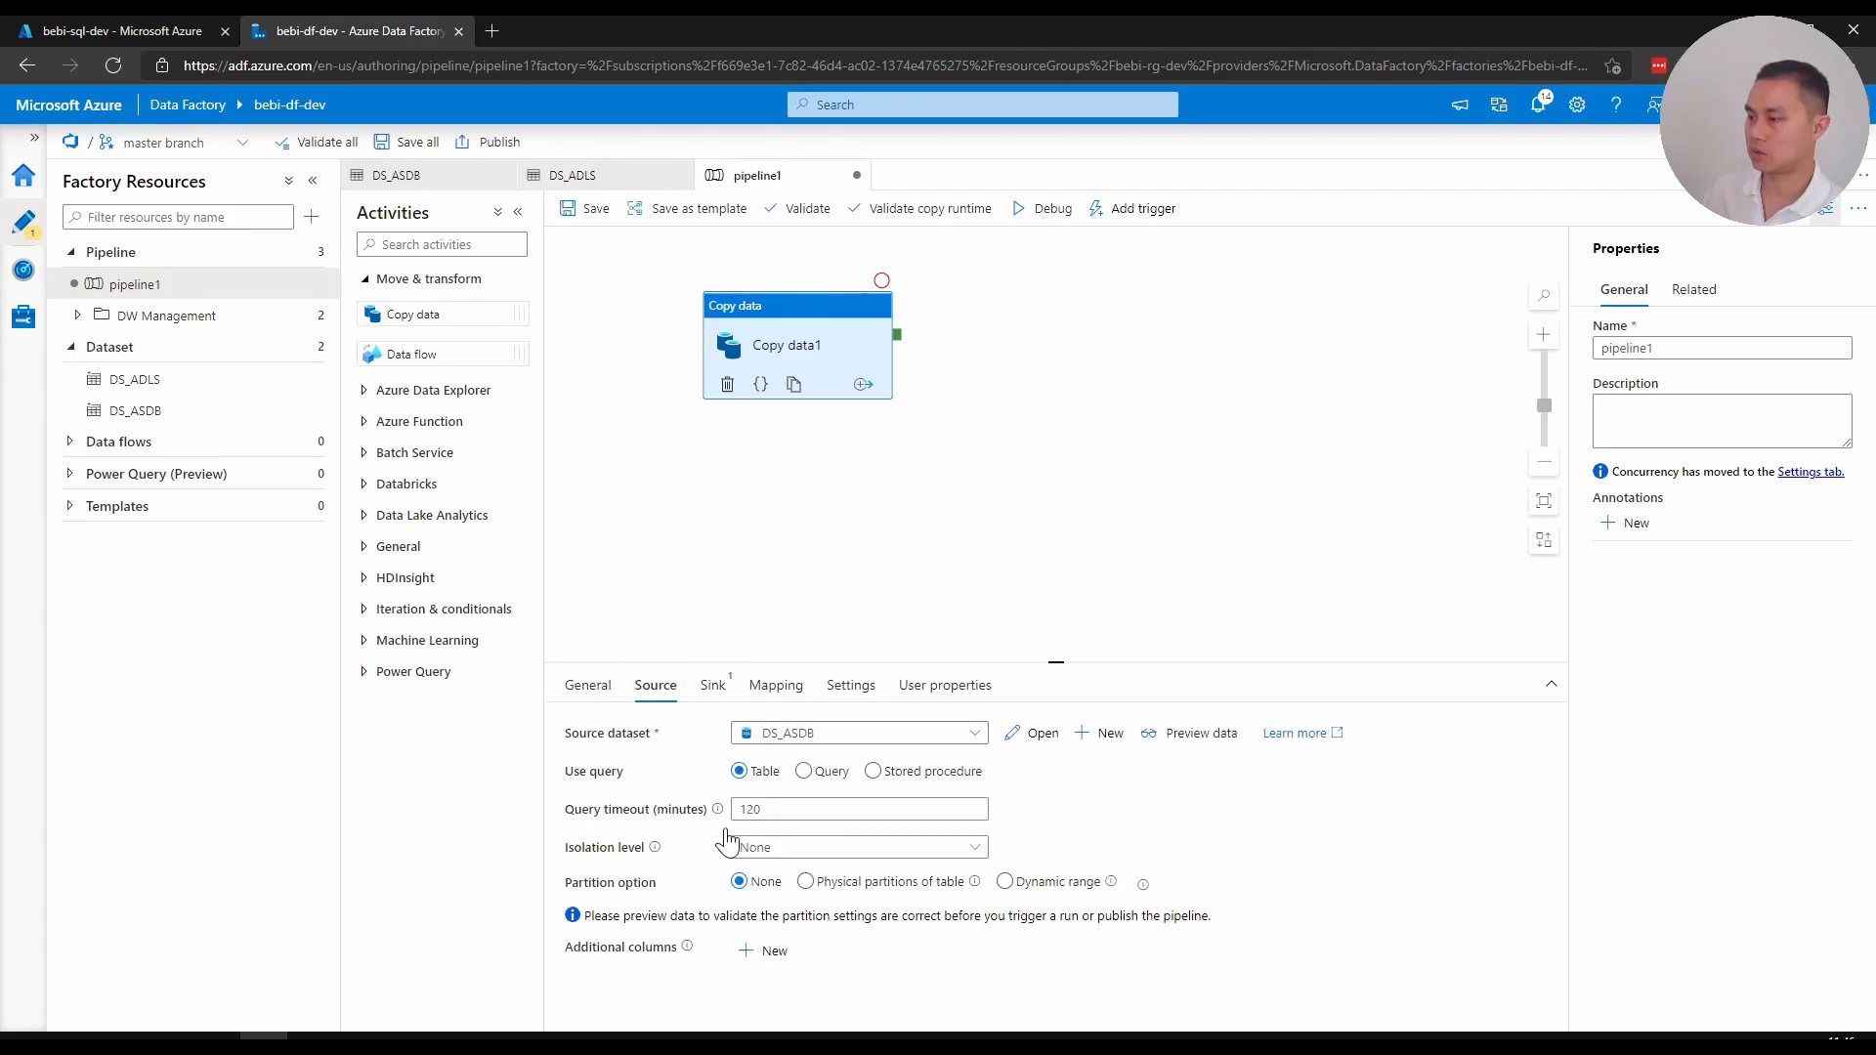
left_click(711, 683)
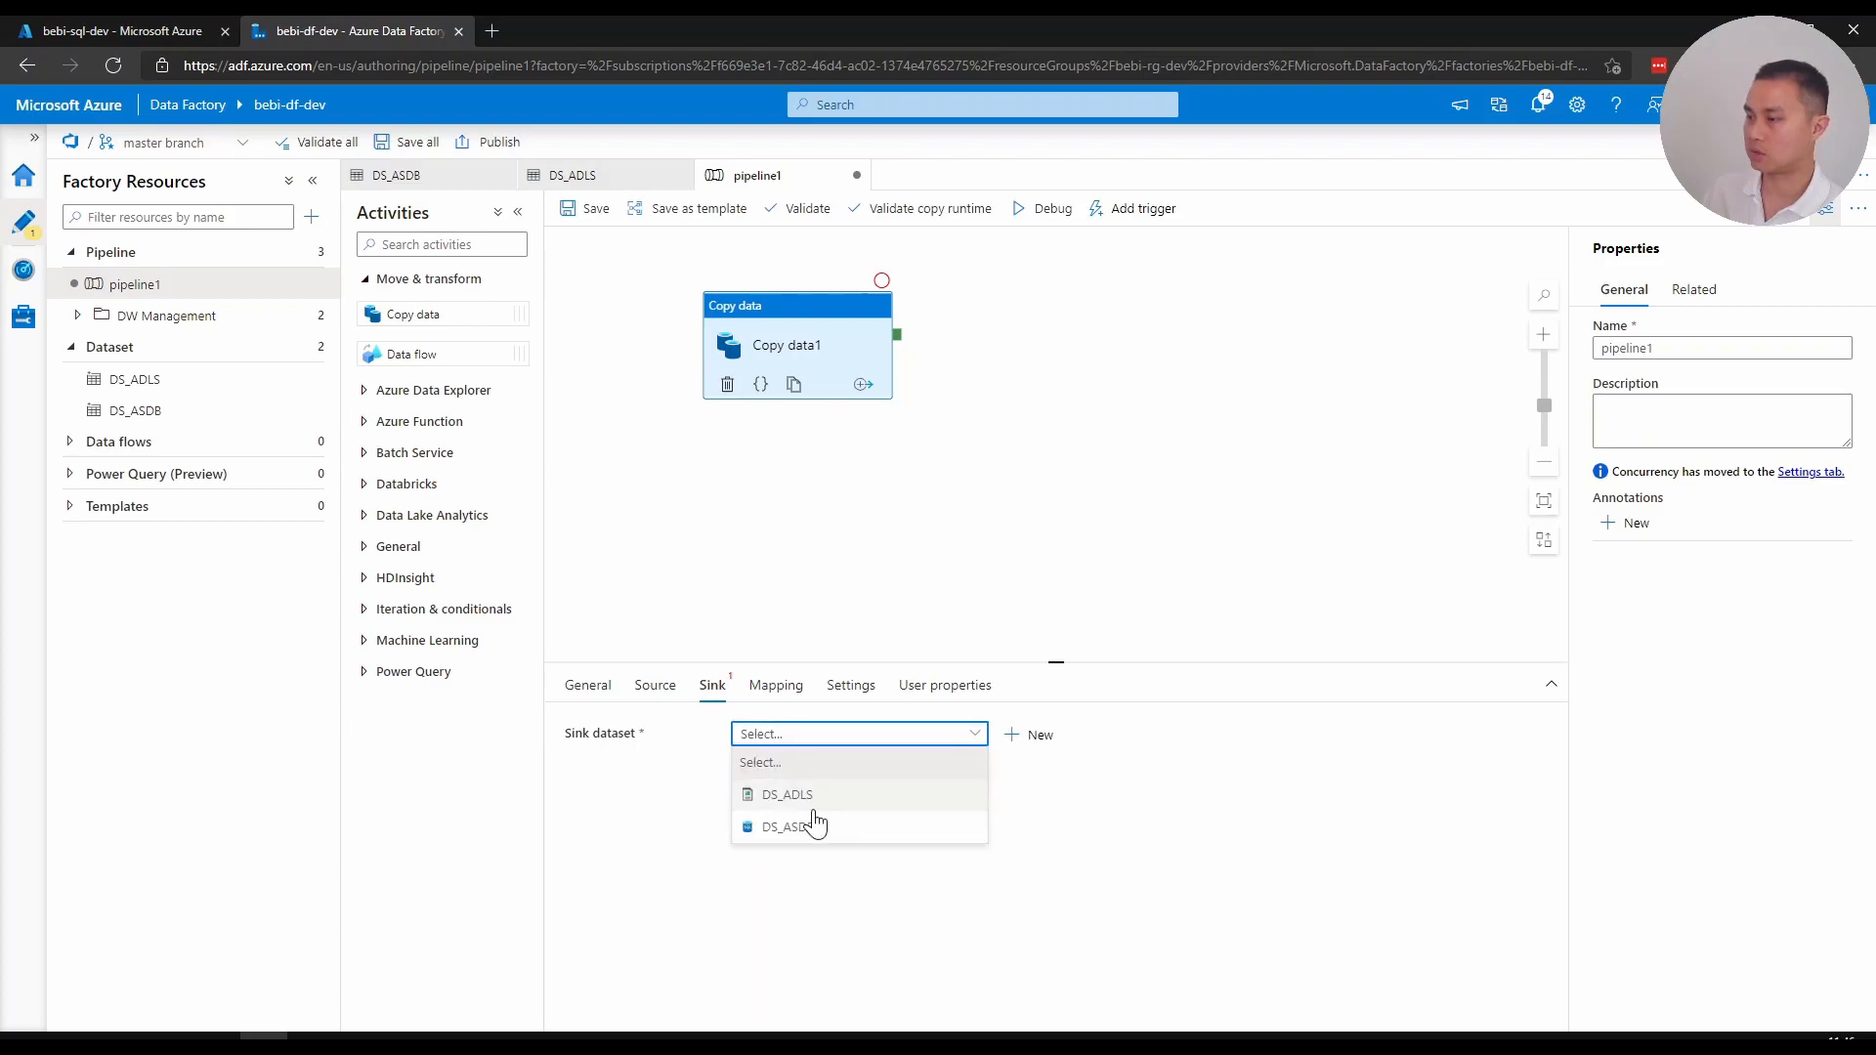
left_click(786, 795)
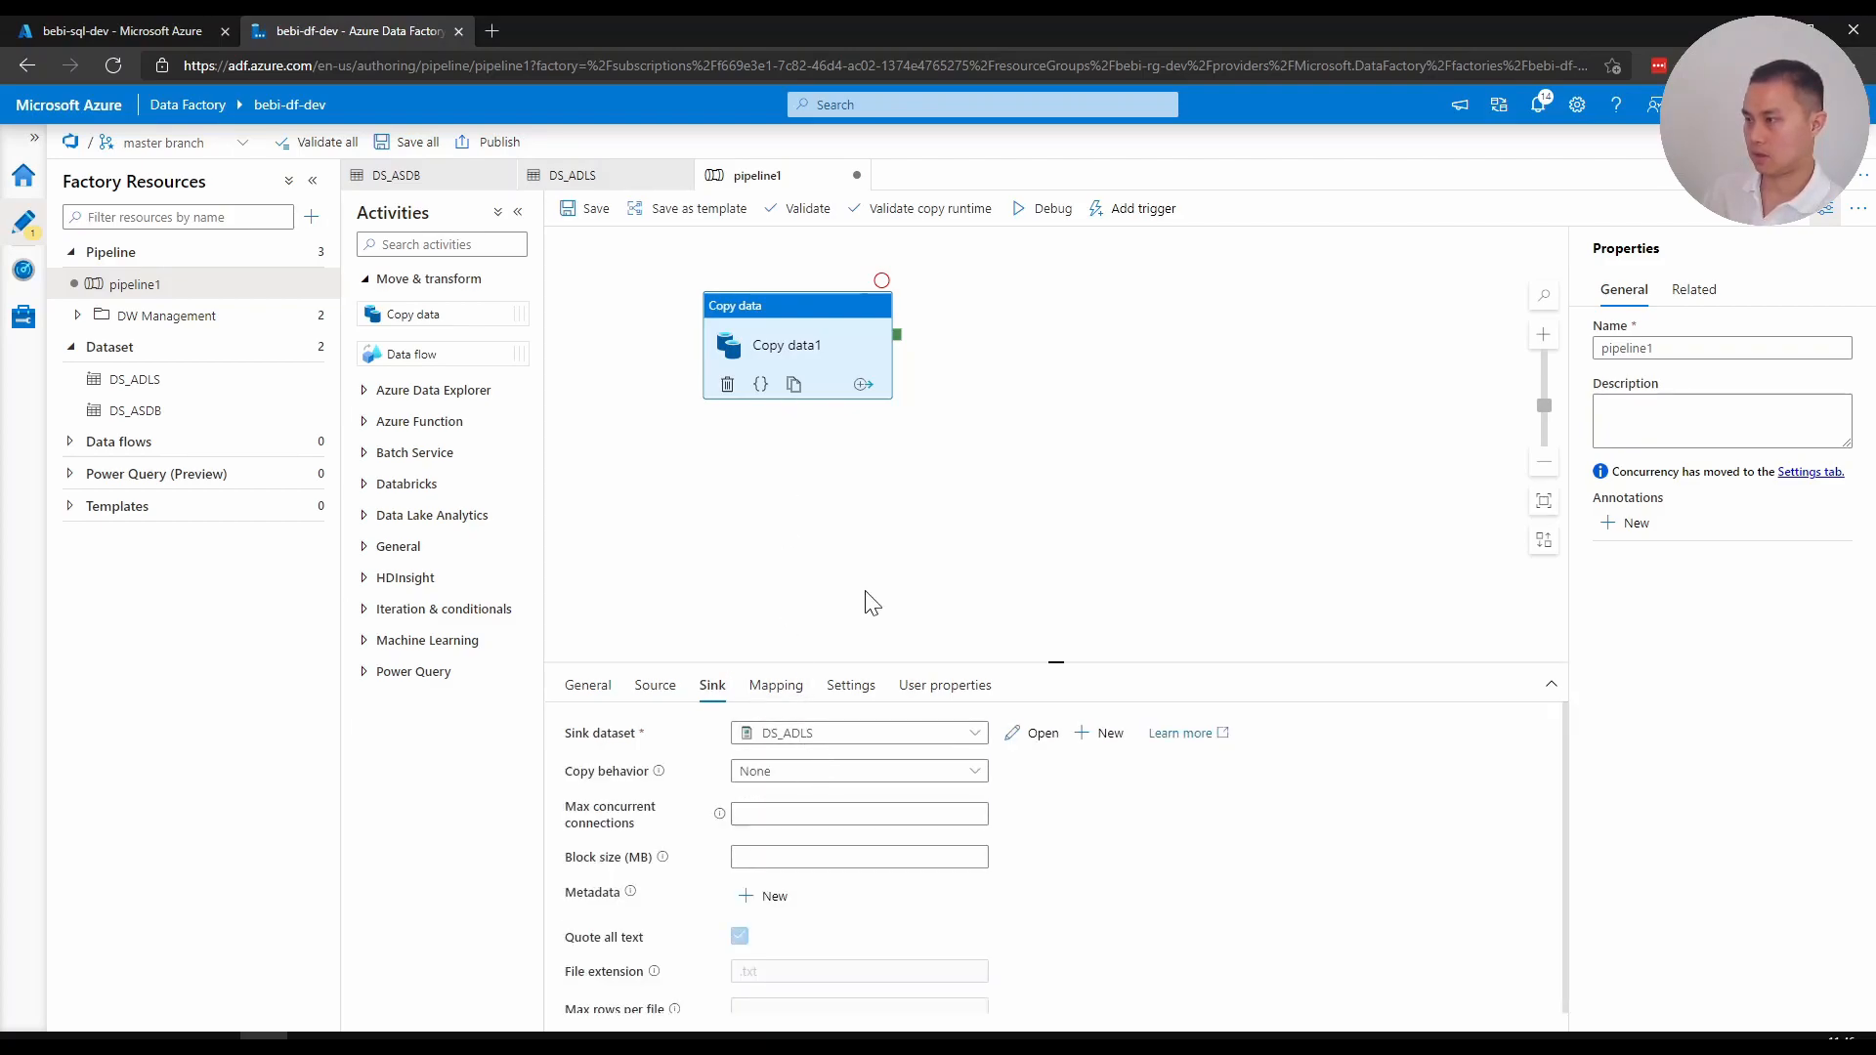
mouse_move(1053, 238)
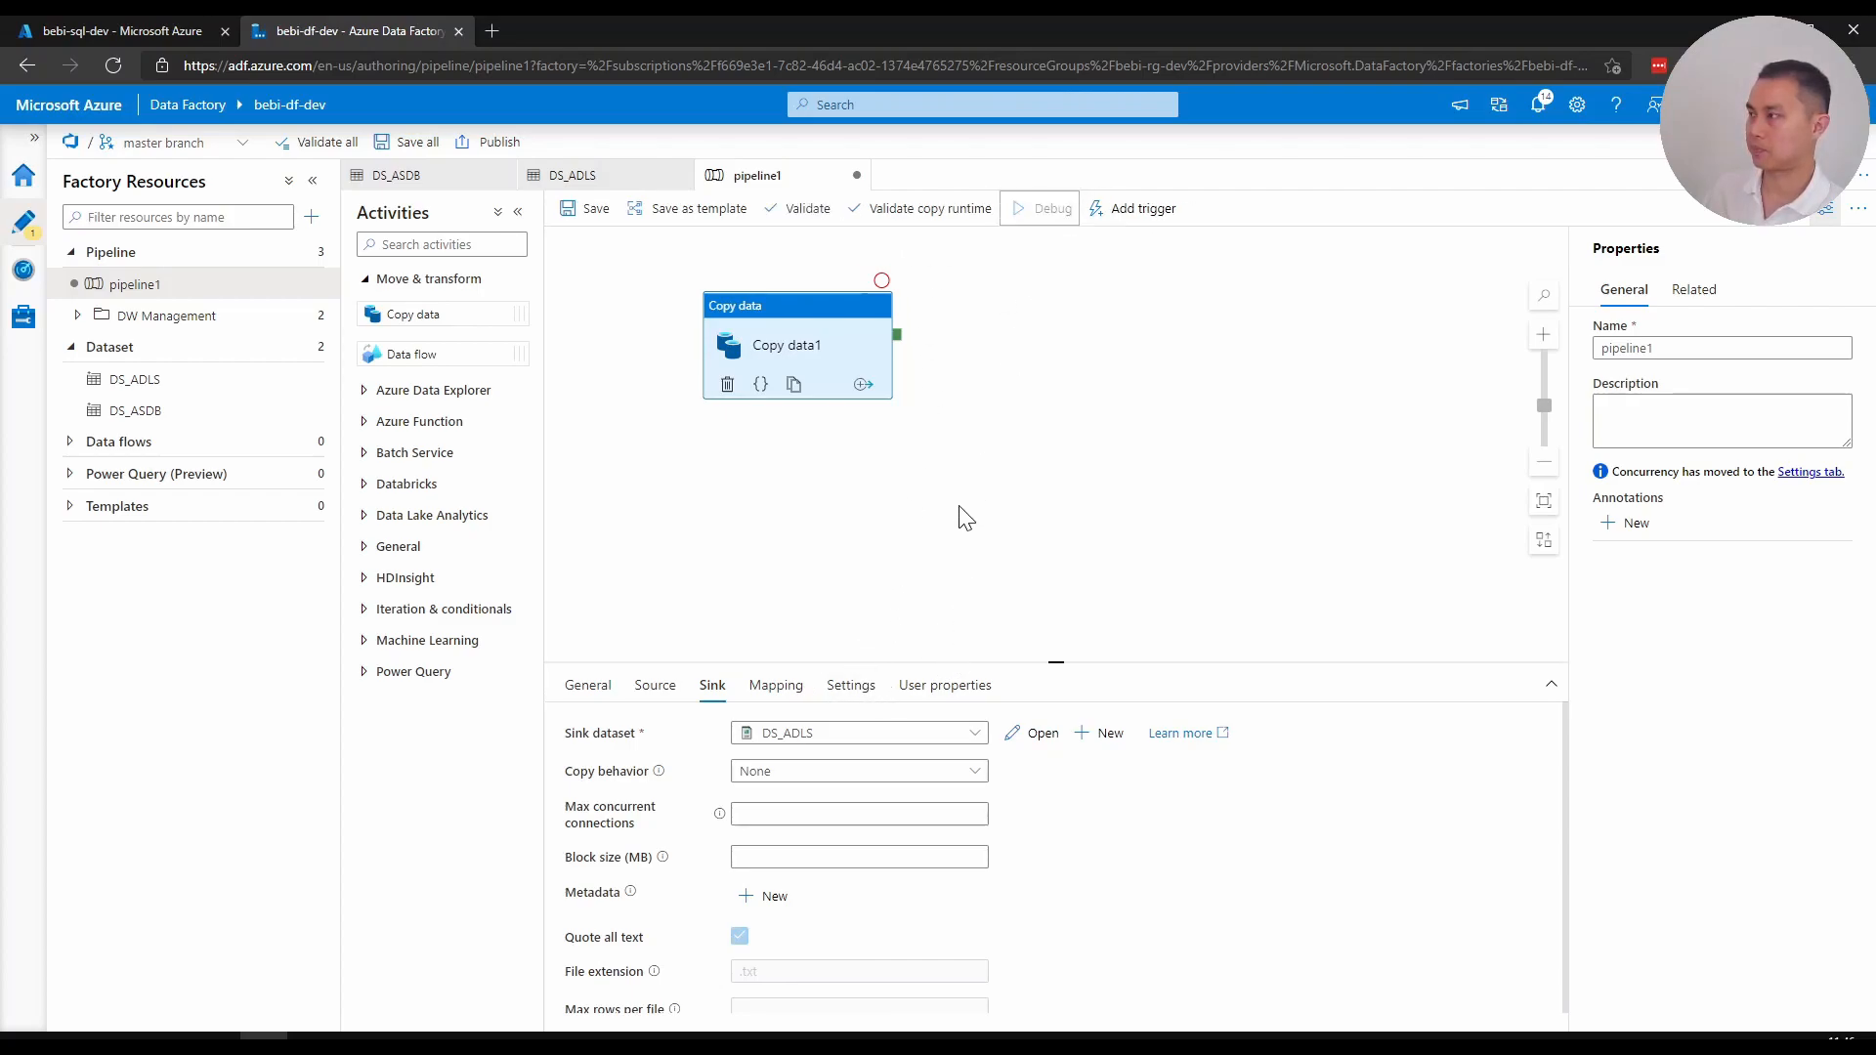
left_click(1044, 209)
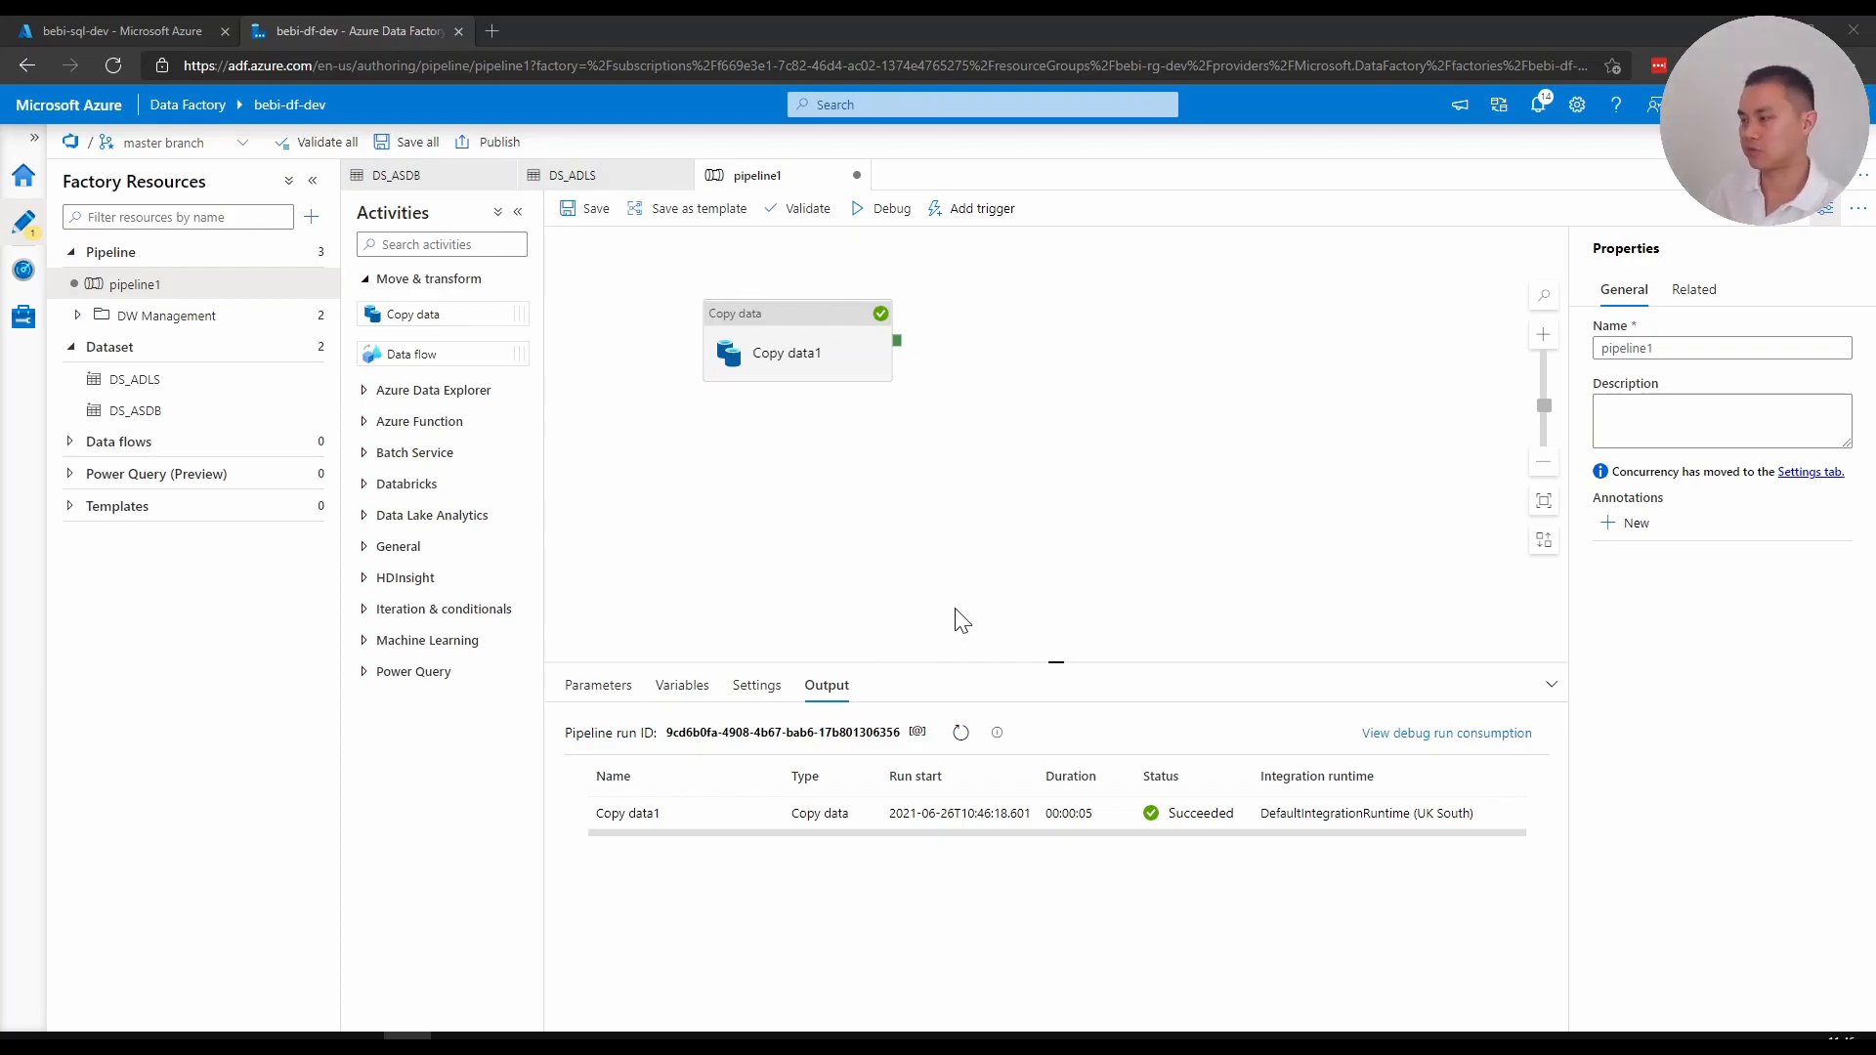